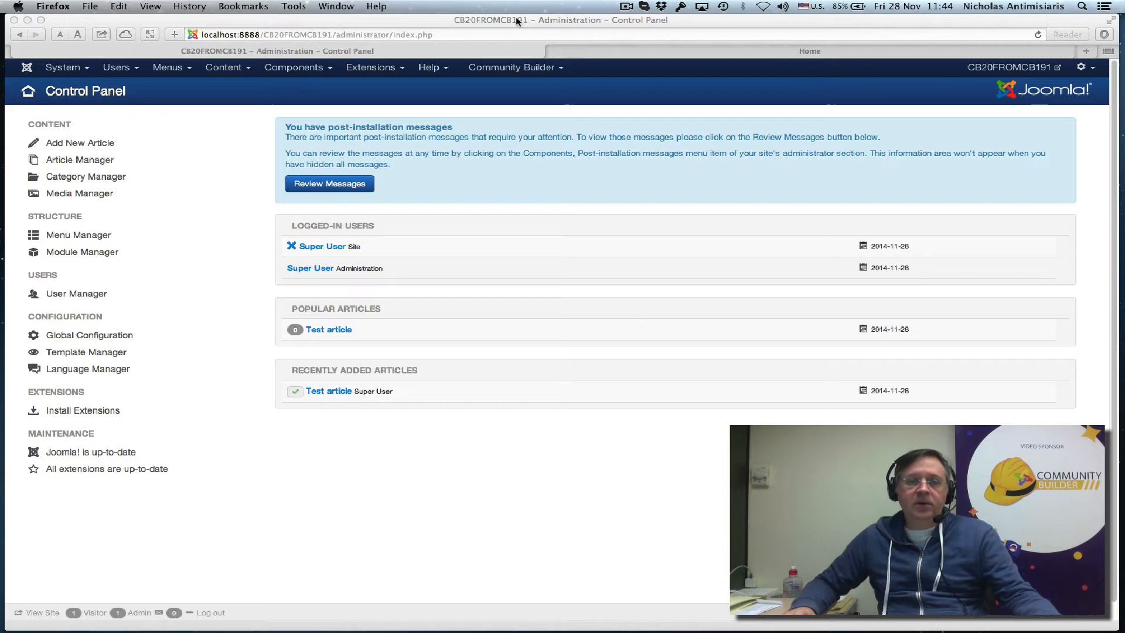
{"action": "mouse_move", "coordinate": [504, 89]}
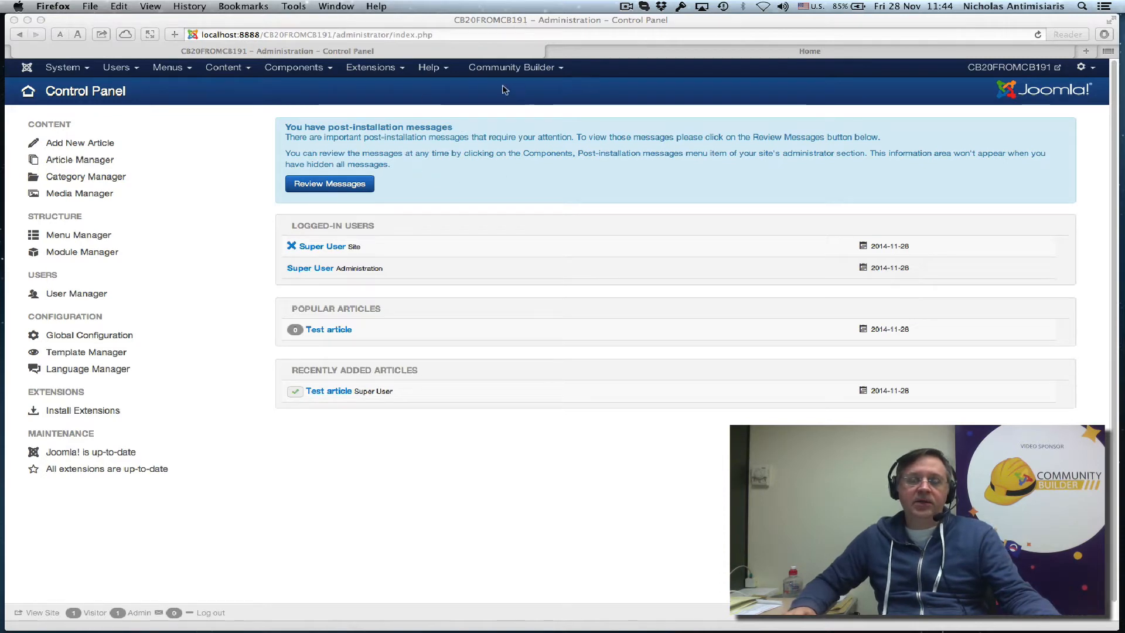
- Open the Community Builder Configuration page to confirm version 1.9.1 is installed
{"action": "left_click", "coordinate": [511, 67]}
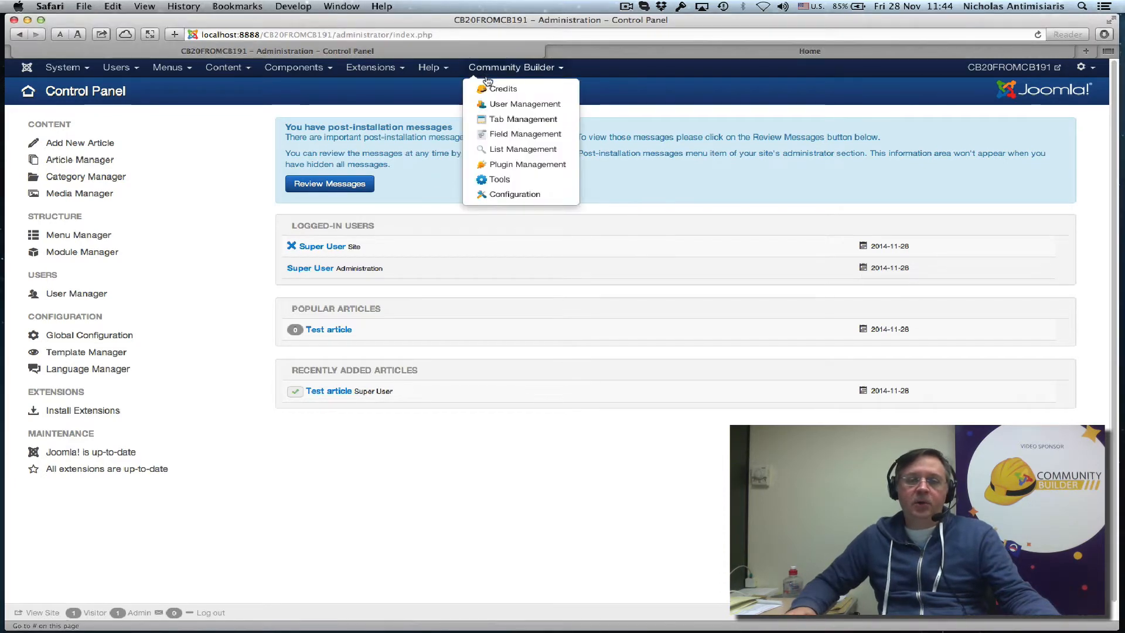
{"action": "left_click", "coordinate": [513, 194]}
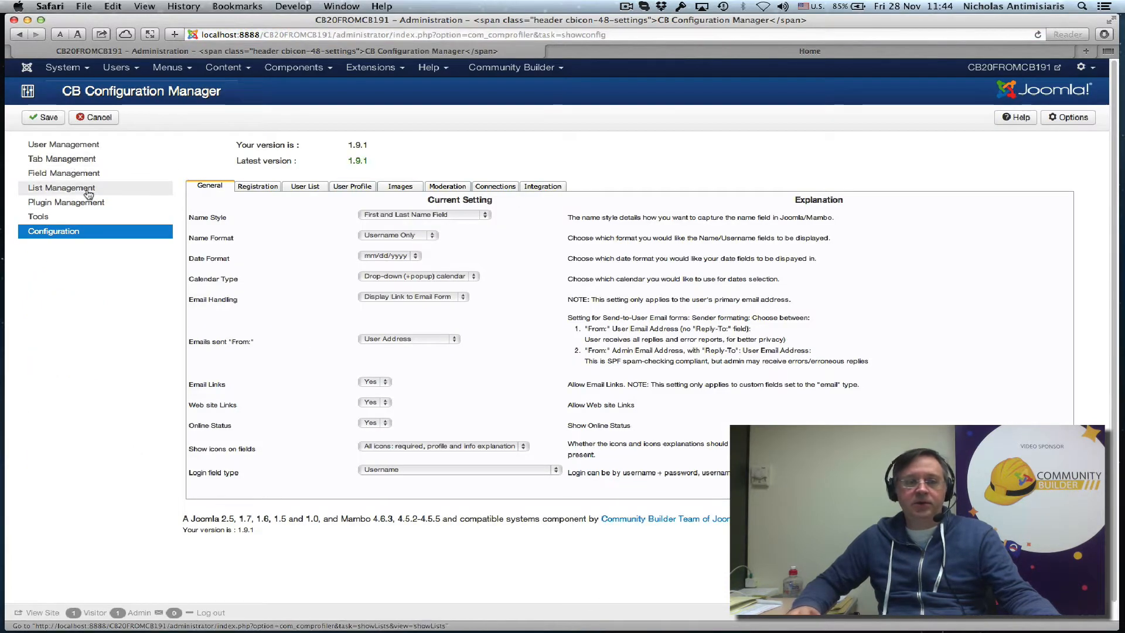
{"action": "mouse_move", "coordinate": [504, 400]}
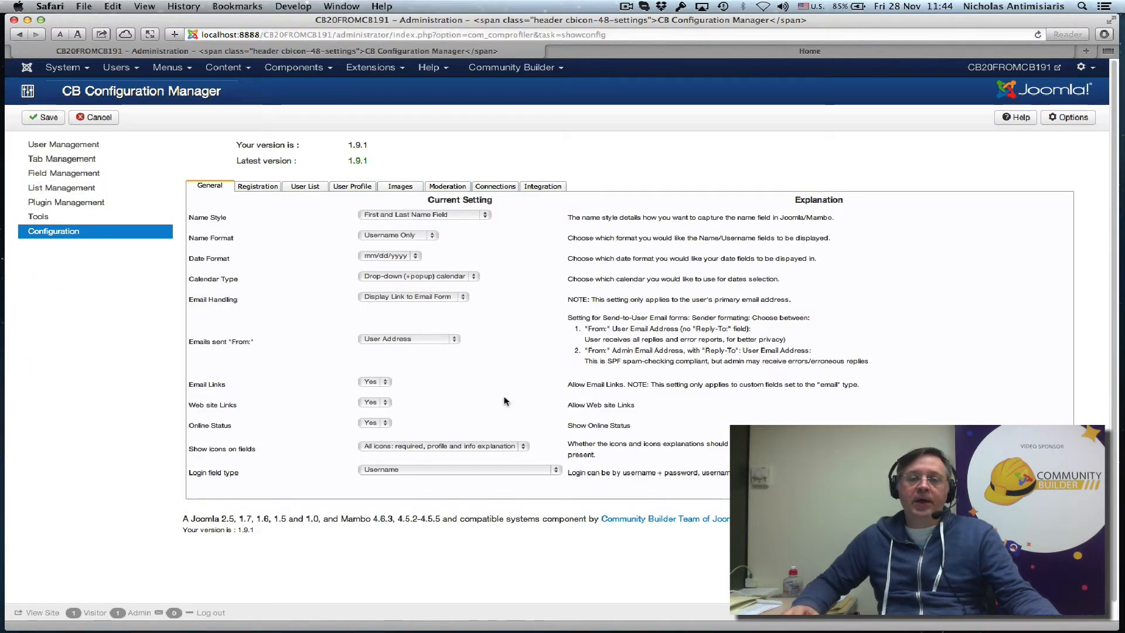
{"action": "mouse_move", "coordinate": [547, 243]}
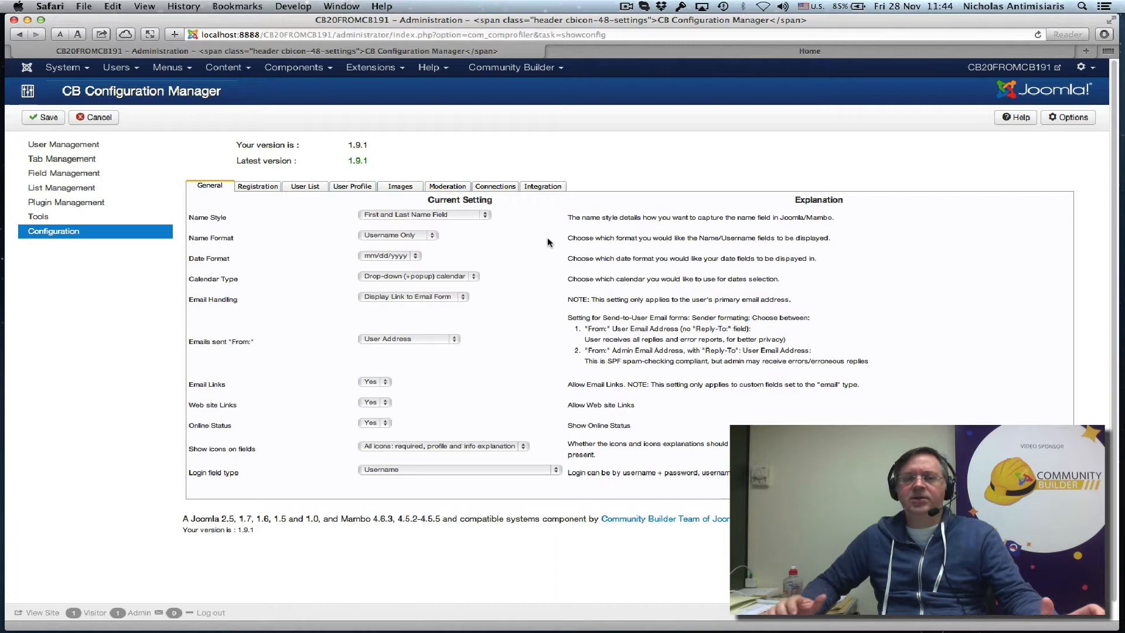
{"action": "mouse_move", "coordinate": [533, 84]}
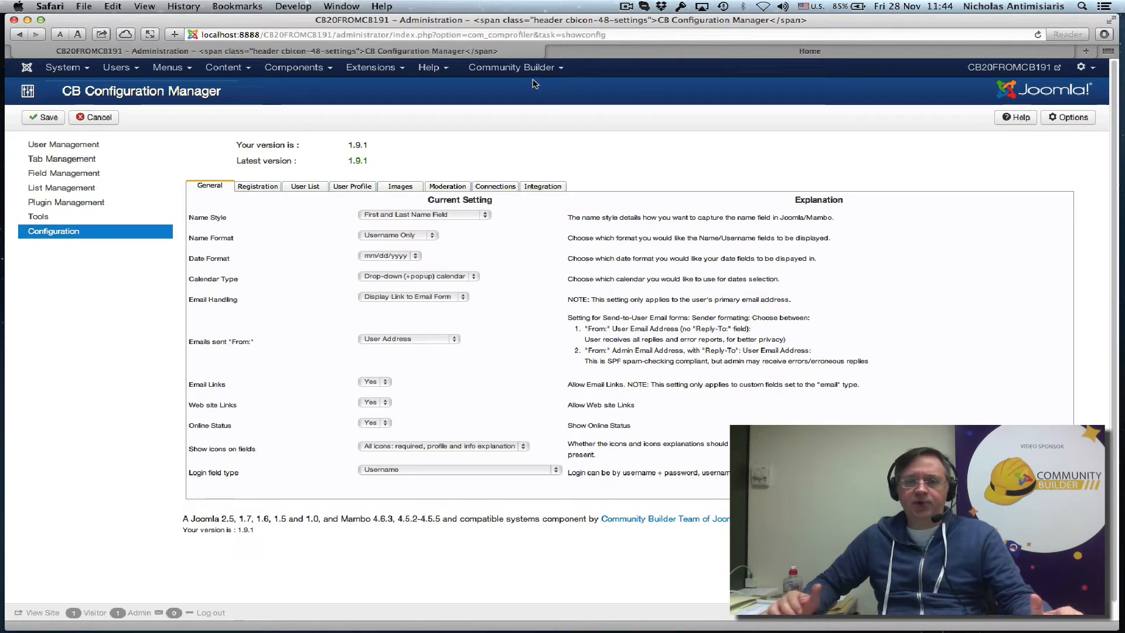
{"action": "left_click", "coordinate": [511, 67]}
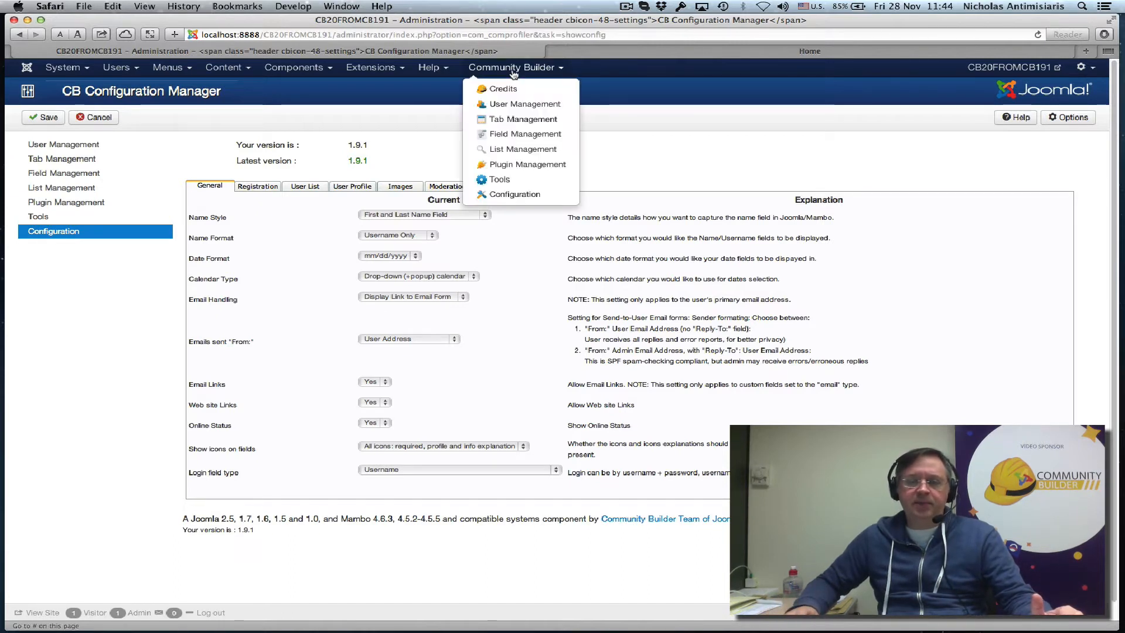
{"action": "mouse_move", "coordinate": [521, 164]}
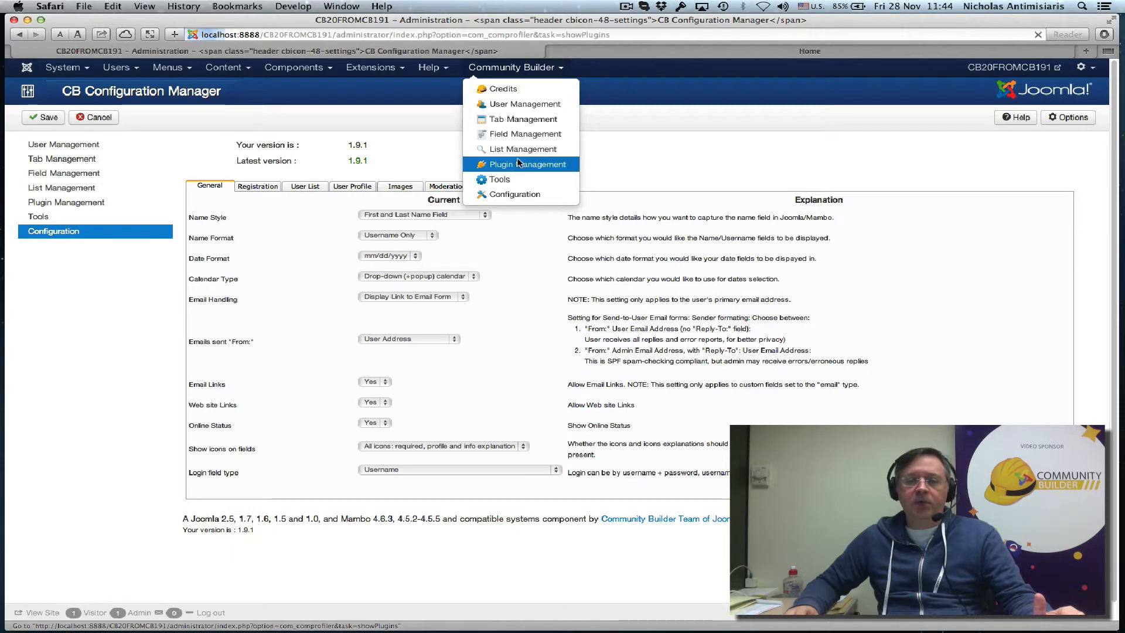
- Open Community Builder Plugin Management to view installed templates and user plugins
{"action": "left_click", "coordinate": [524, 164]}
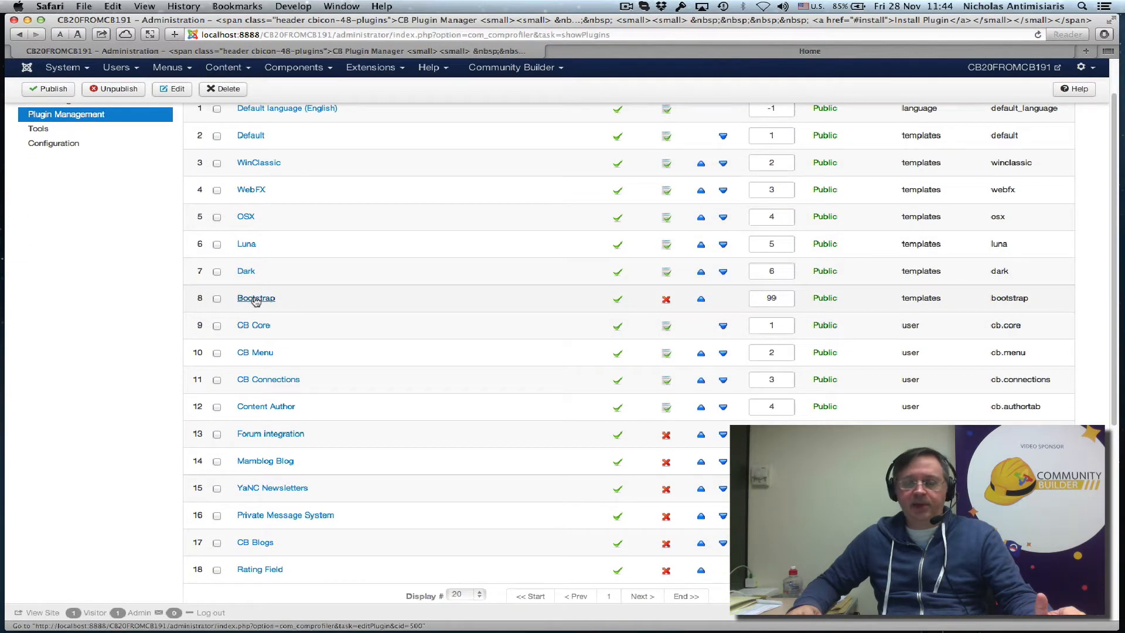
{"action": "mouse_move", "coordinate": [406, 290]}
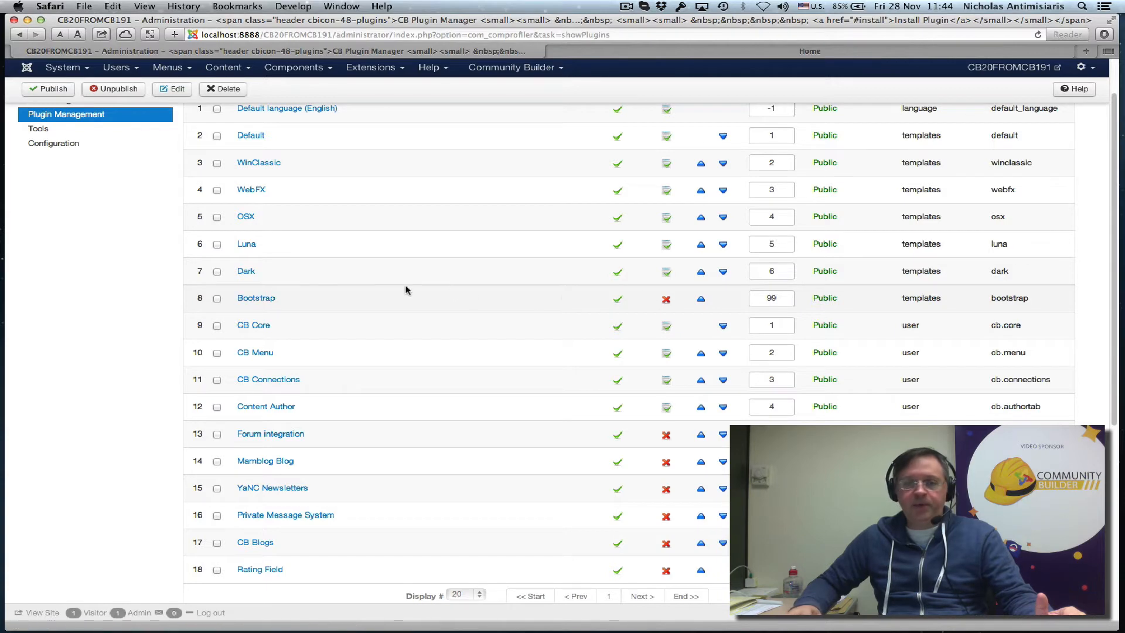
{"action": "mouse_move", "coordinate": [255, 297]}
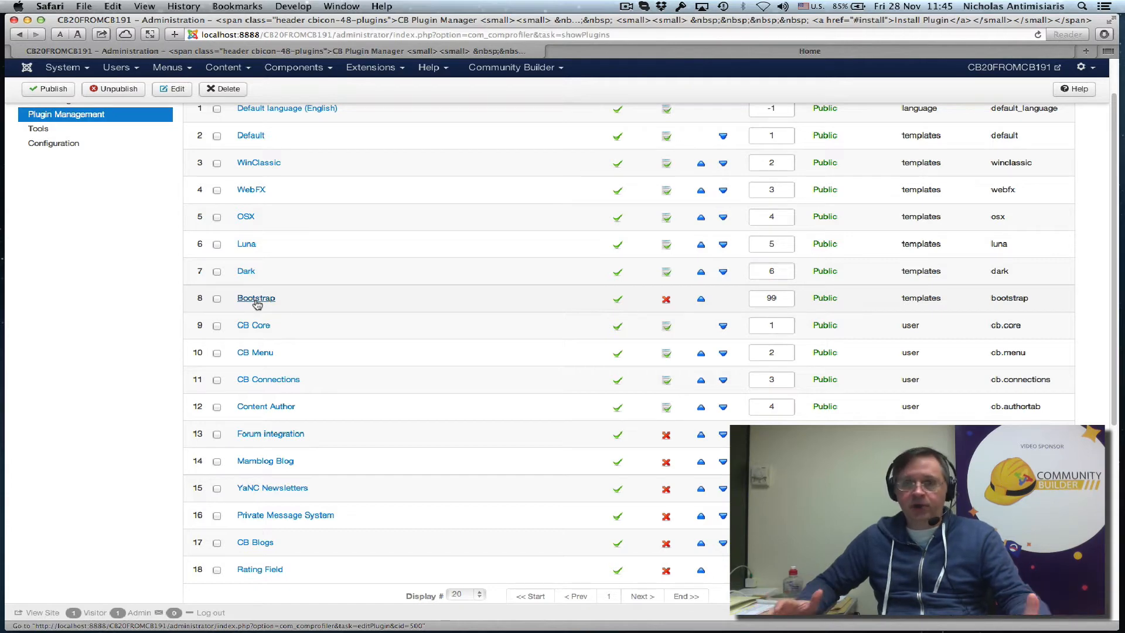
{"action": "mouse_move", "coordinate": [323, 327]}
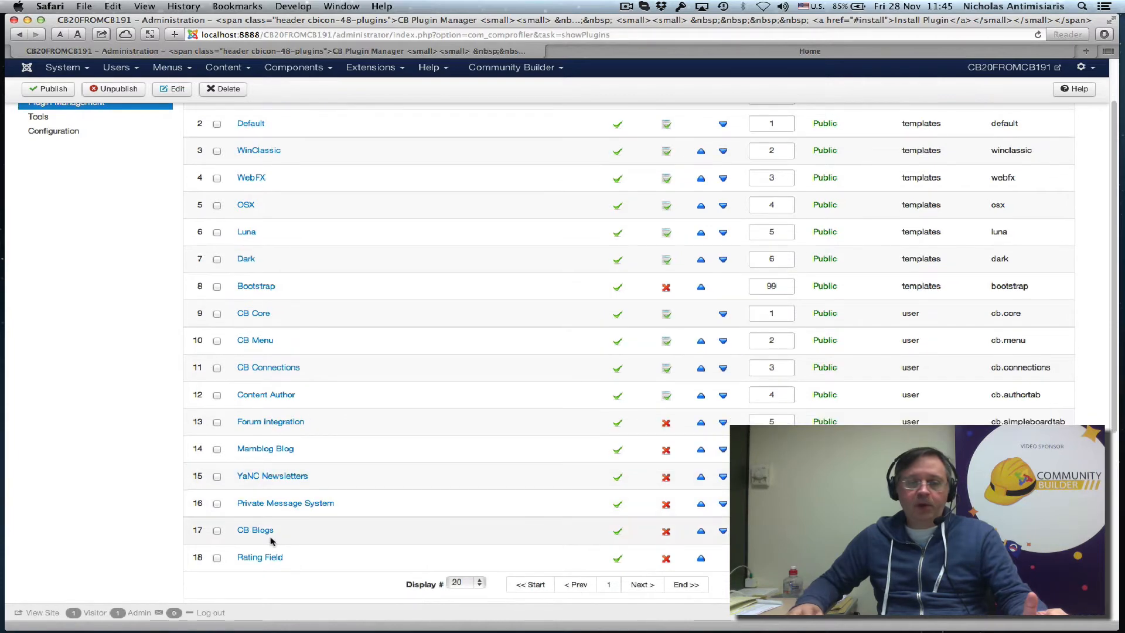
{"action": "mouse_move", "coordinate": [255, 529]}
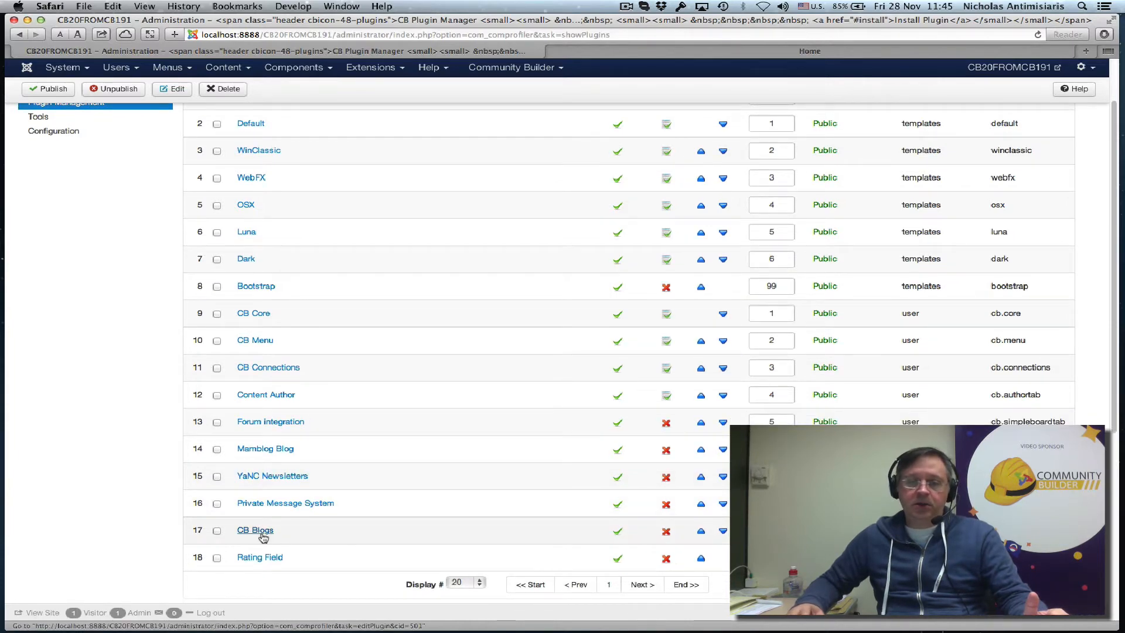
{"action": "mouse_move", "coordinate": [259, 557]}
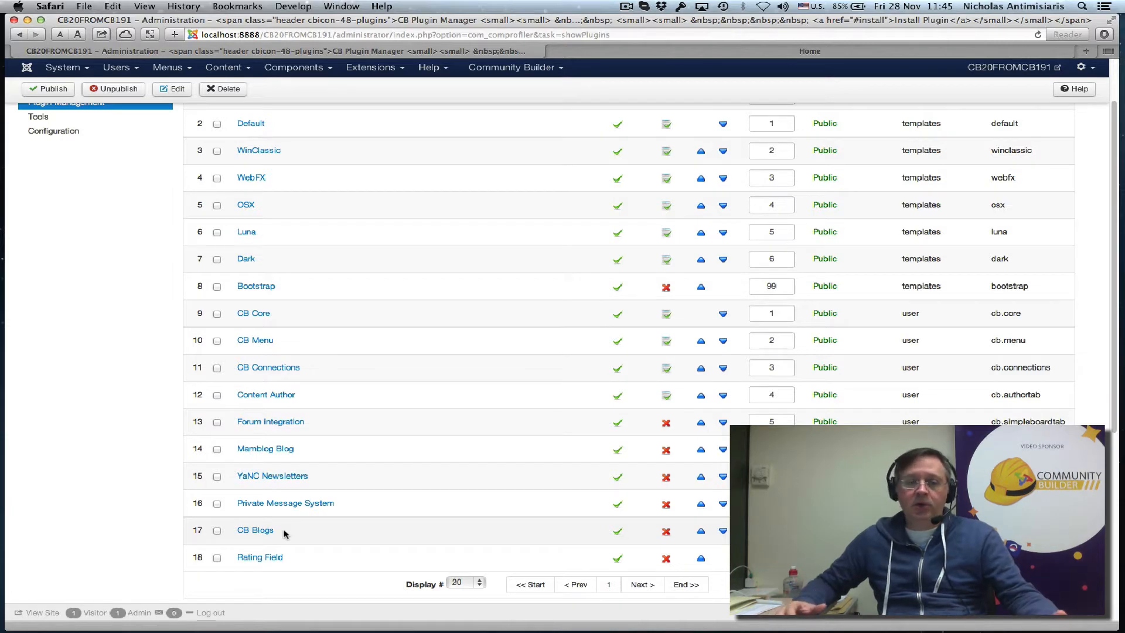
{"action": "scroll", "scroll_direction": "up", "scroll_amount": 3}
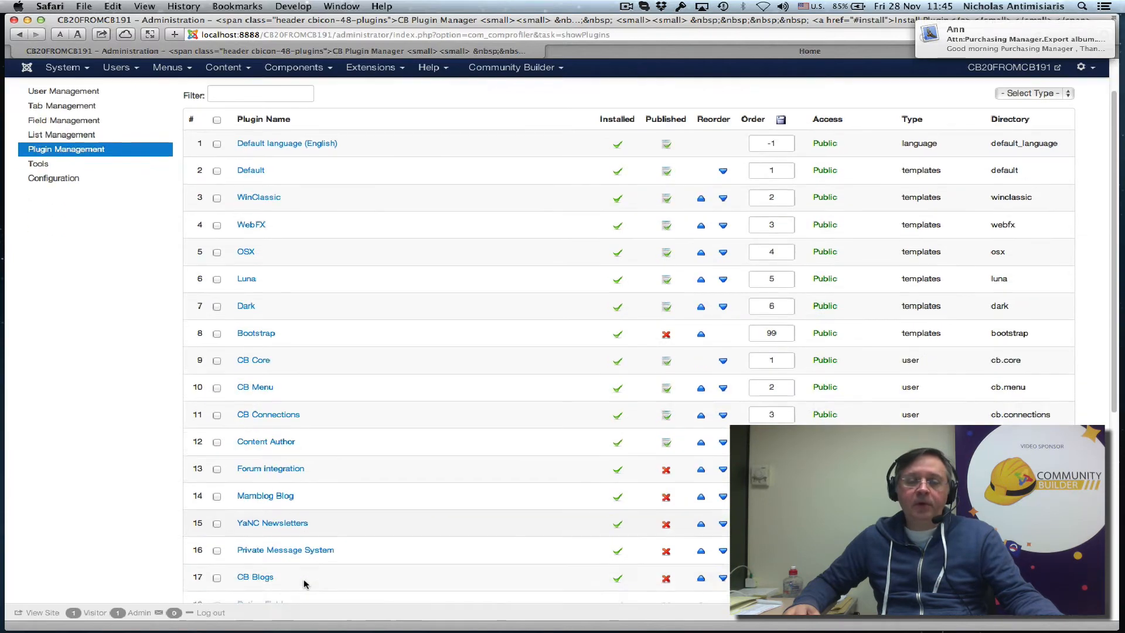
{"action": "scroll", "scroll_direction": "down", "scroll_amount": 3}
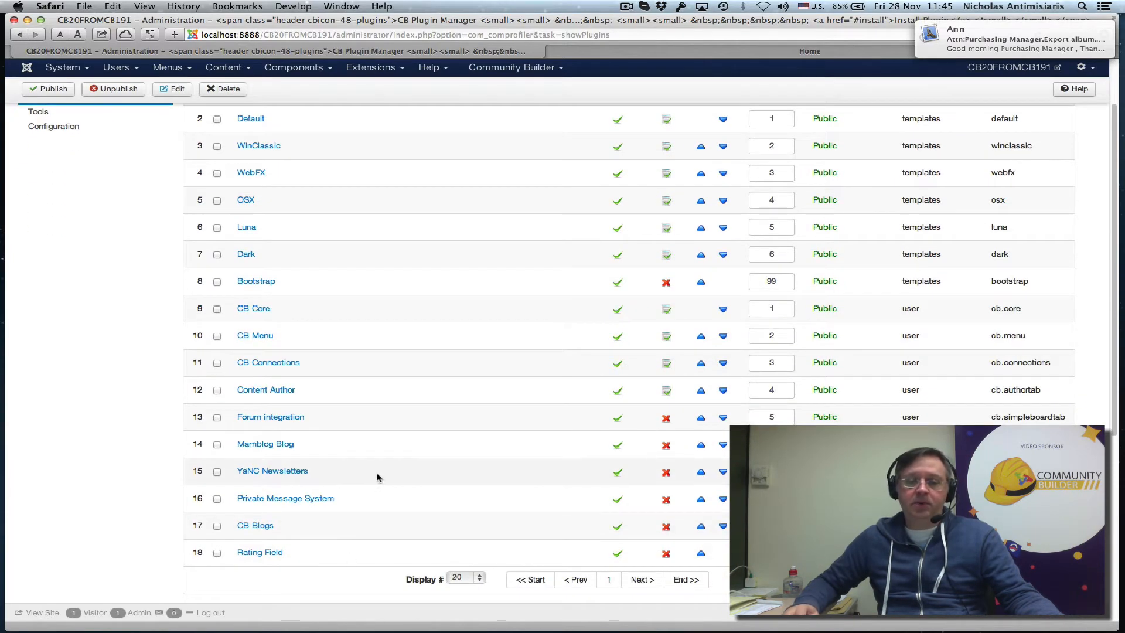
{"action": "mouse_move", "coordinate": [272, 470]}
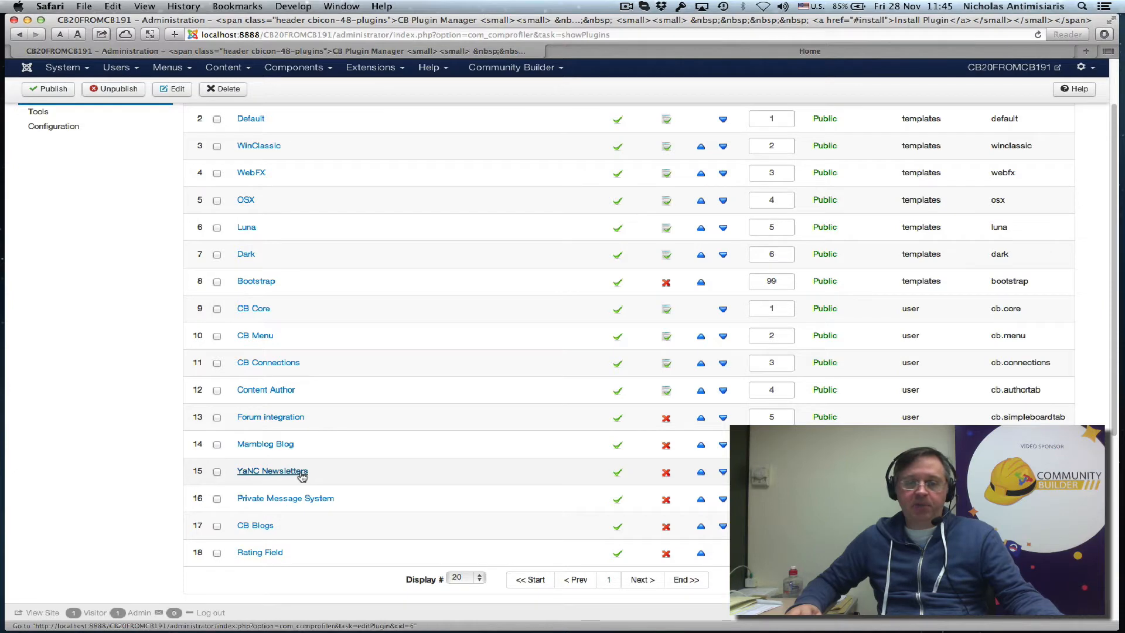
{"action": "mouse_move", "coordinate": [278, 475]}
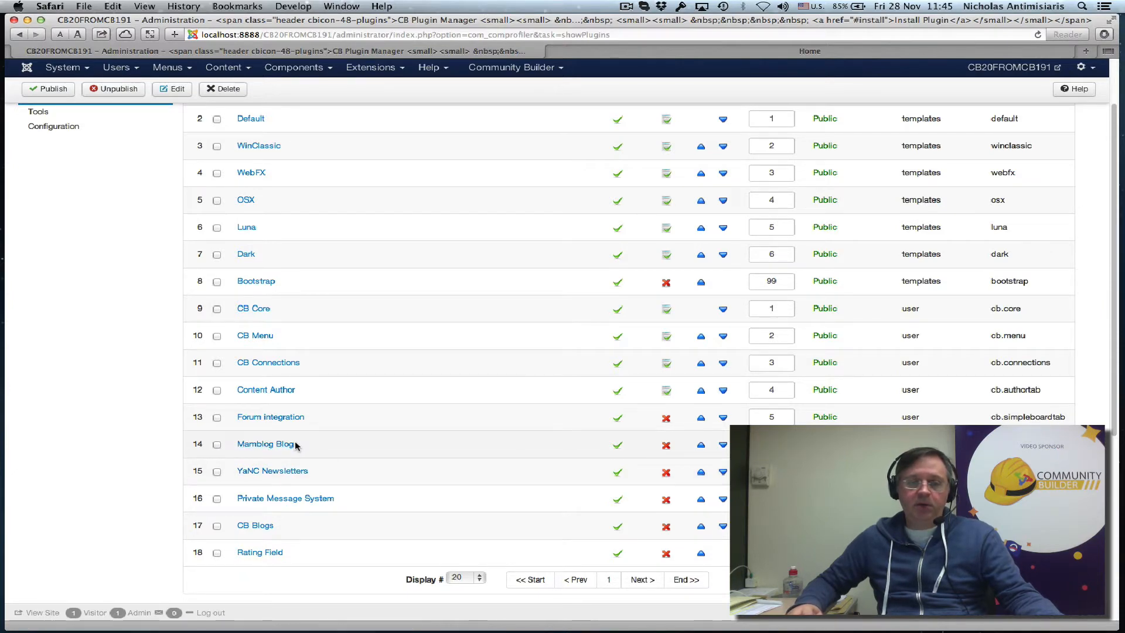
{"action": "mouse_move", "coordinate": [314, 489]}
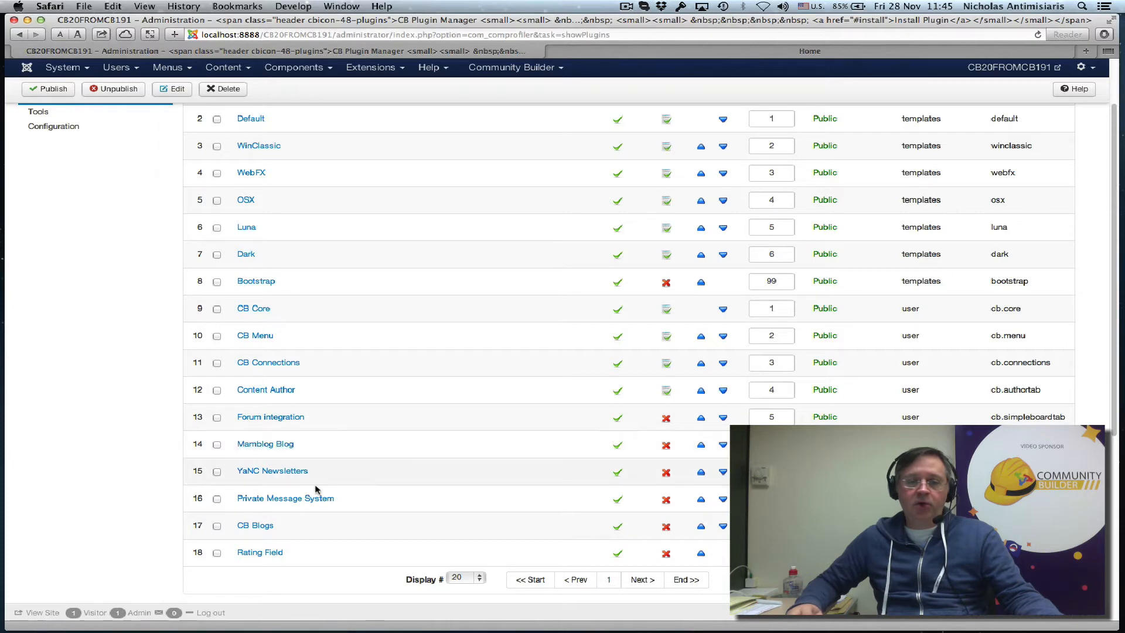
{"action": "mouse_move", "coordinate": [304, 466]}
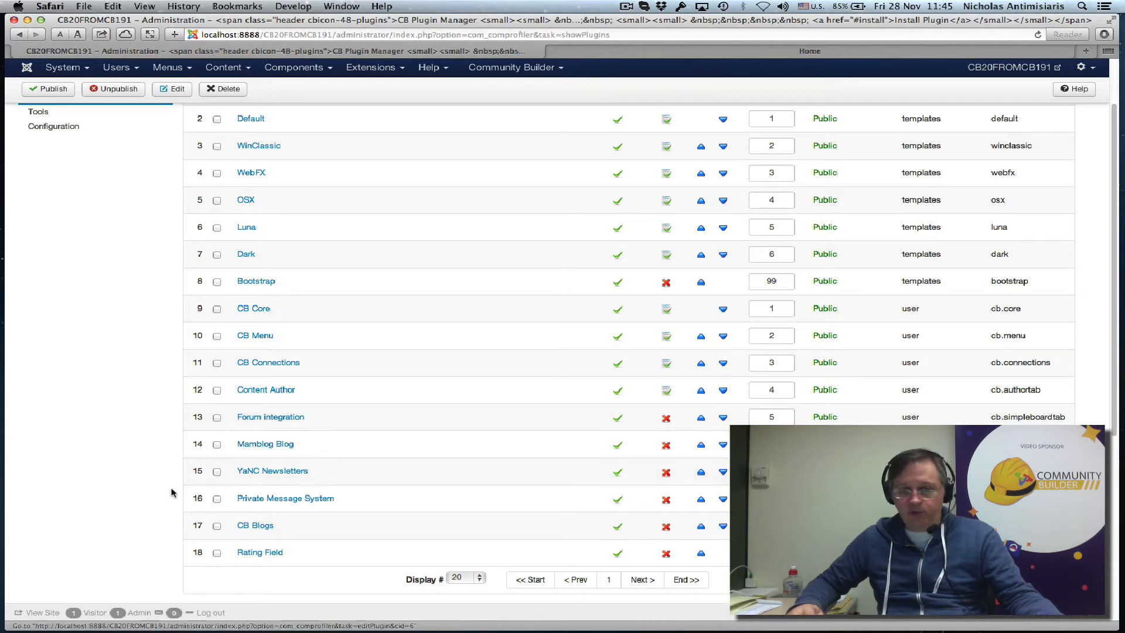
{"action": "mouse_move", "coordinate": [333, 424]}
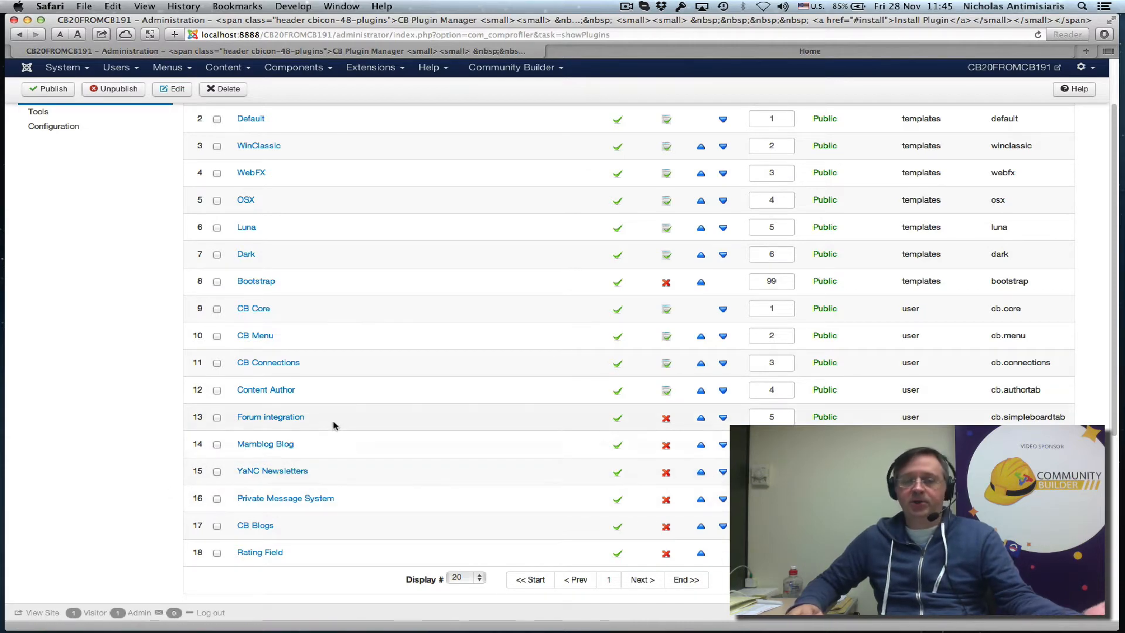
{"action": "mouse_move", "coordinate": [259, 552]}
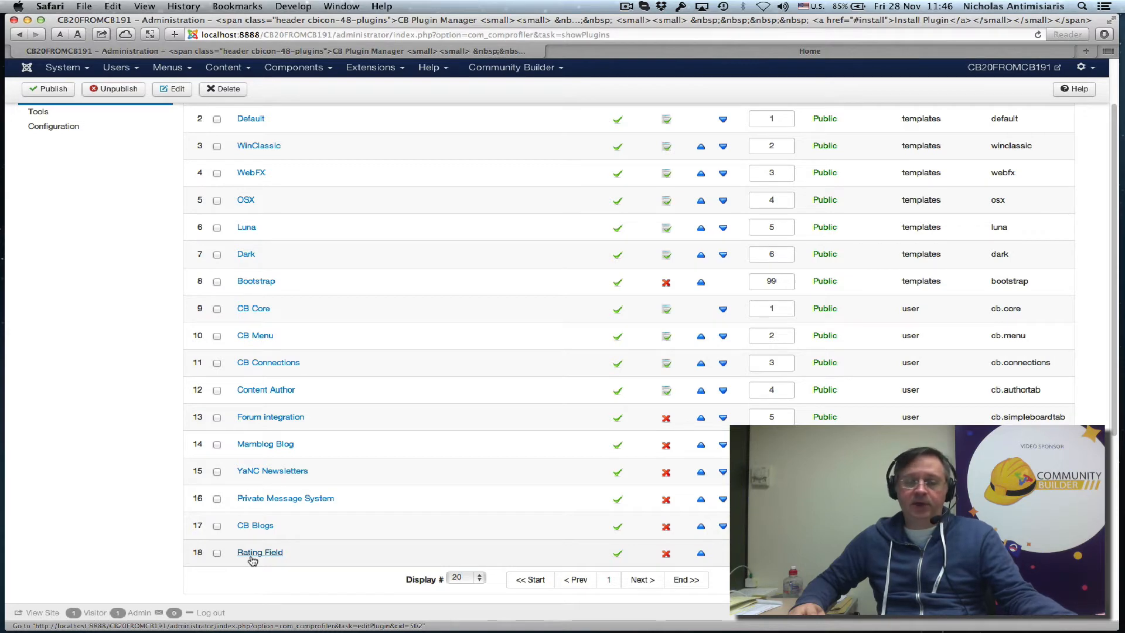
{"action": "mouse_move", "coordinate": [478, 533]}
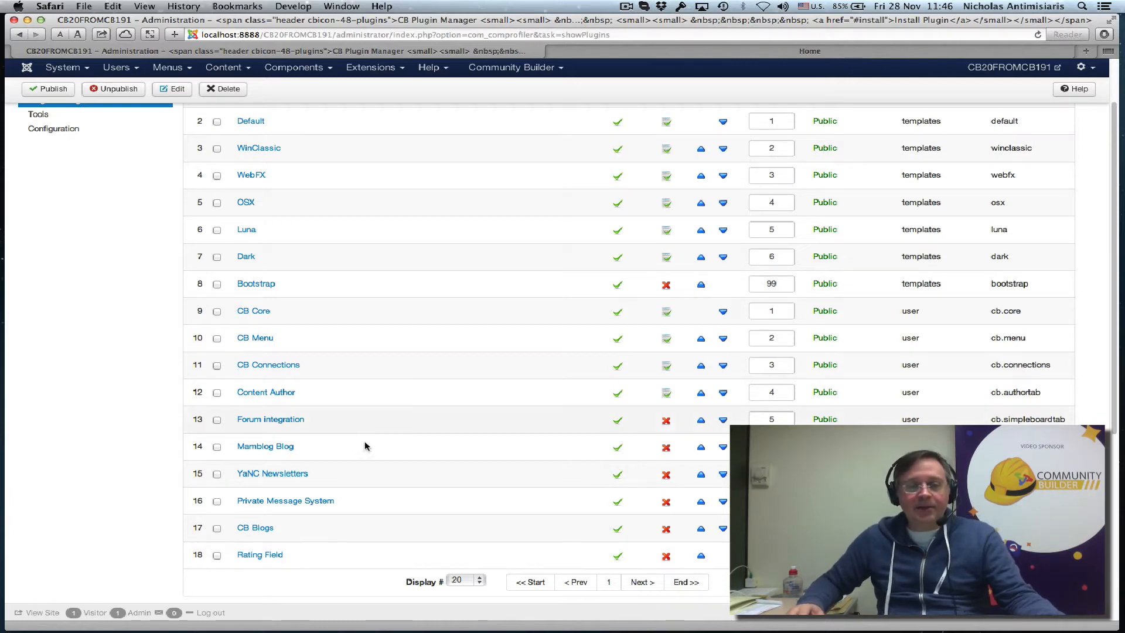
{"action": "mouse_move", "coordinate": [320, 605]}
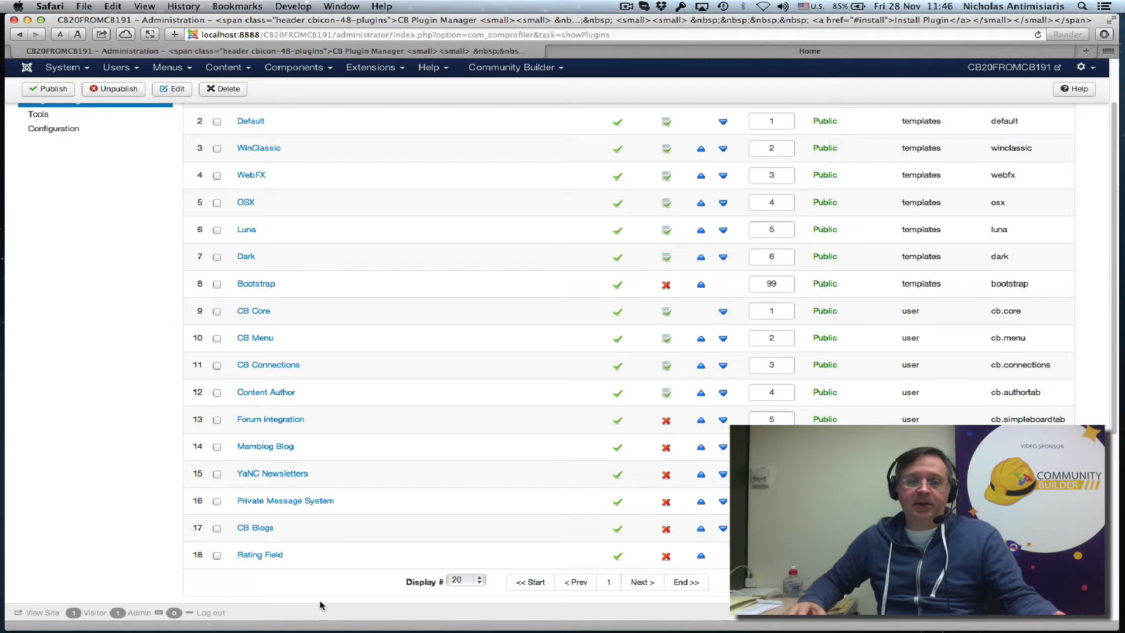
- Scroll back to the top and go to the Extension Manager Install page
{"action": "scroll", "scroll_direction": "up", "scroll_amount": 3}
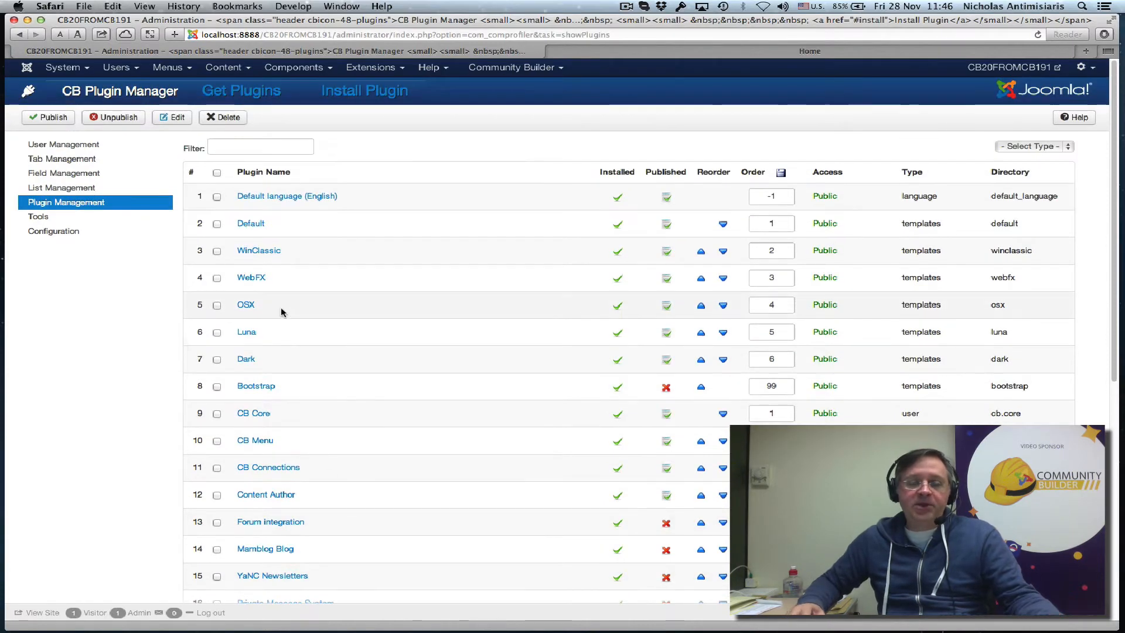
{"action": "mouse_move", "coordinate": [250, 224]}
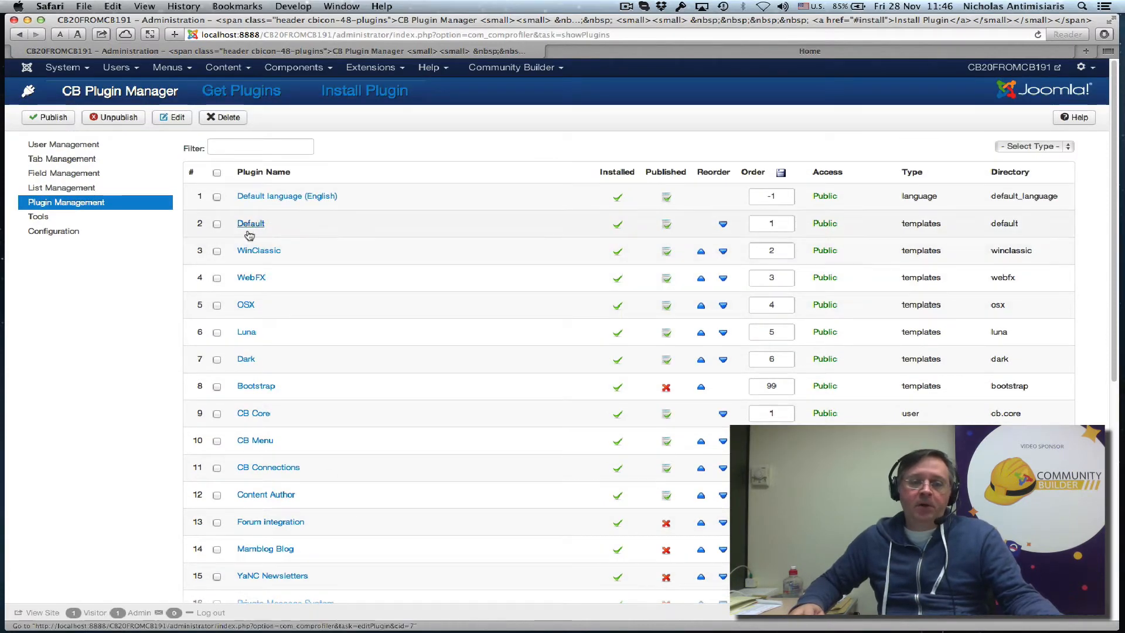
{"action": "mouse_move", "coordinate": [258, 243]}
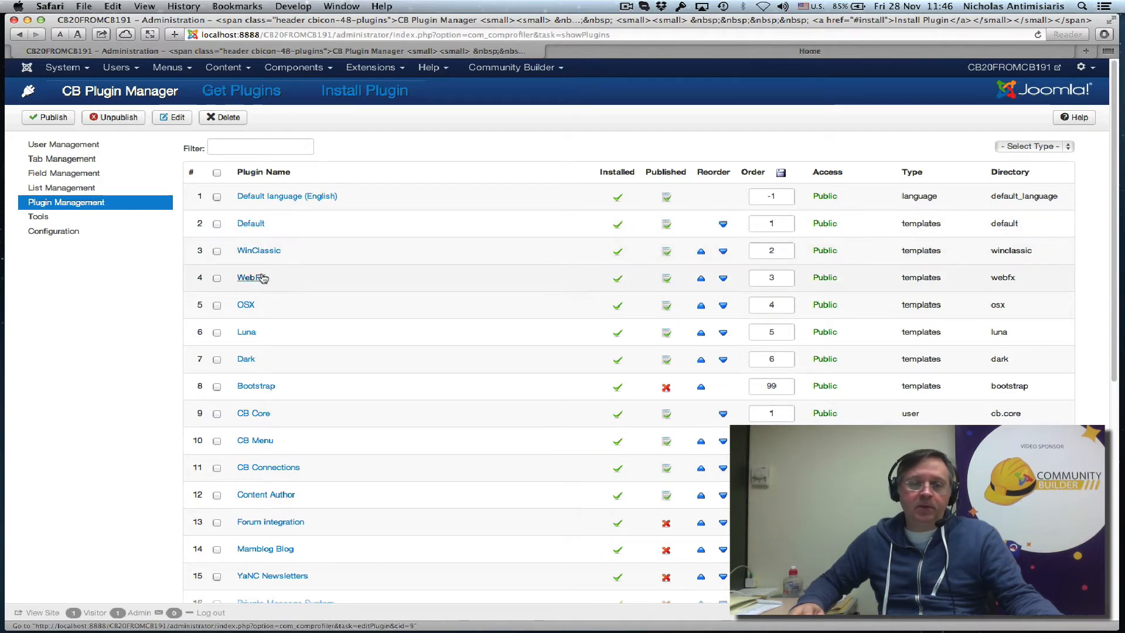
{"action": "mouse_move", "coordinate": [246, 359]}
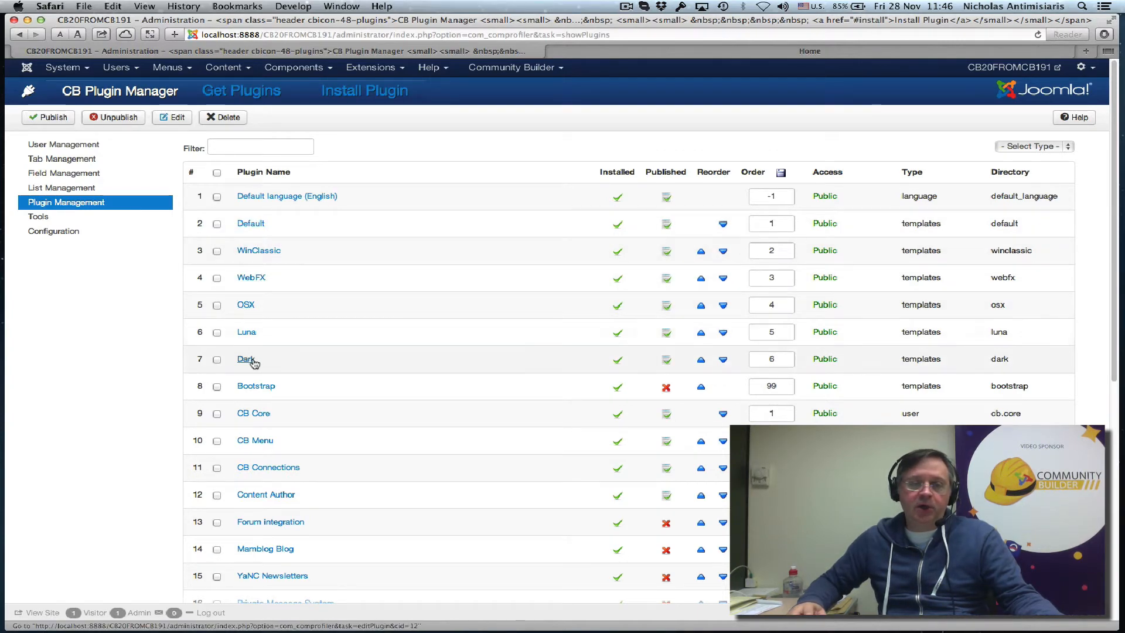
{"action": "mouse_move", "coordinate": [287, 268]}
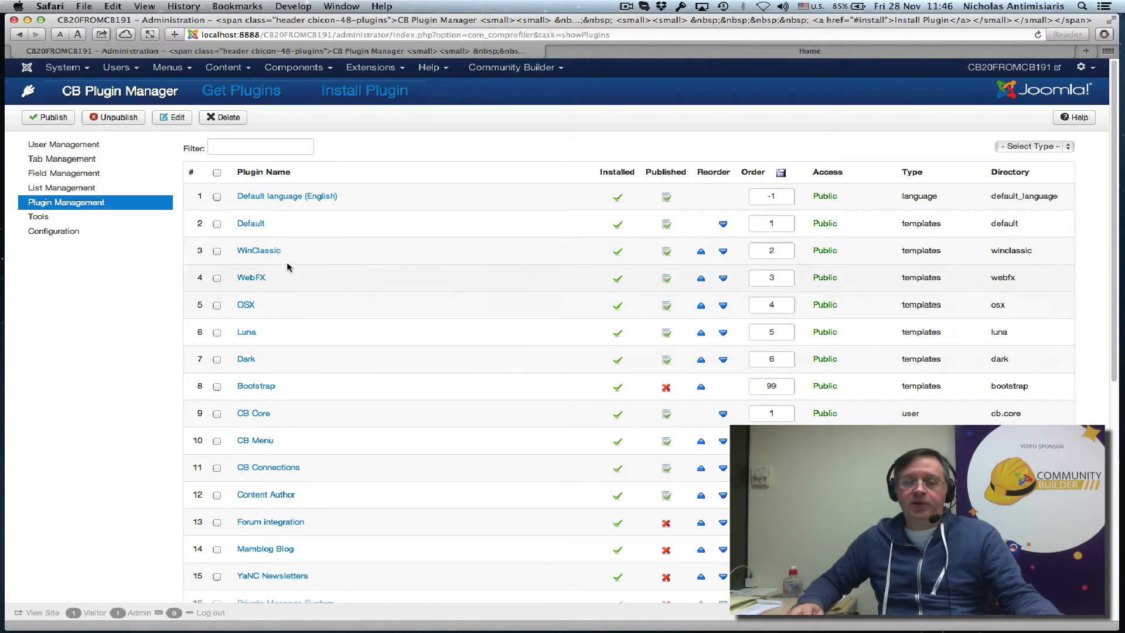
{"action": "mouse_move", "coordinate": [327, 298]}
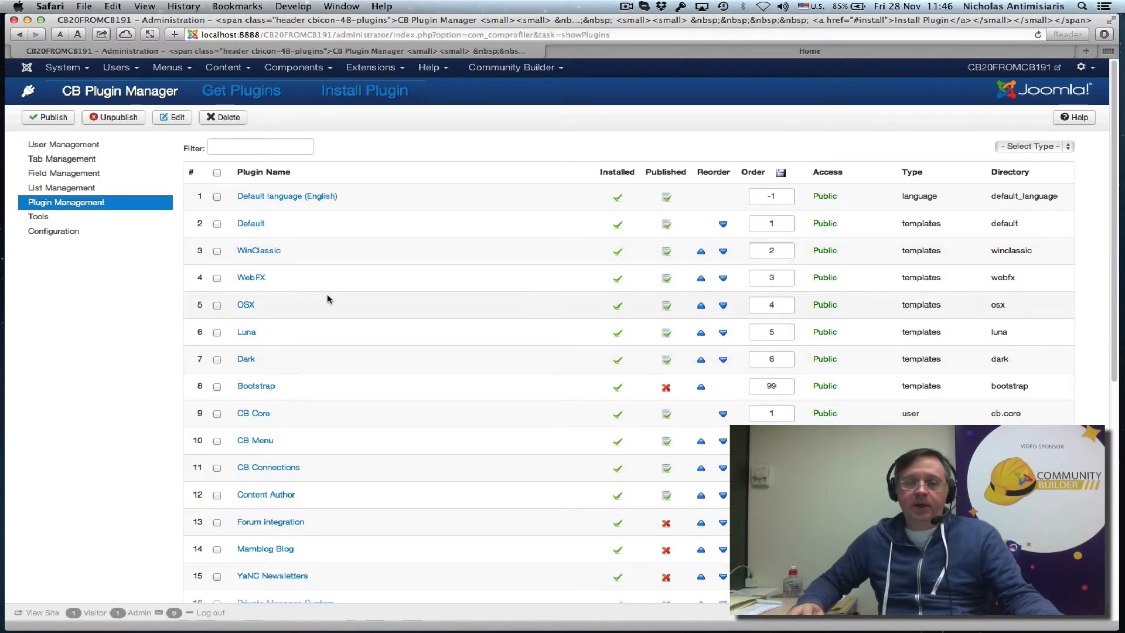
{"action": "mouse_move", "coordinate": [290, 258]}
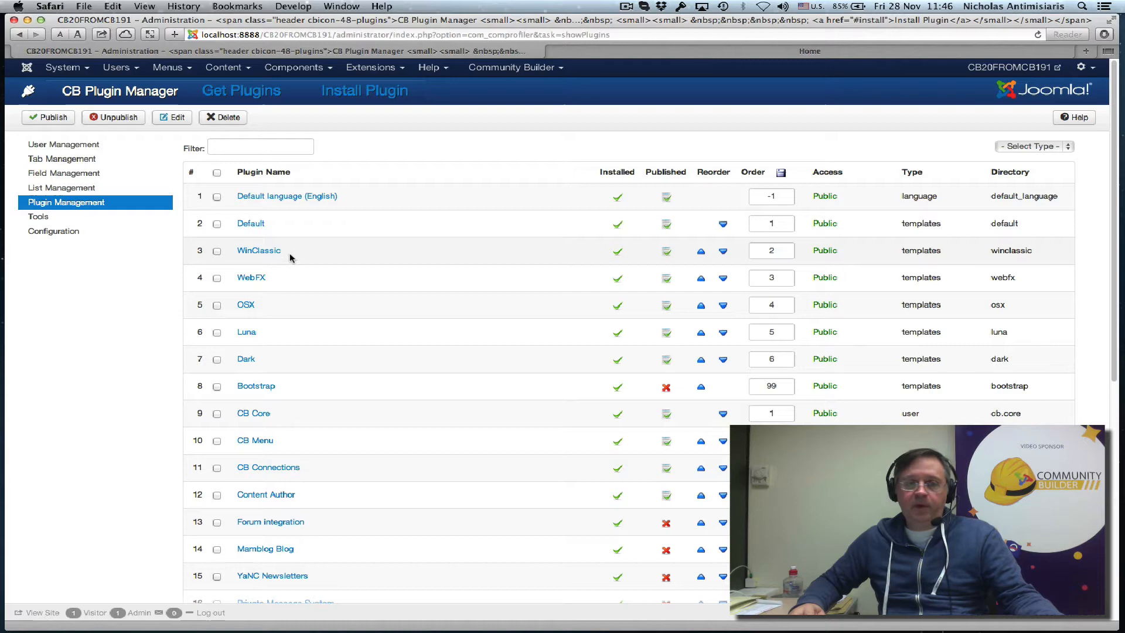
{"action": "mouse_move", "coordinate": [312, 371]}
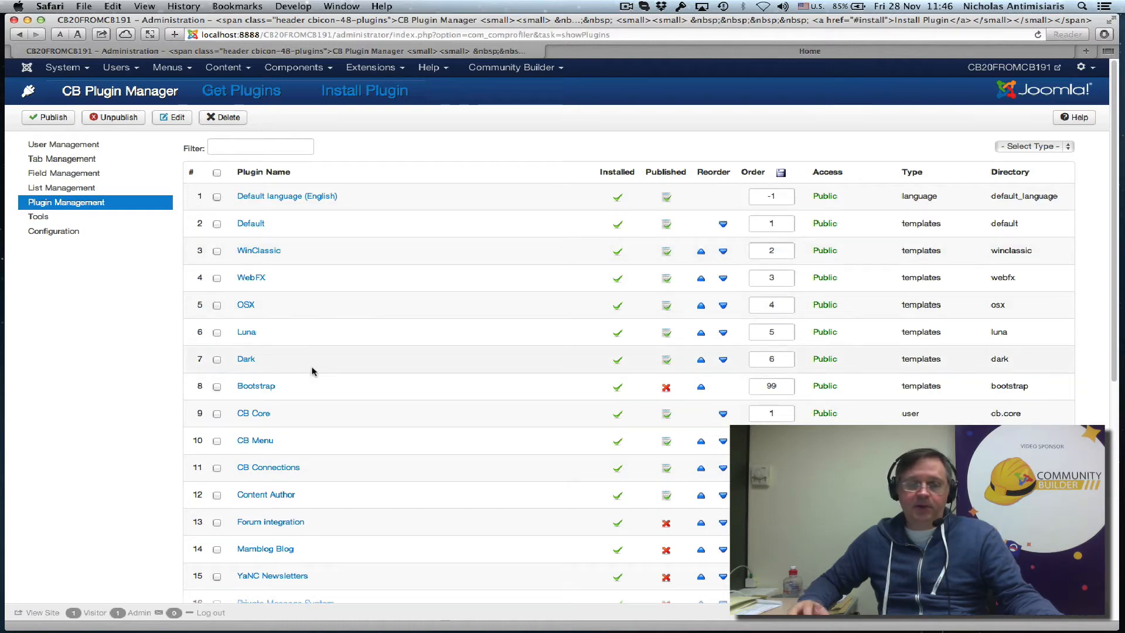
{"action": "mouse_move", "coordinate": [259, 292]}
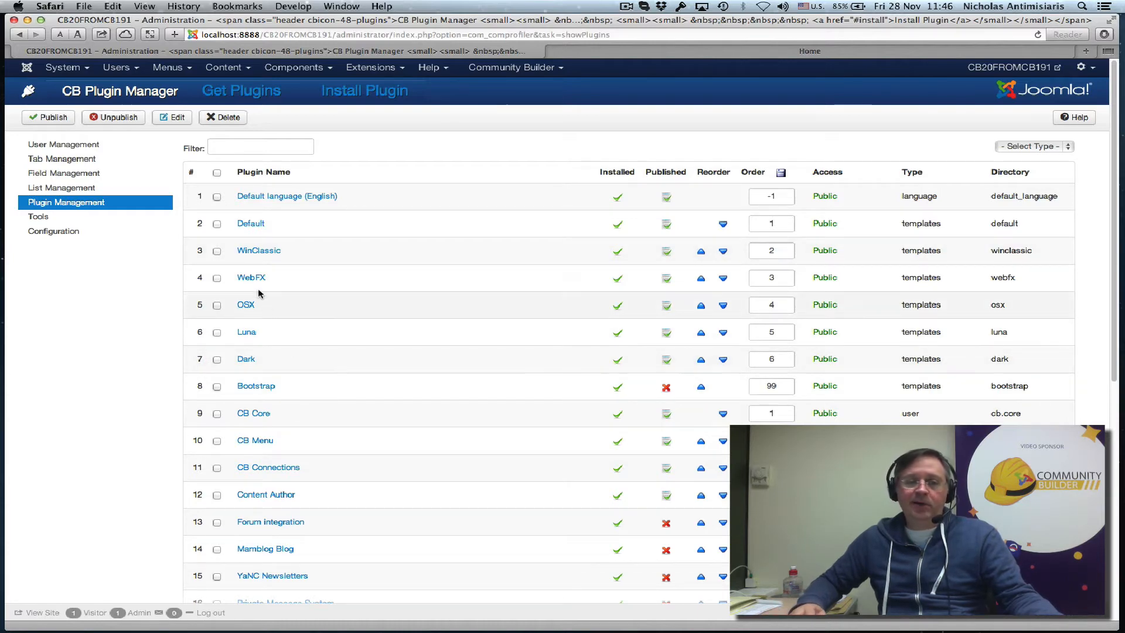
{"action": "mouse_move", "coordinate": [260, 356]}
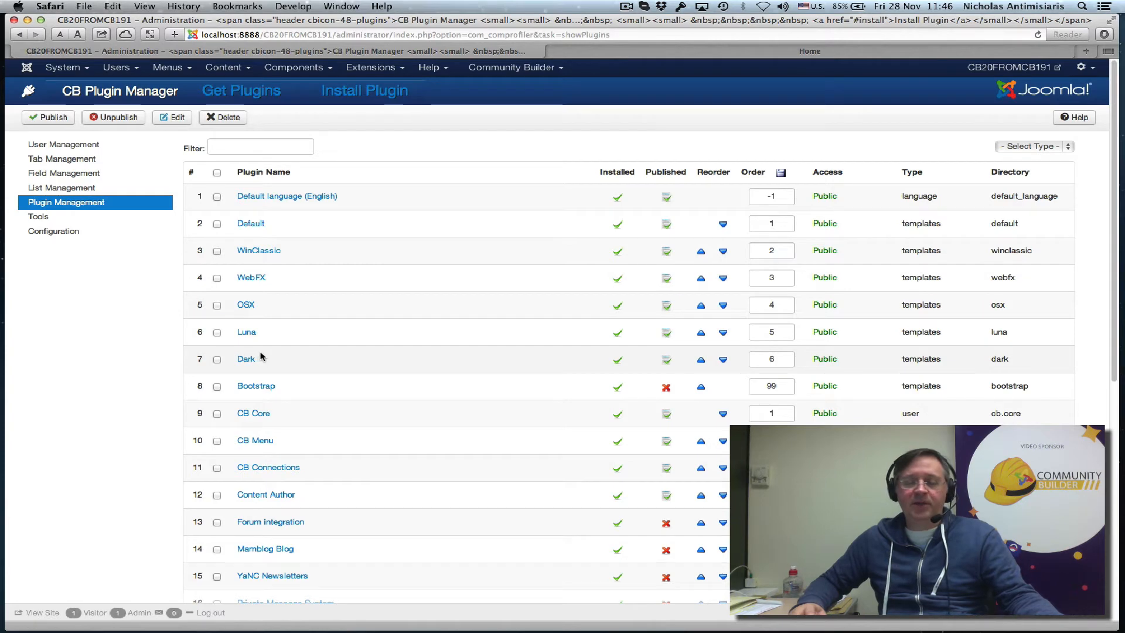
{"action": "mouse_move", "coordinate": [320, 382]}
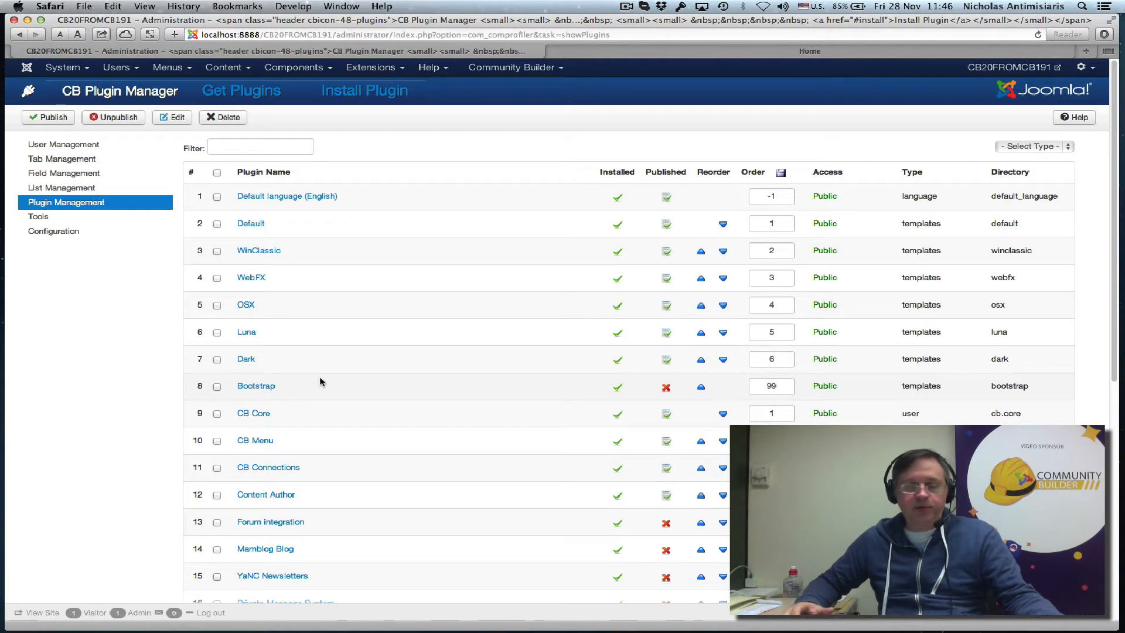
{"action": "mouse_move", "coordinate": [168, 401]}
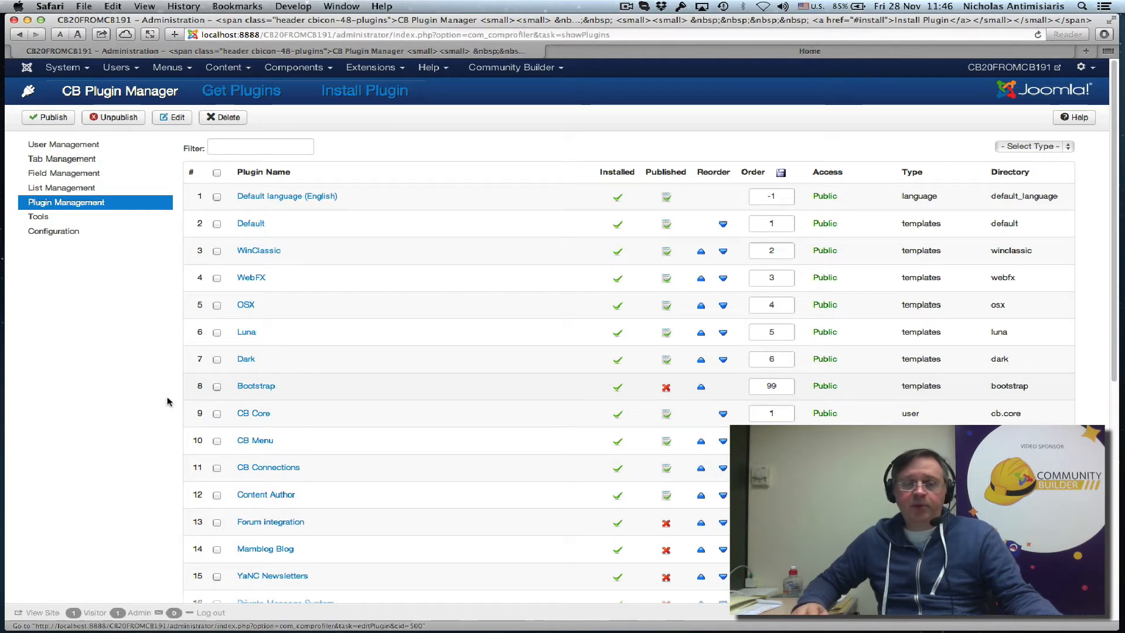
{"action": "mouse_move", "coordinate": [281, 386]}
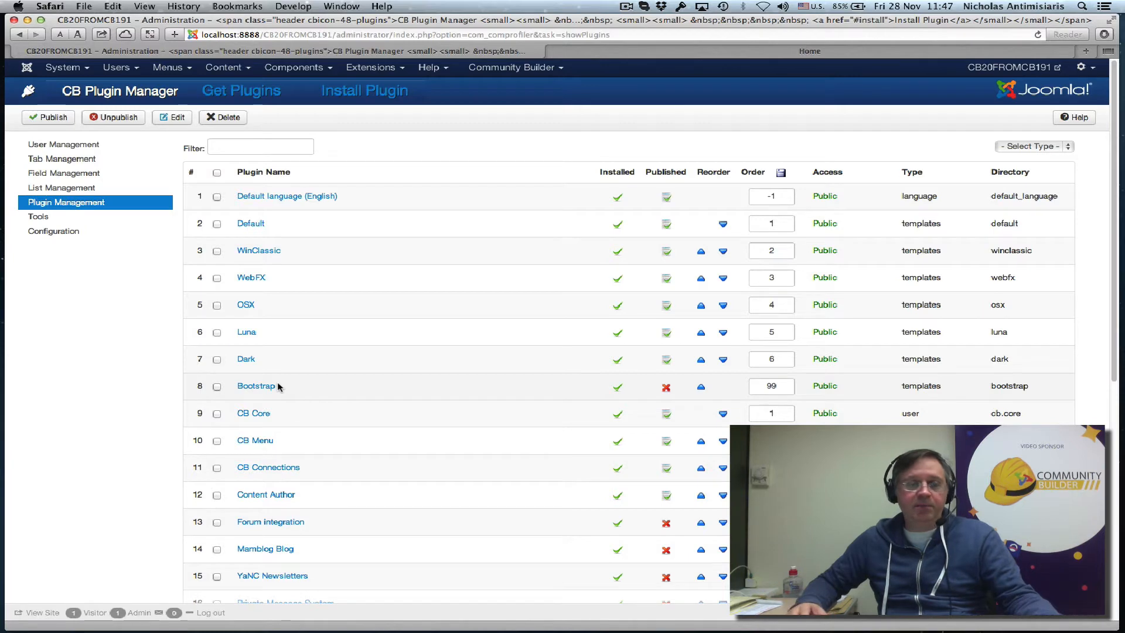
{"action": "mouse_move", "coordinate": [398, 237]}
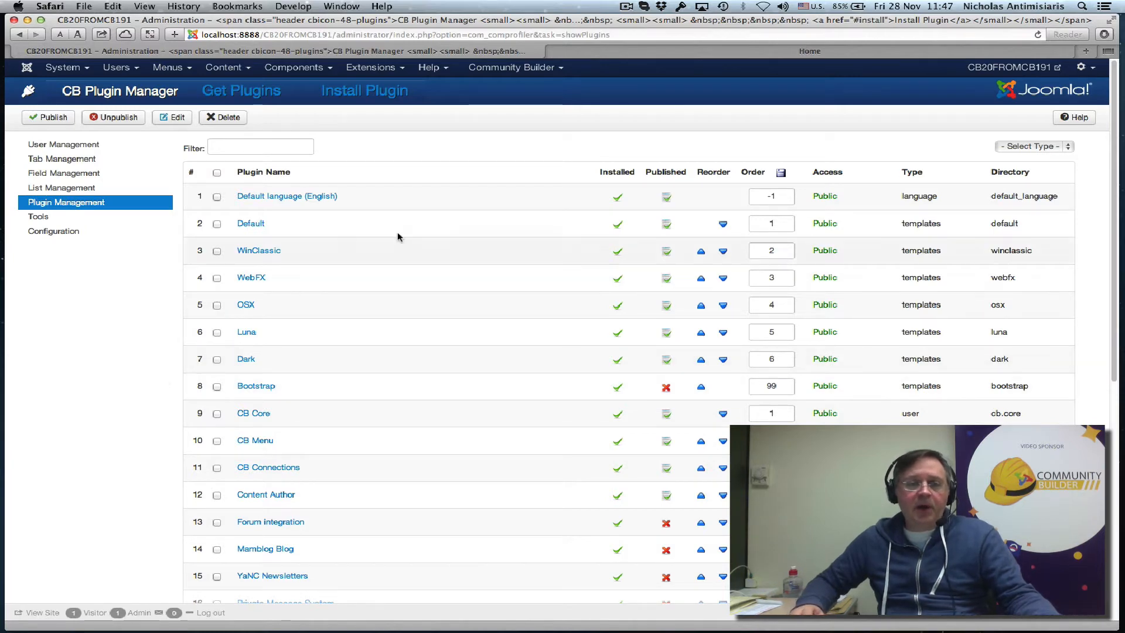
{"action": "left_click", "coordinate": [371, 66]}
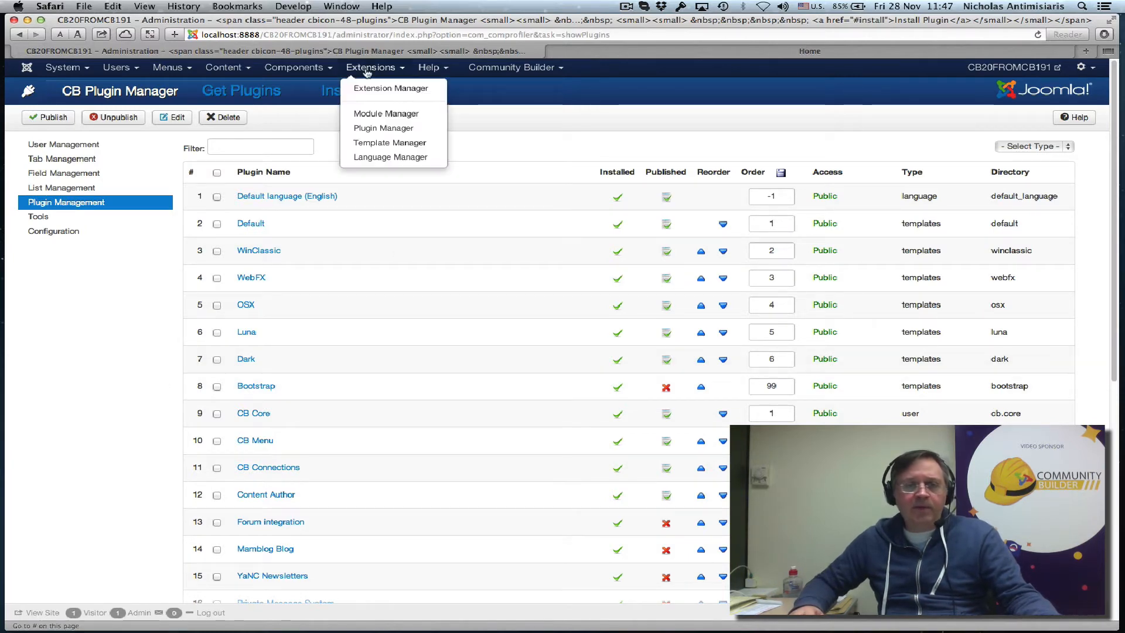
{"action": "left_click", "coordinate": [392, 87]}
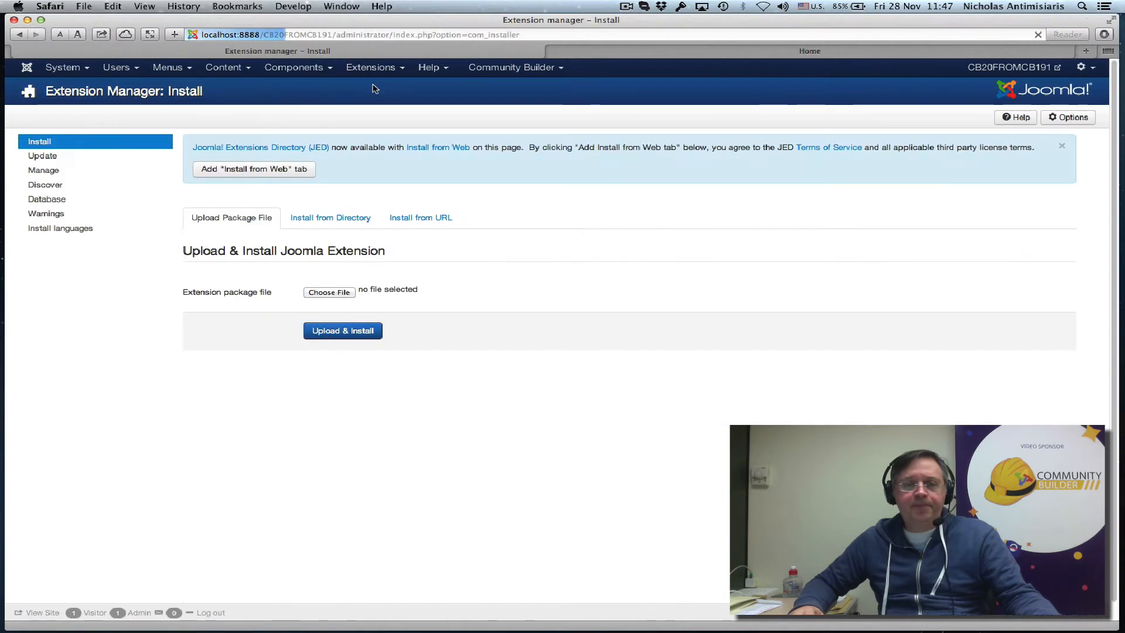
{"action": "mouse_move", "coordinate": [43, 170]}
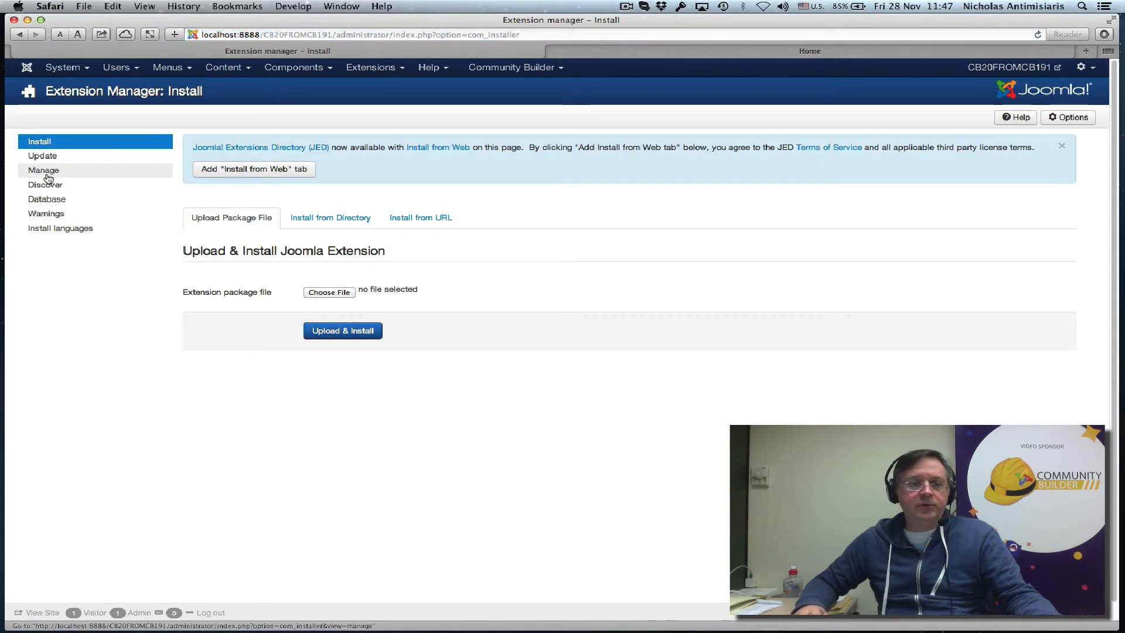
- Open the Manage list of installed extensions to find Community Builder's version
{"action": "left_click", "coordinate": [43, 170]}
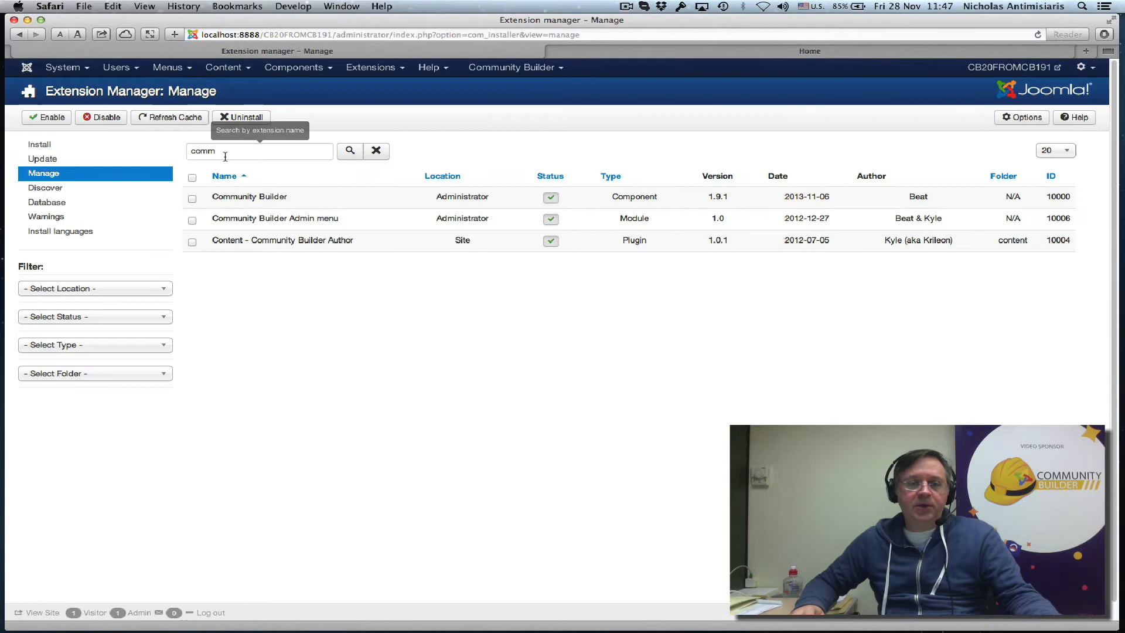
{"action": "mouse_move", "coordinate": [520, 227]}
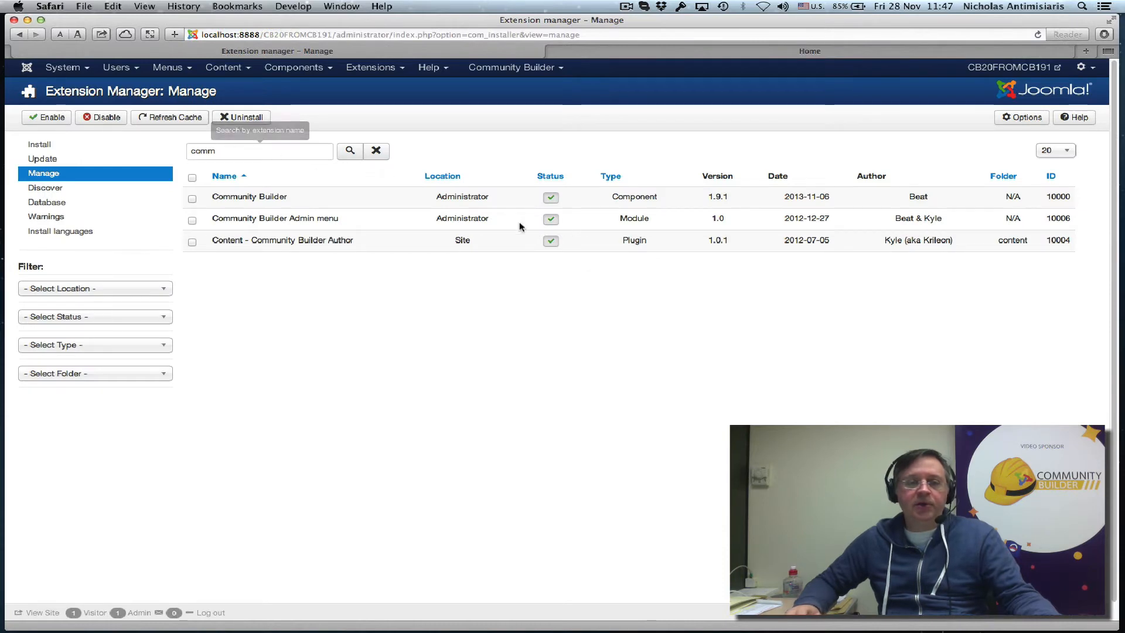
{"action": "mouse_move", "coordinate": [511, 204]}
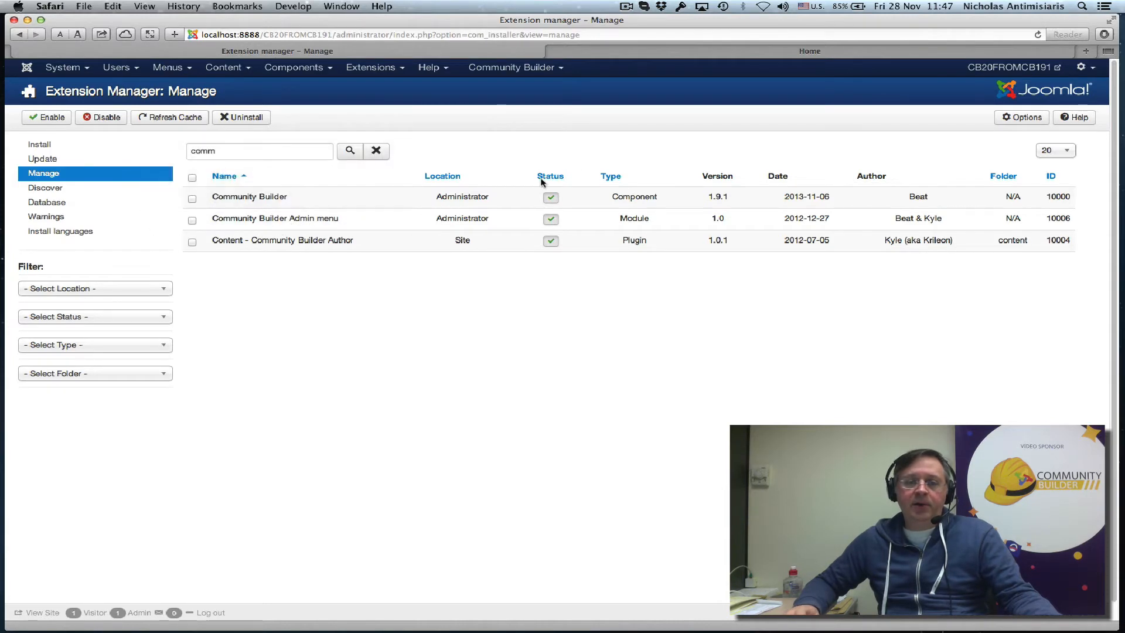
{"action": "mouse_move", "coordinate": [563, 67]}
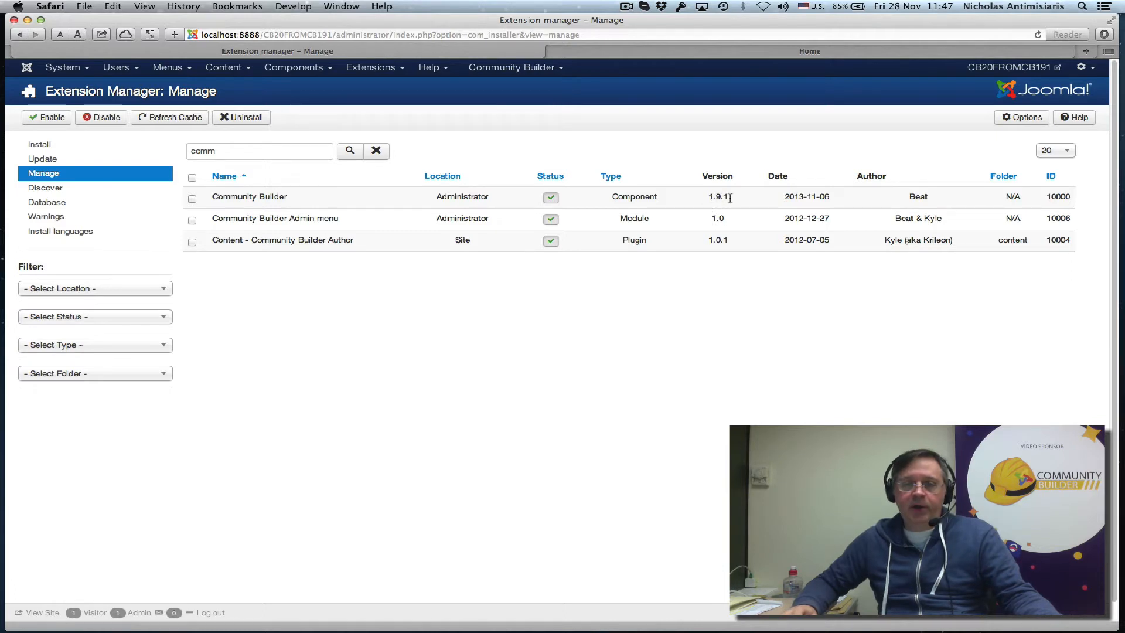
{"action": "mouse_move", "coordinate": [378, 229]}
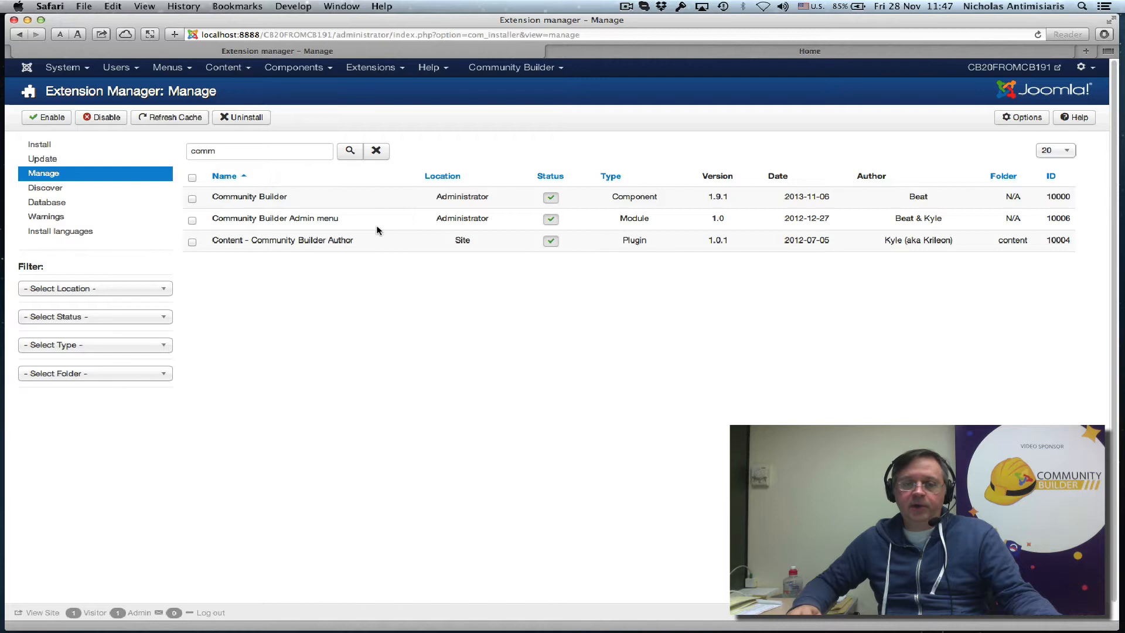
{"action": "mouse_move", "coordinate": [609, 250]}
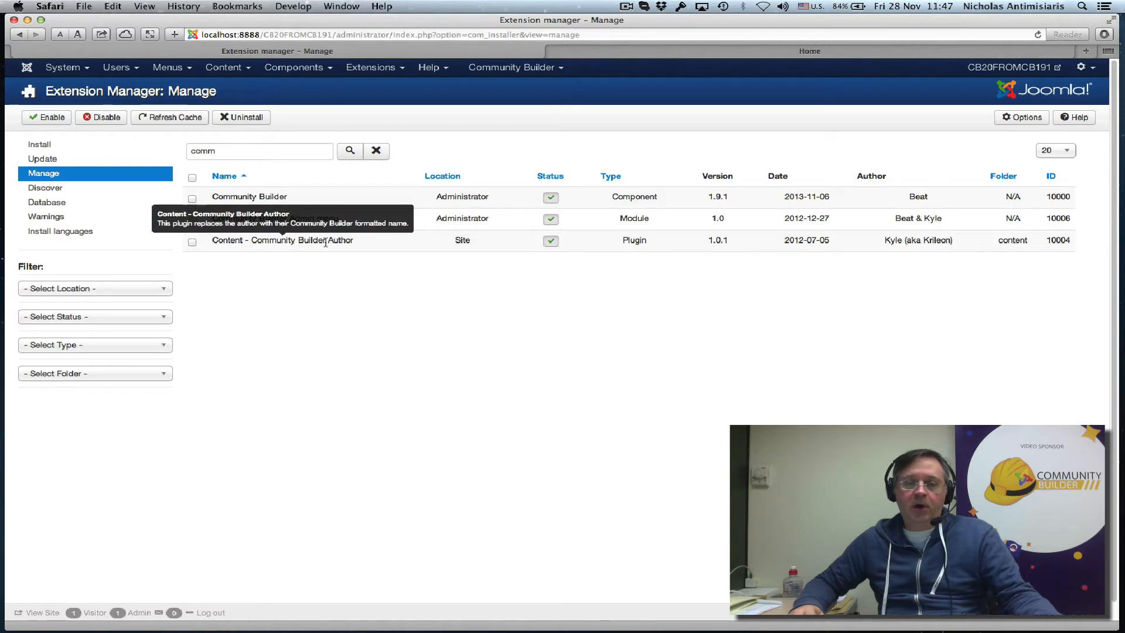
{"action": "mouse_move", "coordinate": [711, 251]}
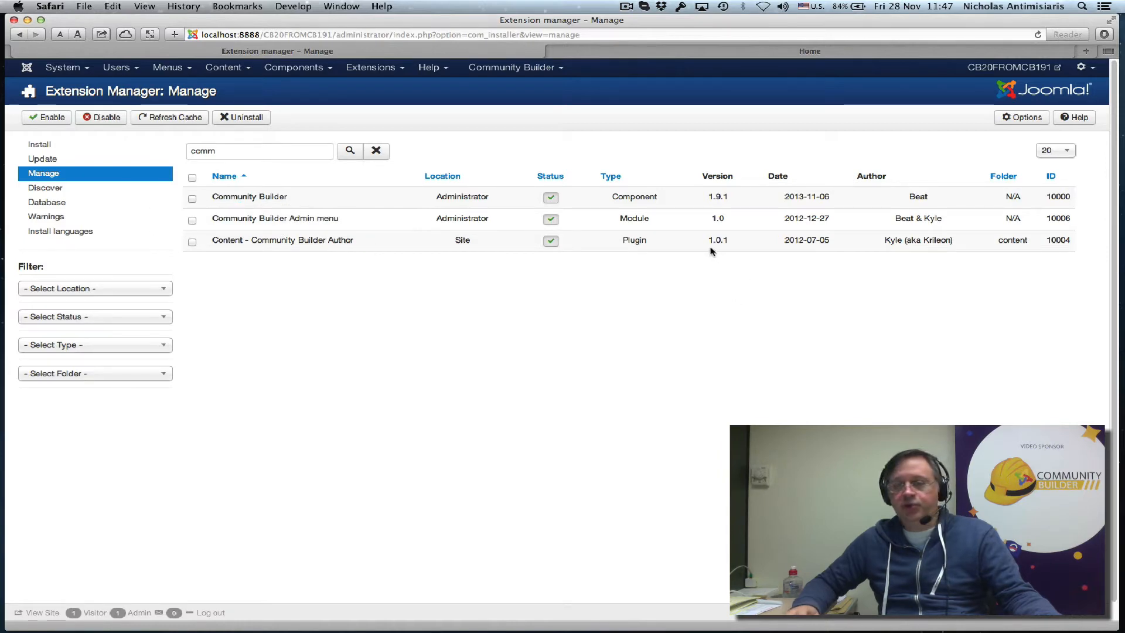
{"action": "mouse_move", "coordinate": [718, 243]}
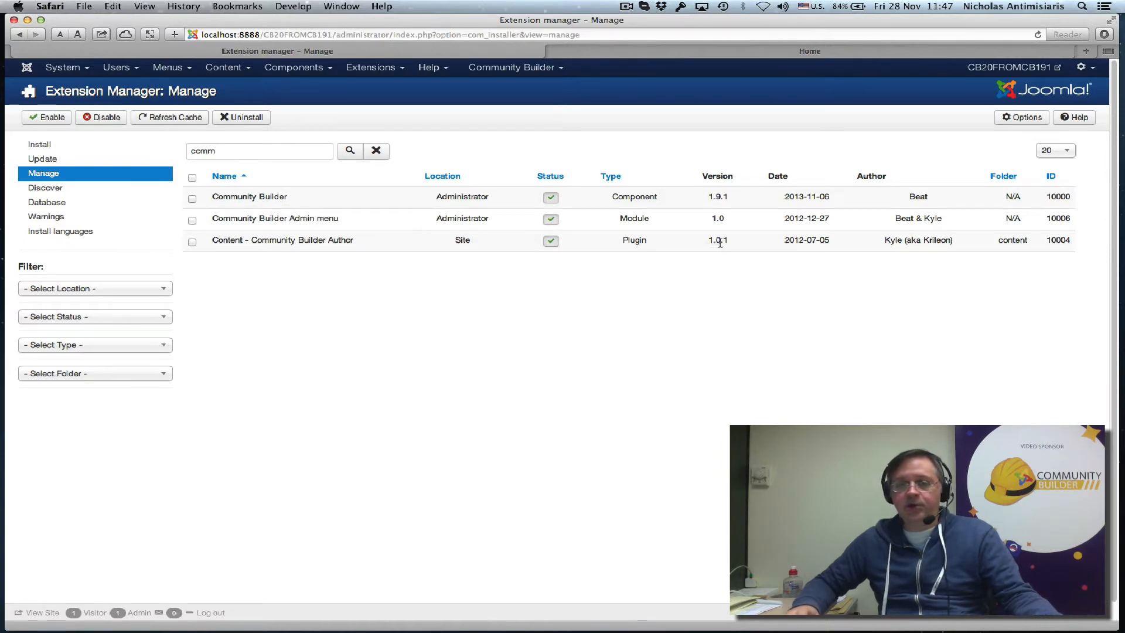
{"action": "left_click", "coordinate": [259, 150]}
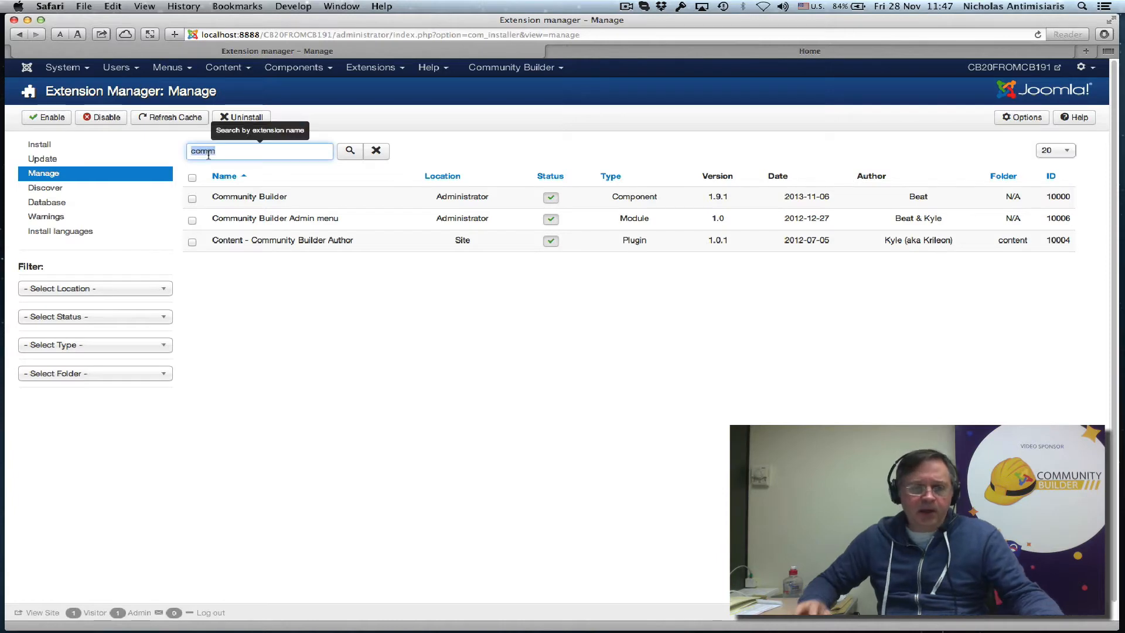
{"action": "type", "text": "cb"}
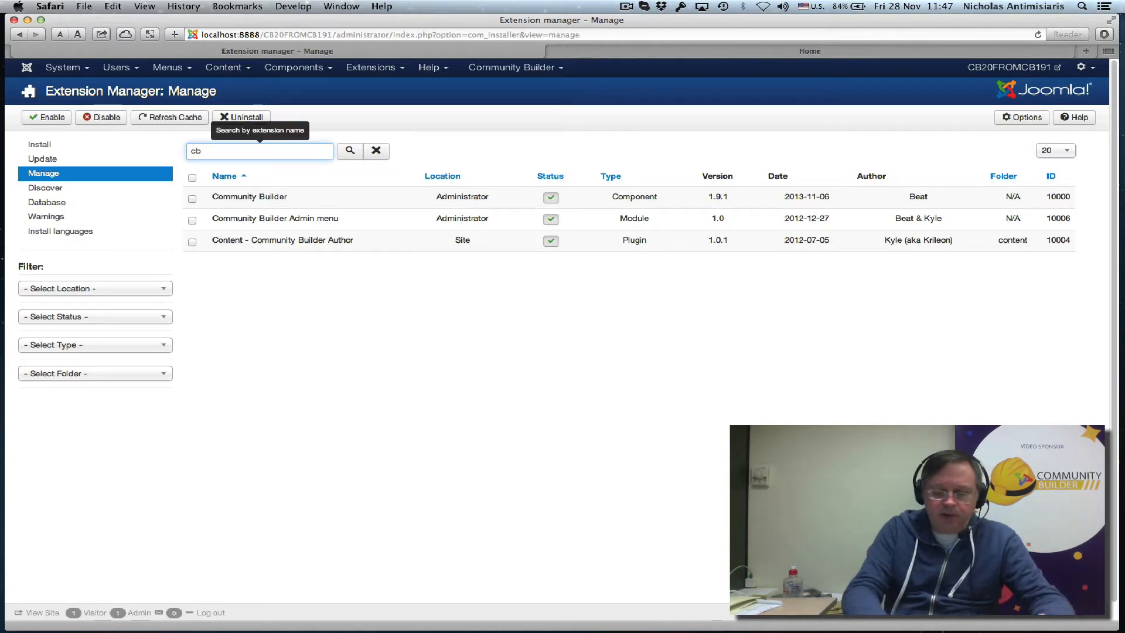
{"action": "left_click", "coordinate": [349, 150]}
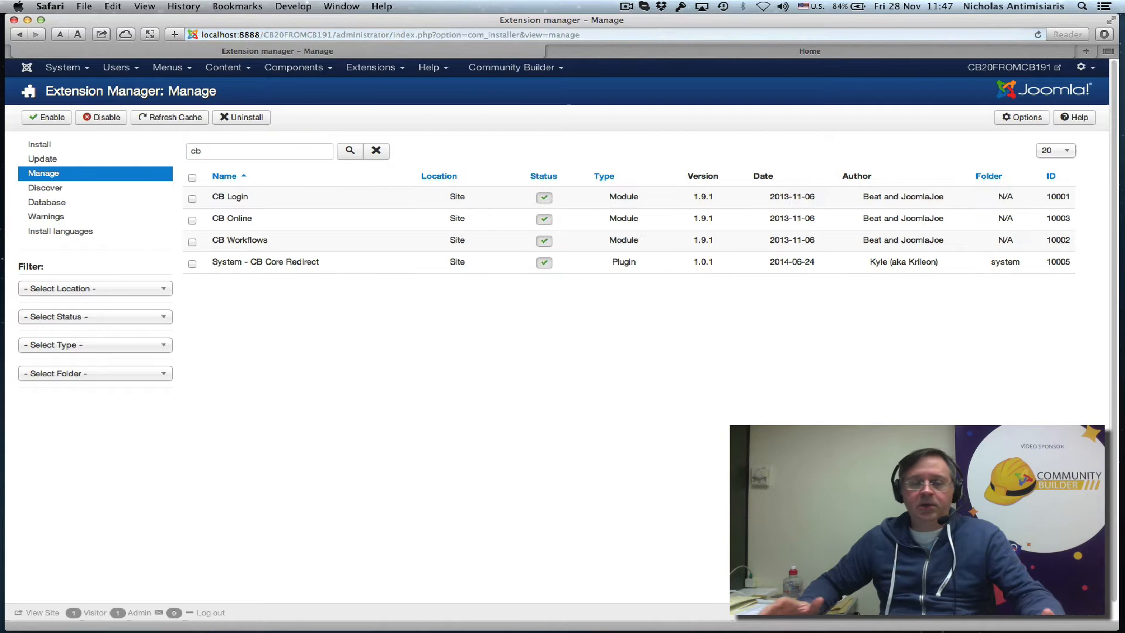
{"action": "mouse_move", "coordinate": [229, 196]}
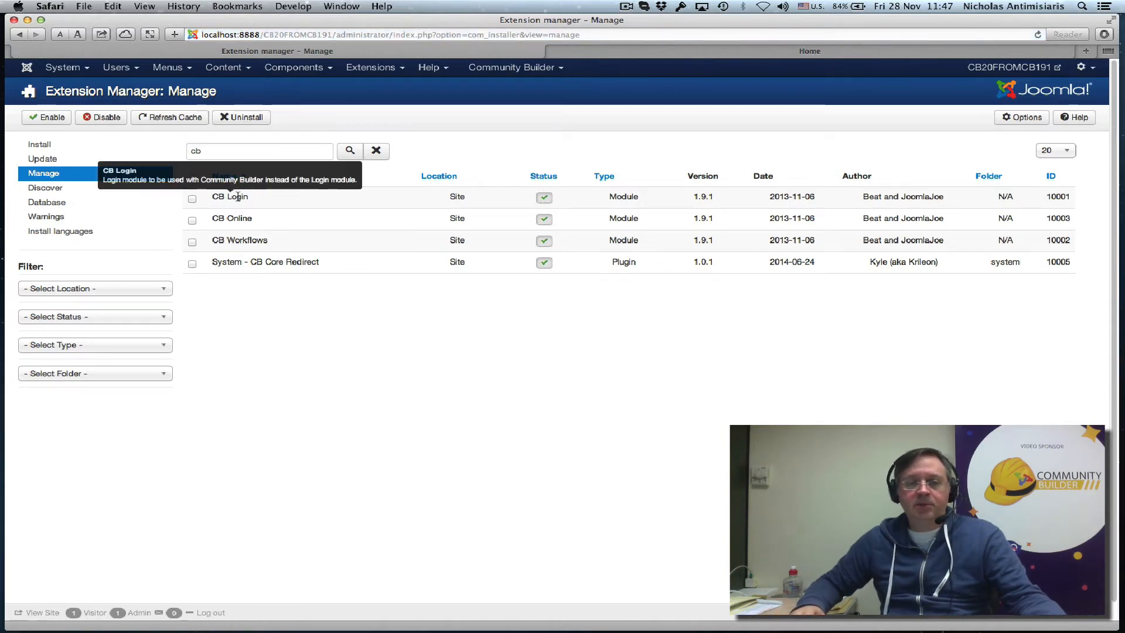
{"action": "mouse_move", "coordinate": [714, 203]}
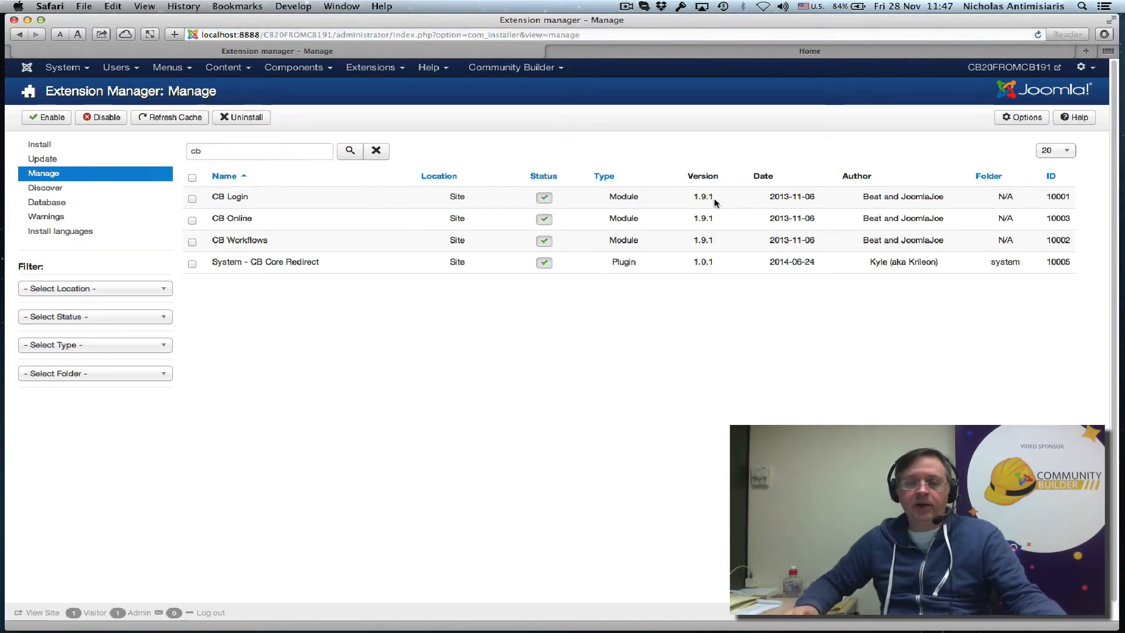
{"action": "mouse_move", "coordinate": [721, 259]}
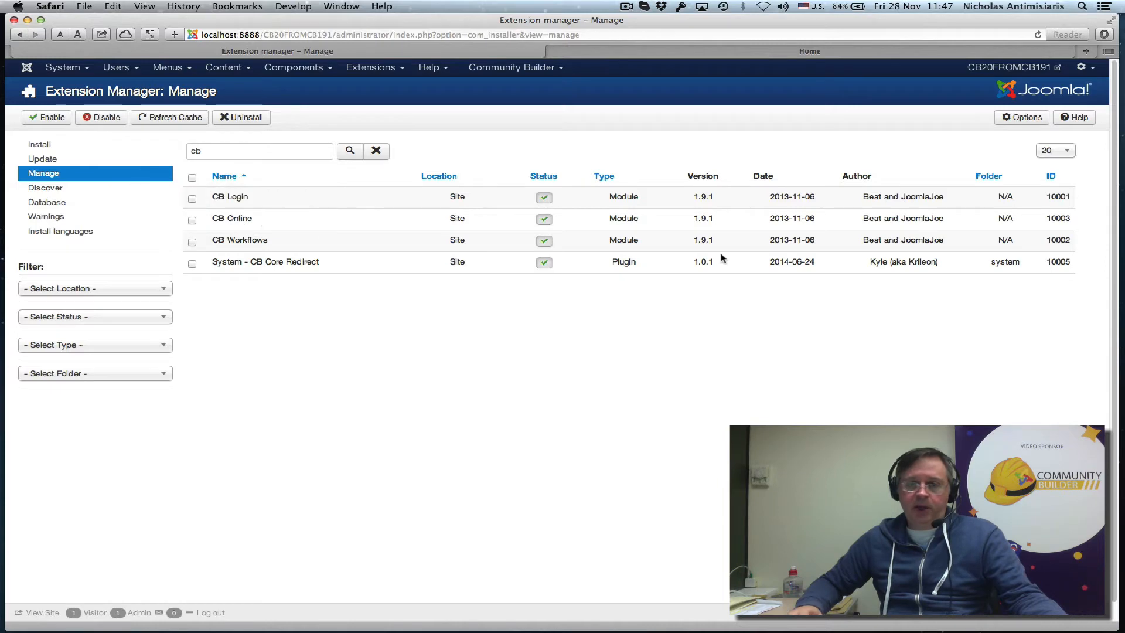
{"action": "mouse_move", "coordinate": [454, 256]}
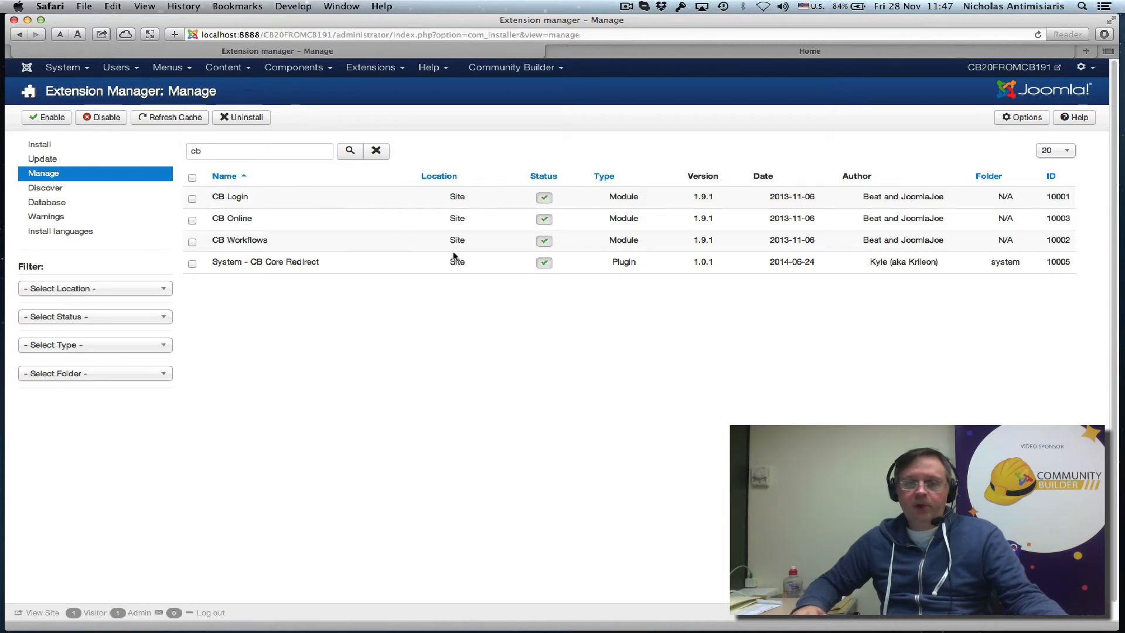
{"action": "mouse_move", "coordinate": [333, 287]}
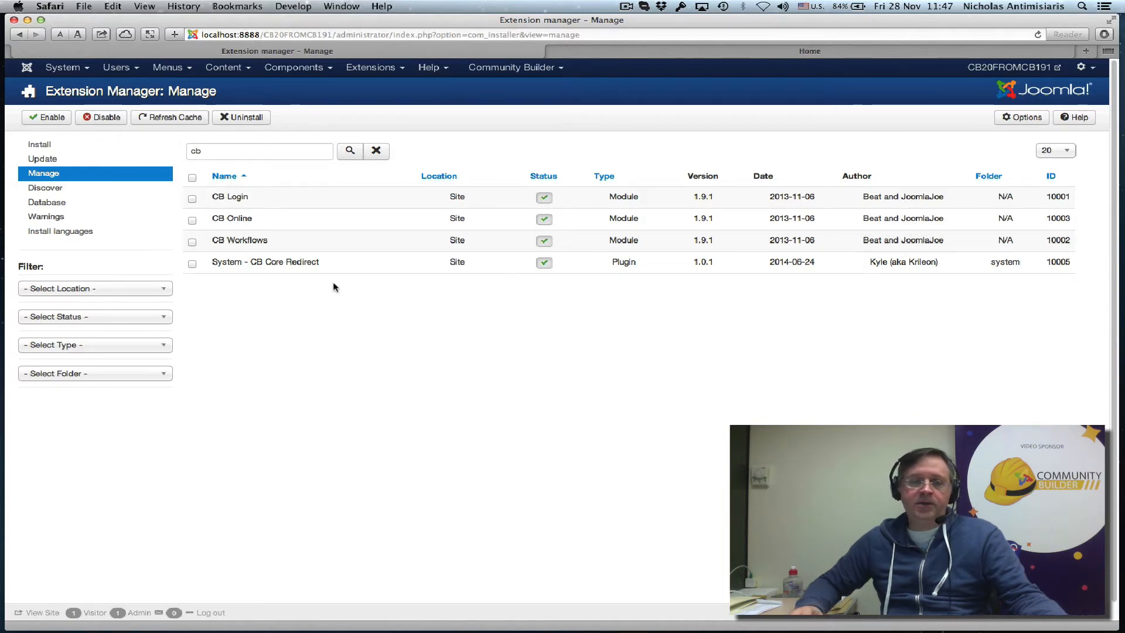
{"action": "mouse_move", "coordinate": [738, 271]}
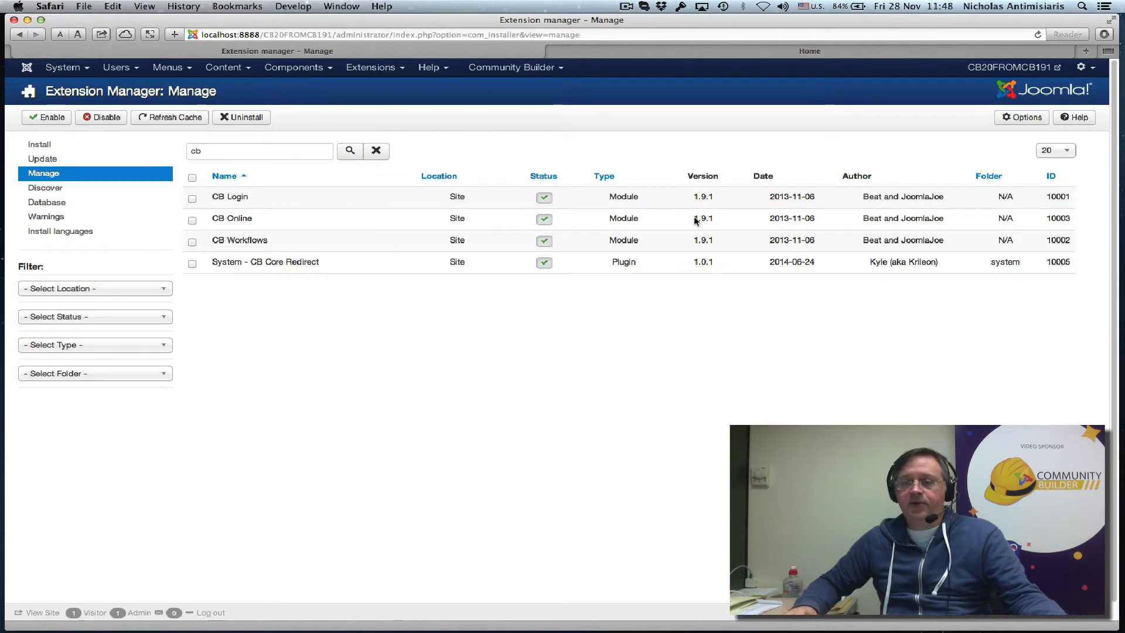
{"action": "mouse_move", "coordinate": [523, 349]}
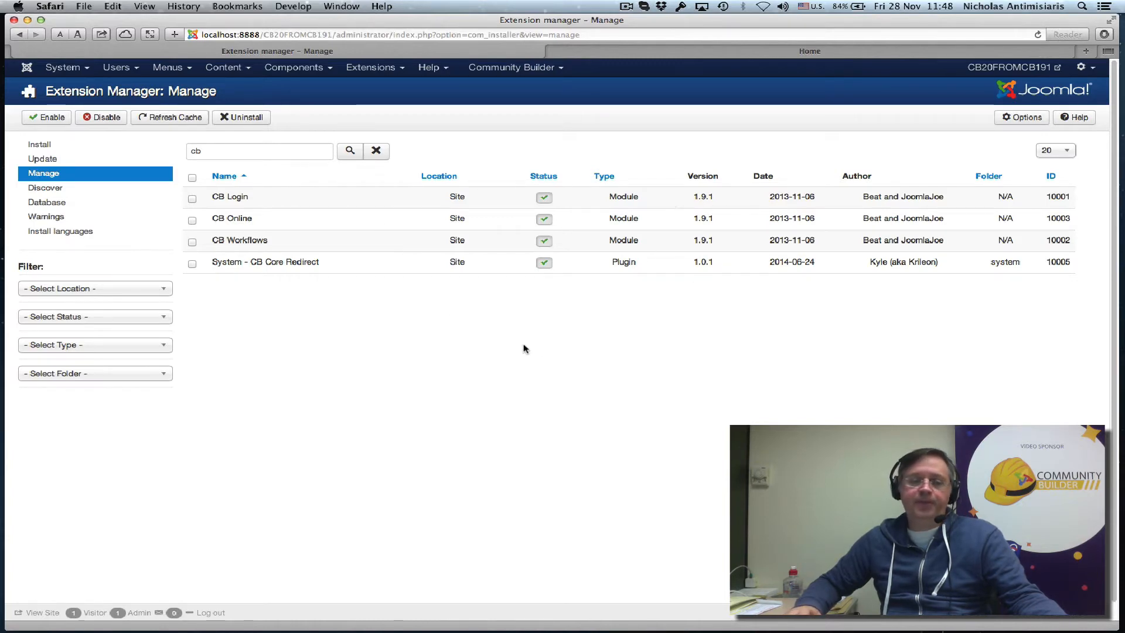
{"action": "mouse_move", "coordinate": [699, 79]}
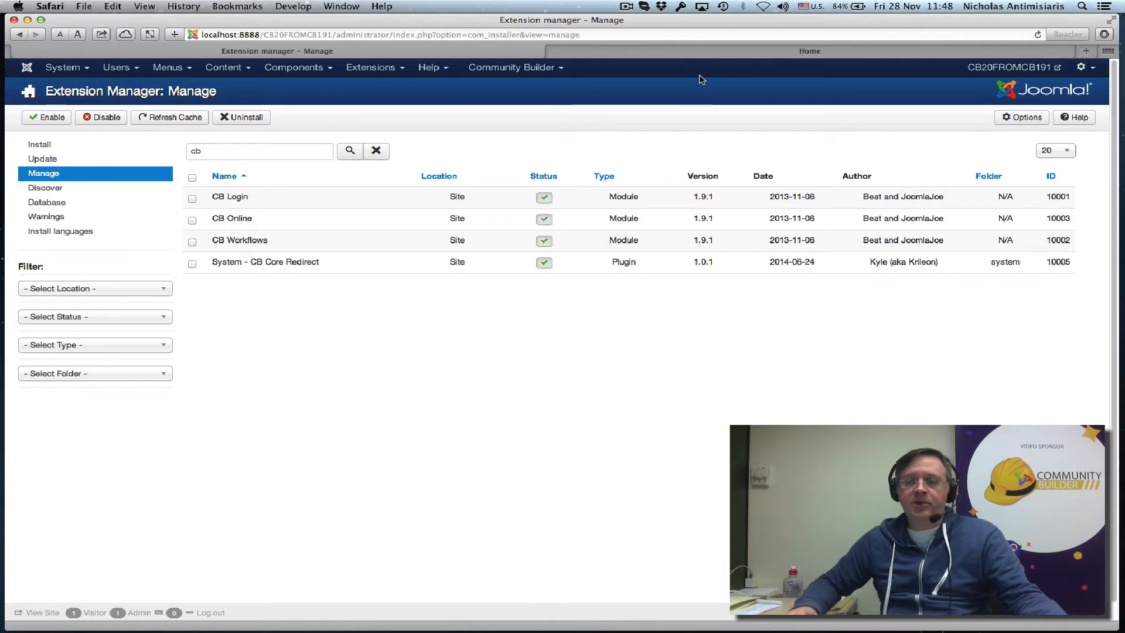
- On the front-end, open admin's CB profile and its Articles tab
{"action": "left_click", "coordinate": [809, 51]}
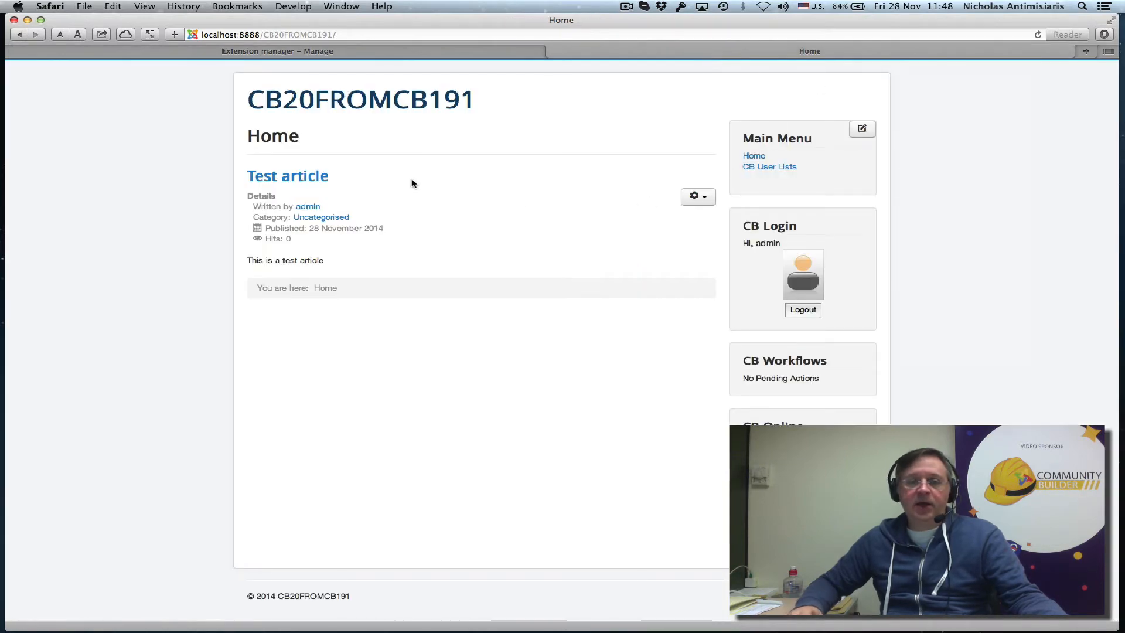
{"action": "mouse_move", "coordinate": [358, 184]}
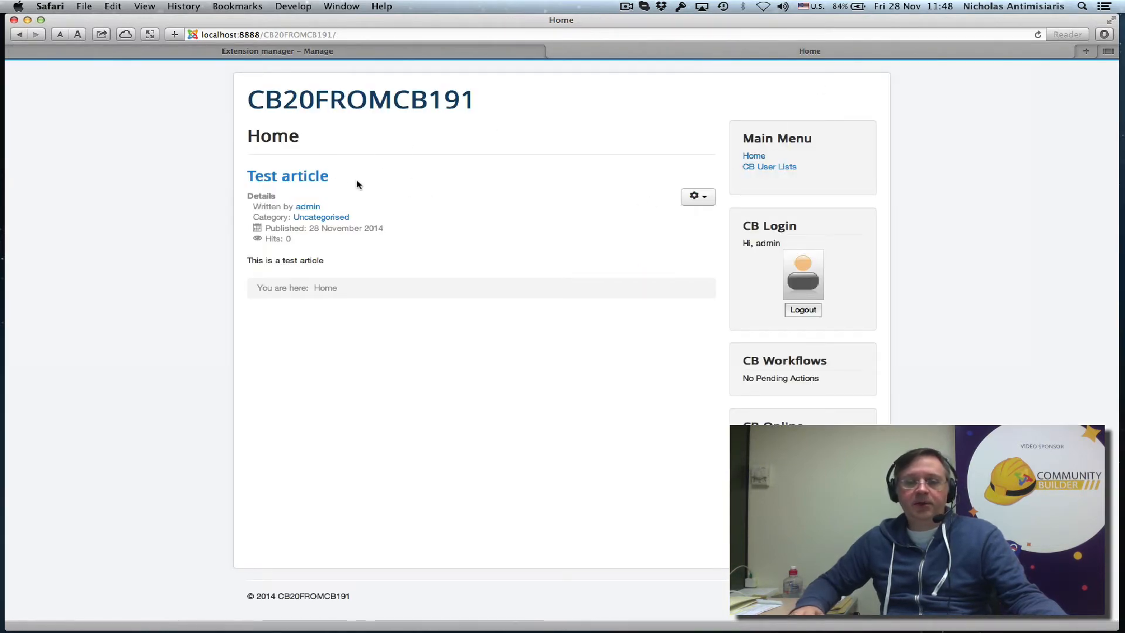
{"action": "mouse_move", "coordinate": [307, 208]}
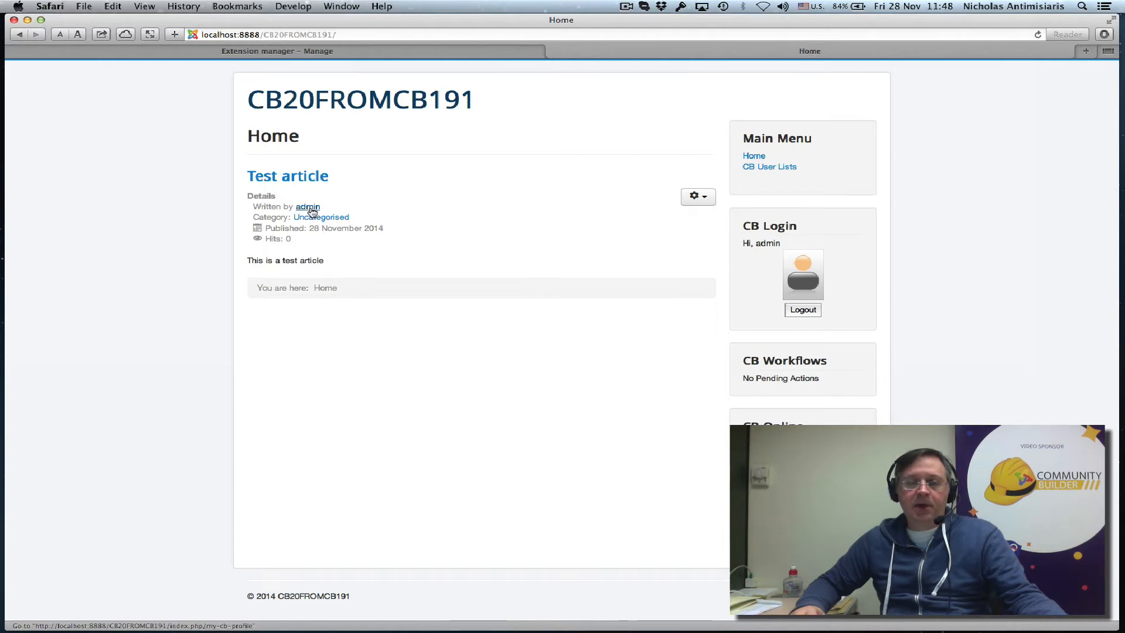
{"action": "left_click", "coordinate": [307, 207]}
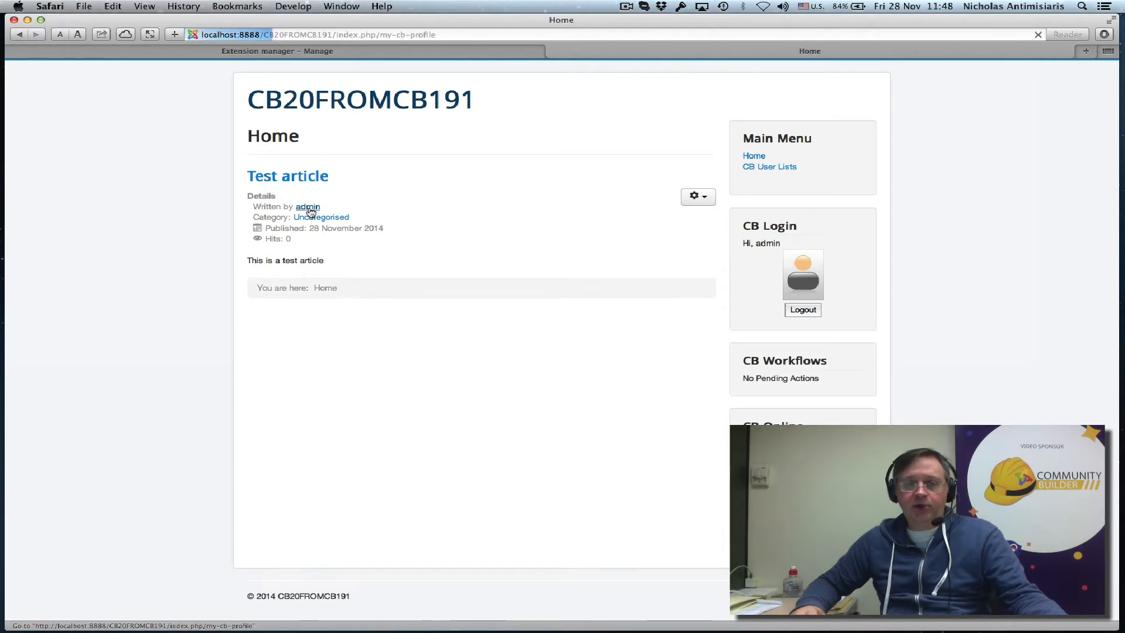
{"action": "left_click", "coordinate": [306, 207]}
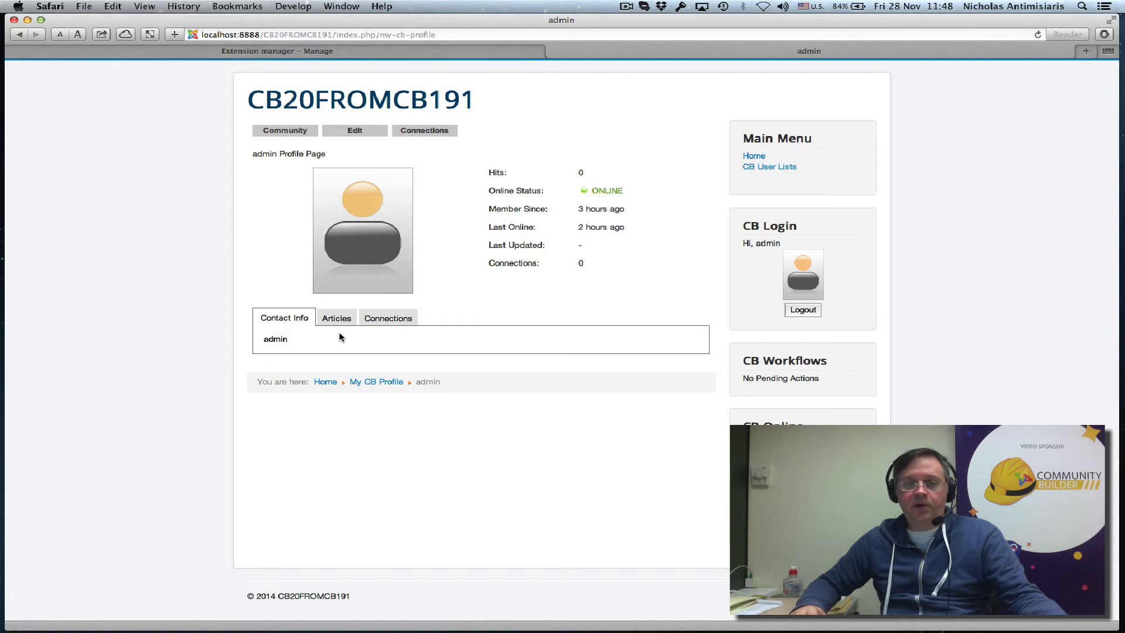
{"action": "left_click", "coordinate": [336, 317]}
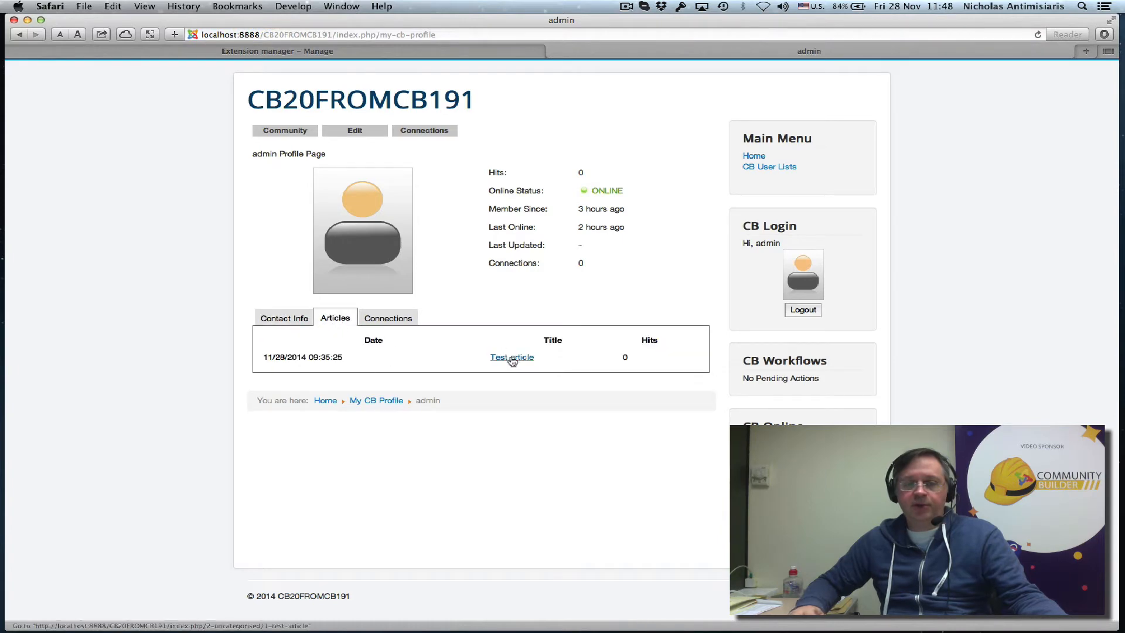
{"action": "mouse_move", "coordinate": [523, 369]}
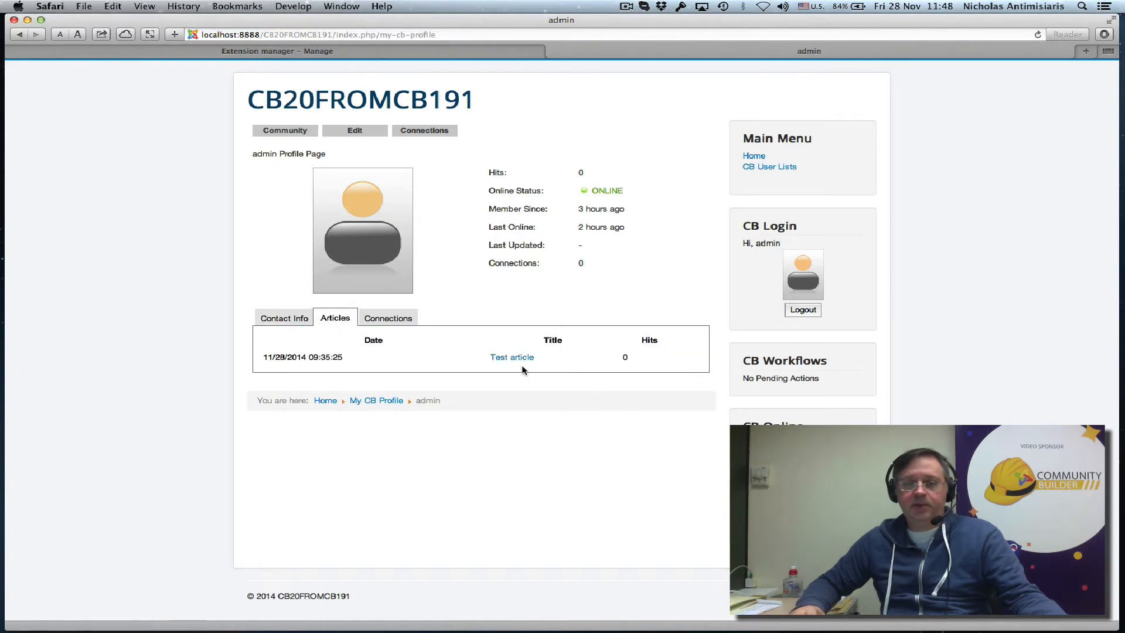
- View the Test article, then return to admin's profile Articles tab
{"action": "left_click", "coordinate": [511, 356]}
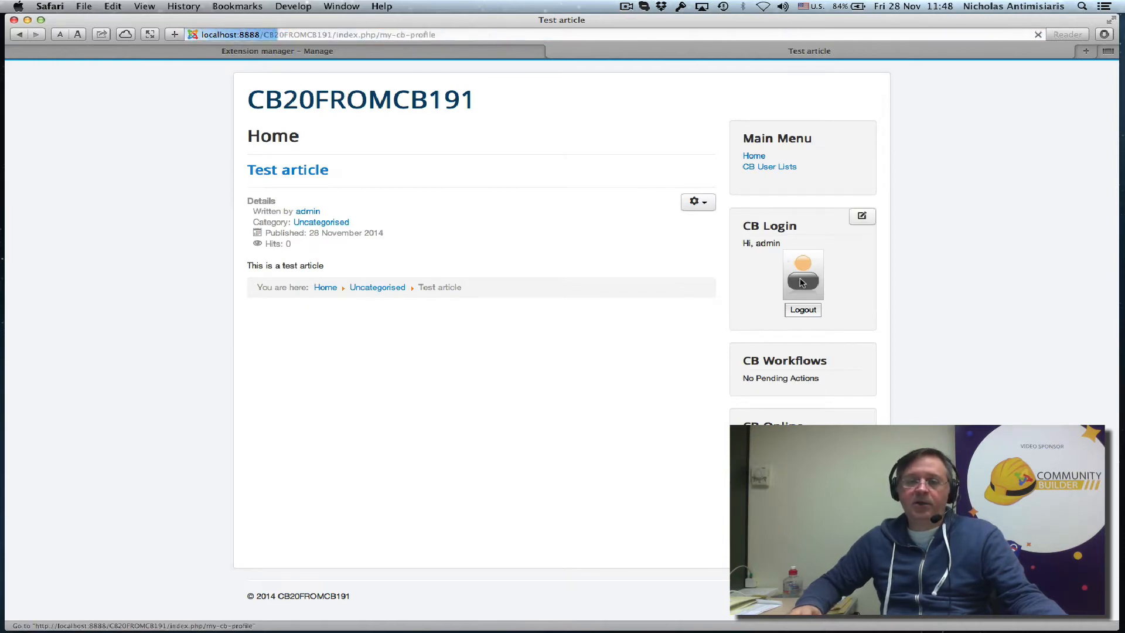
{"action": "left_click", "coordinate": [801, 276]}
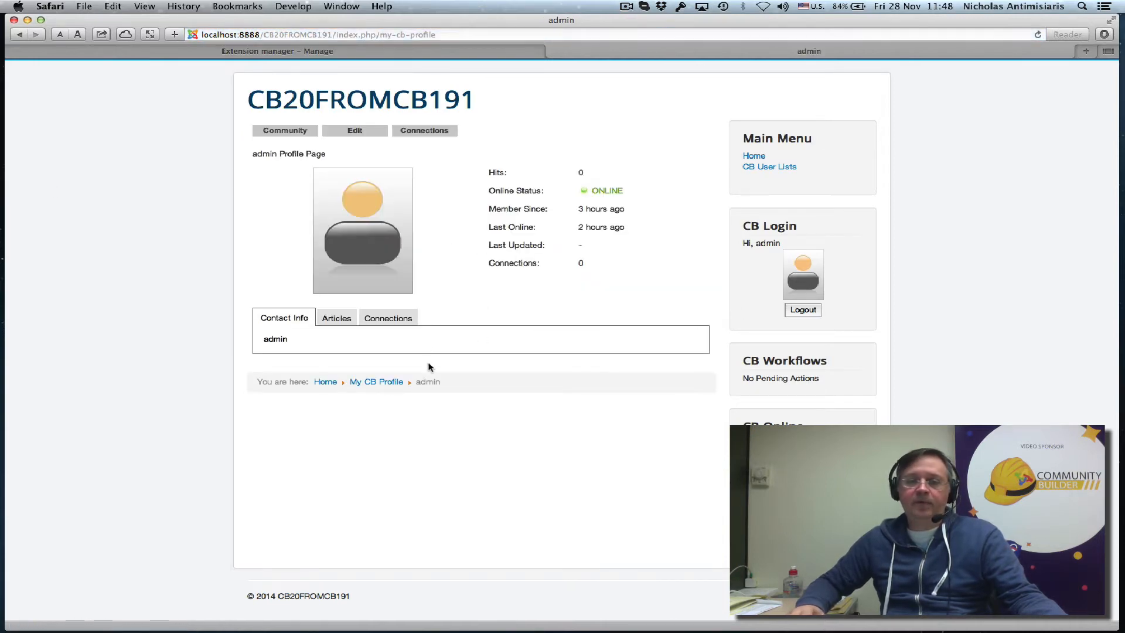
{"action": "mouse_move", "coordinate": [529, 276]}
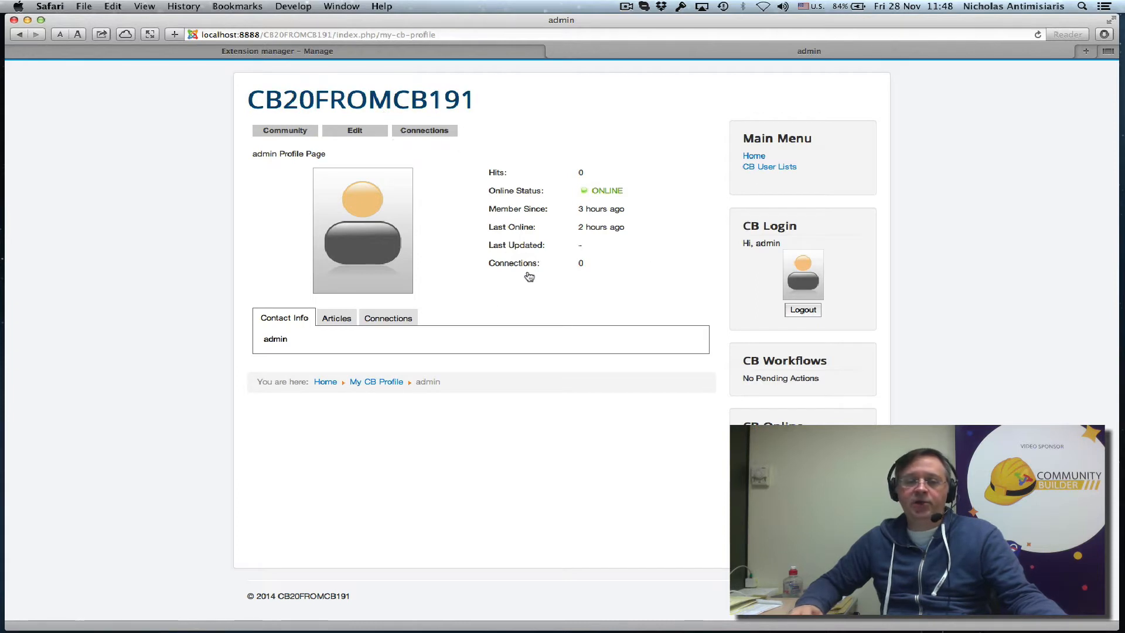
{"action": "left_click", "coordinate": [335, 317]}
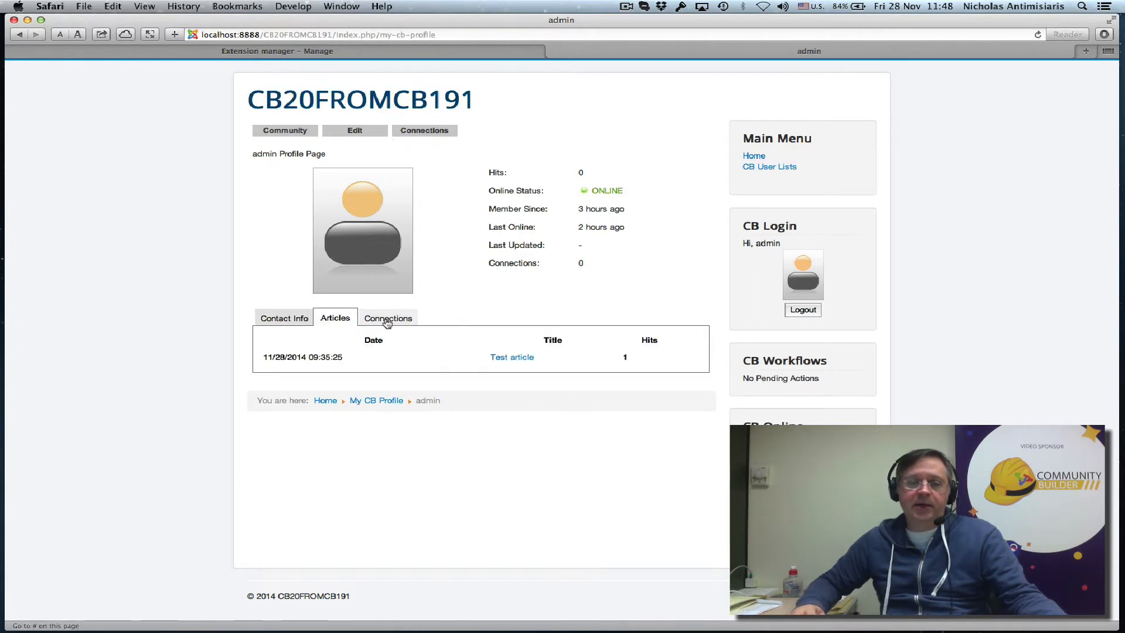
{"action": "left_click", "coordinate": [283, 317]}
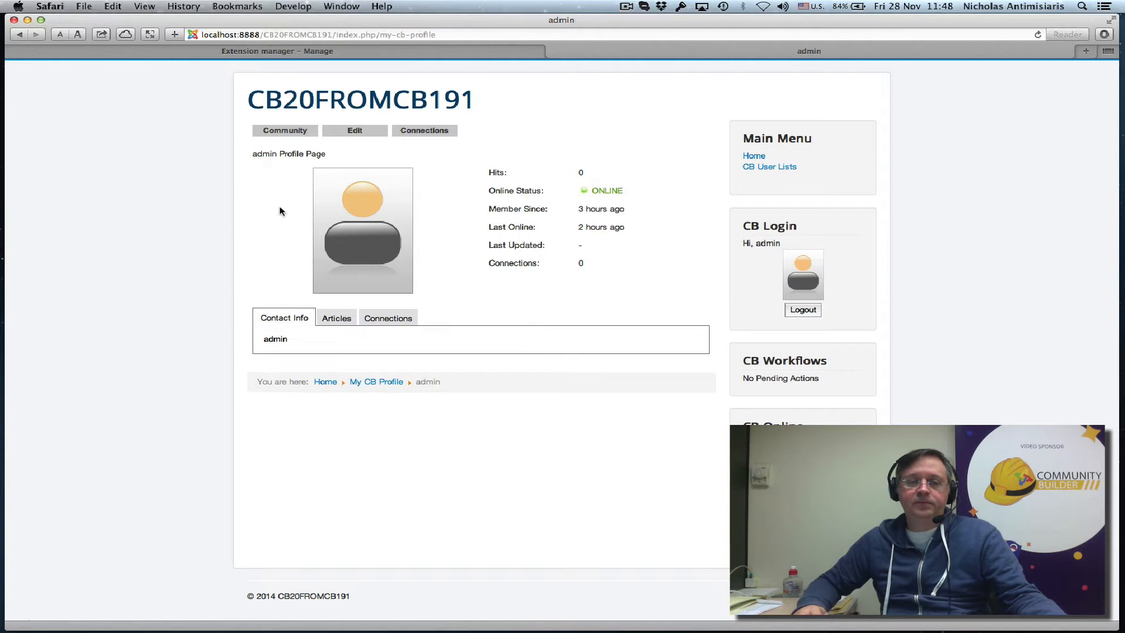
- Preview the profile image gallery in Update Your Profile, then cancel without saving
{"action": "left_click", "coordinate": [354, 130]}
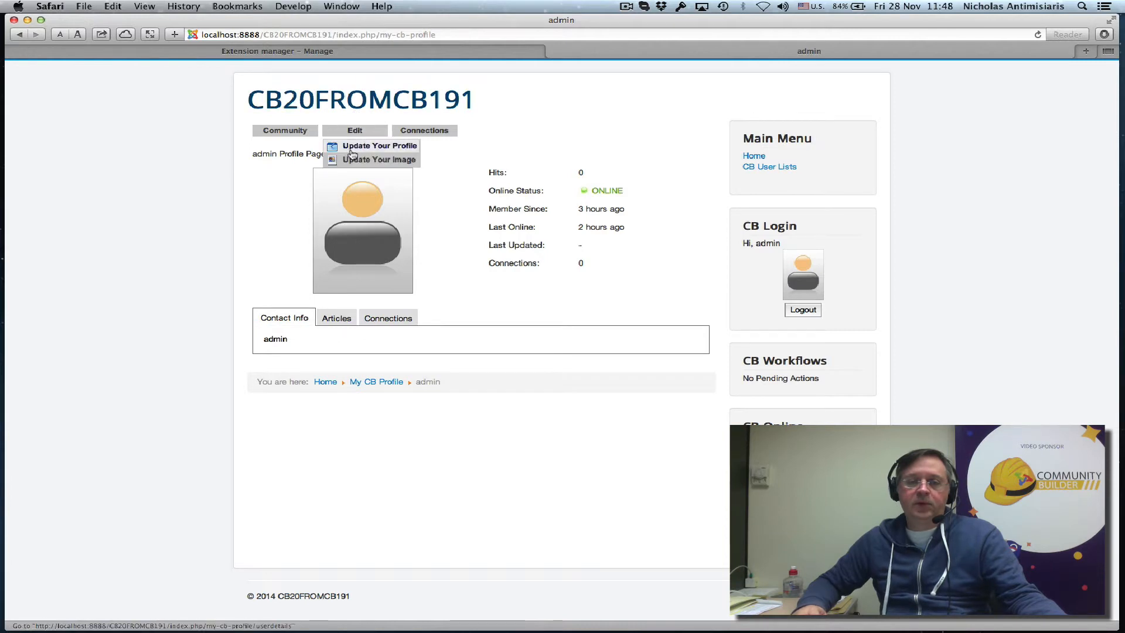
{"action": "left_click", "coordinate": [379, 160]}
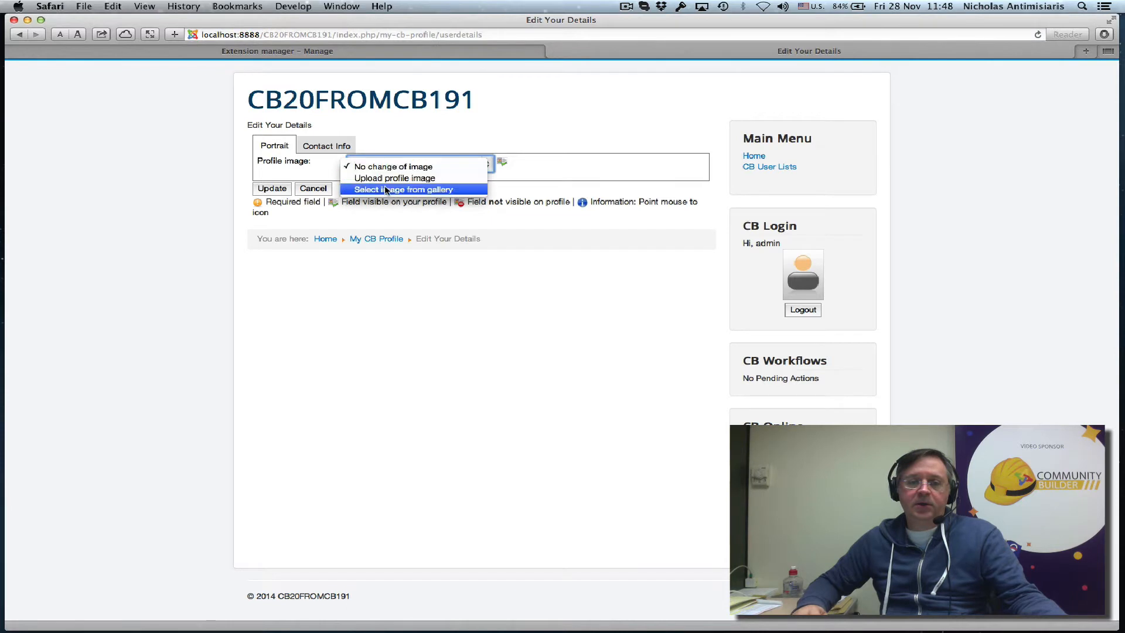
{"action": "left_click", "coordinate": [404, 188]}
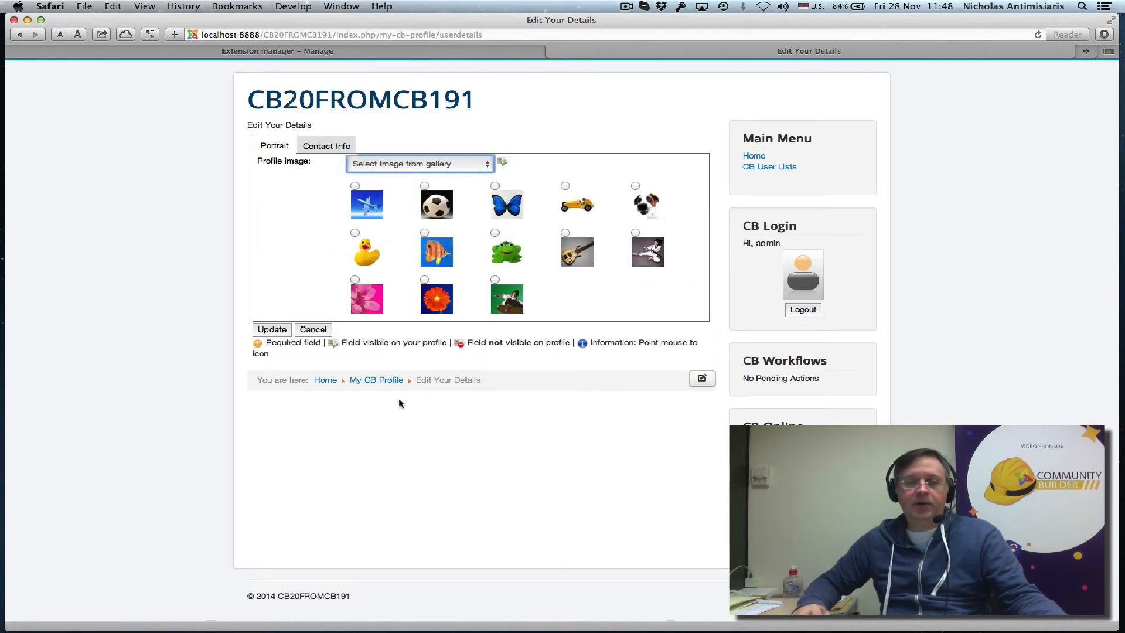
{"action": "left_click", "coordinate": [313, 329]}
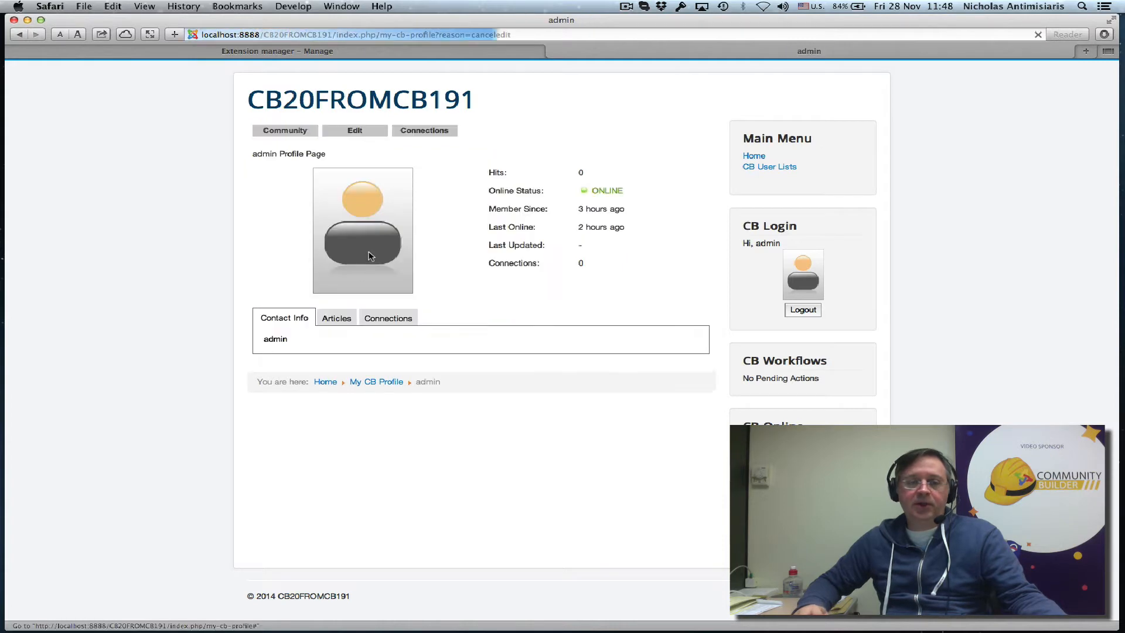
- Open the All Members CB user list, then return to the home page
{"action": "left_click", "coordinate": [353, 130]}
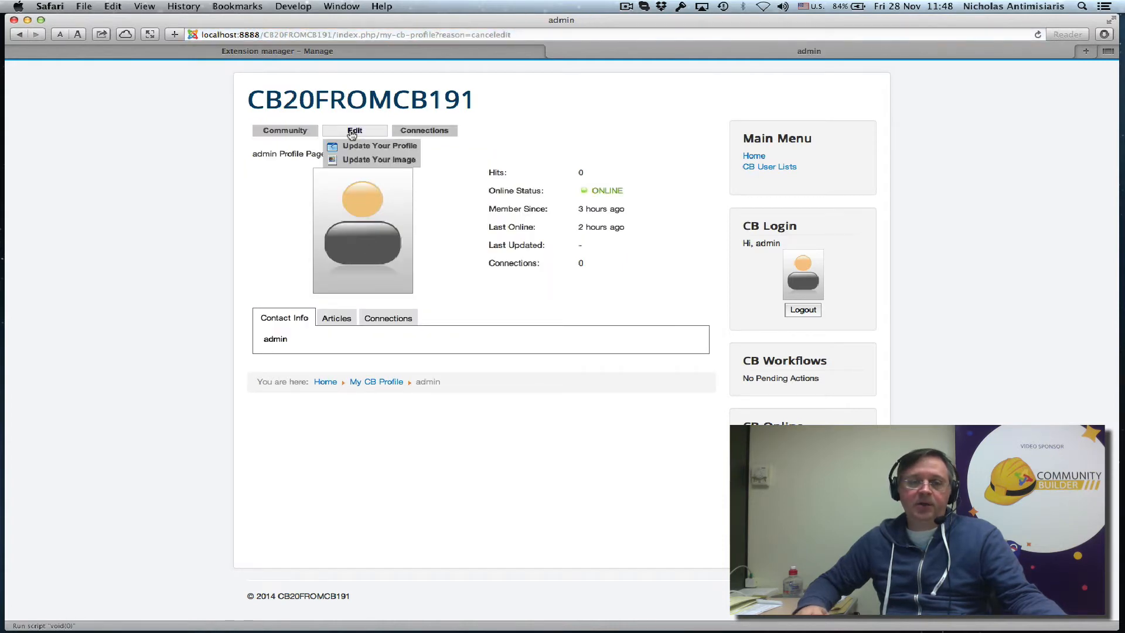
{"action": "mouse_move", "coordinate": [379, 160]}
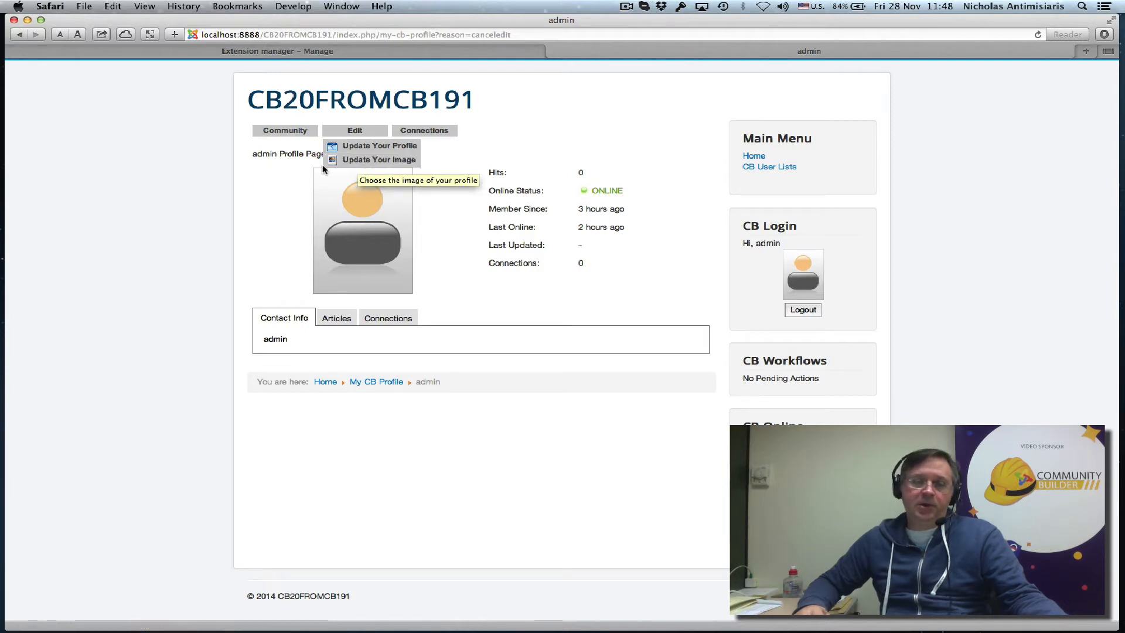
{"action": "mouse_move", "coordinate": [367, 158]}
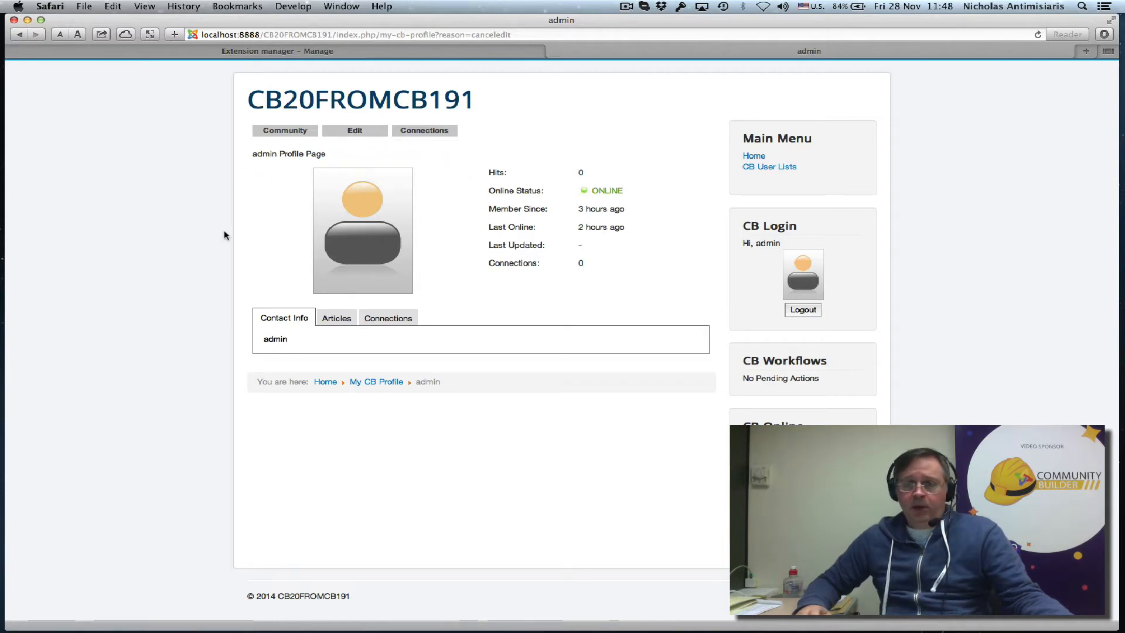
{"action": "mouse_move", "coordinate": [769, 167]}
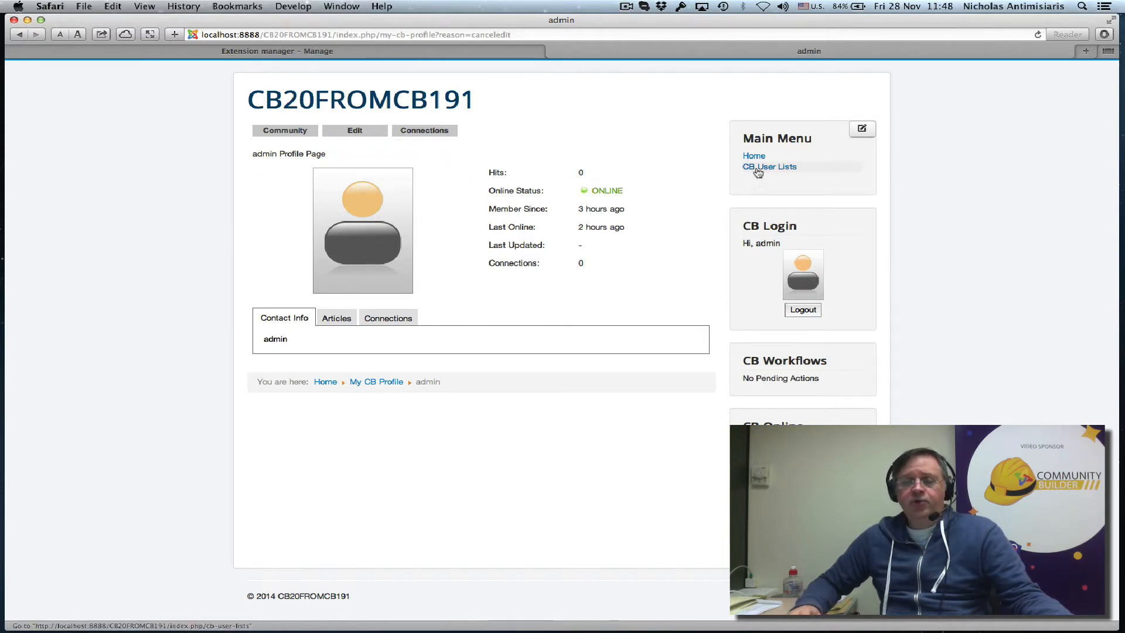
{"action": "left_click", "coordinate": [769, 166]}
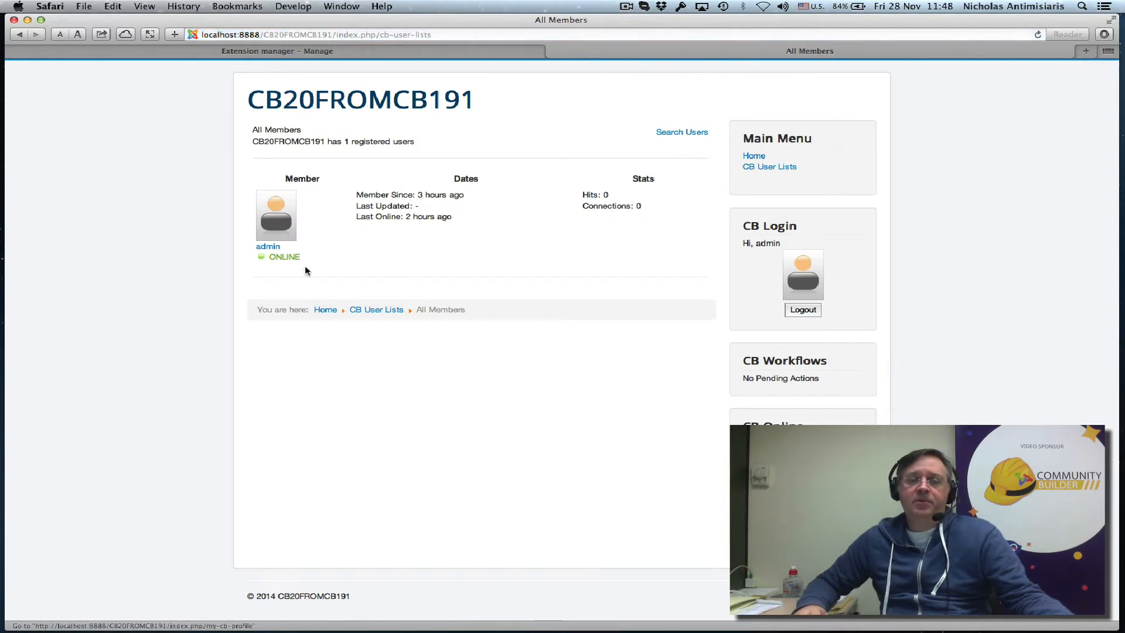
{"action": "mouse_move", "coordinate": [601, 179]}
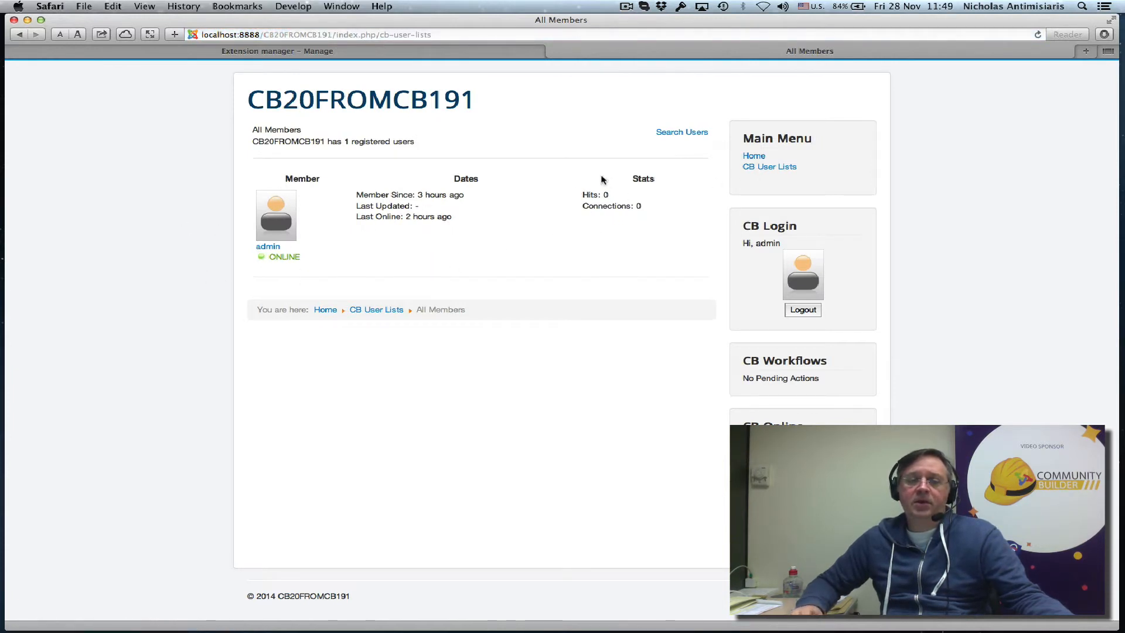
{"action": "mouse_move", "coordinate": [586, 278]}
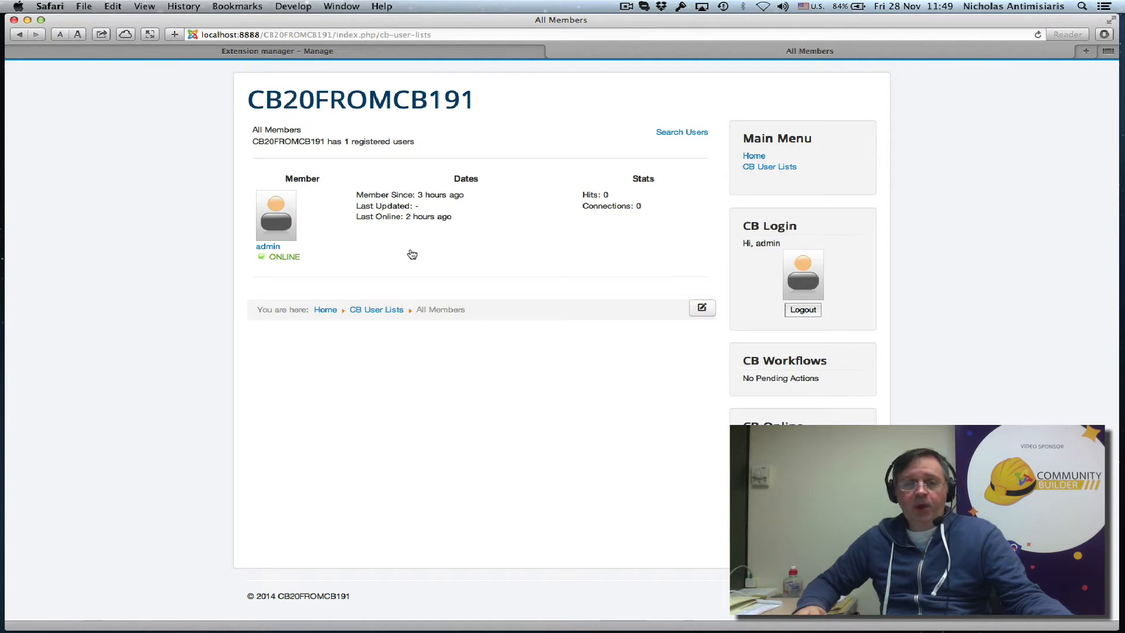
{"action": "left_click", "coordinate": [753, 156]}
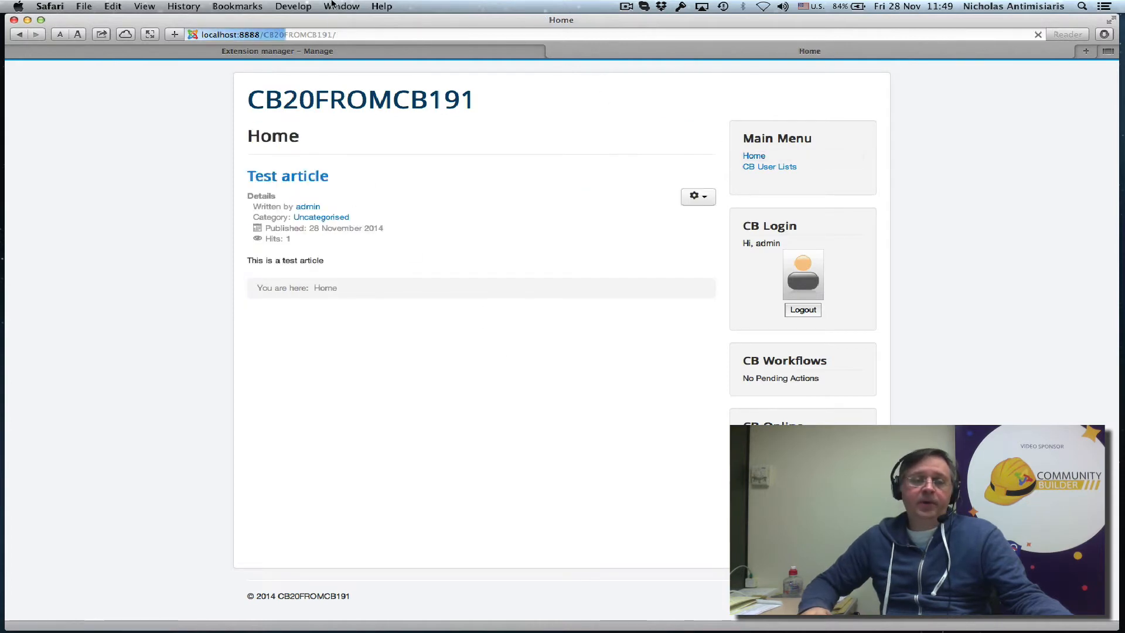
- Switch back to the administrator and open the Extension Manager Install page
{"action": "left_click", "coordinate": [277, 51]}
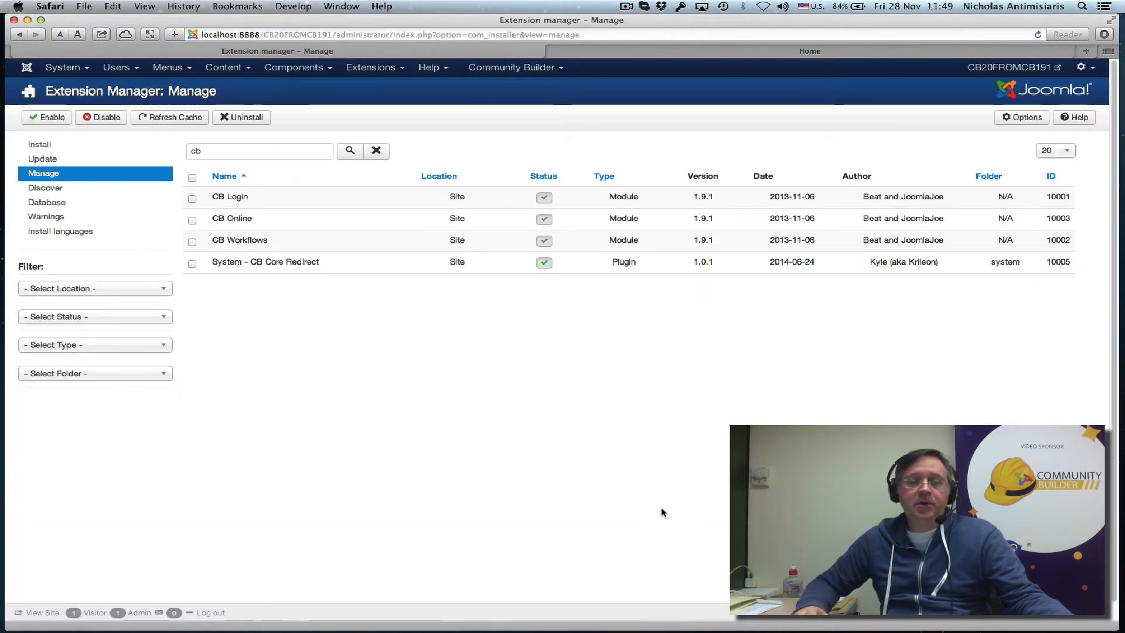
{"action": "mouse_move", "coordinate": [287, 112]}
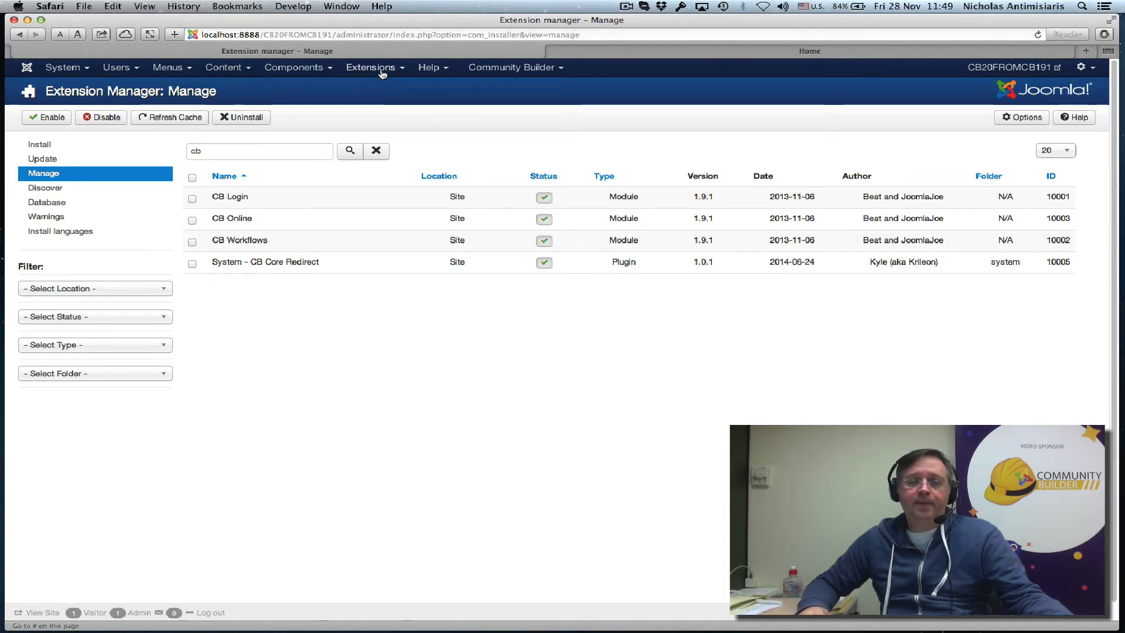
{"action": "left_click", "coordinate": [371, 67]}
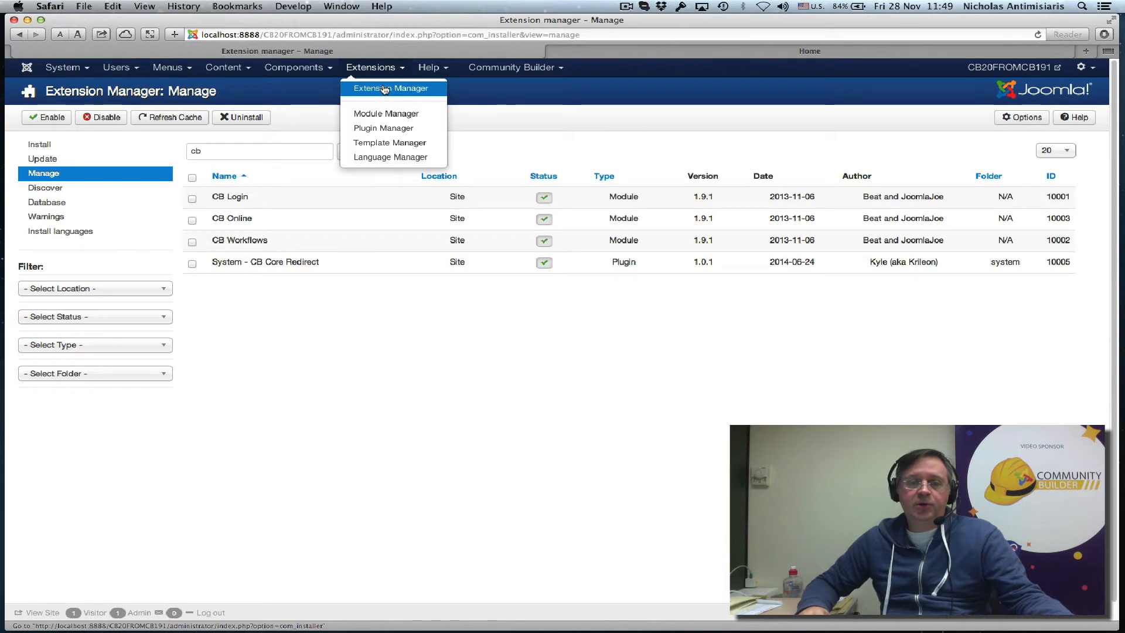
{"action": "left_click", "coordinate": [392, 87]}
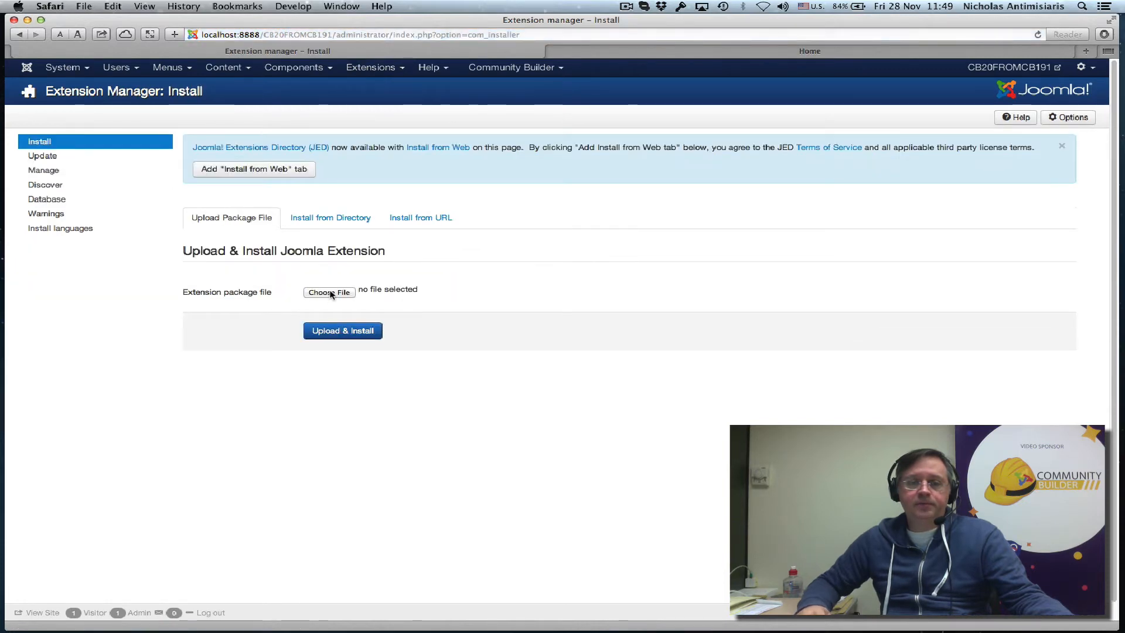
- Choose pkg_communitybuilder_2.0.3 zip from JOOMLAPOLIS/GITLABS/cb-2-0/releases as the package file
{"action": "left_click", "coordinate": [329, 292]}
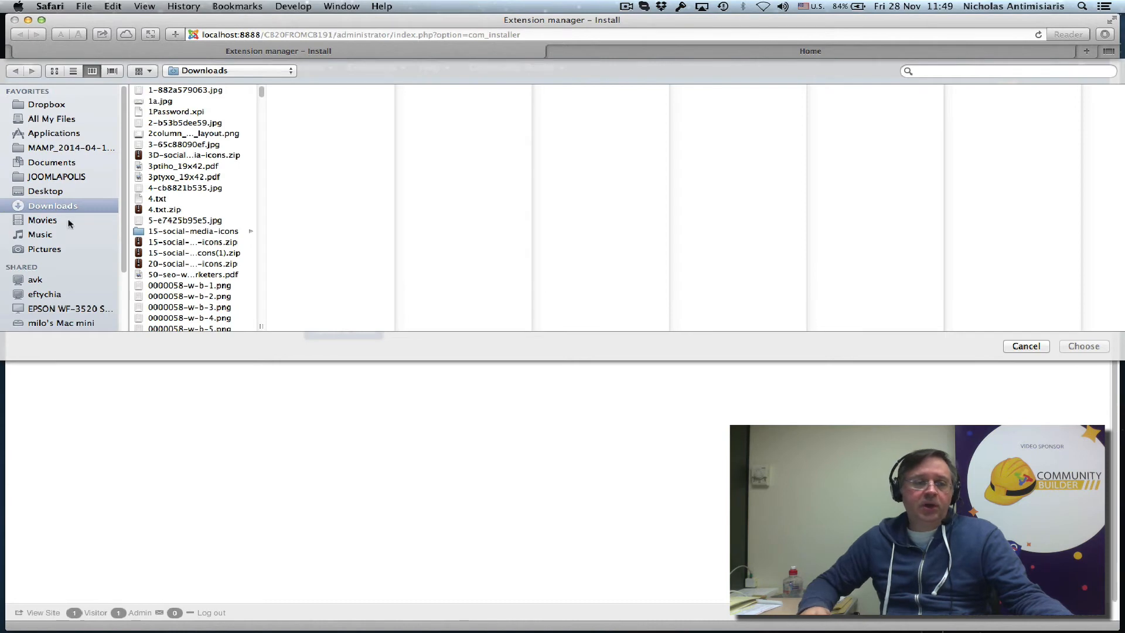
{"action": "left_click", "coordinate": [58, 176]}
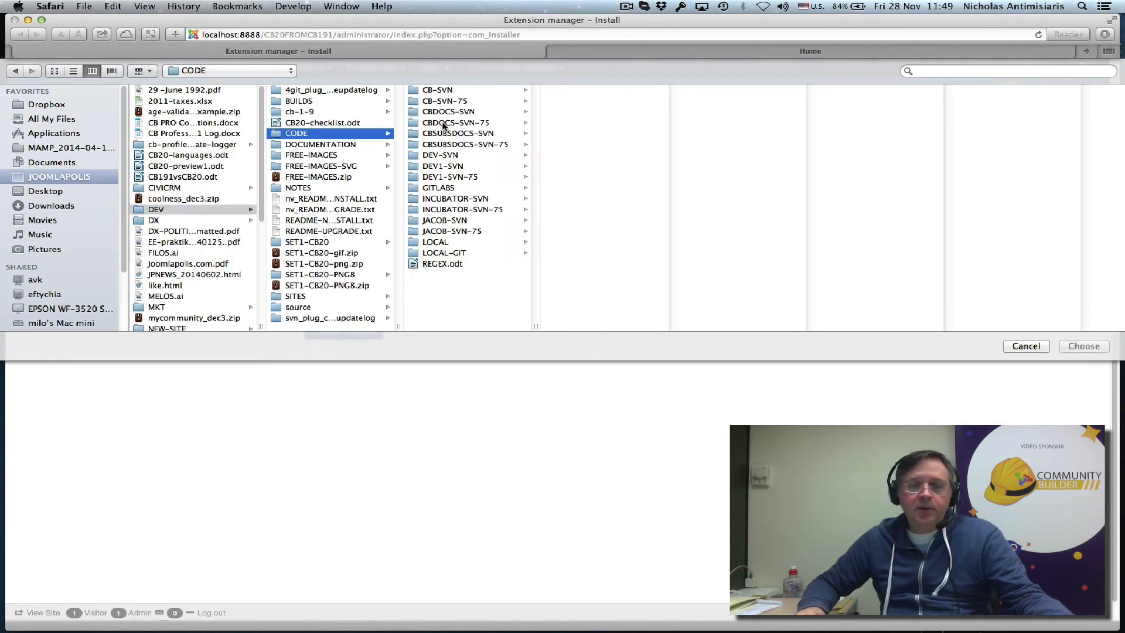
{"action": "left_click", "coordinate": [438, 188]}
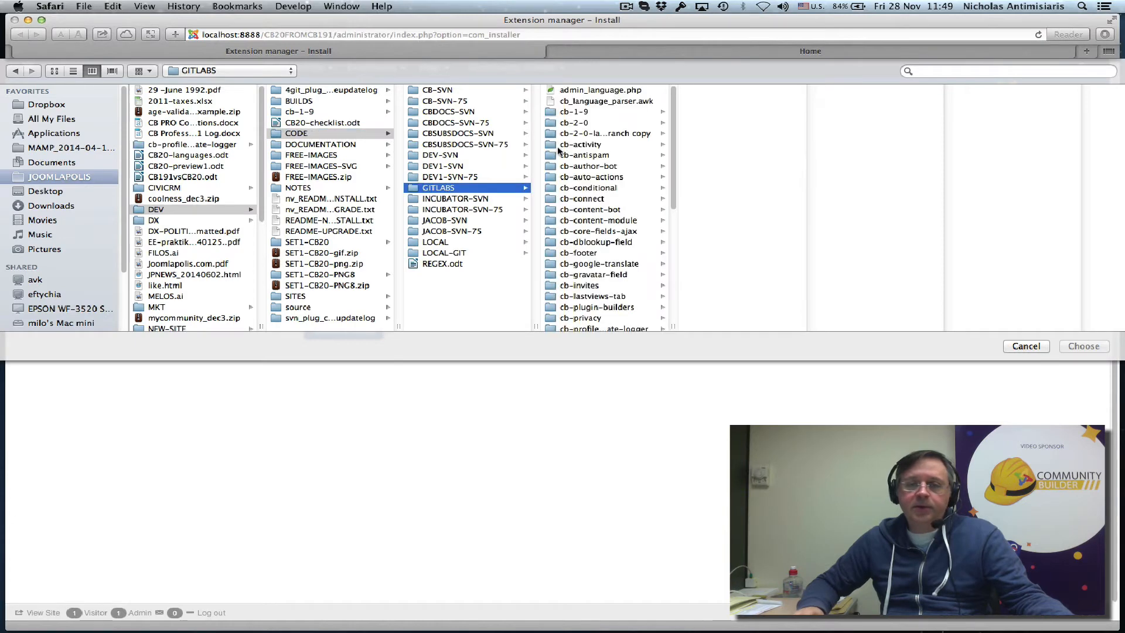
{"action": "left_click", "coordinate": [573, 122]}
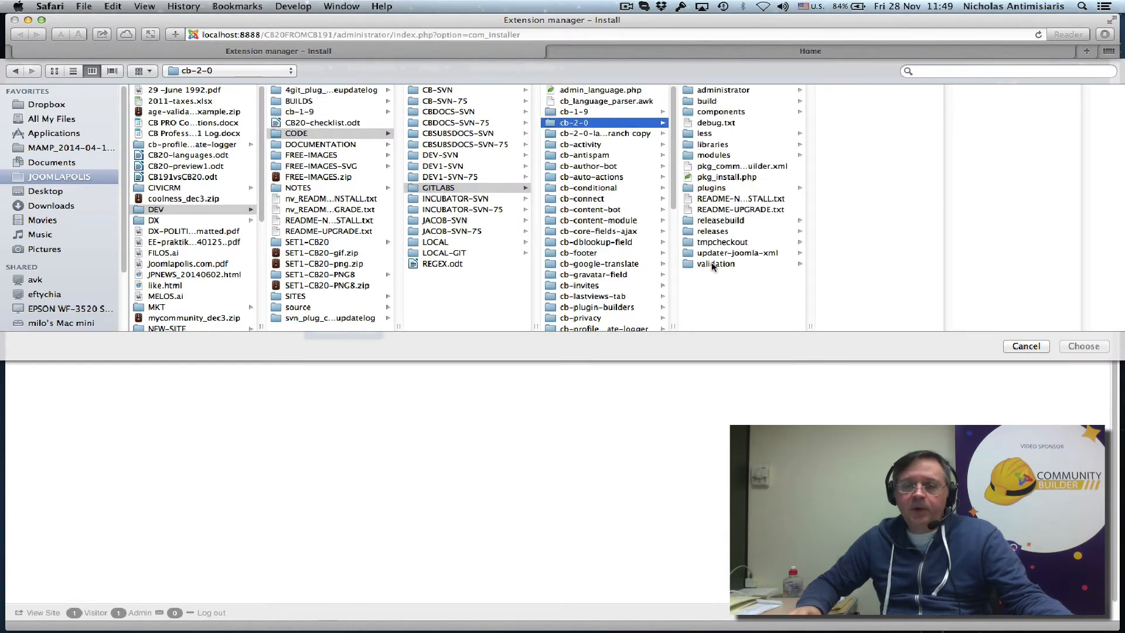
{"action": "left_click", "coordinate": [713, 231]}
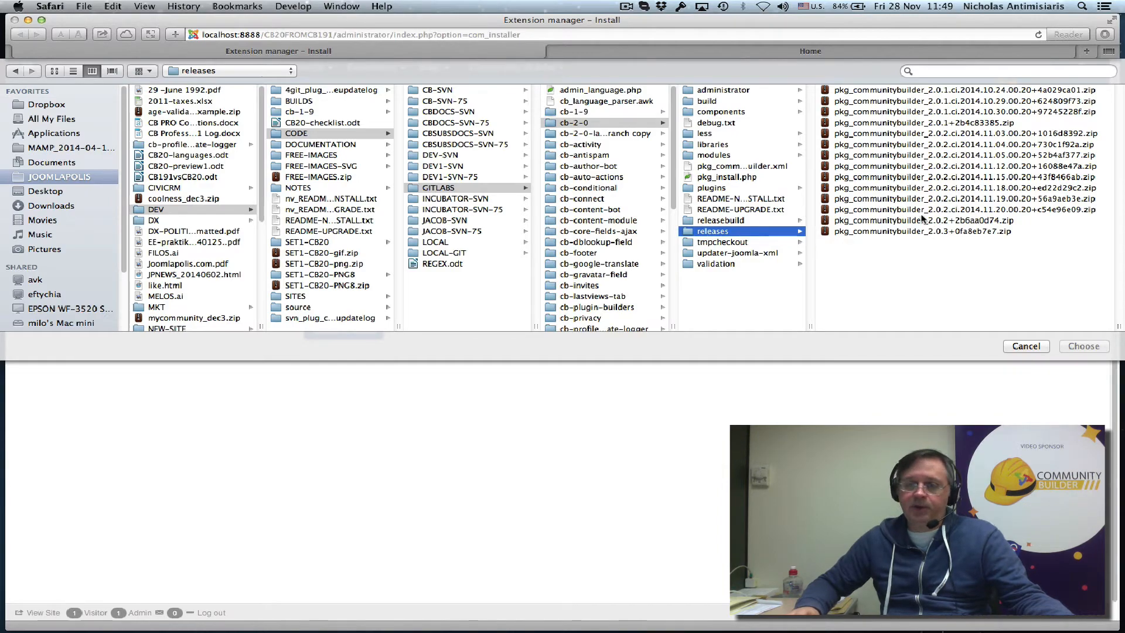
{"action": "left_click", "coordinate": [918, 231]}
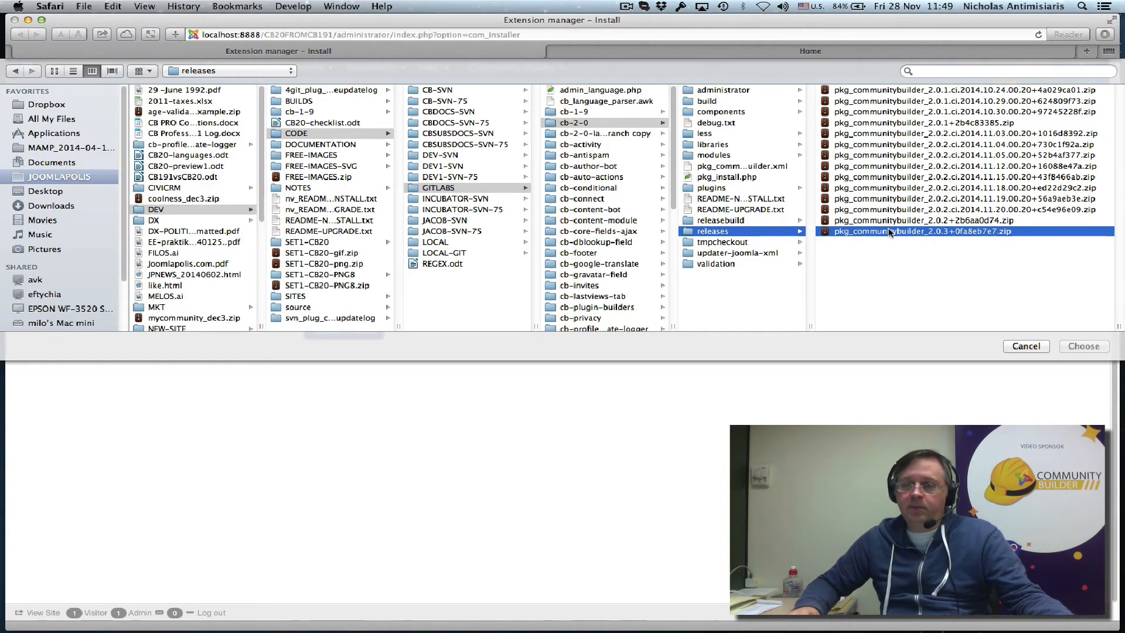
{"action": "left_click", "coordinate": [1082, 345]}
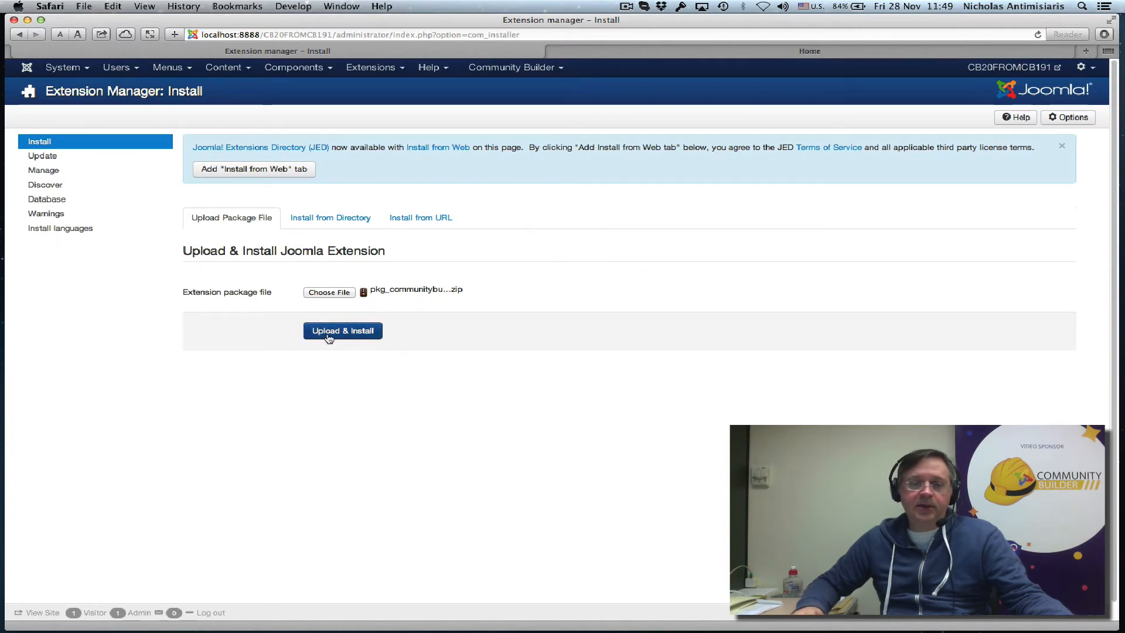
- Upload and install the Community Builder 2.0.3 package until the success message appears
{"action": "left_click", "coordinate": [342, 330]}
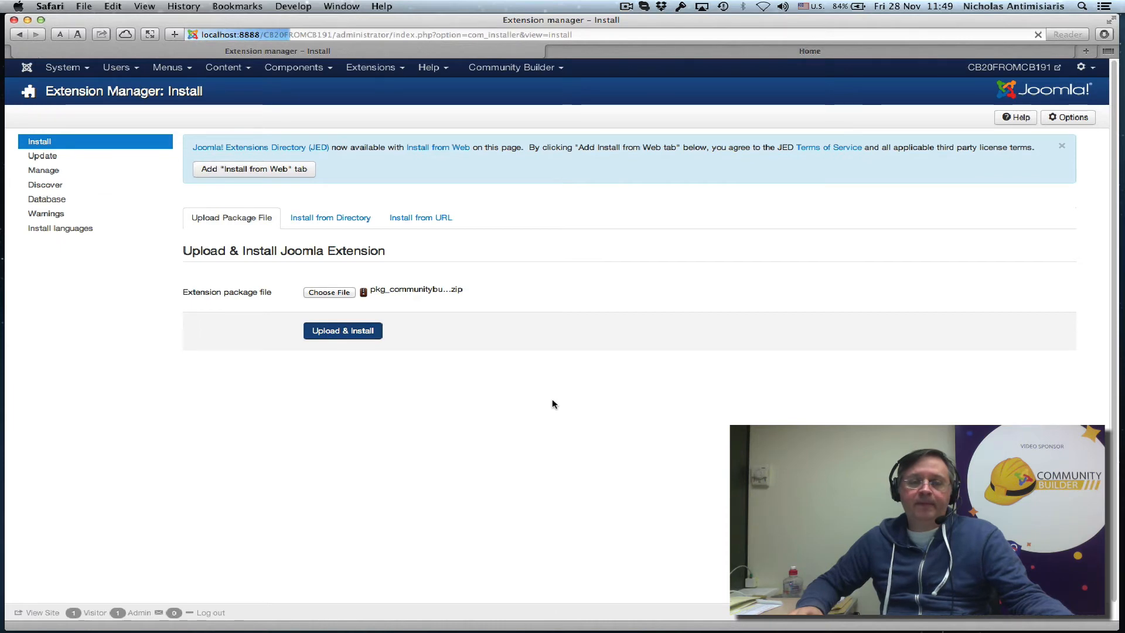
{"action": "left_click", "coordinate": [342, 330]}
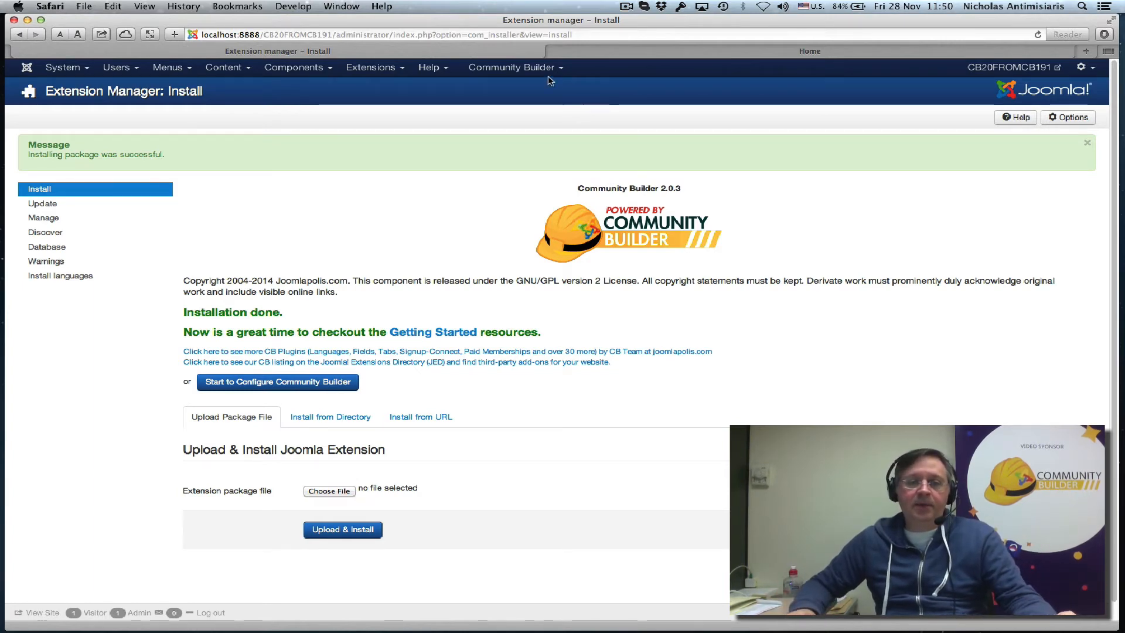
{"action": "mouse_move", "coordinate": [518, 76]}
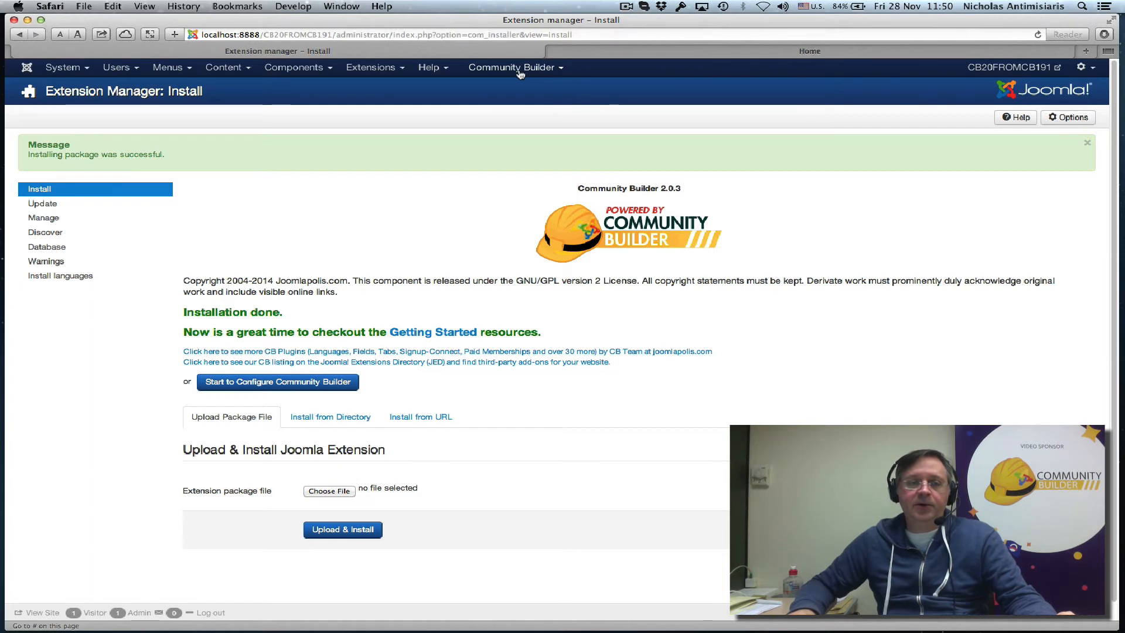
- Open Community Builder Configuration, showing installed and latest versions both at 2.0.3
{"action": "left_click", "coordinate": [512, 67]}
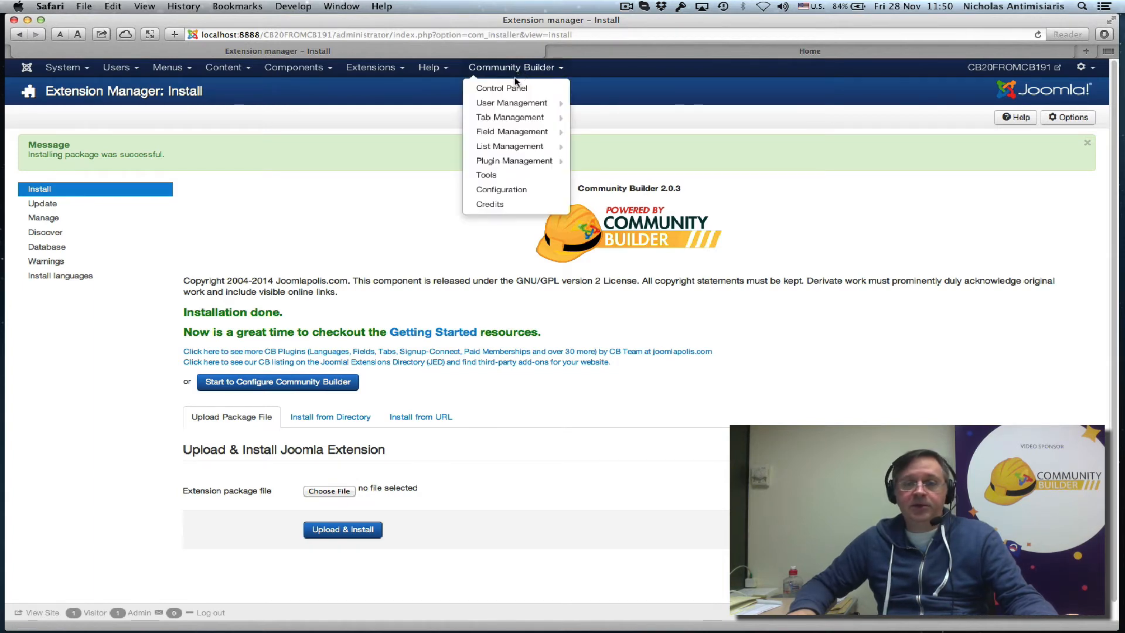
{"action": "mouse_move", "coordinate": [511, 103]}
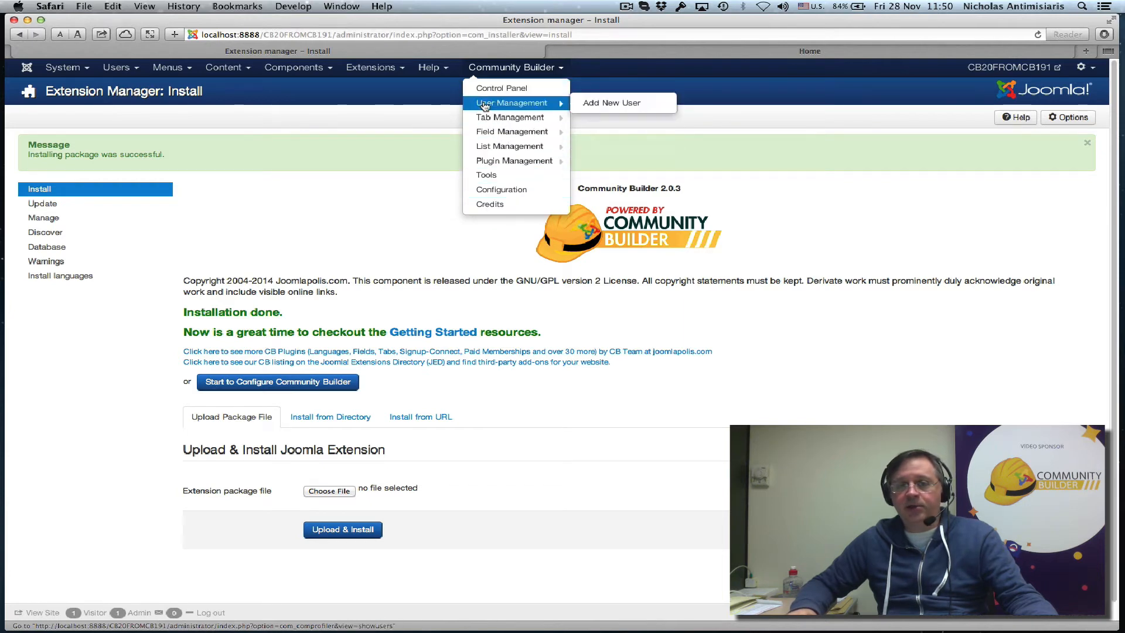
{"action": "mouse_move", "coordinate": [502, 190]}
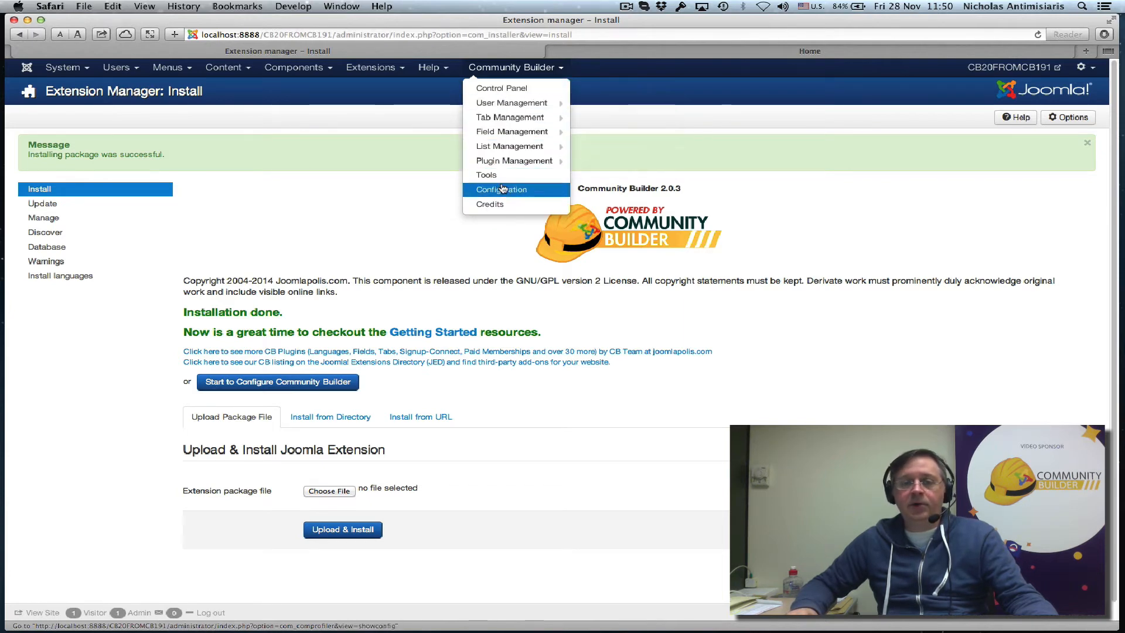
{"action": "left_click", "coordinate": [501, 189]}
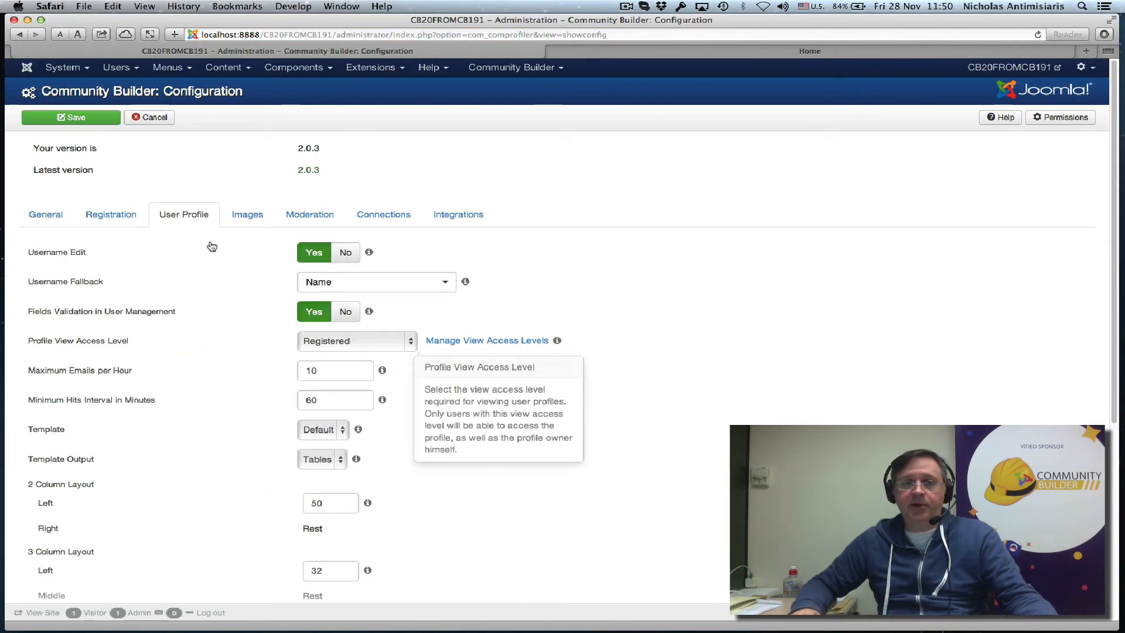
{"action": "mouse_move", "coordinate": [318, 147]}
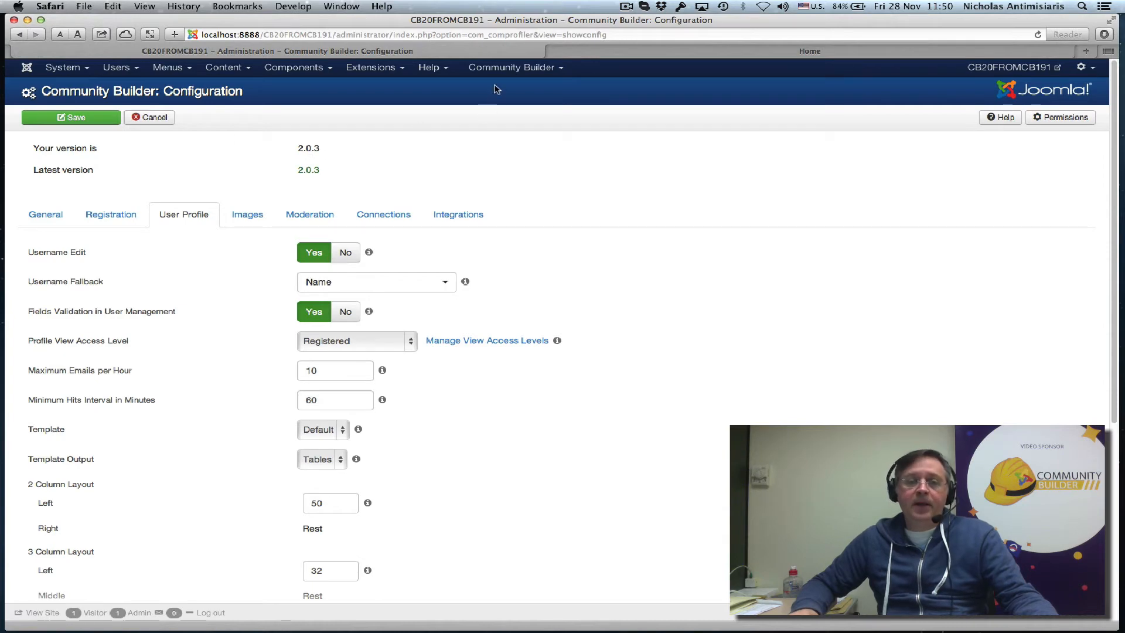
{"action": "left_click", "coordinate": [371, 67]}
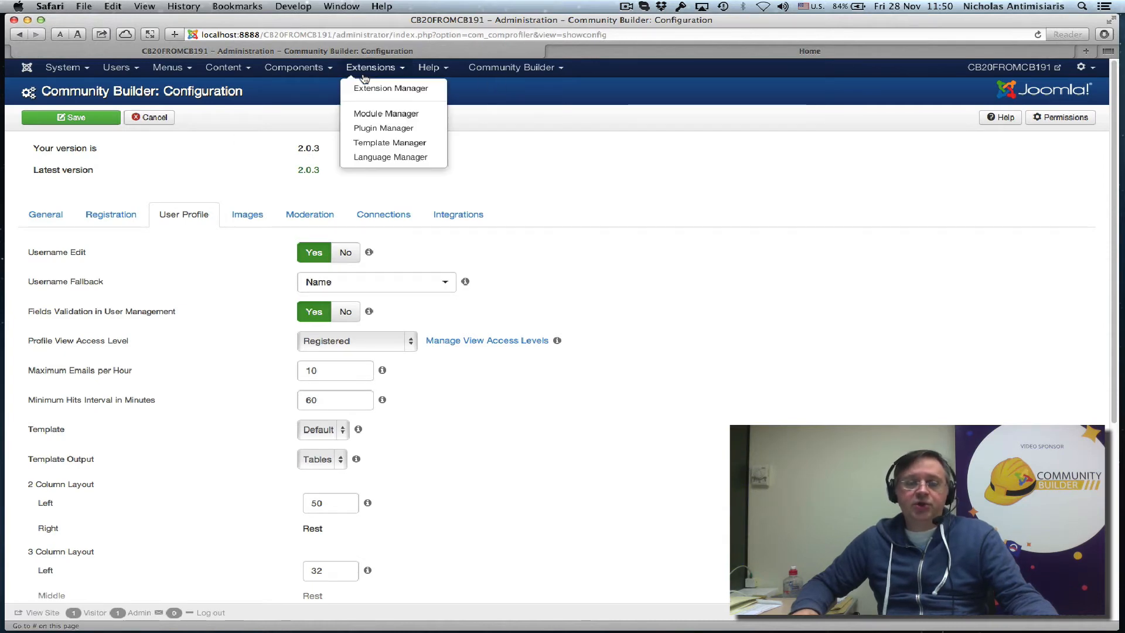
- Search installed extensions for 'commun' to list the Community Builder 2.0.3 extensions
{"action": "left_click", "coordinate": [390, 87]}
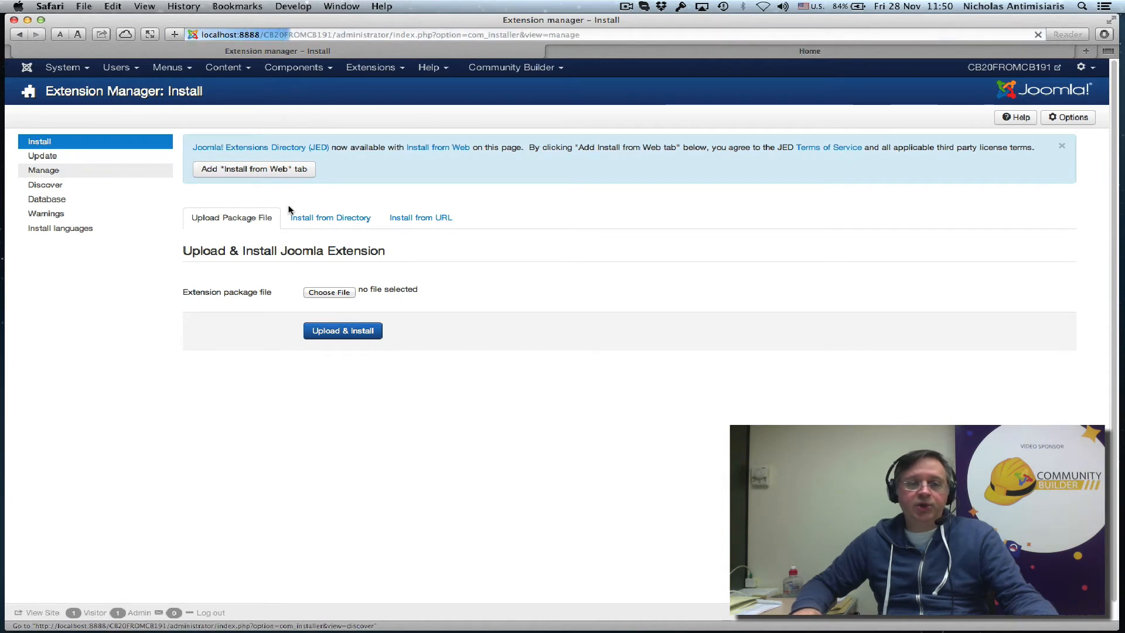
{"action": "left_click", "coordinate": [43, 170]}
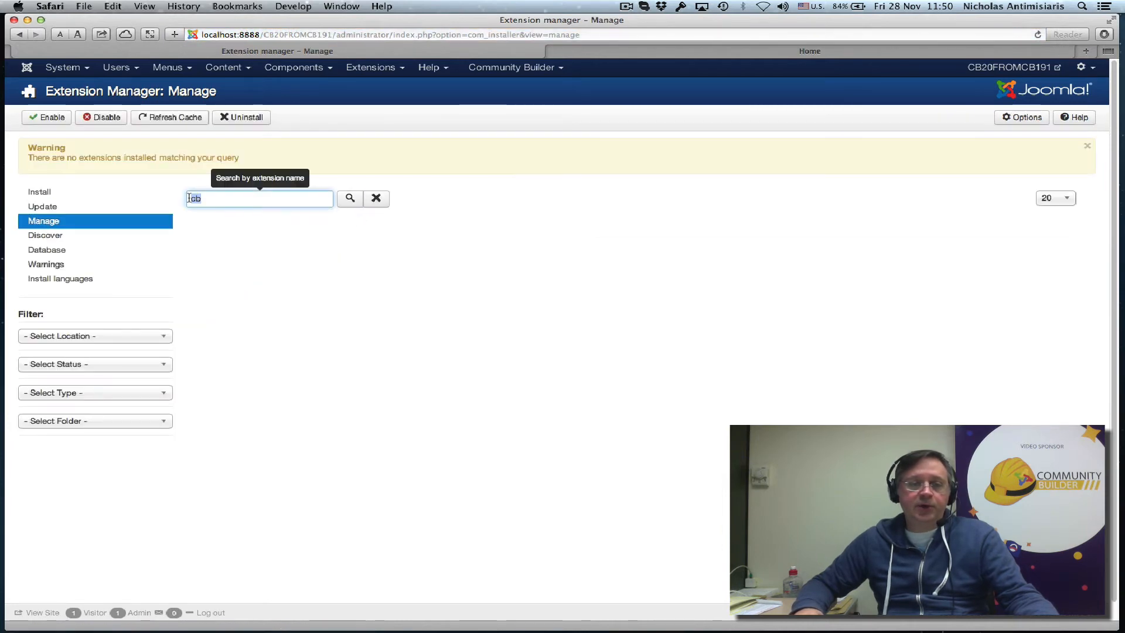
{"action": "type", "text": "commun"}
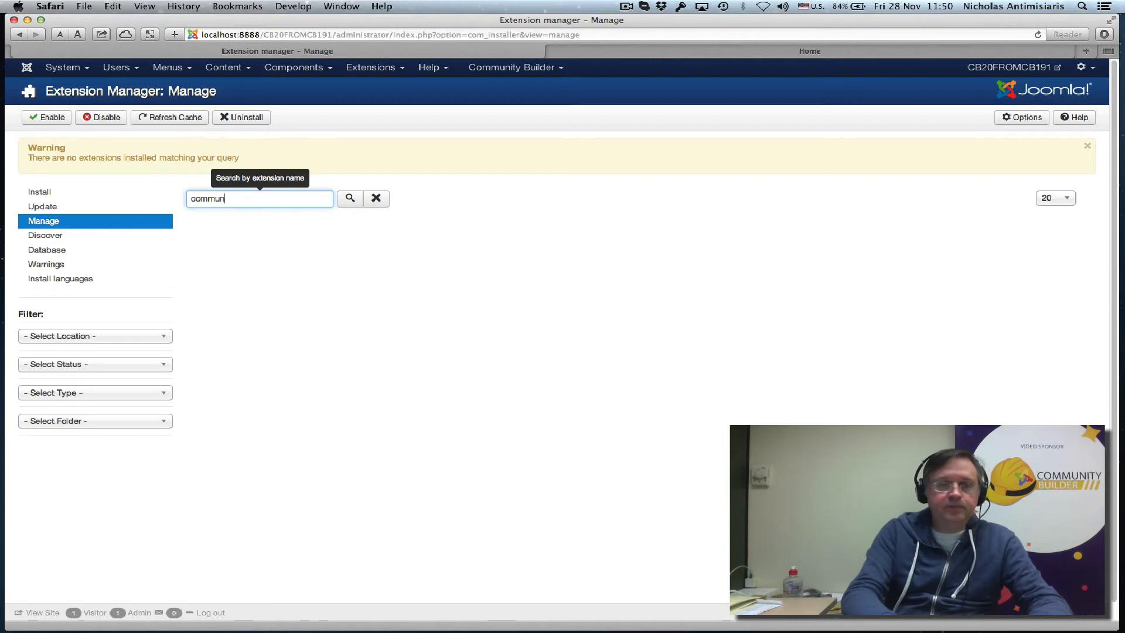
{"action": "left_click", "coordinate": [349, 198]}
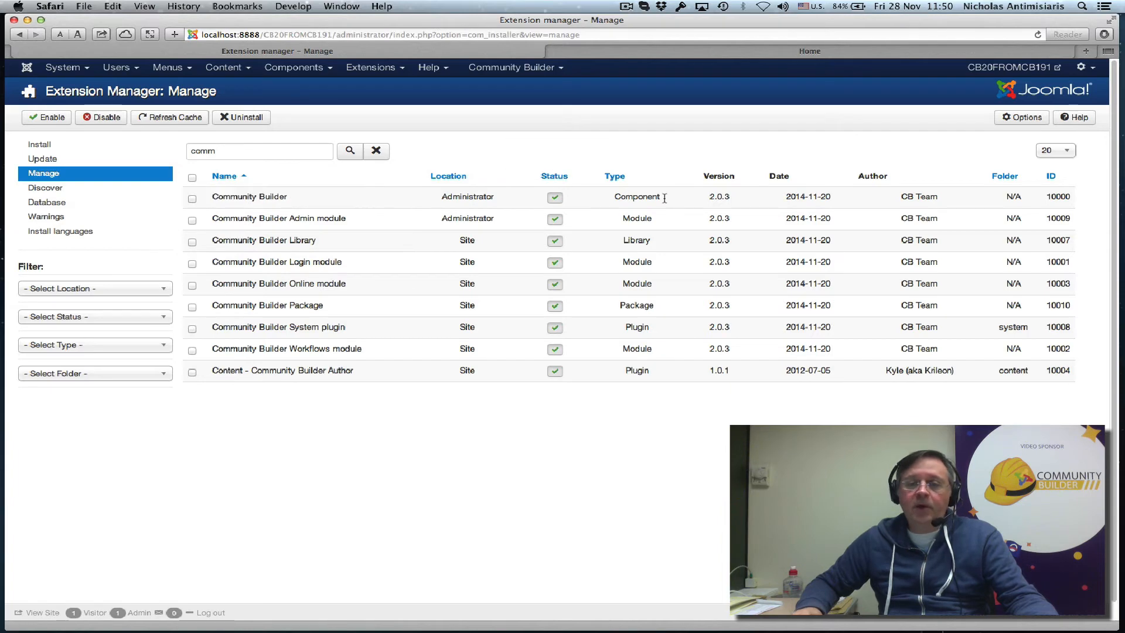
{"action": "mouse_move", "coordinate": [280, 217]}
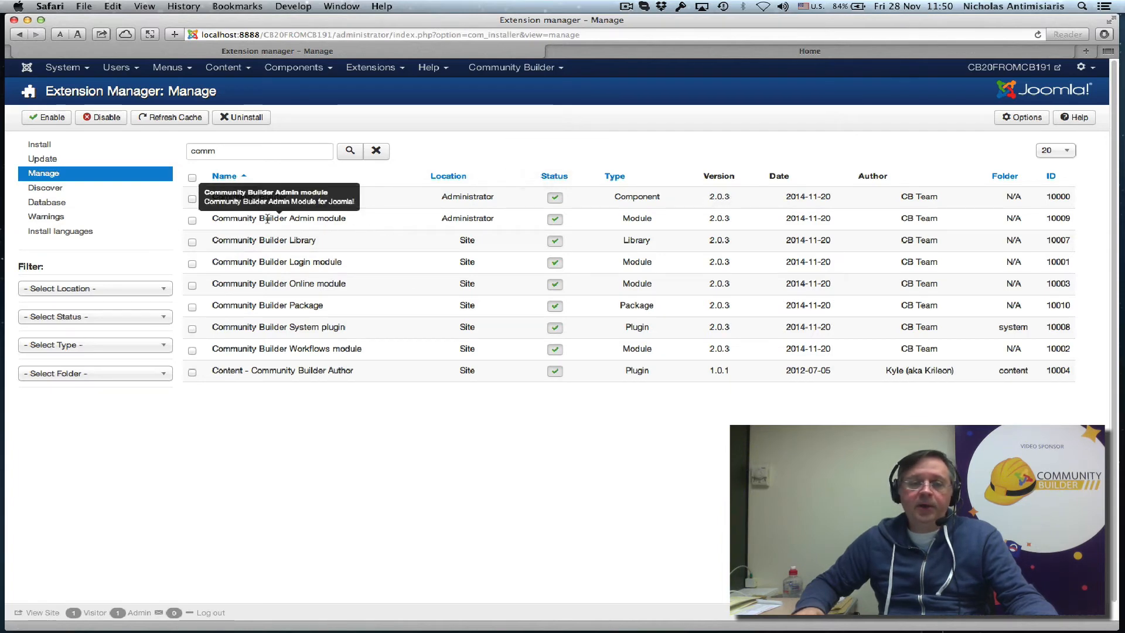
{"action": "mouse_move", "coordinate": [782, 226]}
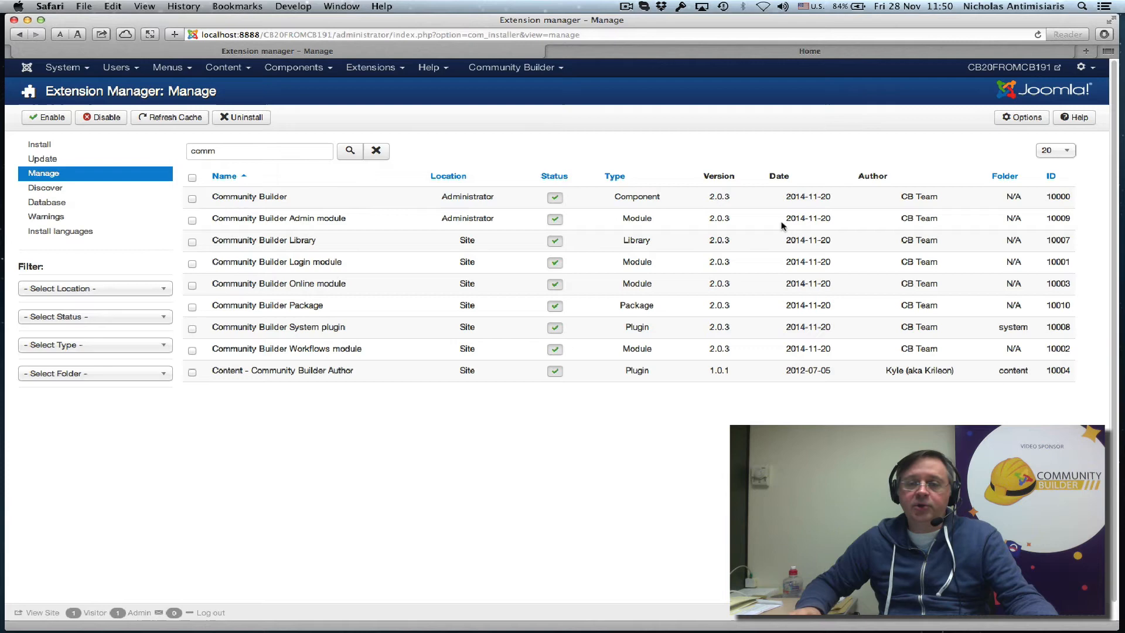
{"action": "mouse_move", "coordinate": [224, 256]}
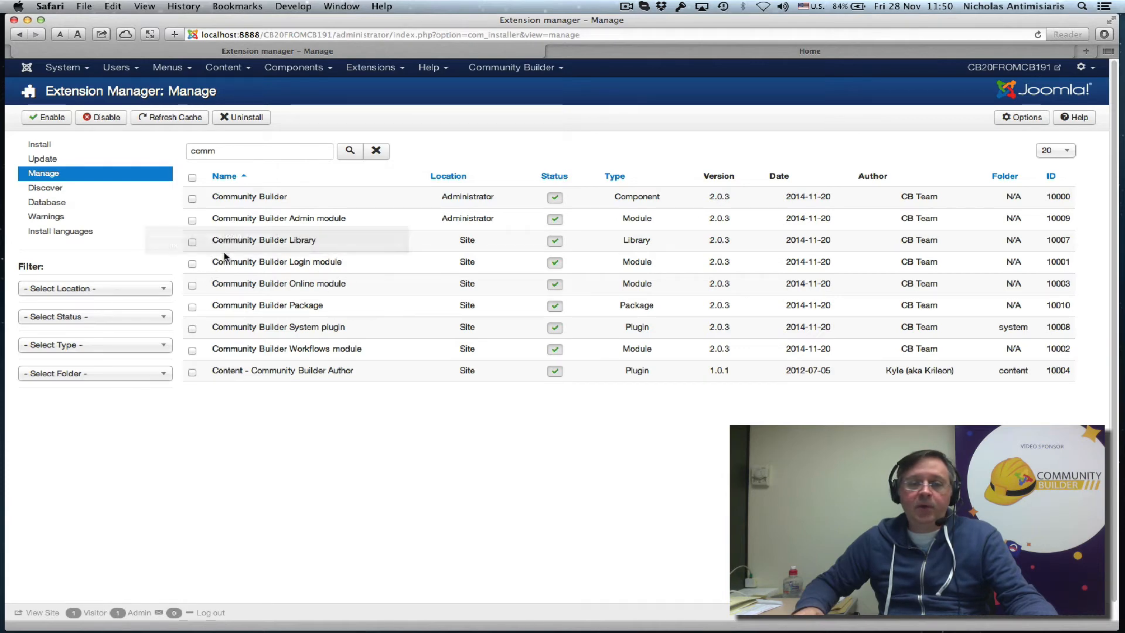
{"action": "mouse_move", "coordinate": [287, 249]}
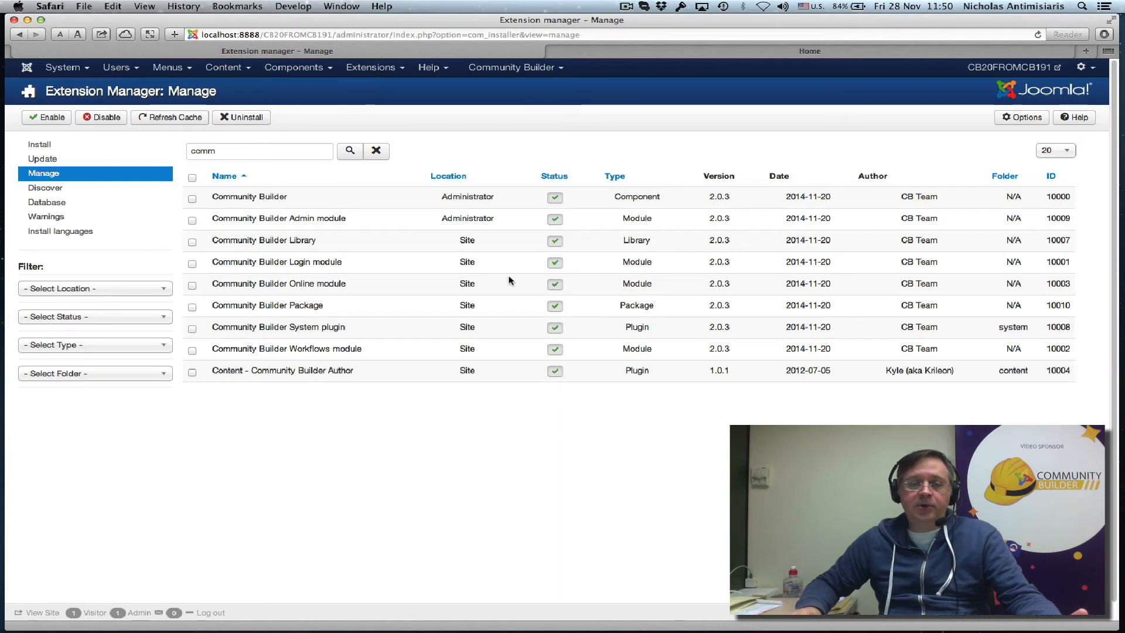
{"action": "mouse_move", "coordinate": [326, 308]}
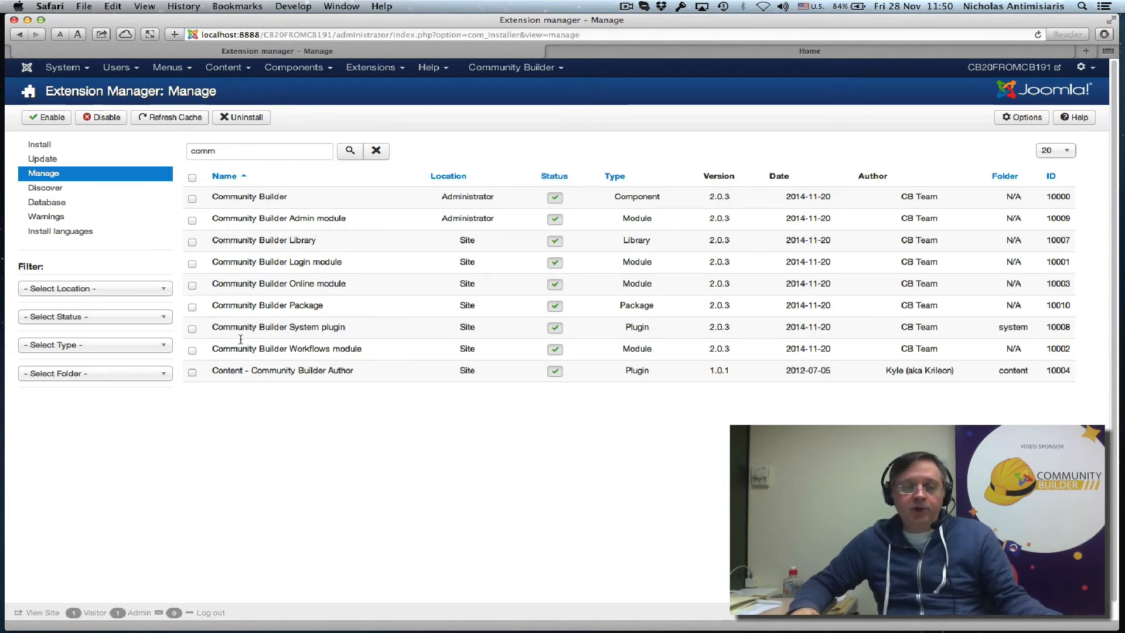
{"action": "mouse_move", "coordinate": [702, 332]}
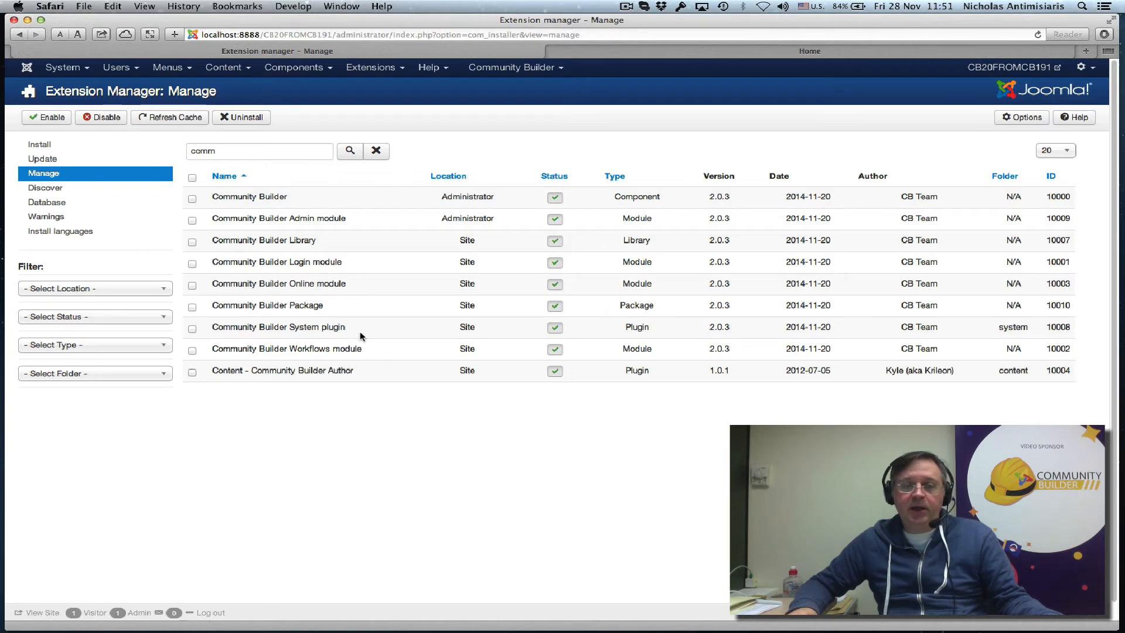
{"action": "mouse_move", "coordinate": [775, 317]}
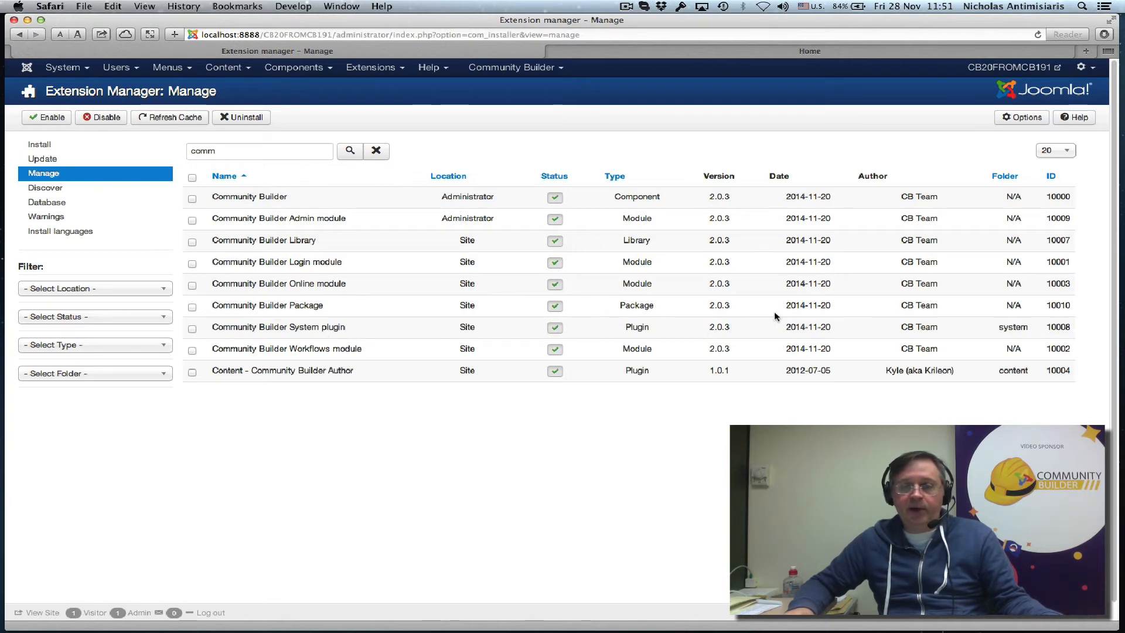
{"action": "mouse_move", "coordinate": [741, 330]}
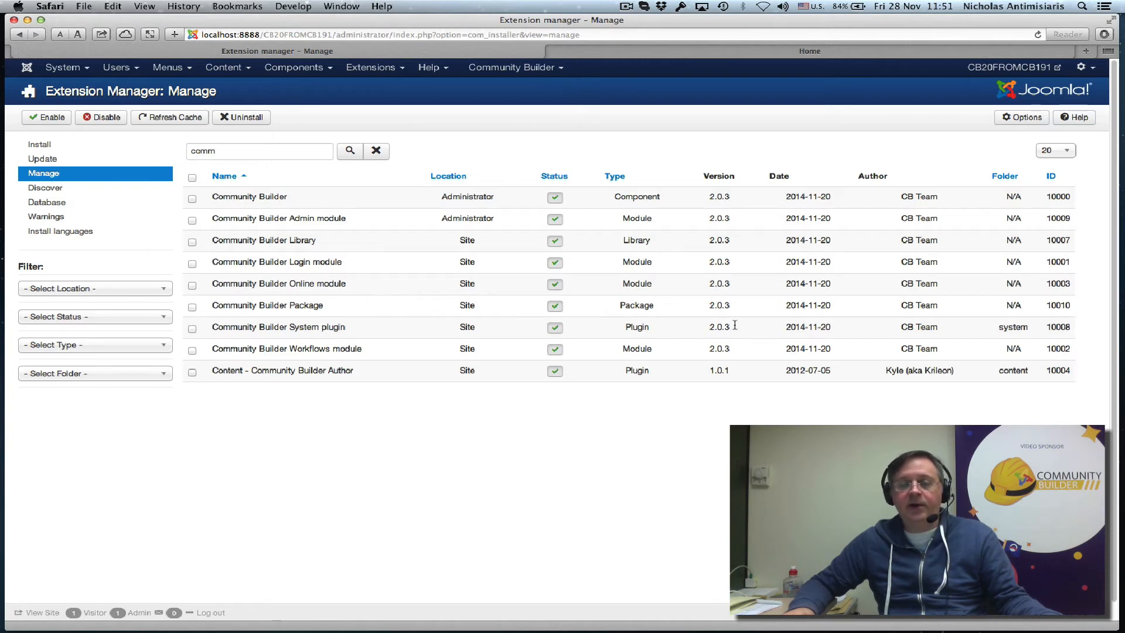
{"action": "mouse_move", "coordinate": [278, 326]}
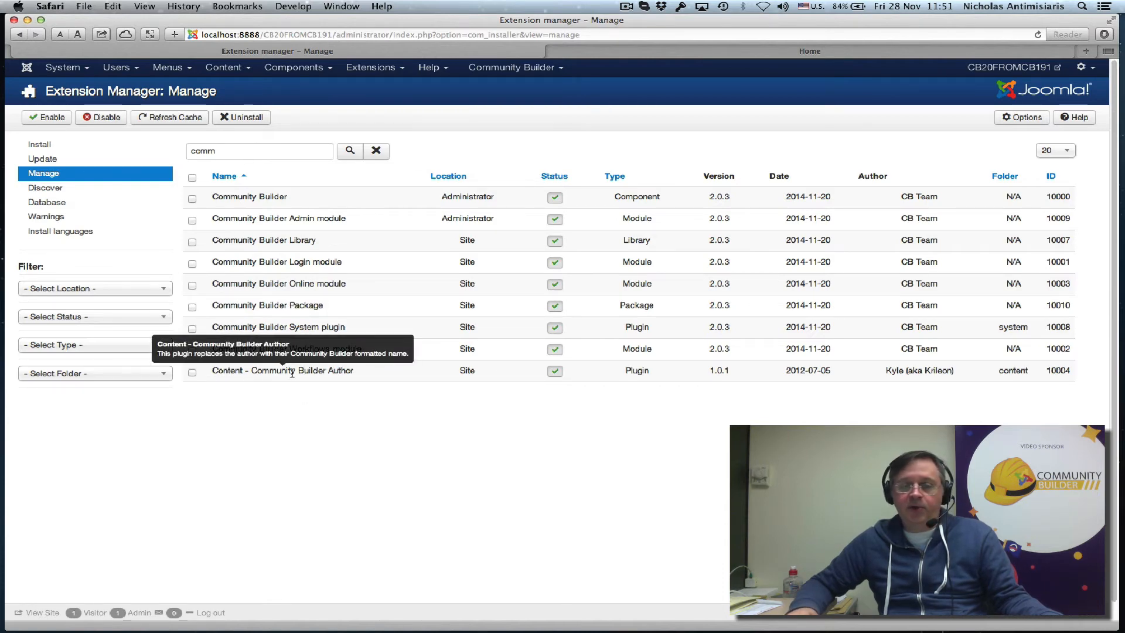
{"action": "mouse_move", "coordinate": [718, 370]}
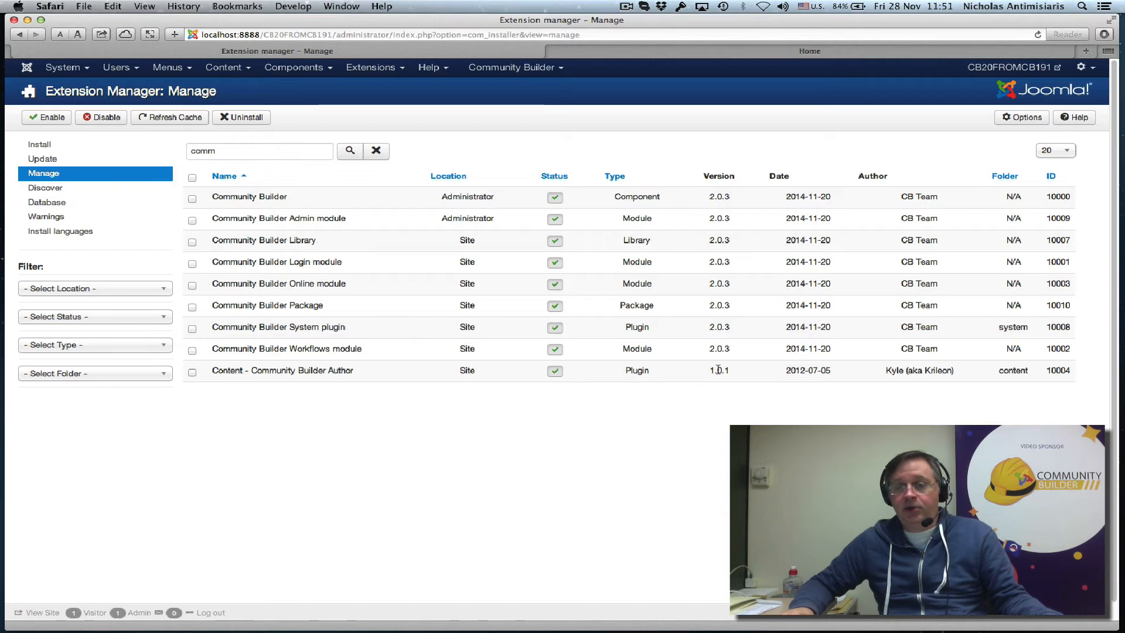
{"action": "double_click", "coordinate": [718, 371]}
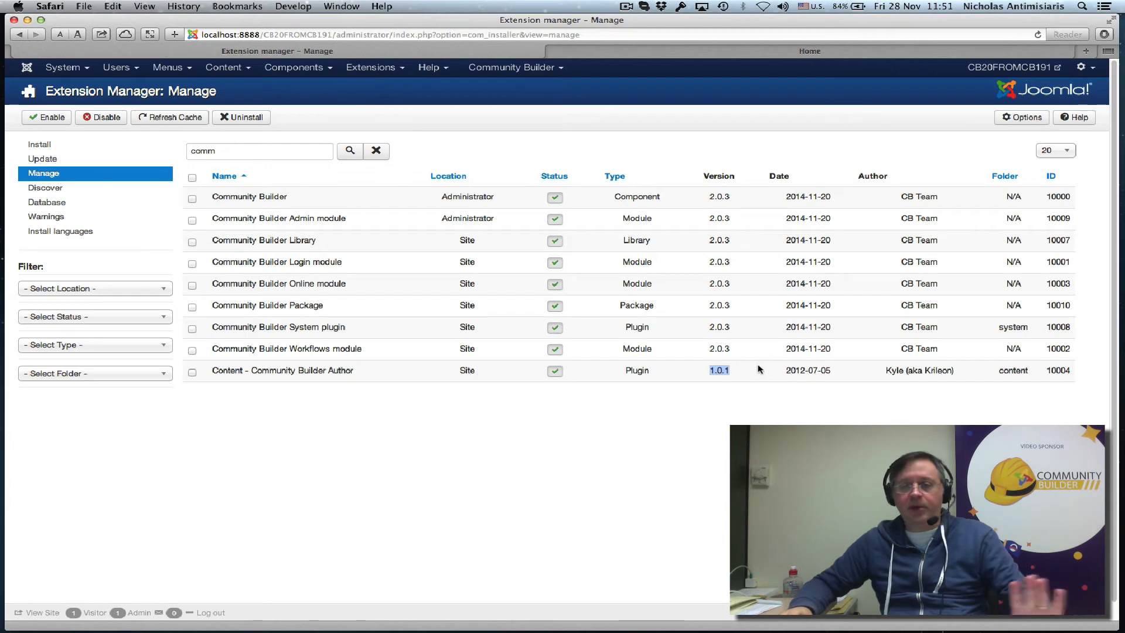
{"action": "mouse_move", "coordinate": [462, 411]}
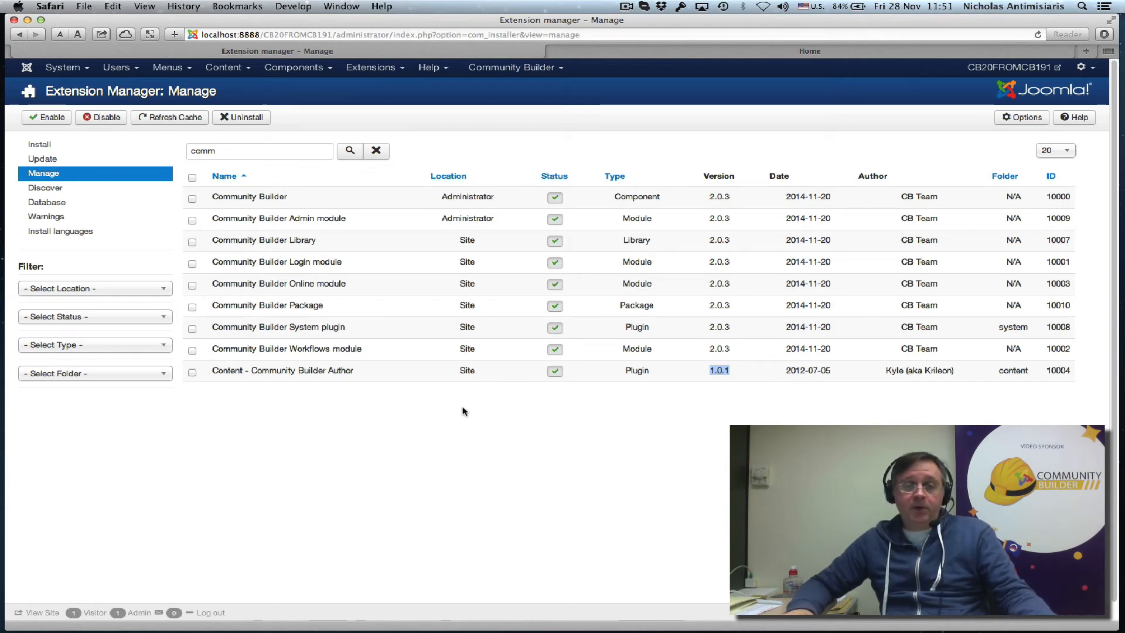
{"action": "mouse_move", "coordinate": [480, 106]}
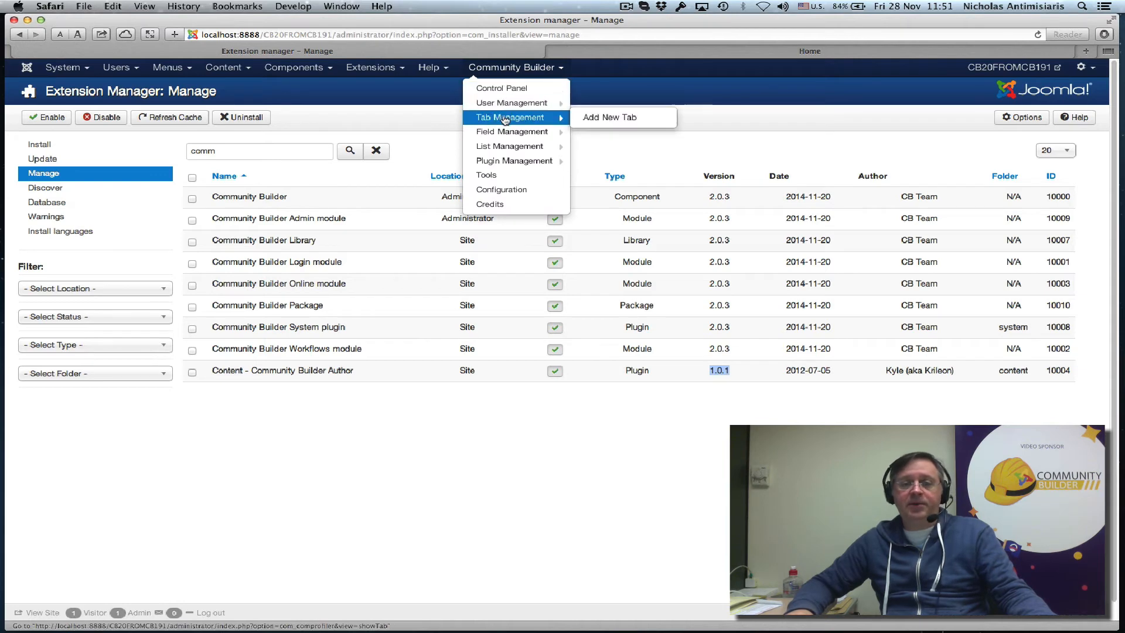
{"action": "mouse_move", "coordinate": [514, 160]}
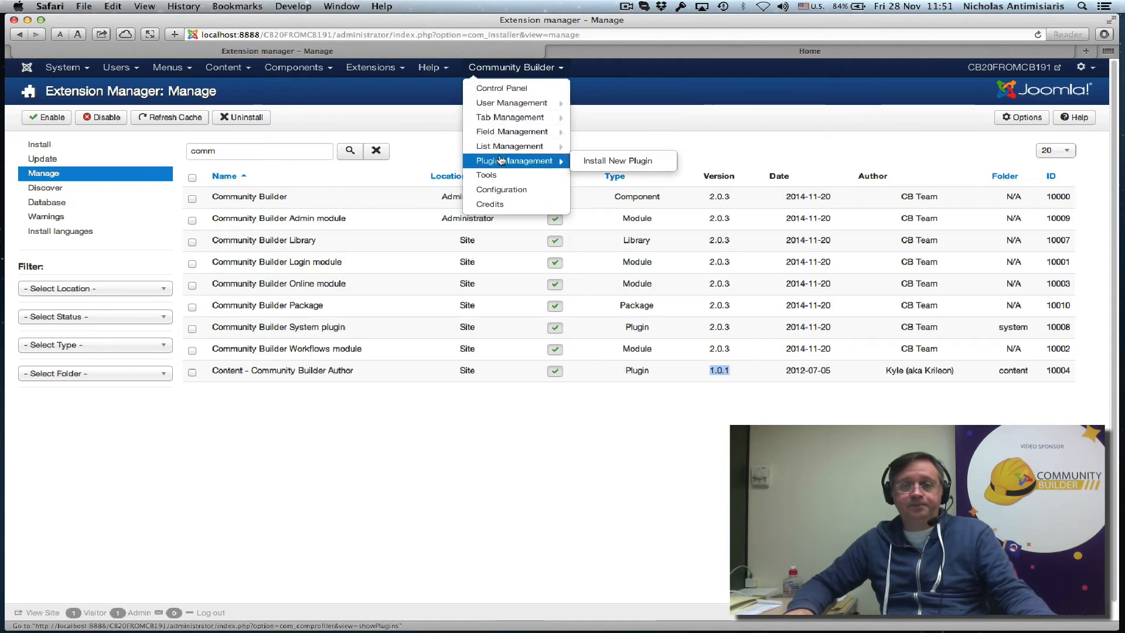
- Open Community Builder Plugin Management to see the nine plugins at version 2.0.3
{"action": "left_click", "coordinate": [512, 160]}
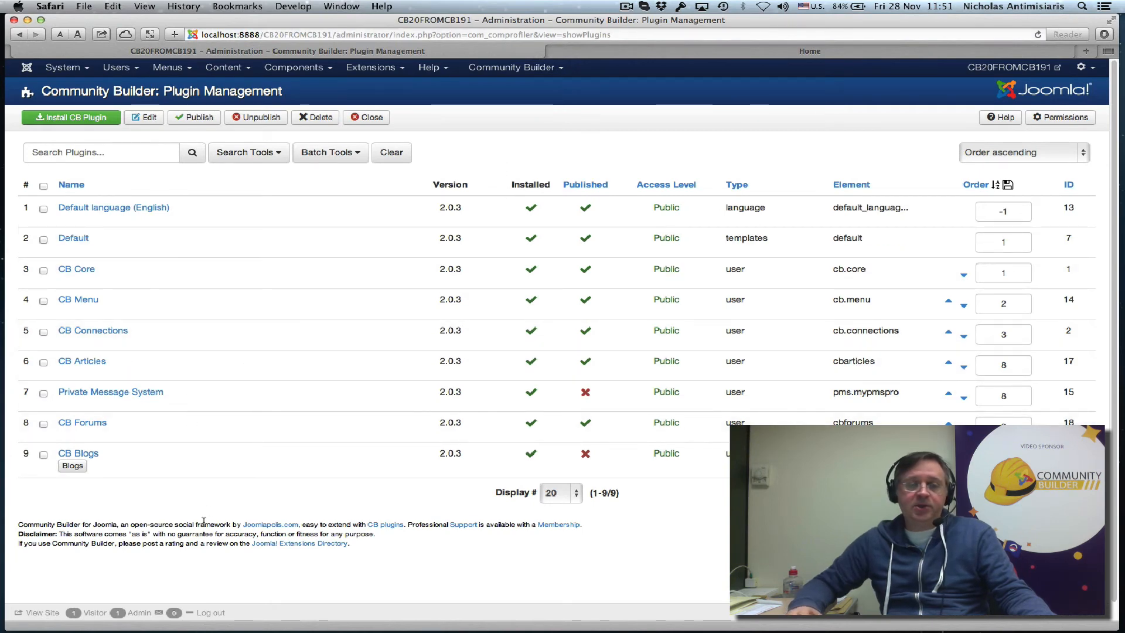
{"action": "mouse_move", "coordinate": [293, 438]}
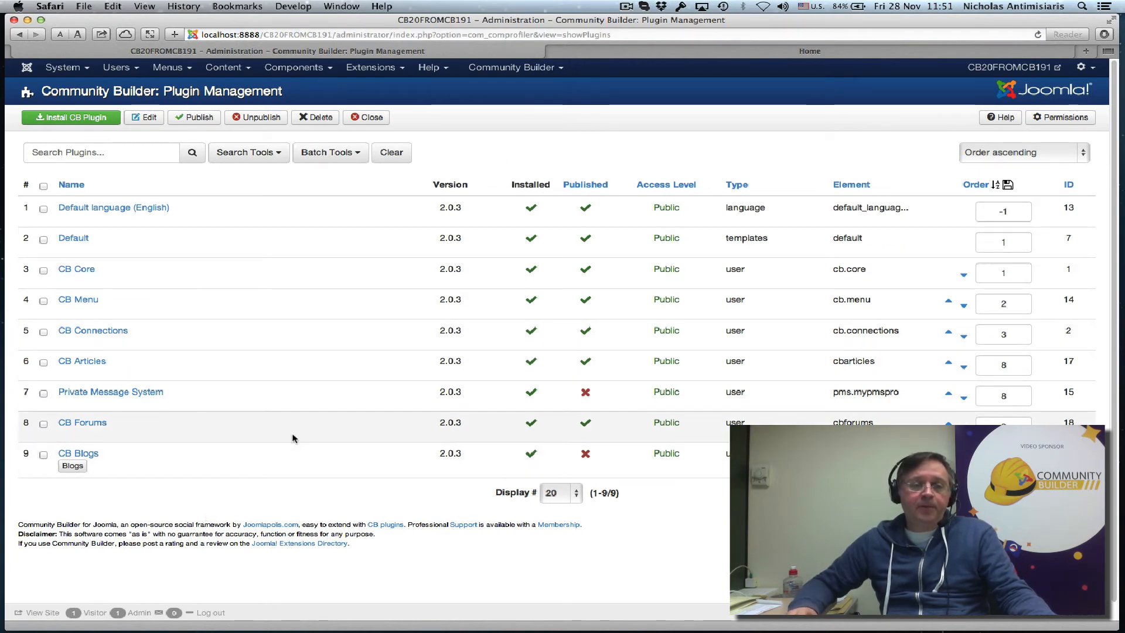
{"action": "mouse_move", "coordinate": [414, 247]}
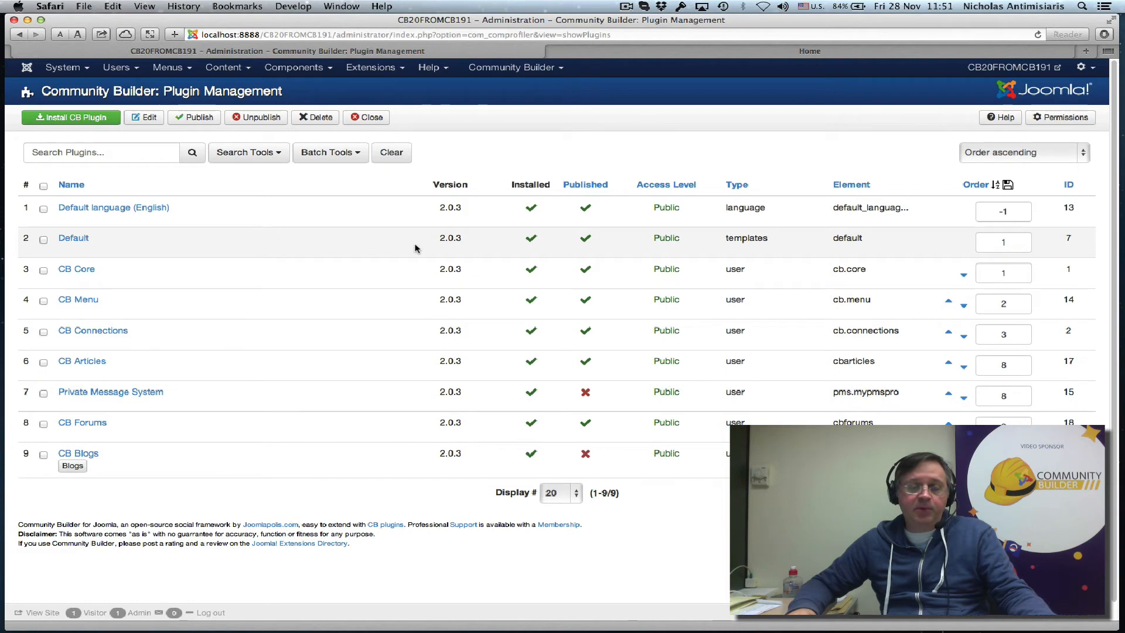
{"action": "mouse_move", "coordinate": [77, 452]}
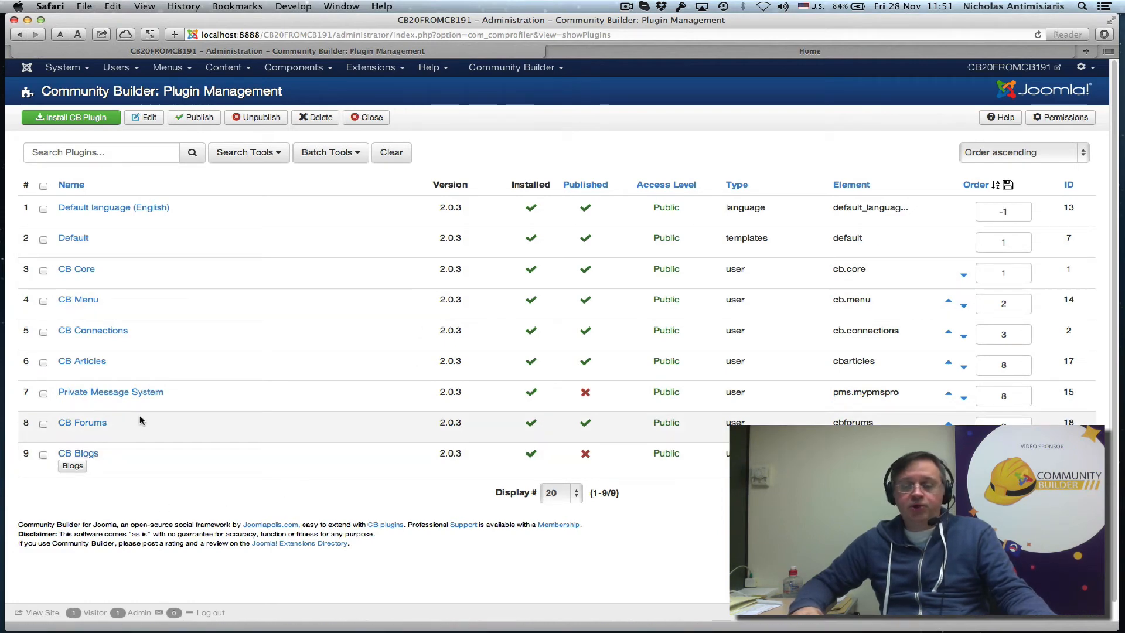
{"action": "mouse_move", "coordinate": [223, 380]}
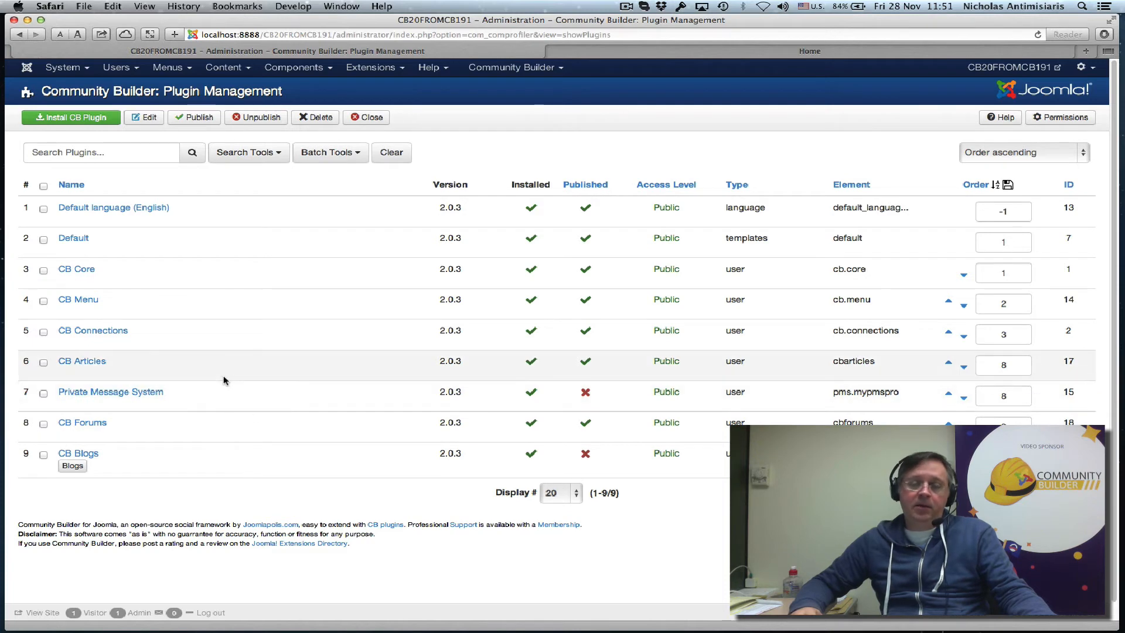
{"action": "mouse_move", "coordinate": [325, 409]}
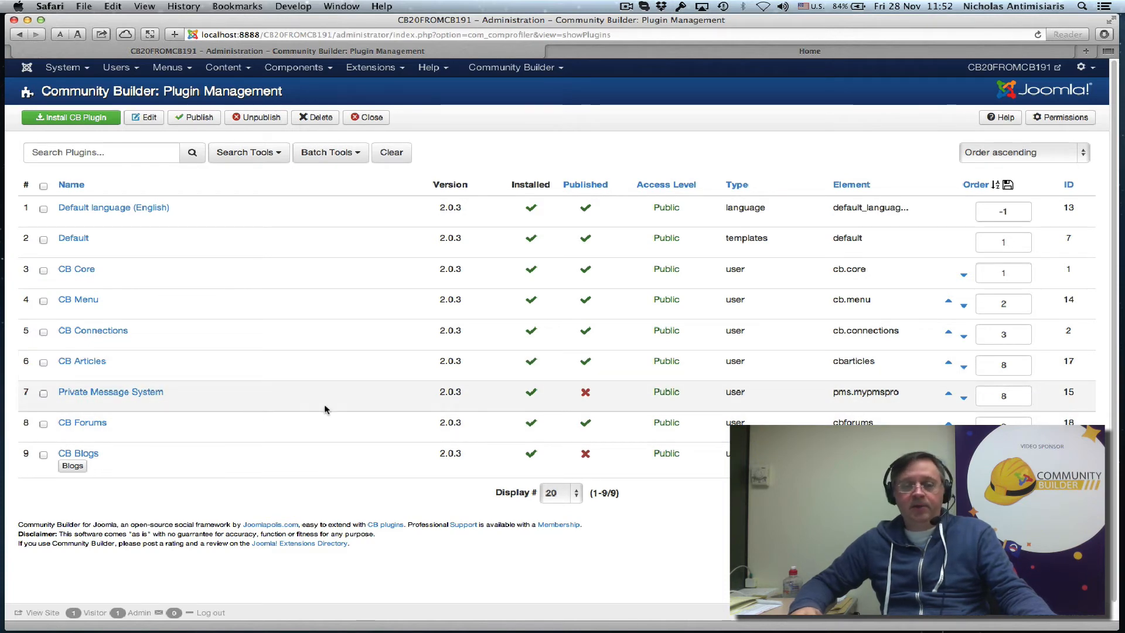
{"action": "mouse_move", "coordinate": [113, 520]}
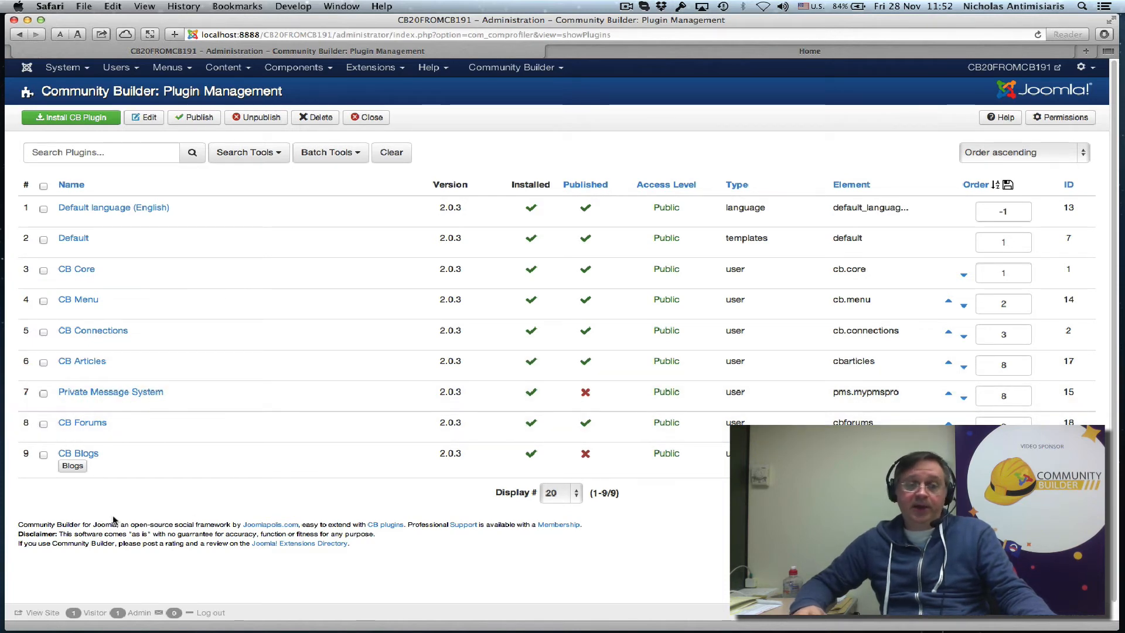
{"action": "mouse_move", "coordinate": [239, 508]}
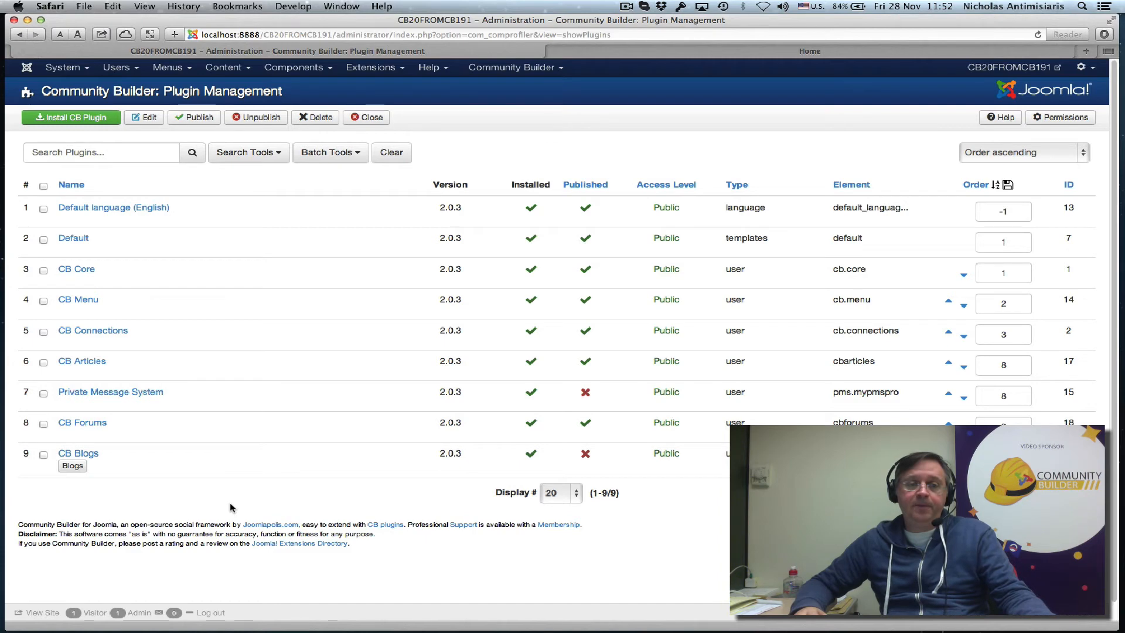
{"action": "mouse_move", "coordinate": [143, 272]}
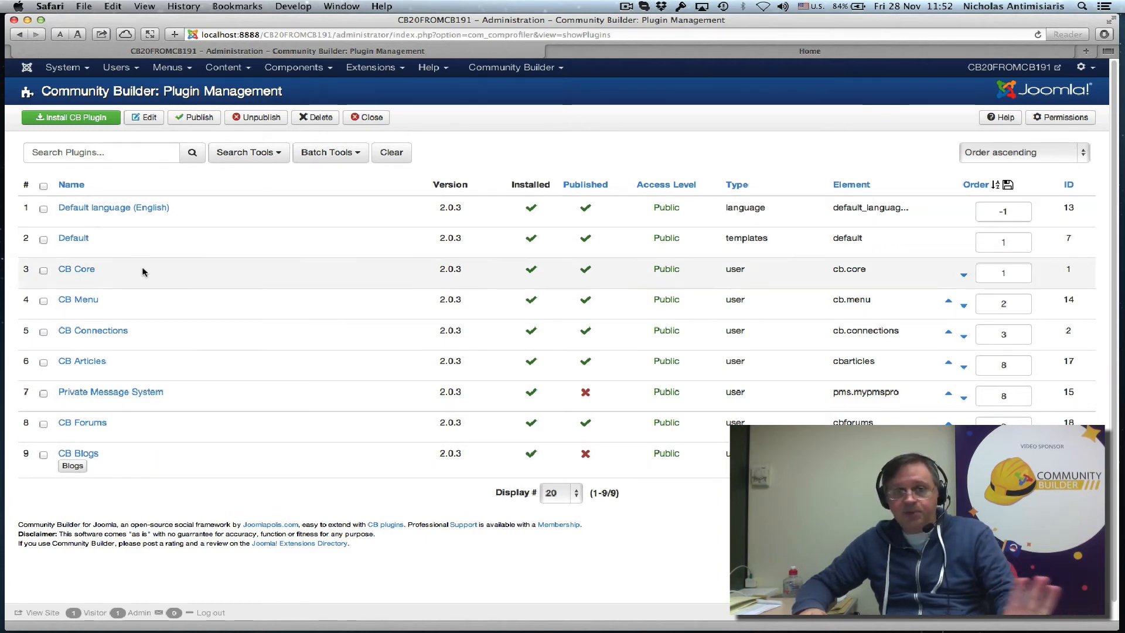
{"action": "mouse_move", "coordinate": [446, 194]}
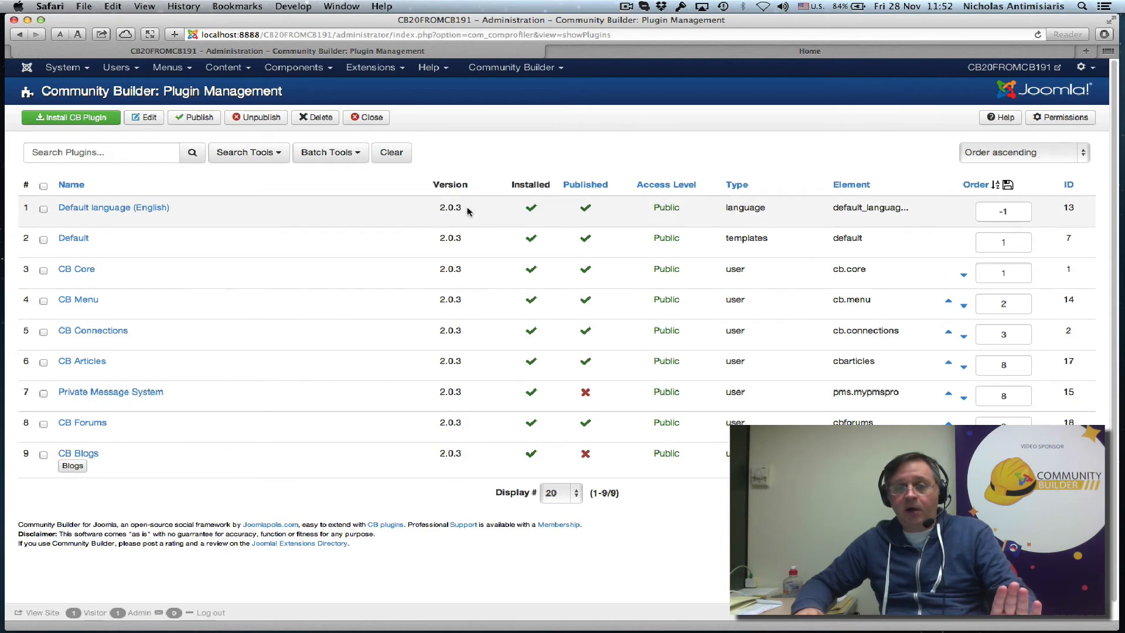
{"action": "mouse_move", "coordinate": [453, 292]}
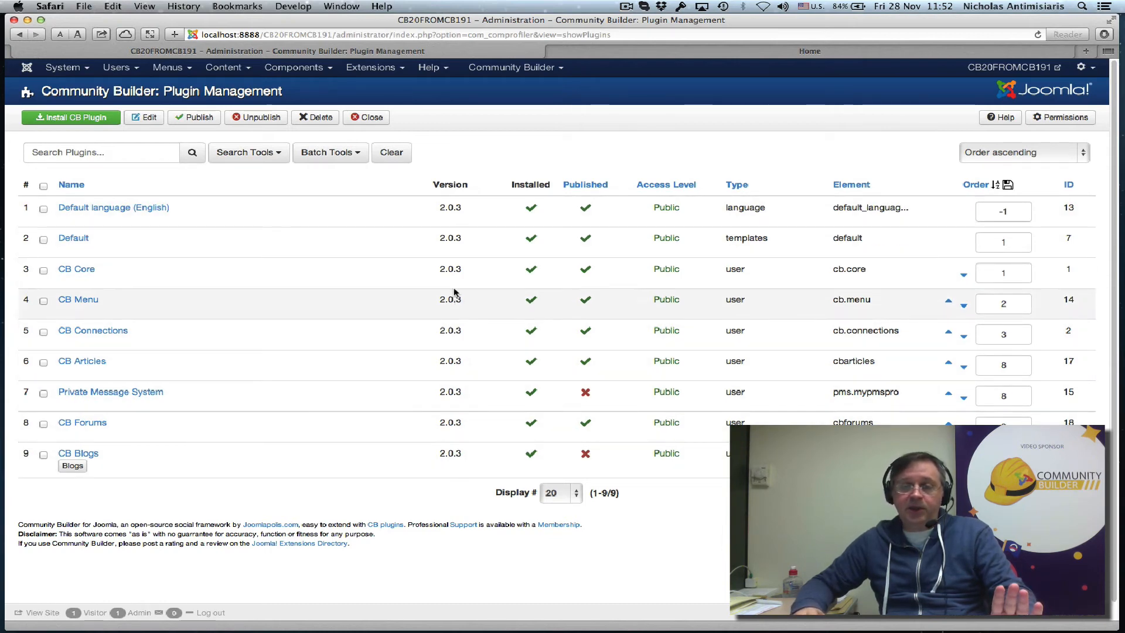
{"action": "mouse_move", "coordinate": [473, 467]}
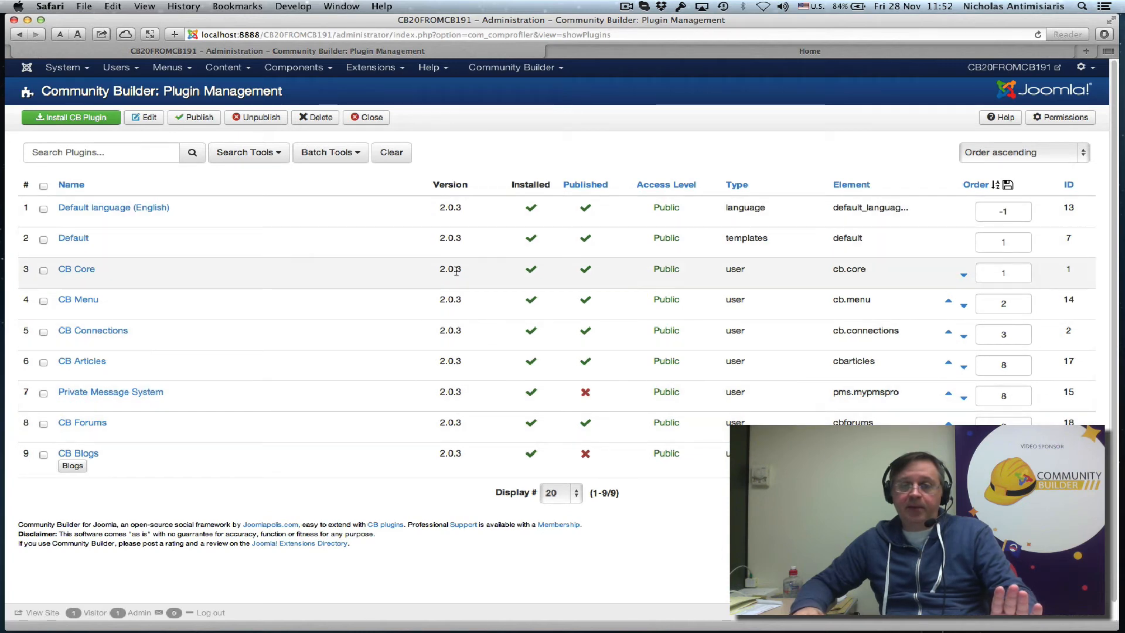
{"action": "mouse_move", "coordinate": [464, 550]}
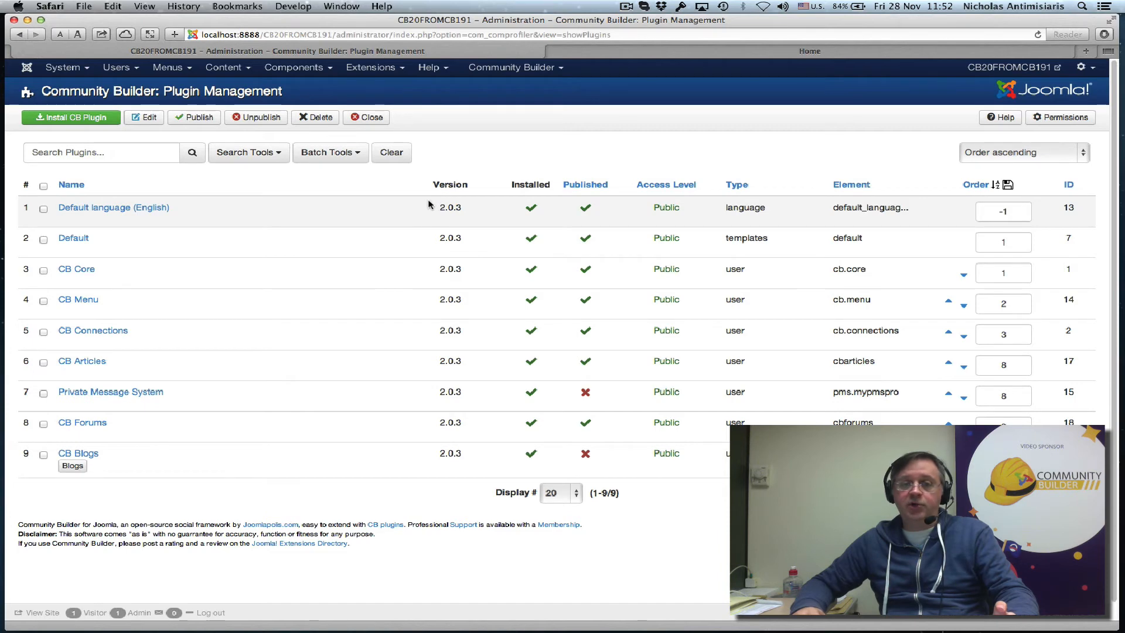
{"action": "mouse_move", "coordinate": [430, 302]}
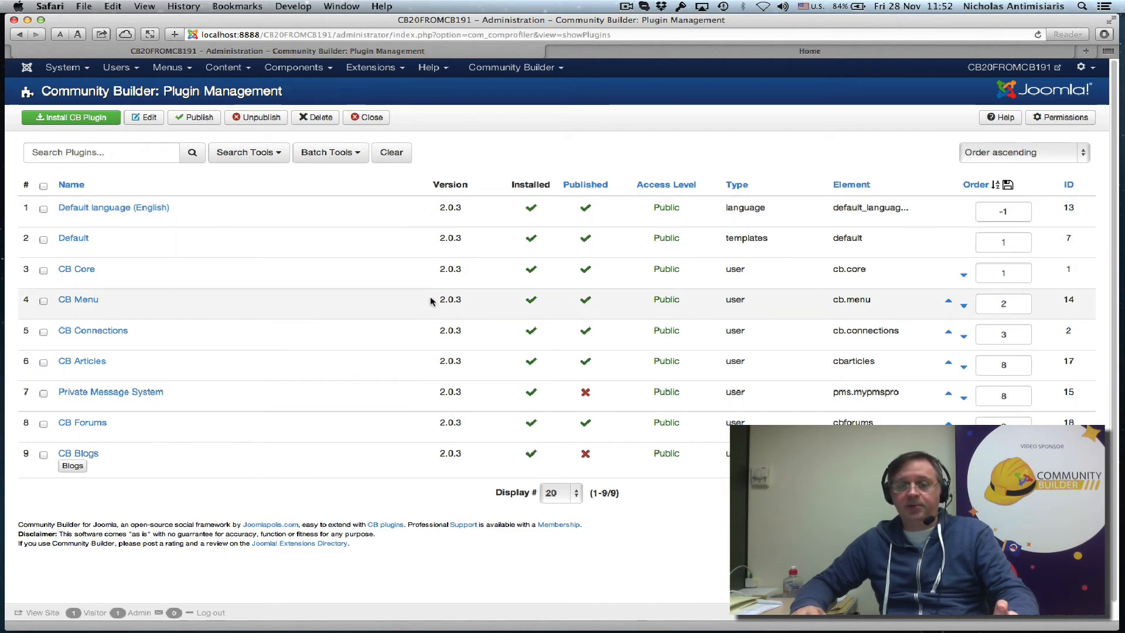
{"action": "mouse_move", "coordinate": [424, 178]}
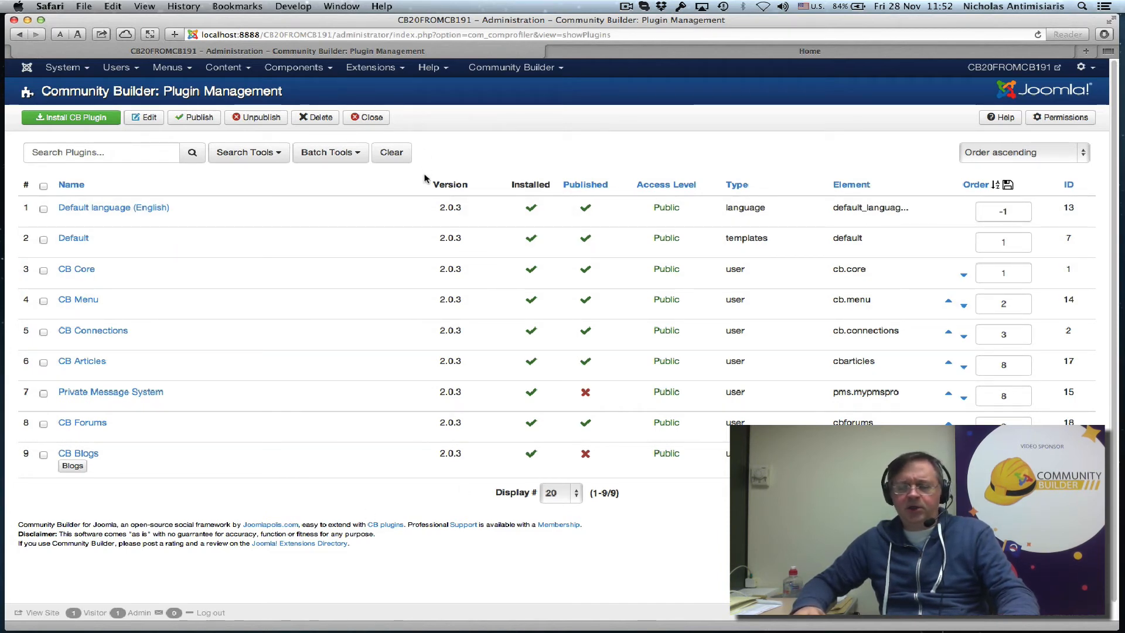
{"action": "mouse_move", "coordinate": [412, 430]}
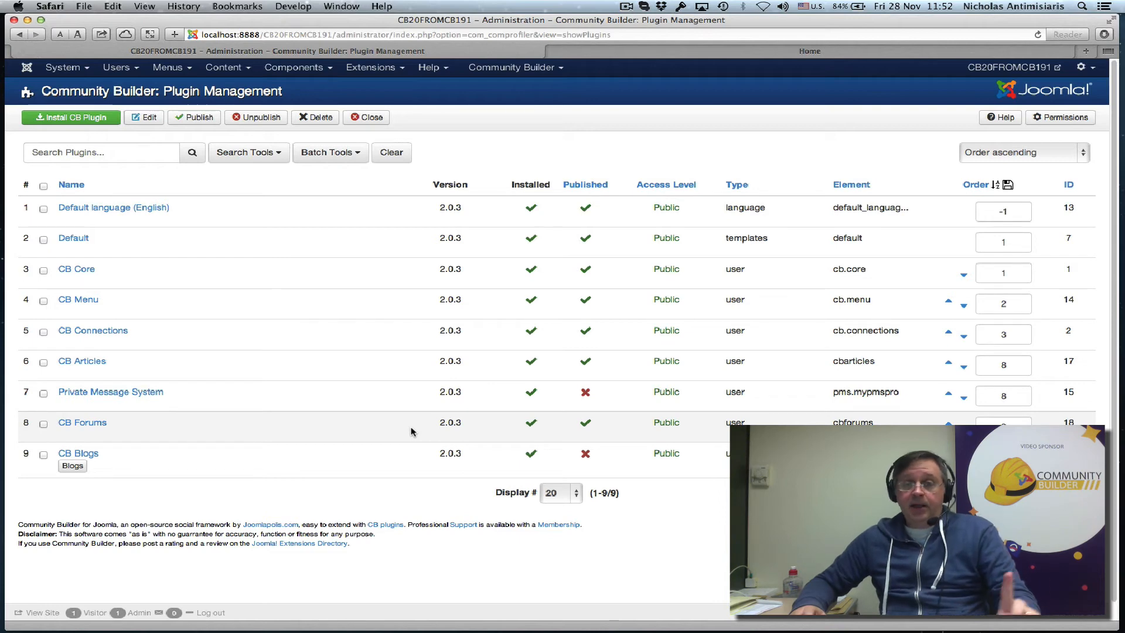
{"action": "mouse_move", "coordinate": [653, 142]}
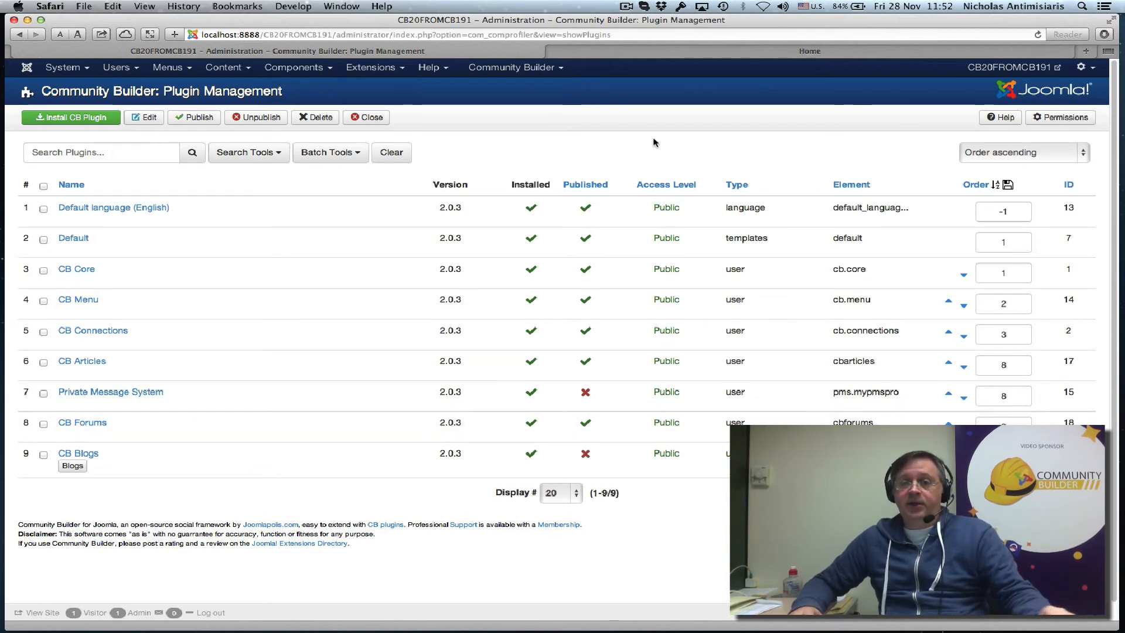
- Open the admin user's front-end CB profile and scroll through its old layout
{"action": "left_click", "coordinate": [808, 51]}
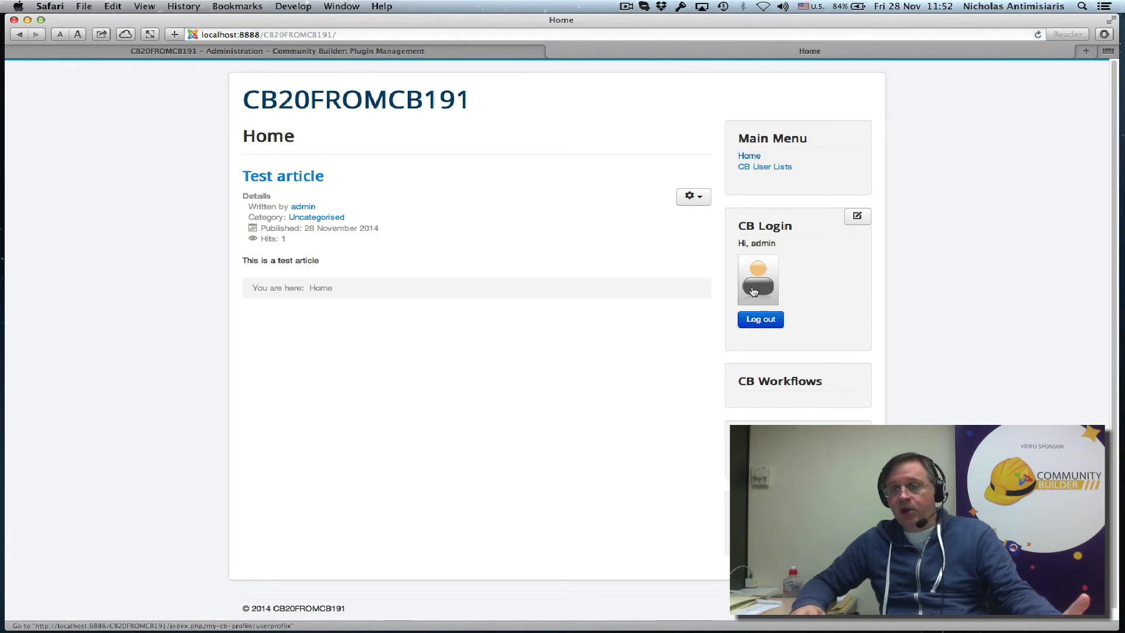
{"action": "mouse_move", "coordinate": [706, 333]}
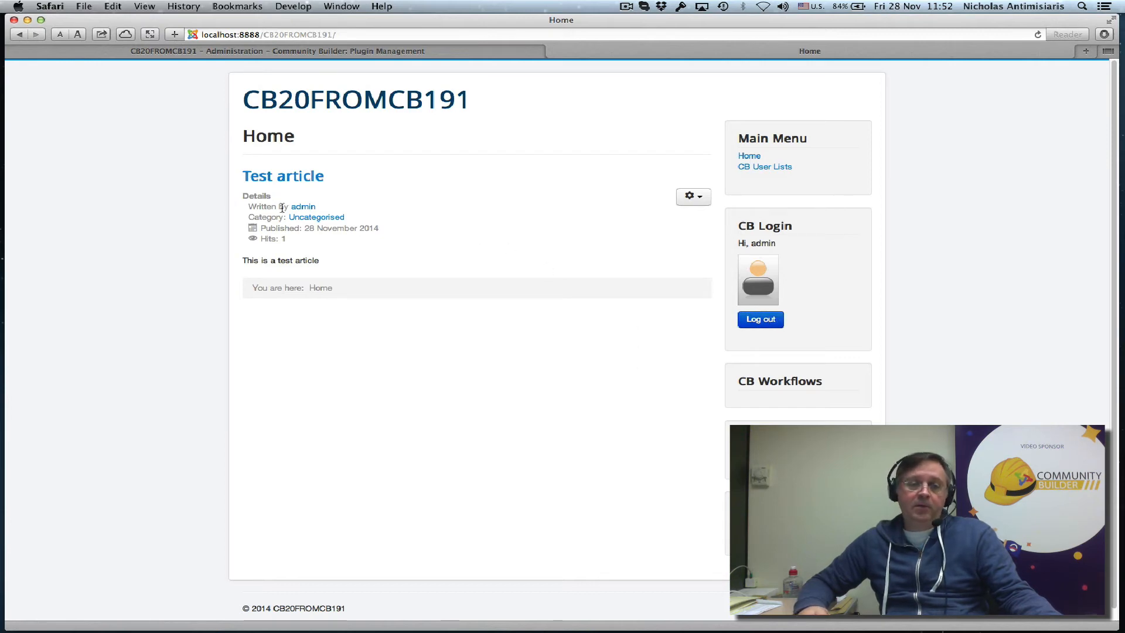
{"action": "mouse_move", "coordinate": [302, 207]}
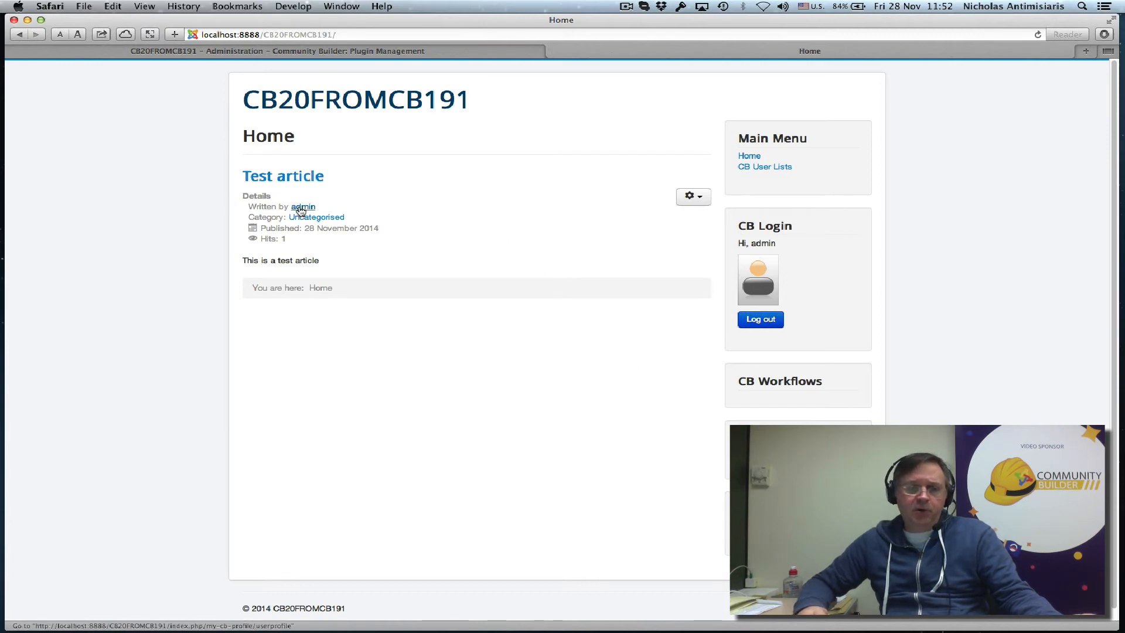
{"action": "left_click", "coordinate": [302, 207]}
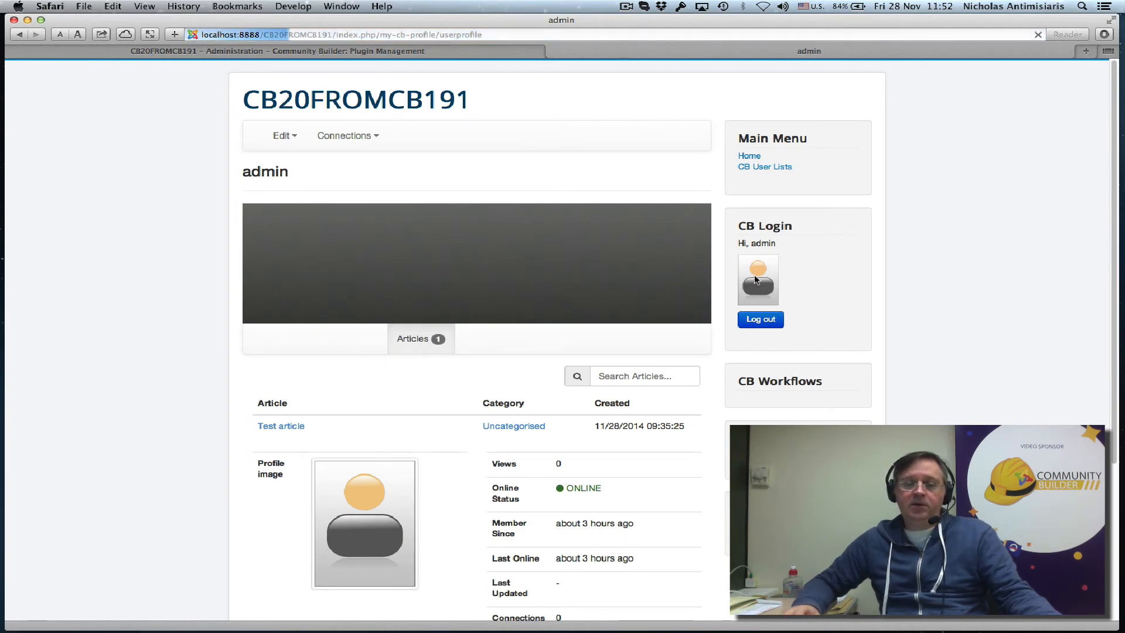
{"action": "scroll", "scroll_direction": "down", "scroll_amount": 3}
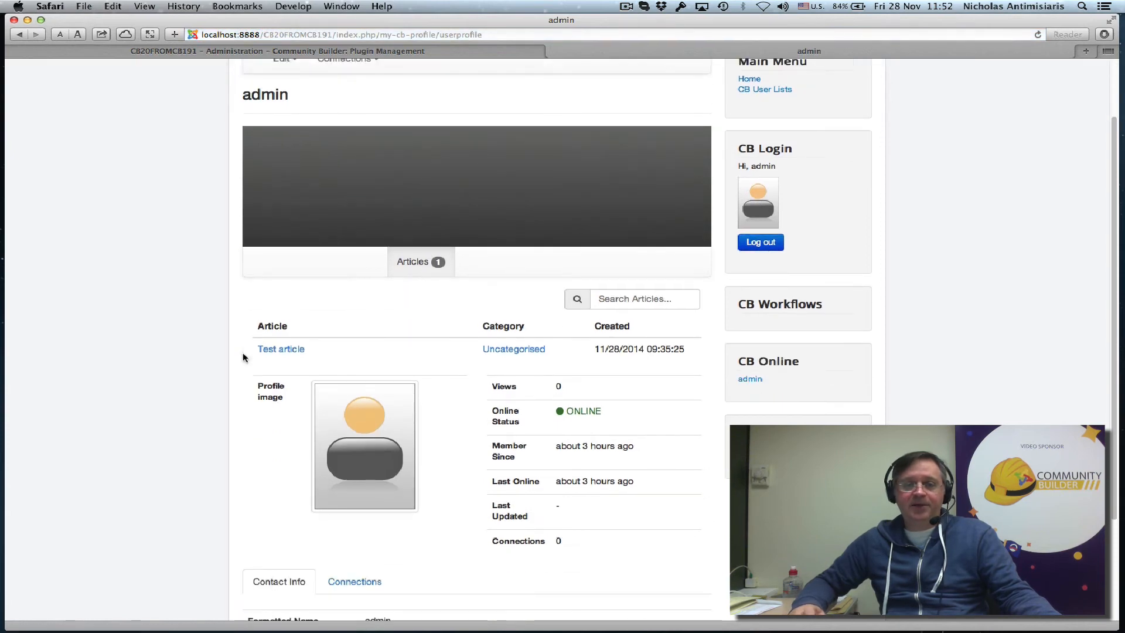
{"action": "scroll", "scroll_direction": "down", "scroll_amount": 3}
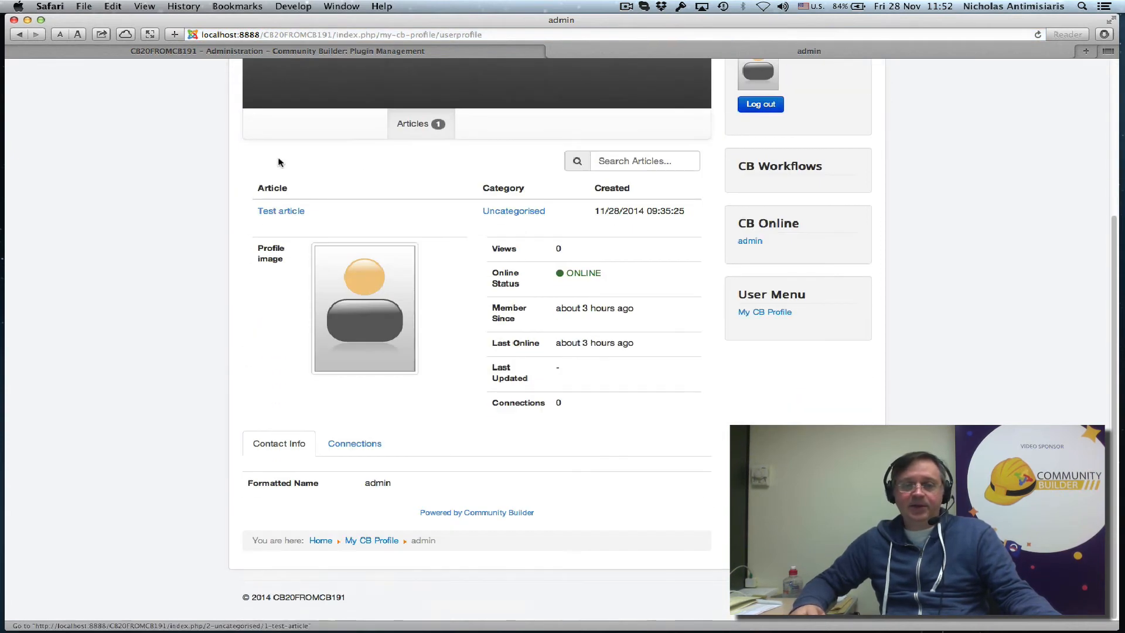
{"action": "scroll", "scroll_direction": "up", "scroll_amount": 3}
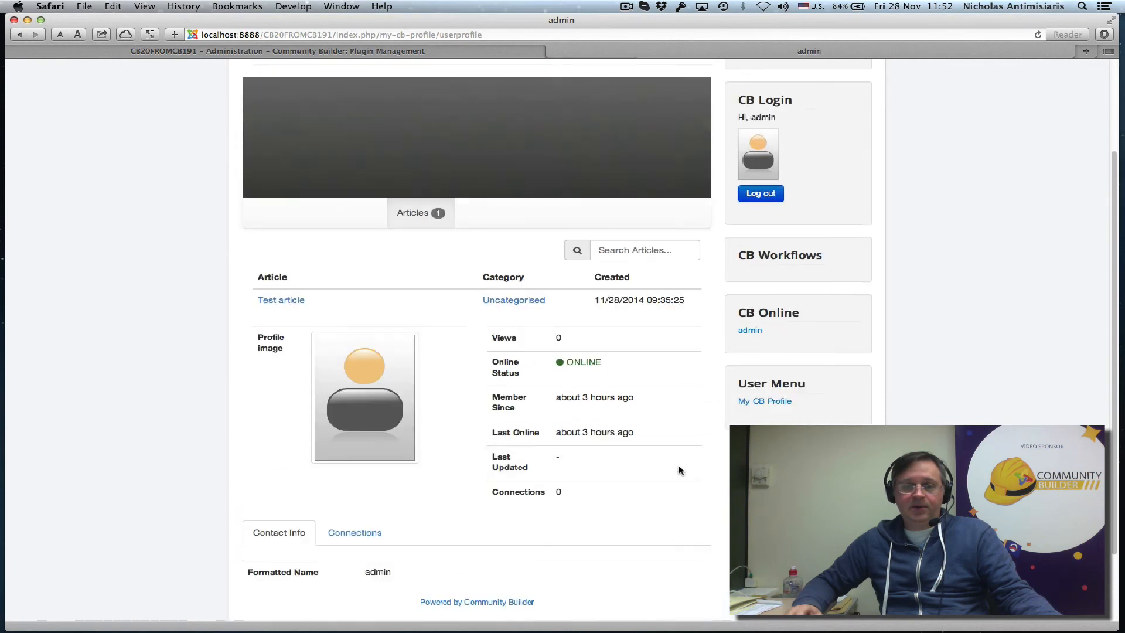
{"action": "scroll", "scroll_direction": "down", "scroll_amount": 3}
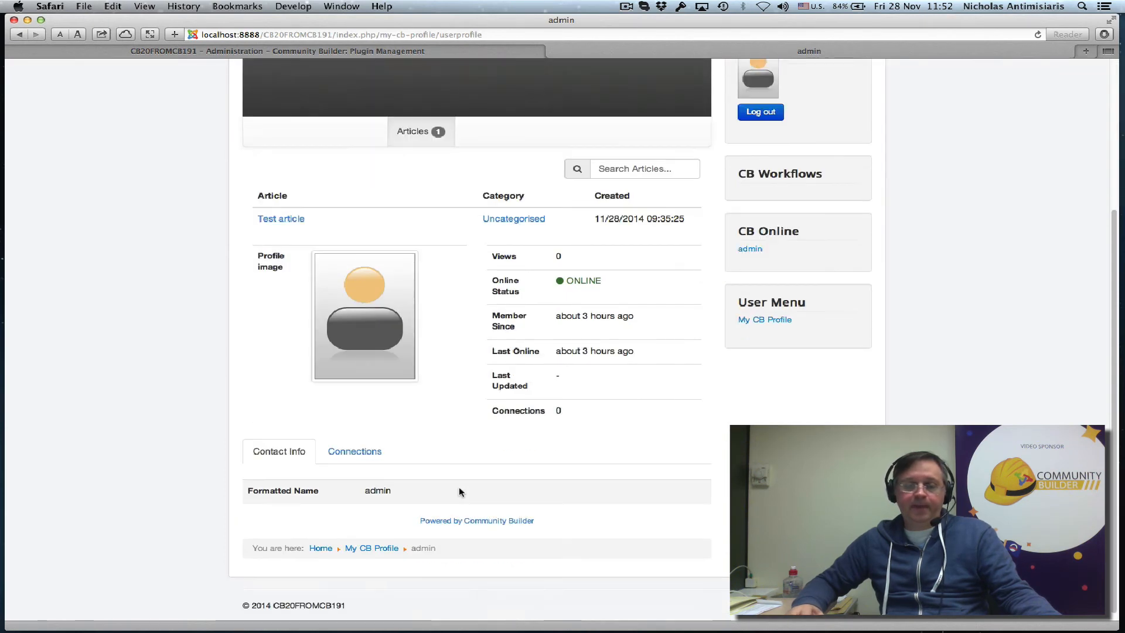
{"action": "scroll", "scroll_direction": "up", "scroll_amount": 3}
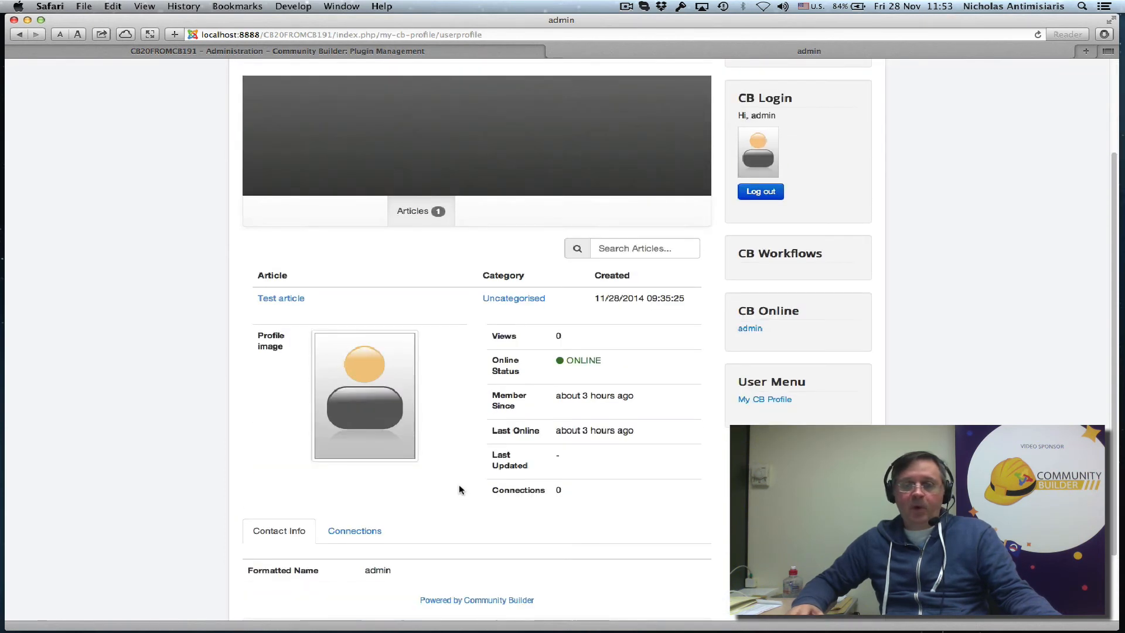
{"action": "scroll", "scroll_direction": "up", "scroll_amount": 3}
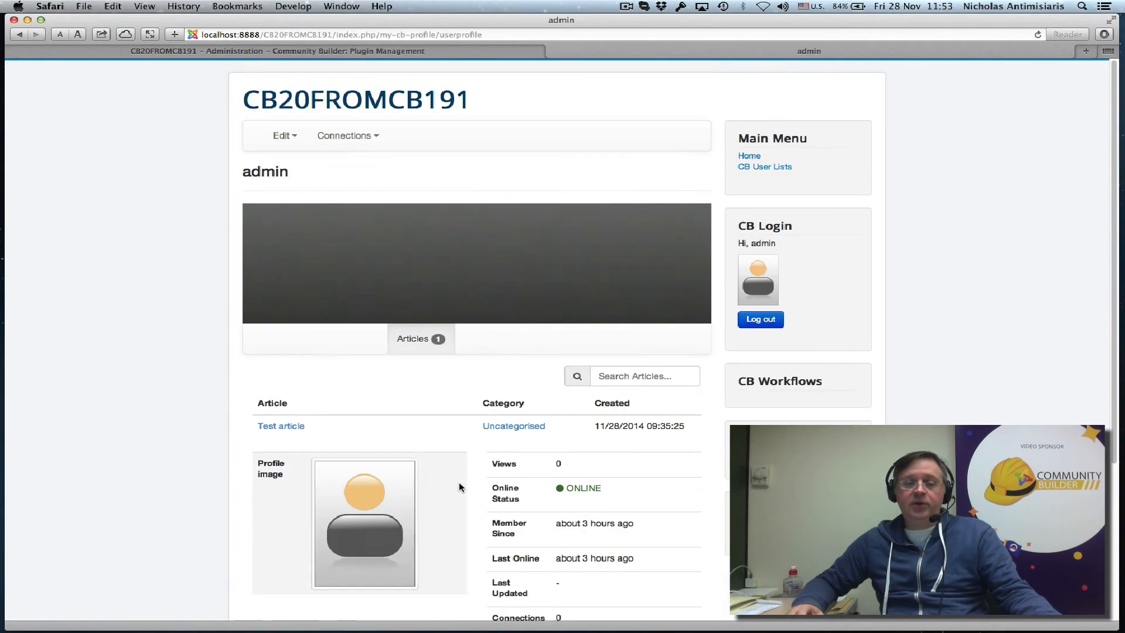
{"action": "mouse_move", "coordinate": [338, 57]}
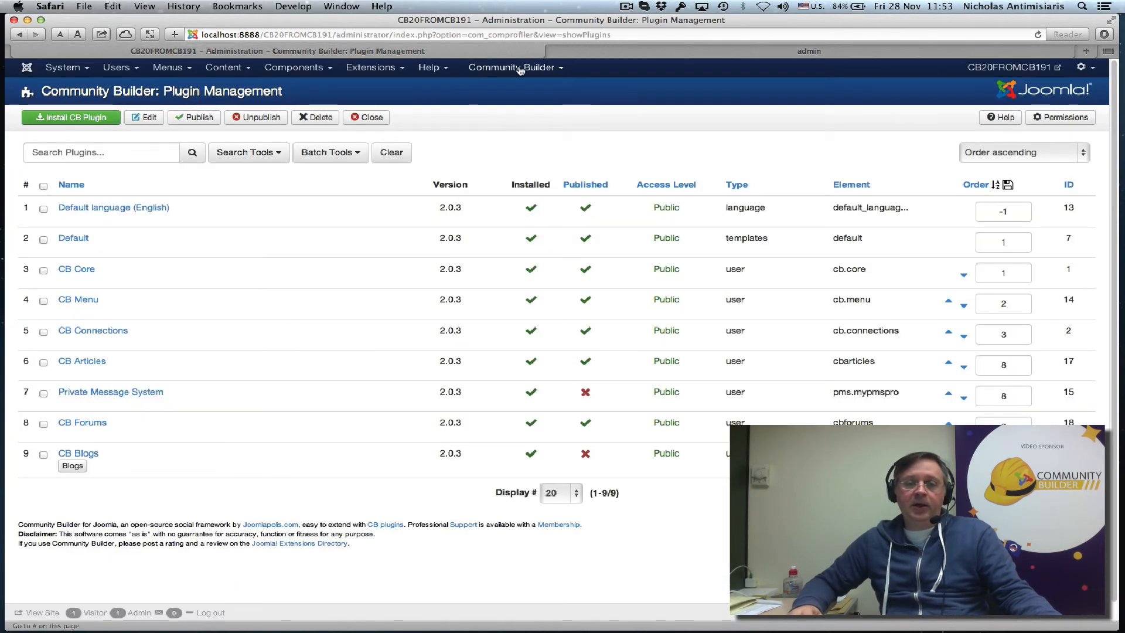
- Load and confirm the canvas layout from Community Builder Tools, then view the front-end profile
{"action": "left_click", "coordinate": [512, 66]}
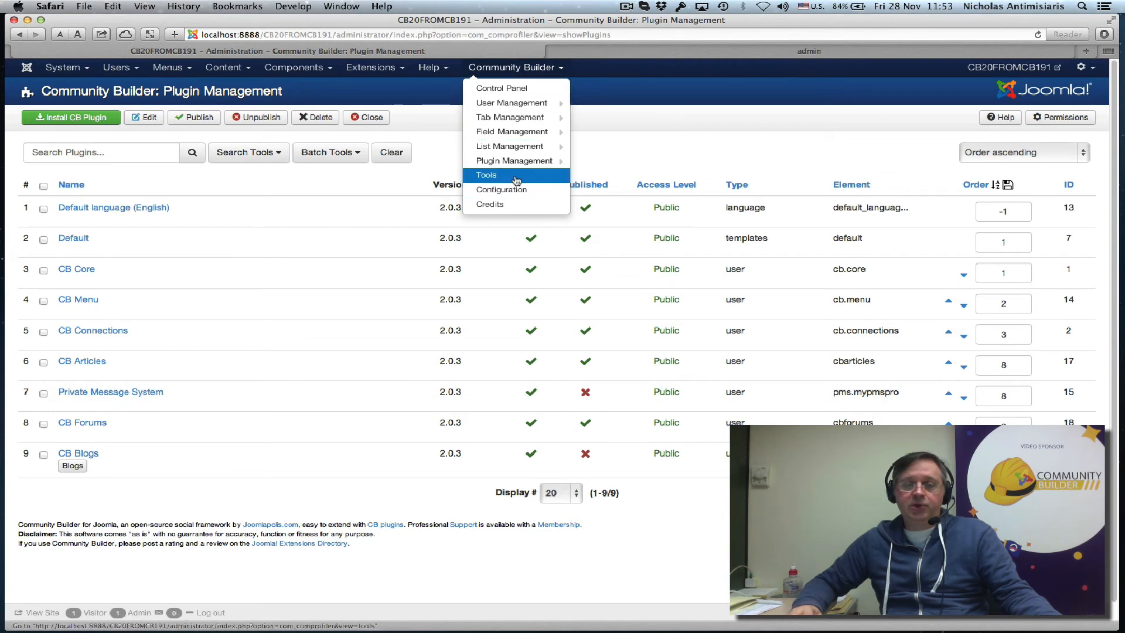
{"action": "left_click", "coordinate": [486, 175]}
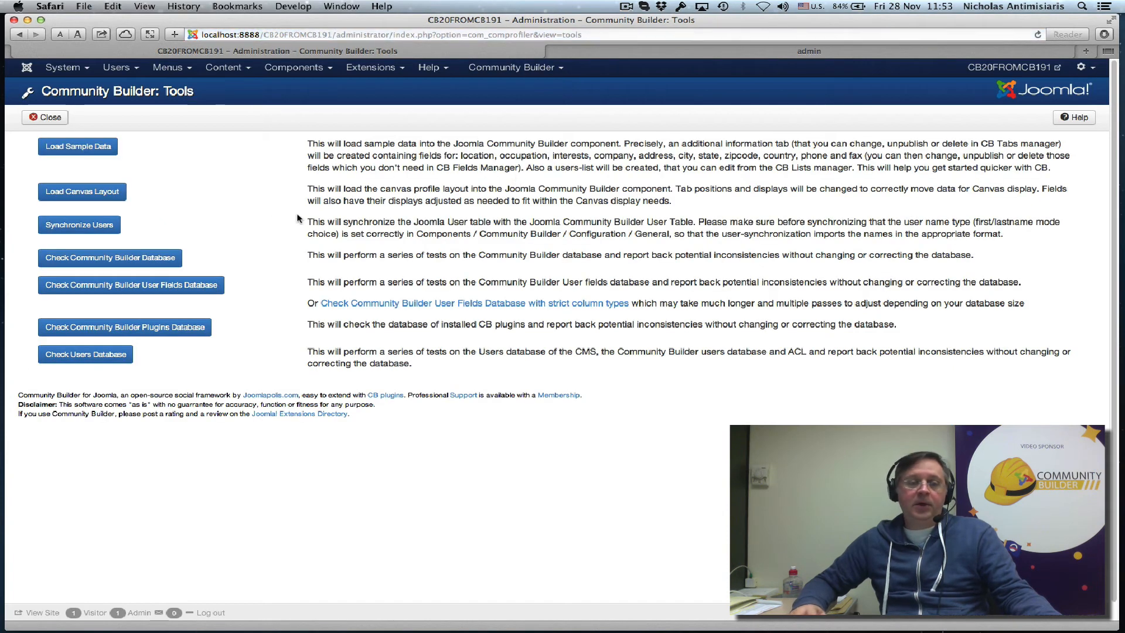
{"action": "mouse_move", "coordinate": [199, 163]}
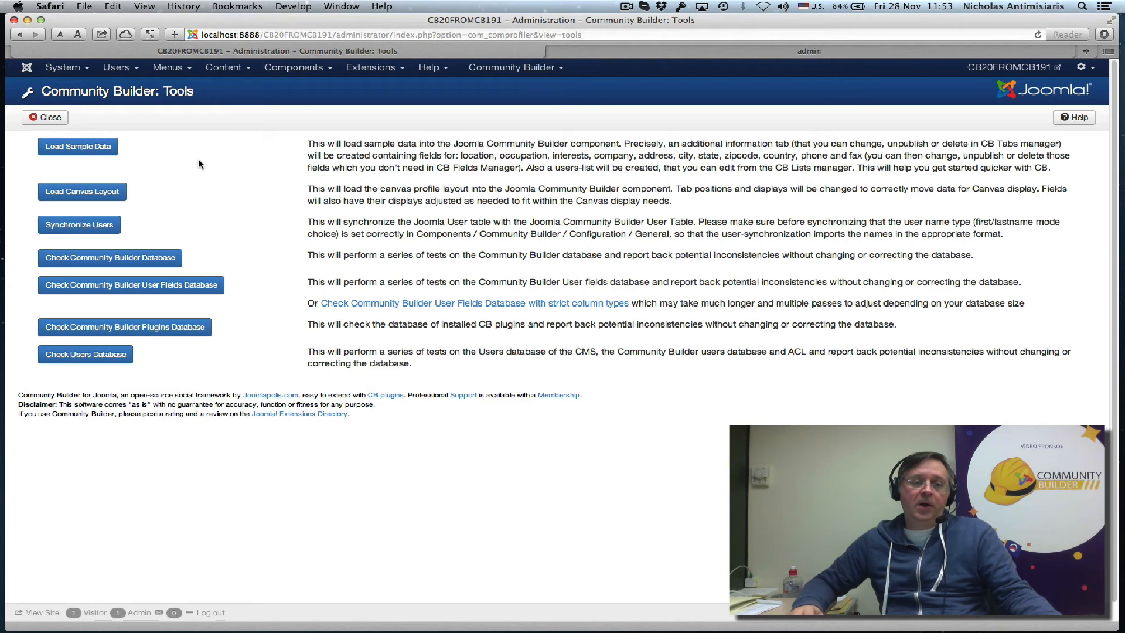
{"action": "mouse_move", "coordinate": [82, 192]}
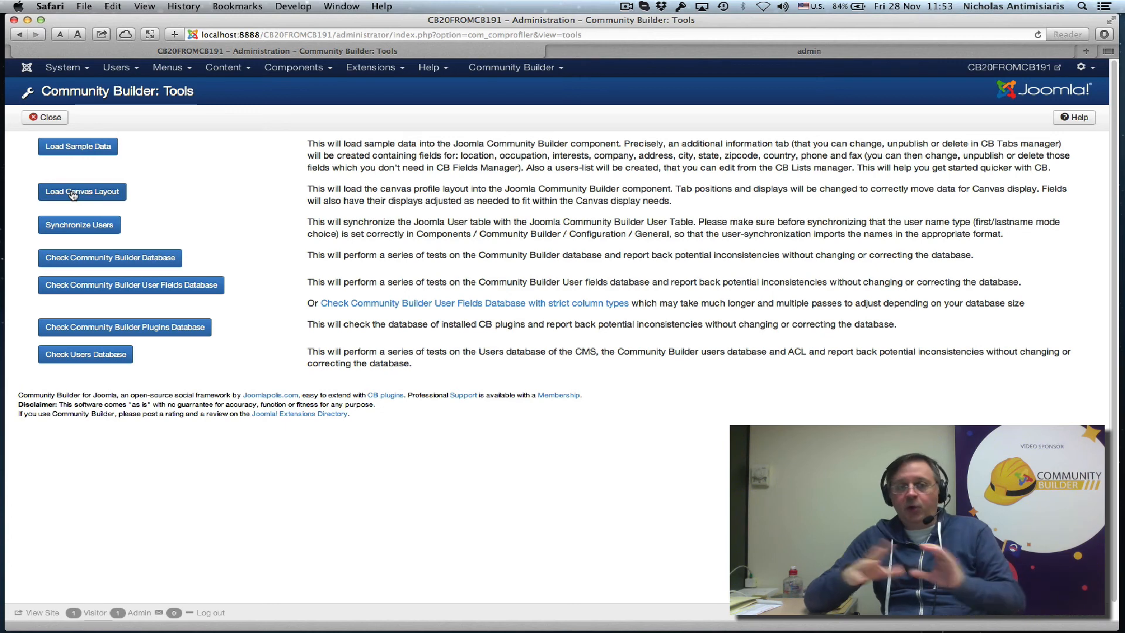
{"action": "mouse_move", "coordinate": [86, 199]}
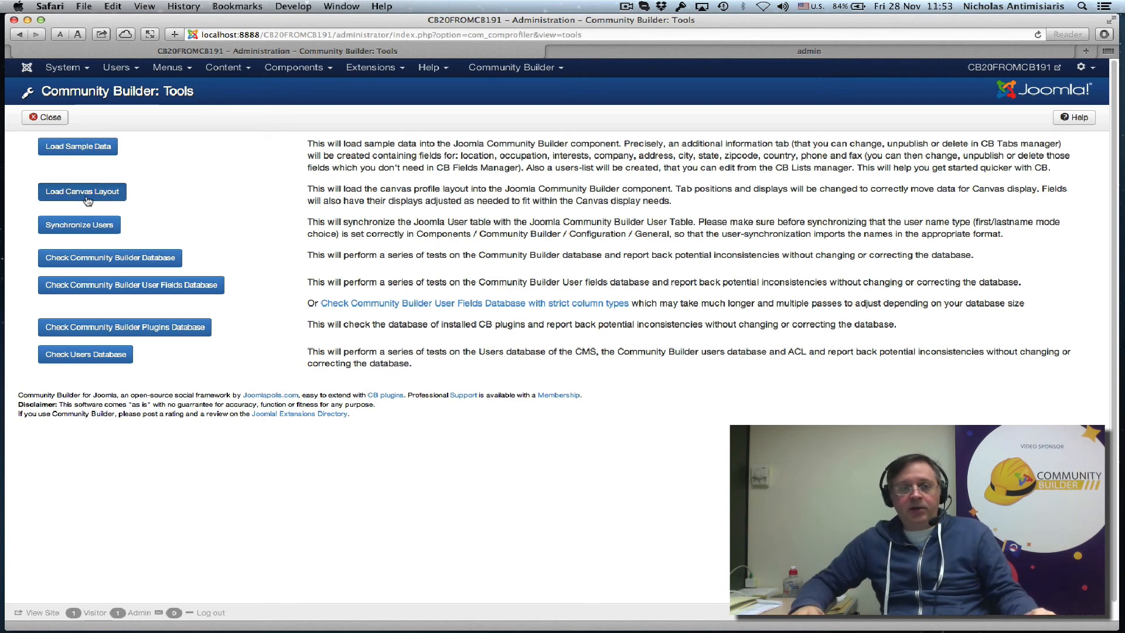
{"action": "left_click", "coordinate": [82, 191]}
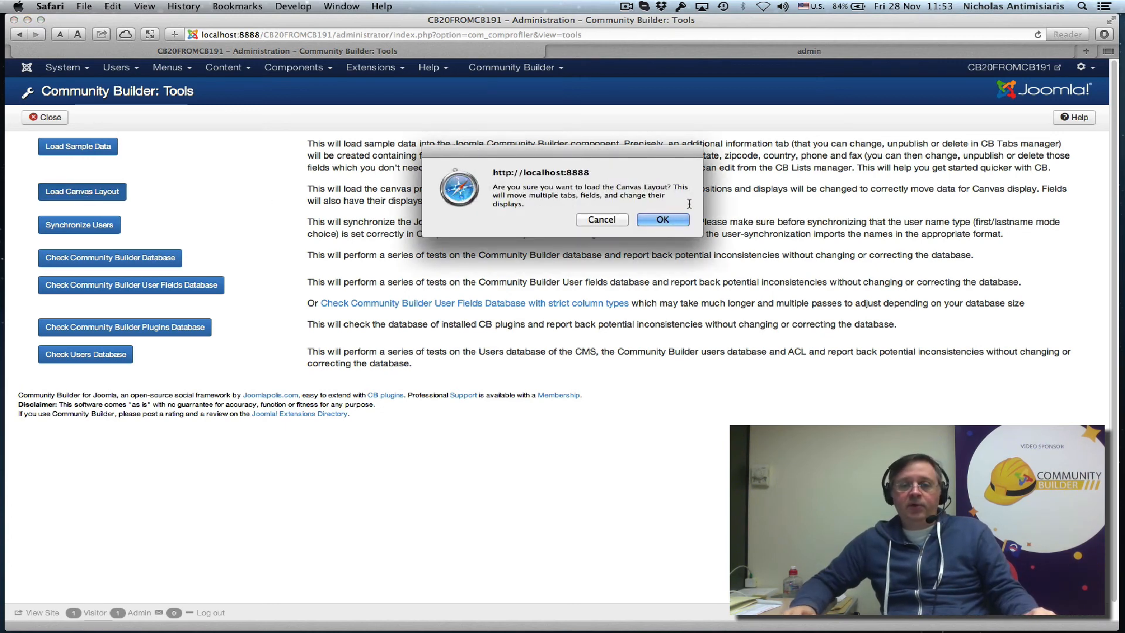
{"action": "left_click", "coordinate": [662, 219]}
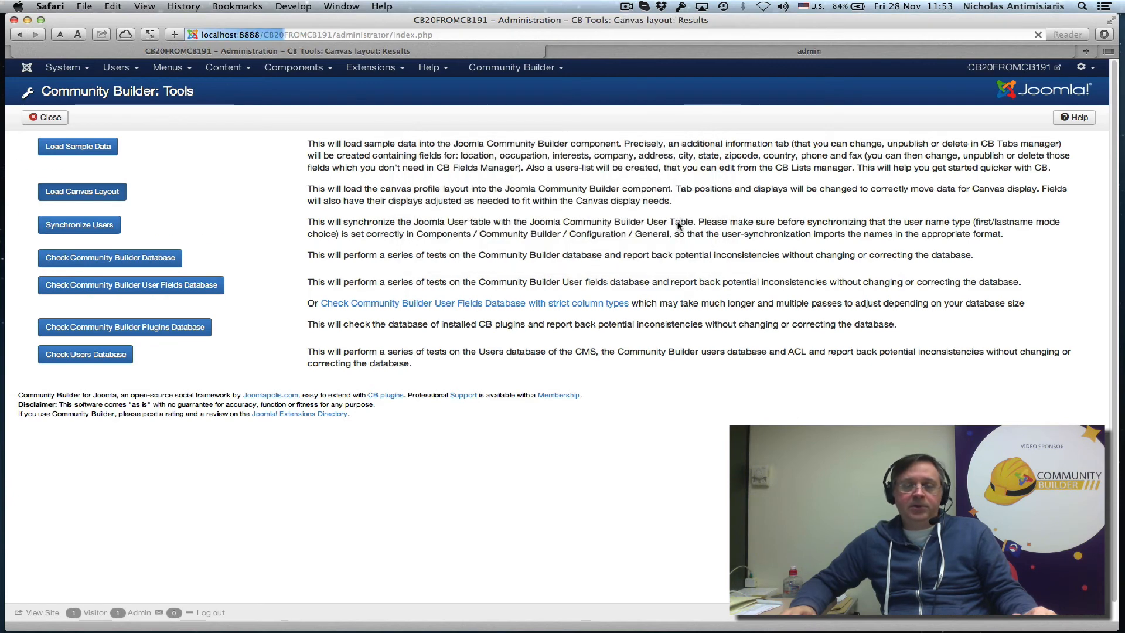
{"action": "left_click", "coordinate": [82, 192]}
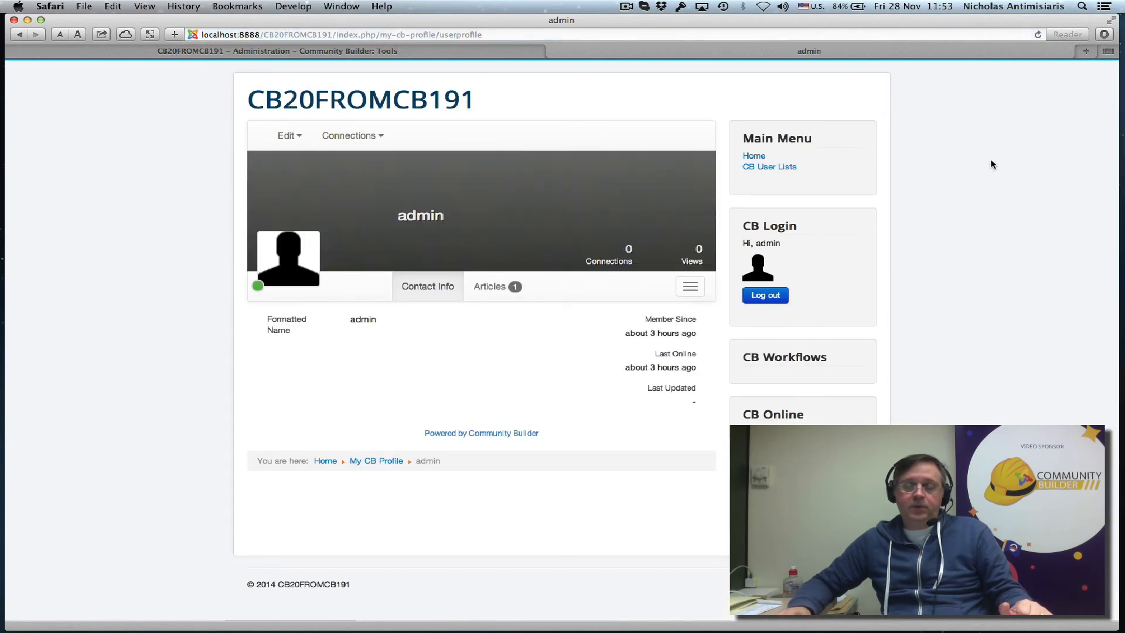
{"action": "mouse_move", "coordinate": [297, 267]}
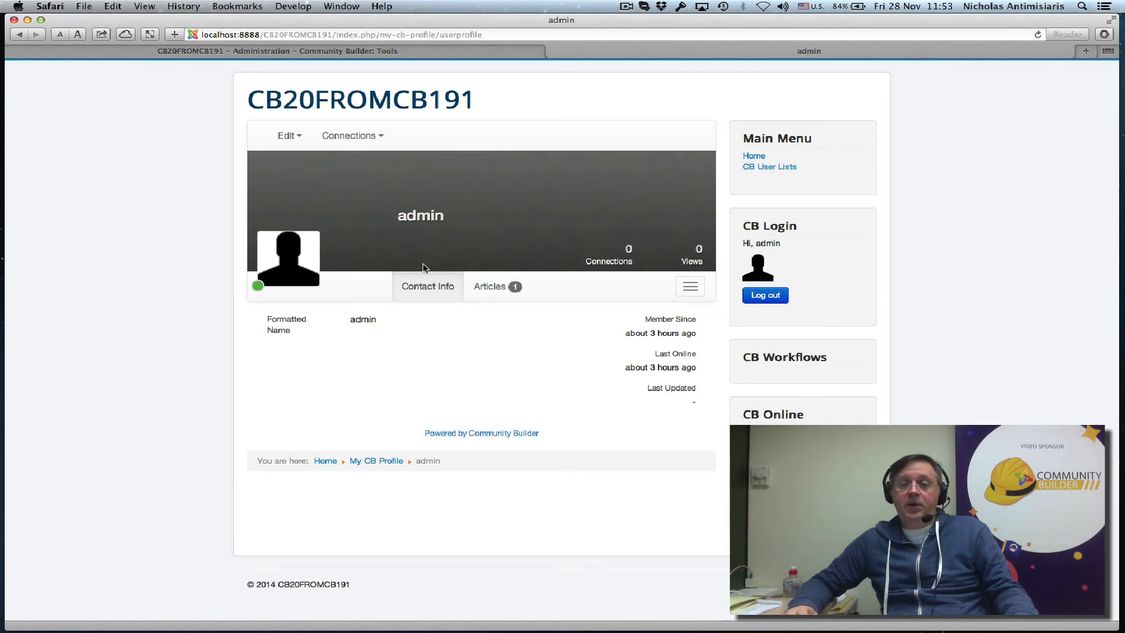
{"action": "mouse_move", "coordinate": [611, 189]}
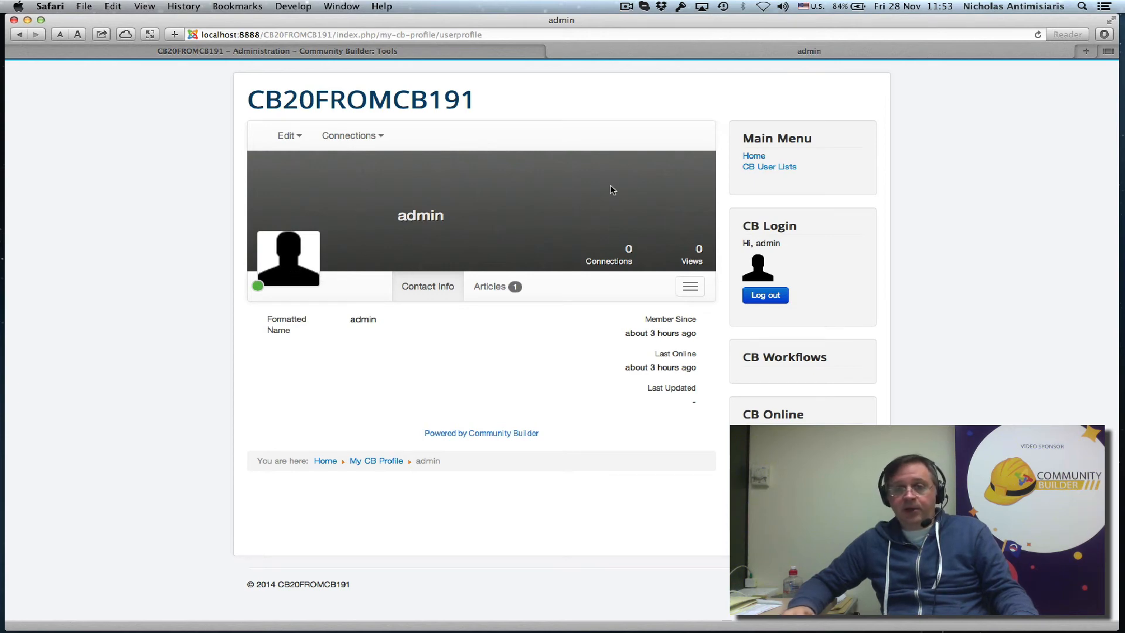
{"action": "mouse_move", "coordinate": [448, 312]}
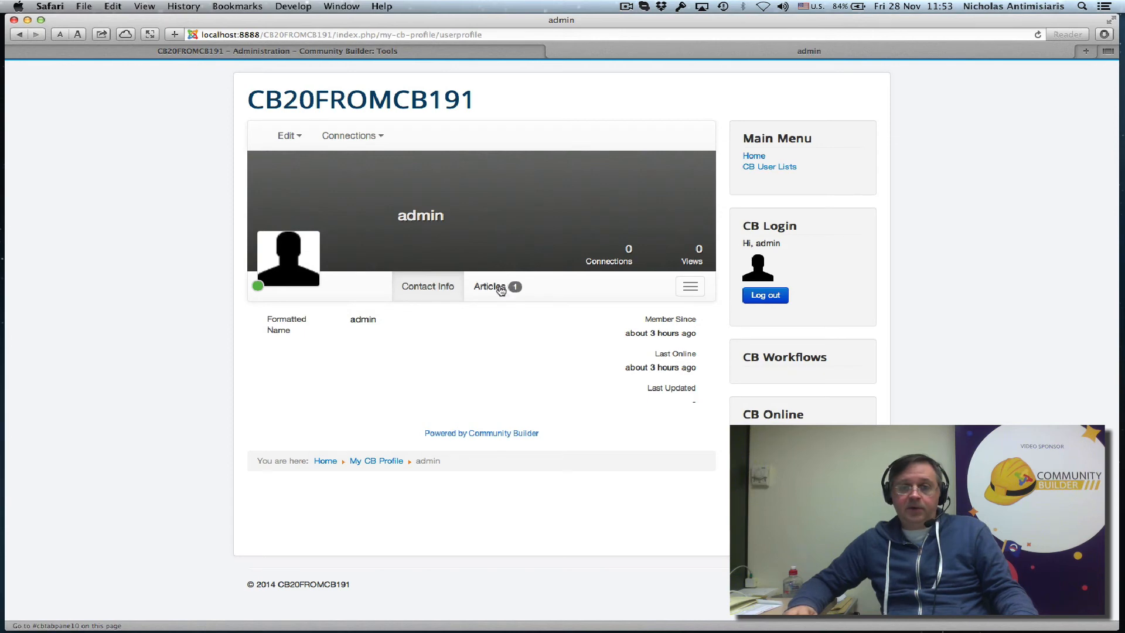
{"action": "mouse_move", "coordinate": [659, 282]}
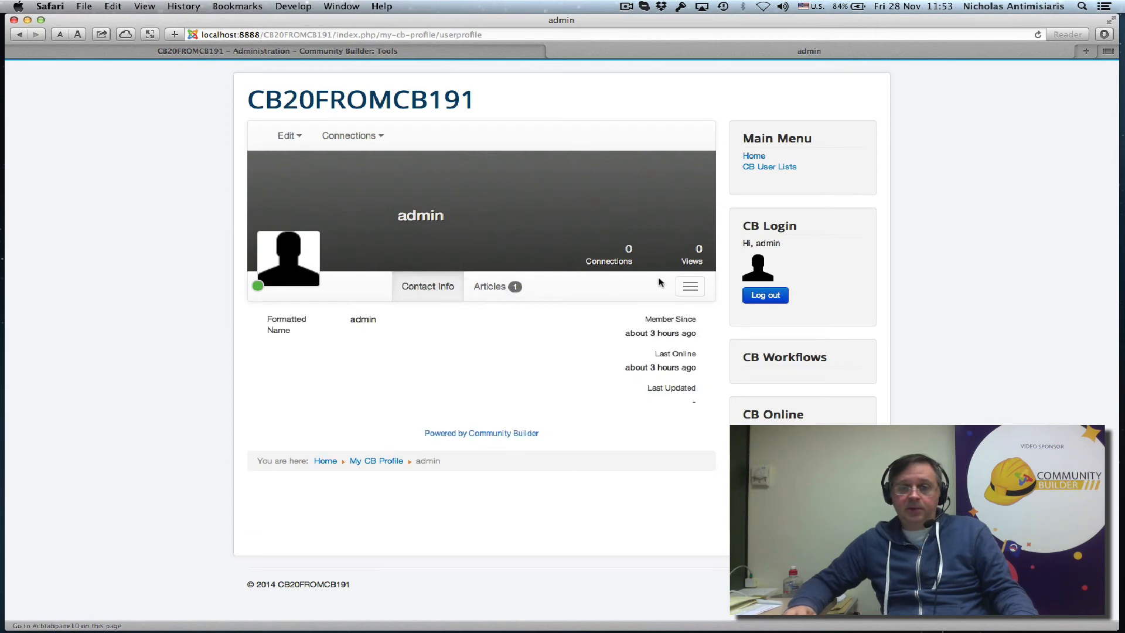
{"action": "left_click", "coordinate": [689, 286]}
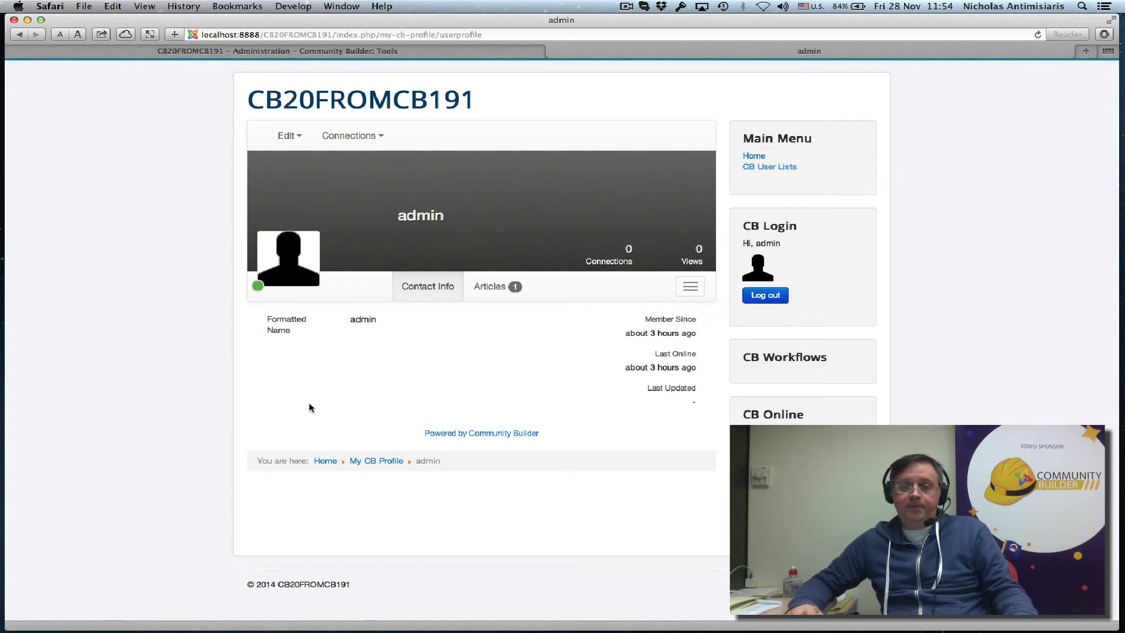
{"action": "mouse_move", "coordinate": [262, 389]}
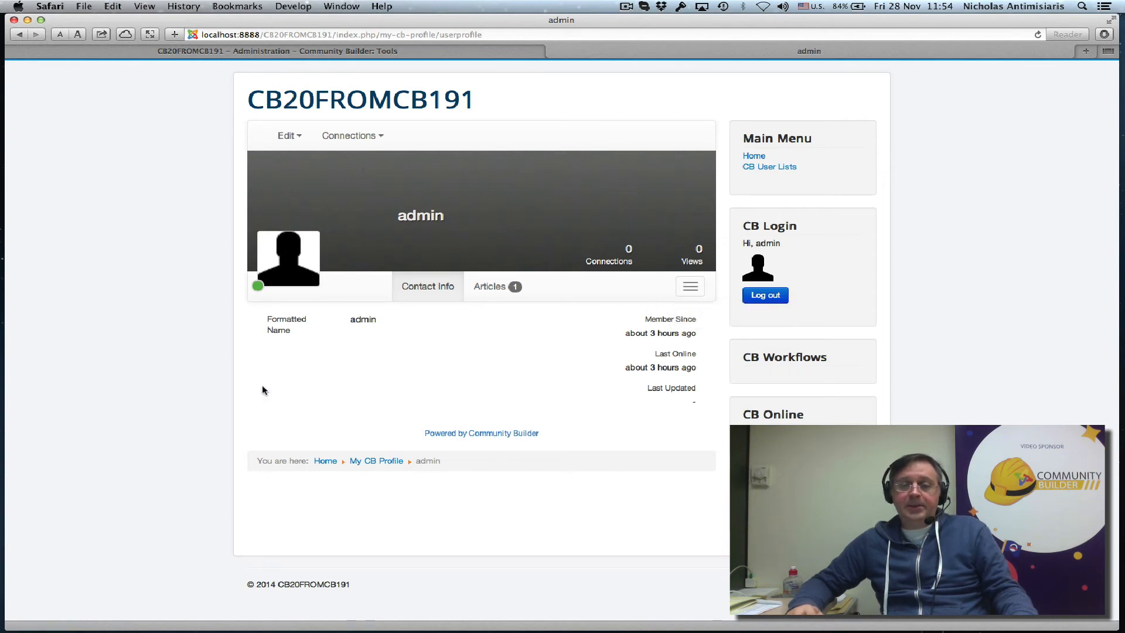
{"action": "left_click", "coordinate": [287, 136]}
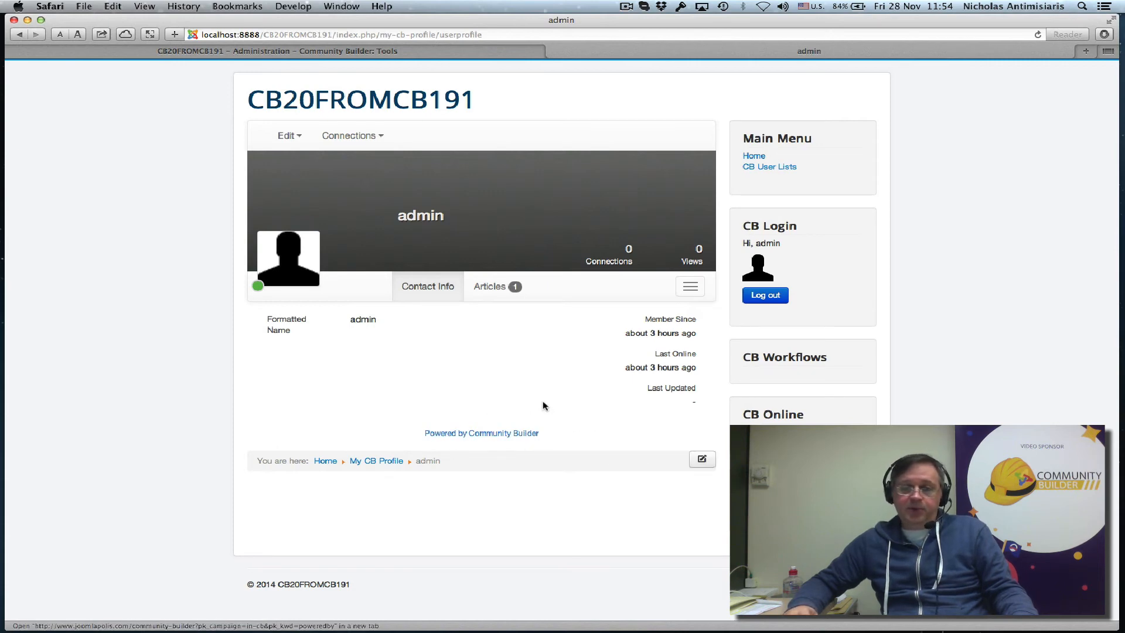
{"action": "mouse_move", "coordinate": [547, 434]}
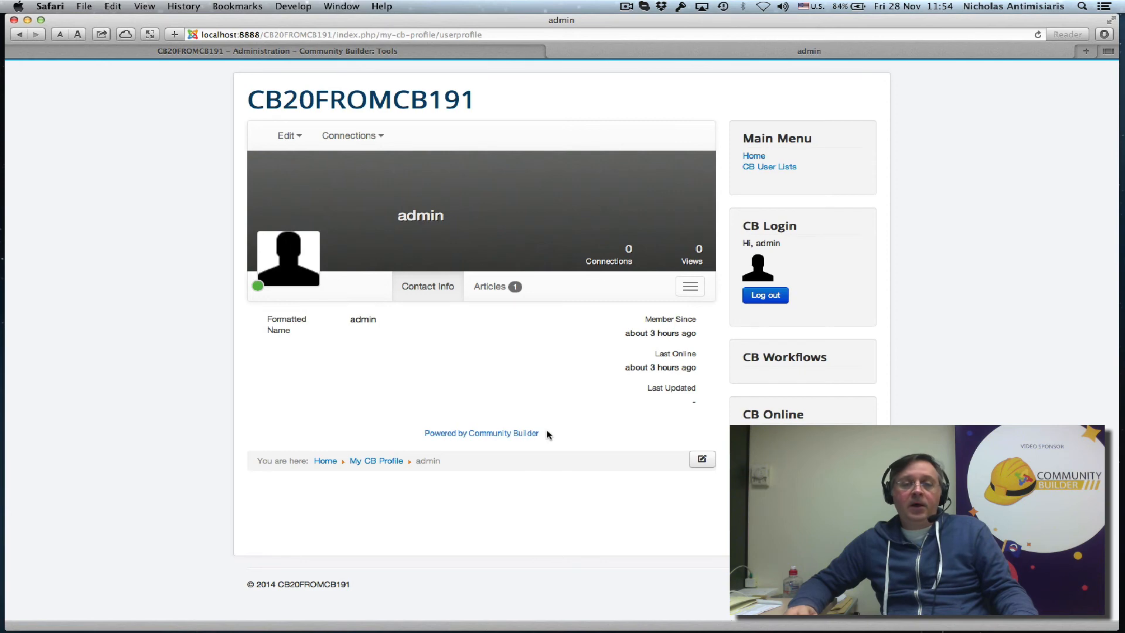
- Edit the profile and set the Canvas image to 'Select image from gallery' to browse landscapes
{"action": "left_click", "coordinate": [287, 136]}
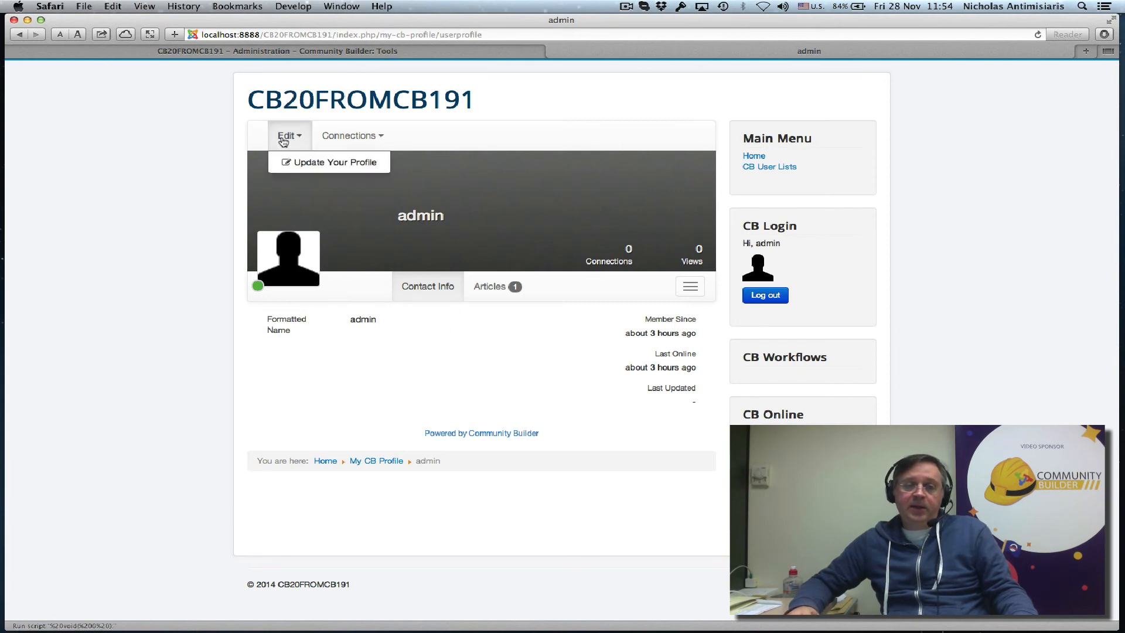
{"action": "mouse_move", "coordinate": [329, 162]}
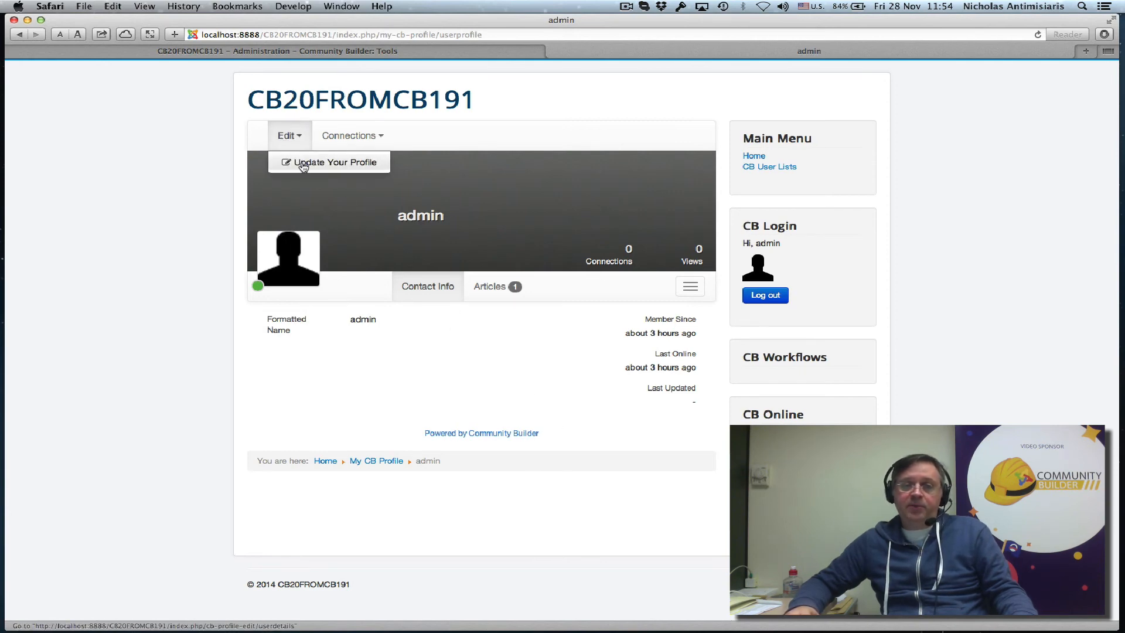
{"action": "left_click", "coordinate": [332, 162]}
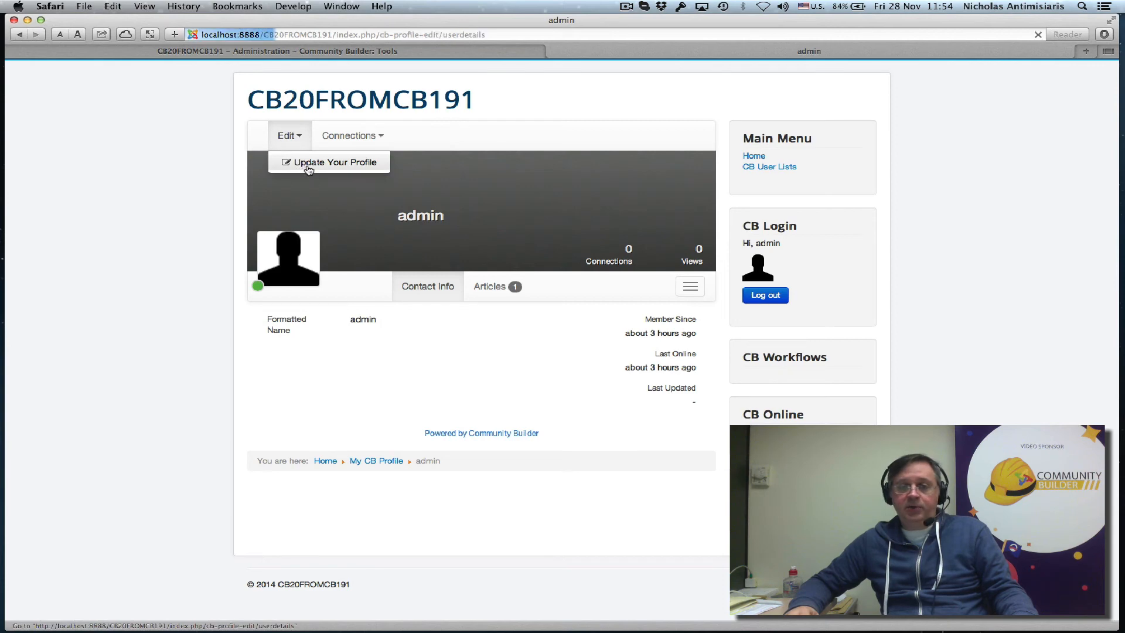
{"action": "left_click", "coordinate": [329, 161]}
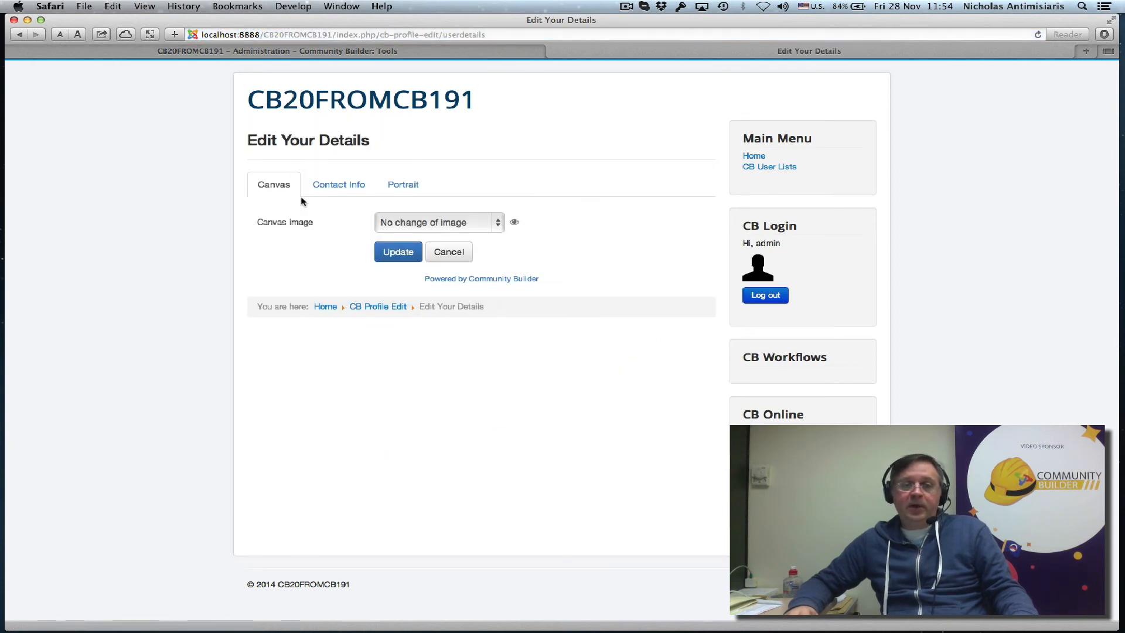
{"action": "left_click", "coordinate": [435, 221]}
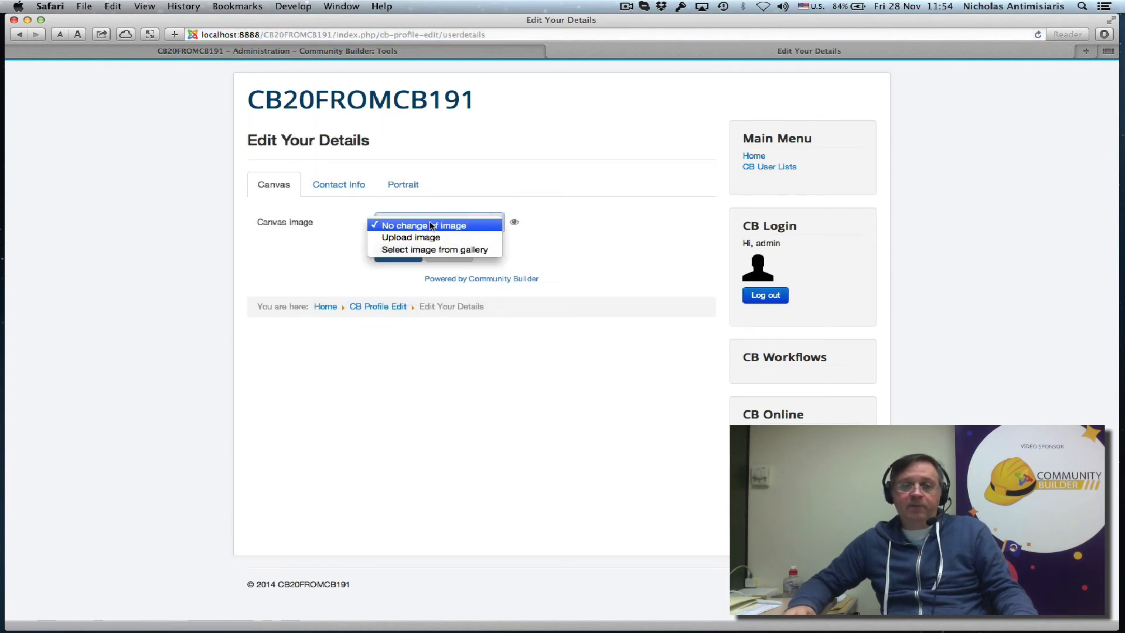
{"action": "mouse_move", "coordinate": [433, 250]}
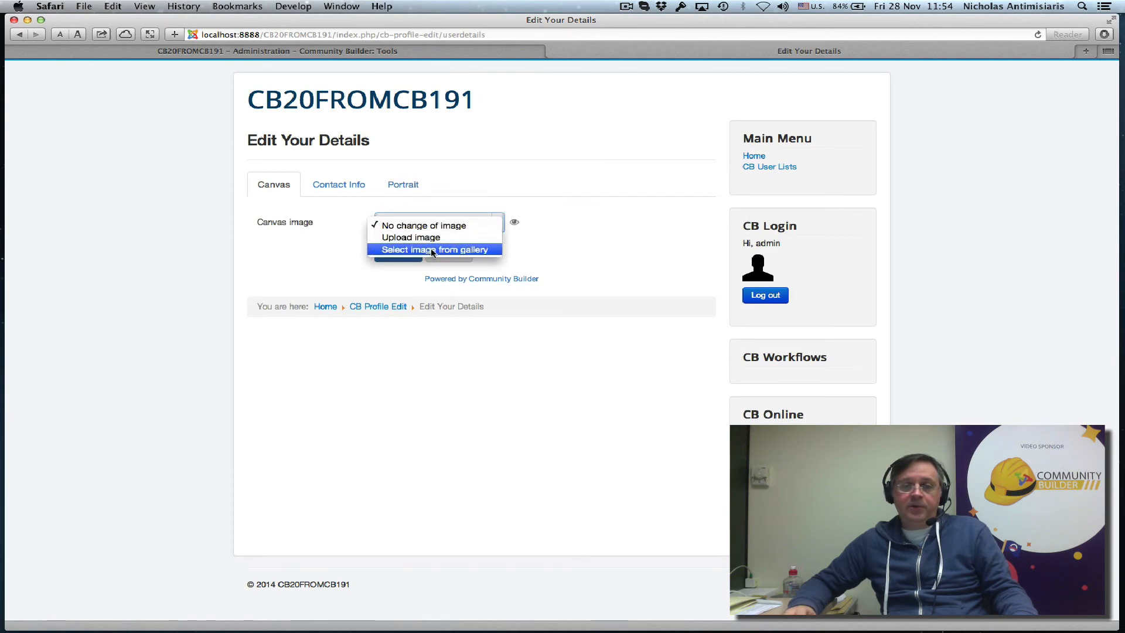
{"action": "left_click", "coordinate": [433, 249]}
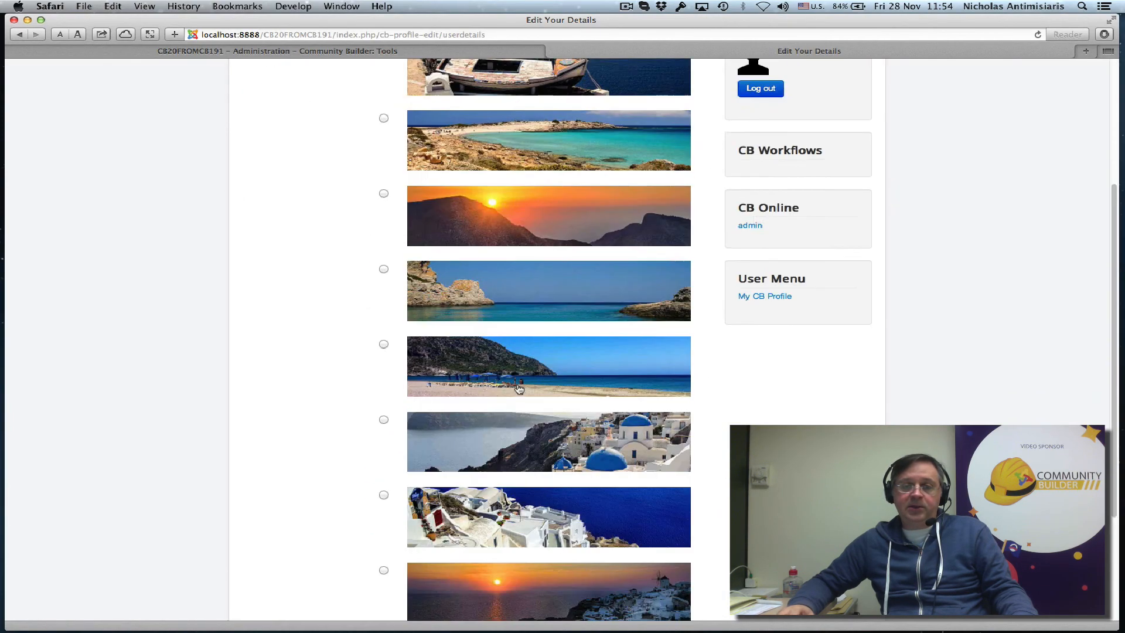
{"action": "scroll", "scroll_direction": "up", "scroll_amount": 3}
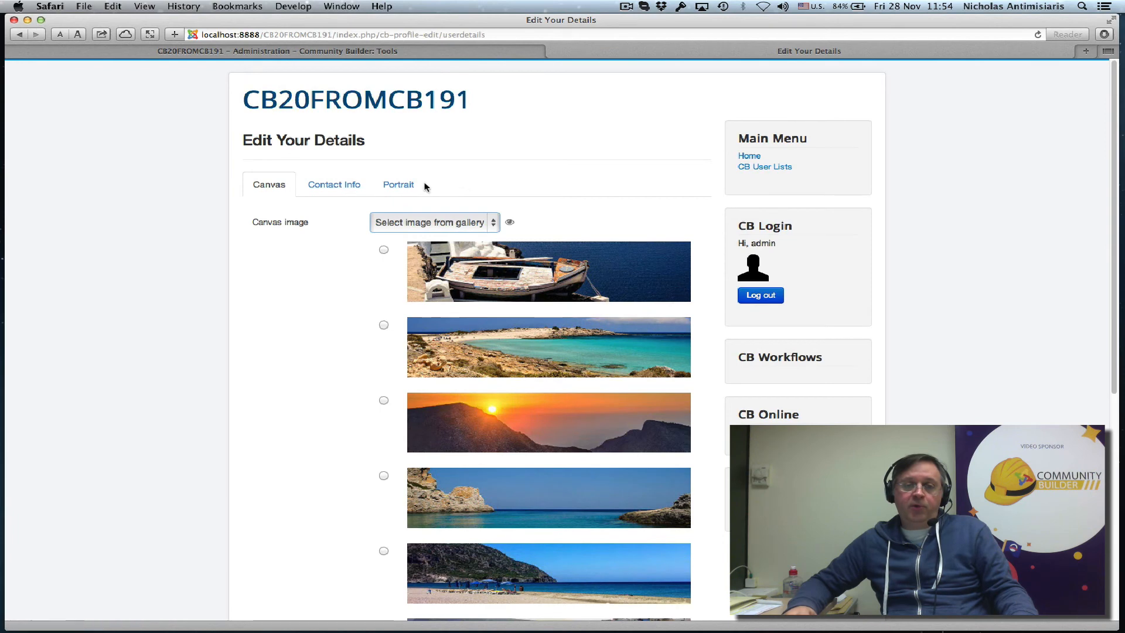
- Set the Portrait profile image to 'Select image from gallery' and scroll through the icons
{"action": "left_click", "coordinate": [398, 185]}
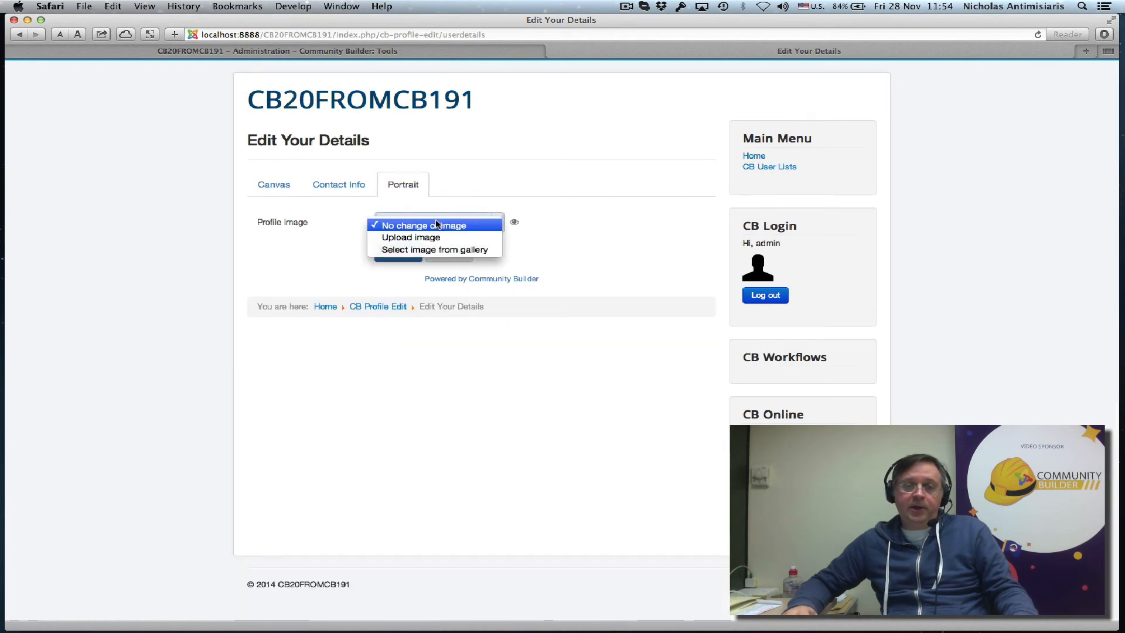
{"action": "left_click", "coordinate": [435, 225]}
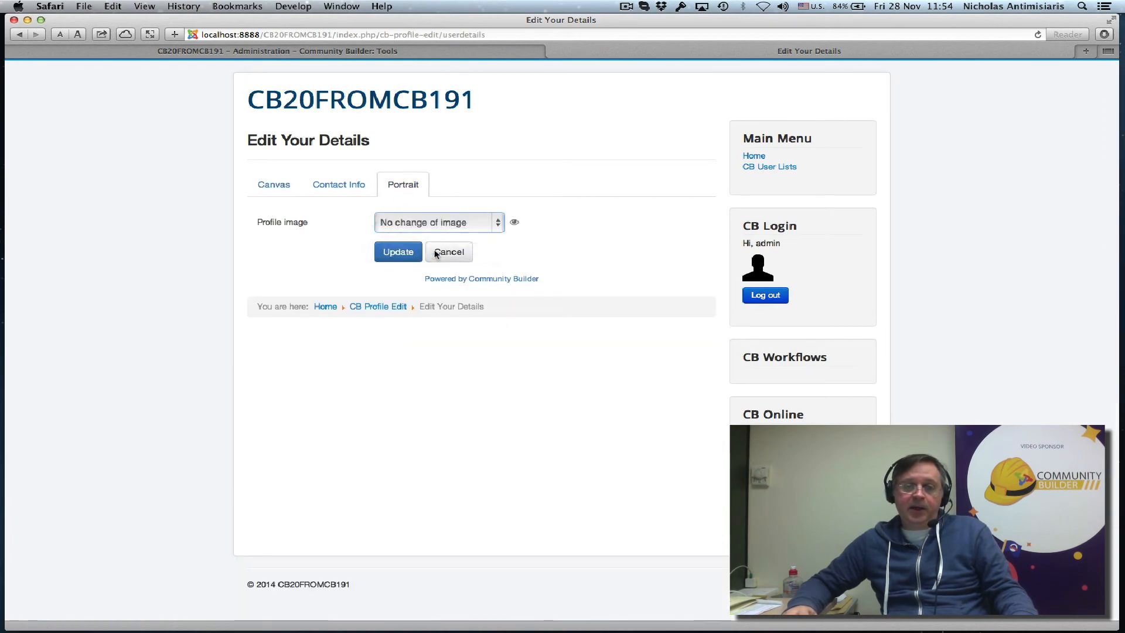
{"action": "left_click", "coordinate": [438, 221]}
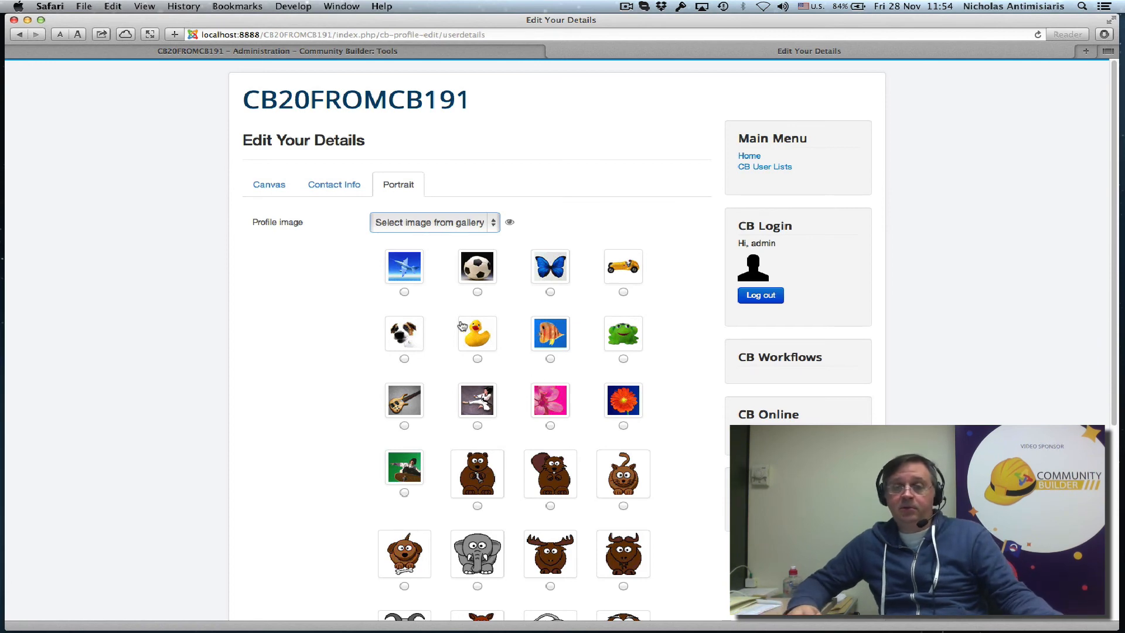
{"action": "scroll", "scroll_direction": "down", "scroll_amount": 3}
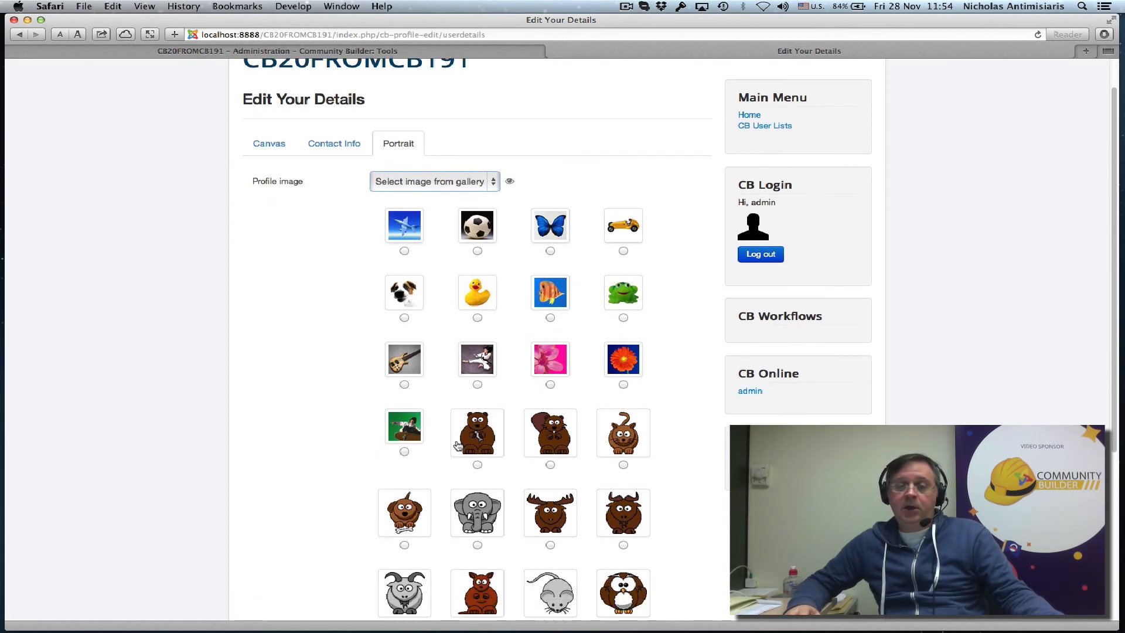
{"action": "mouse_move", "coordinate": [497, 555]}
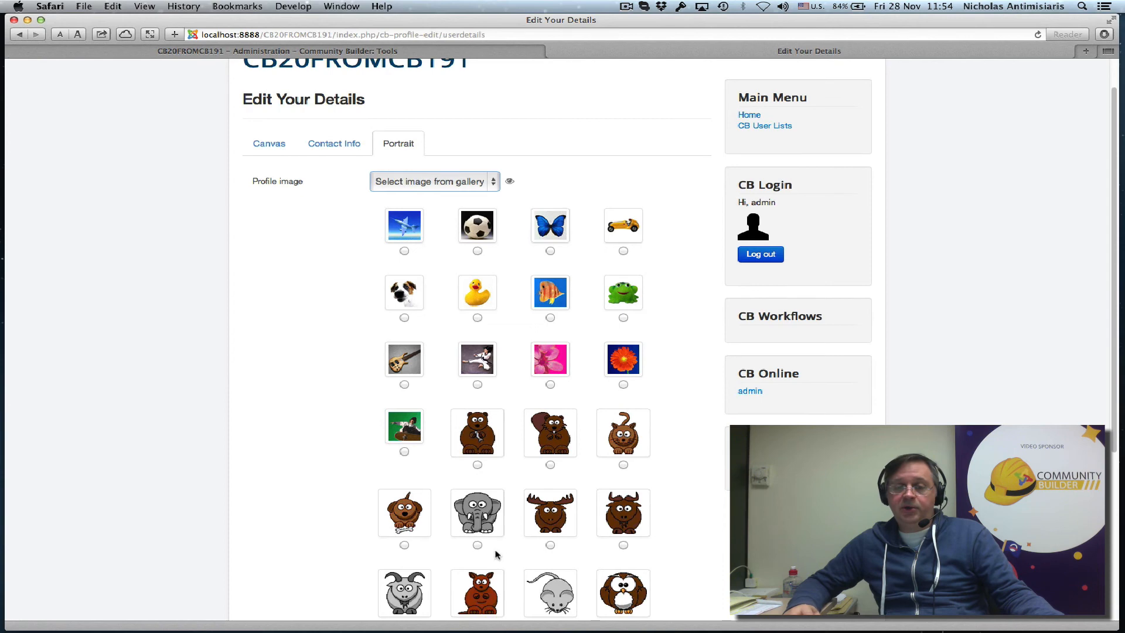
{"action": "scroll", "scroll_direction": "down", "scroll_amount": 3}
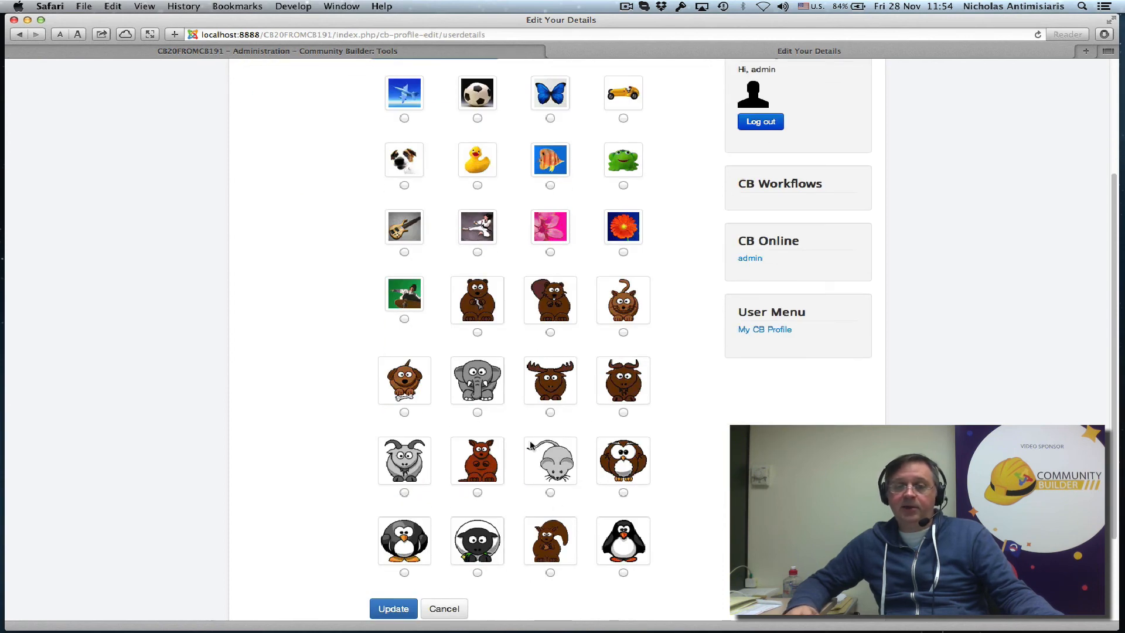
{"action": "scroll", "scroll_direction": "up", "scroll_amount": 3}
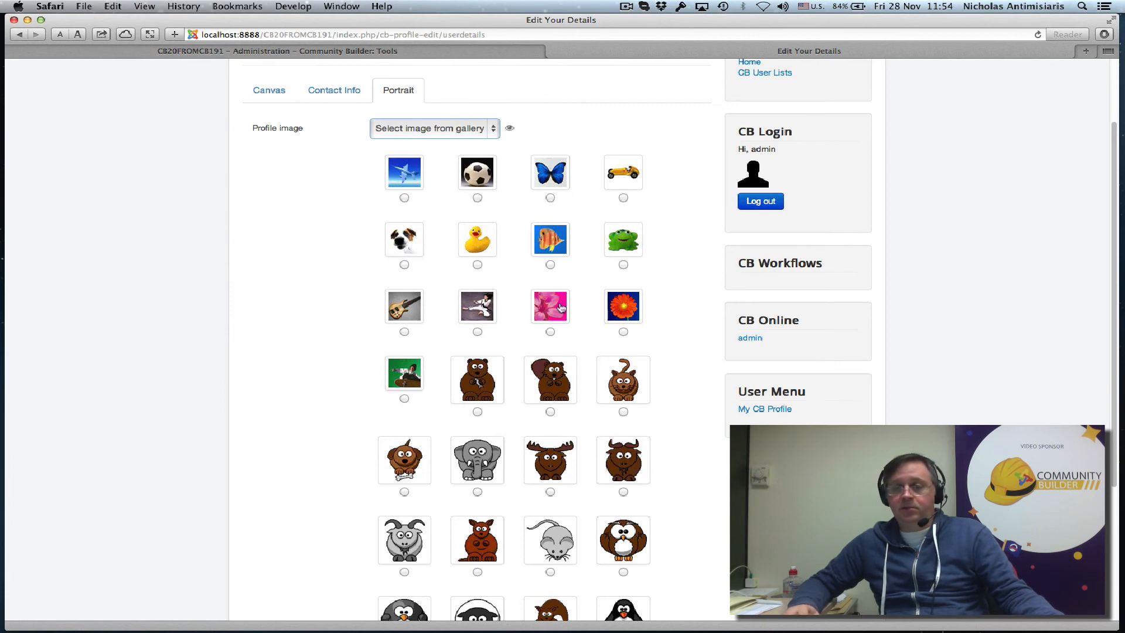
{"action": "mouse_move", "coordinate": [549, 335]}
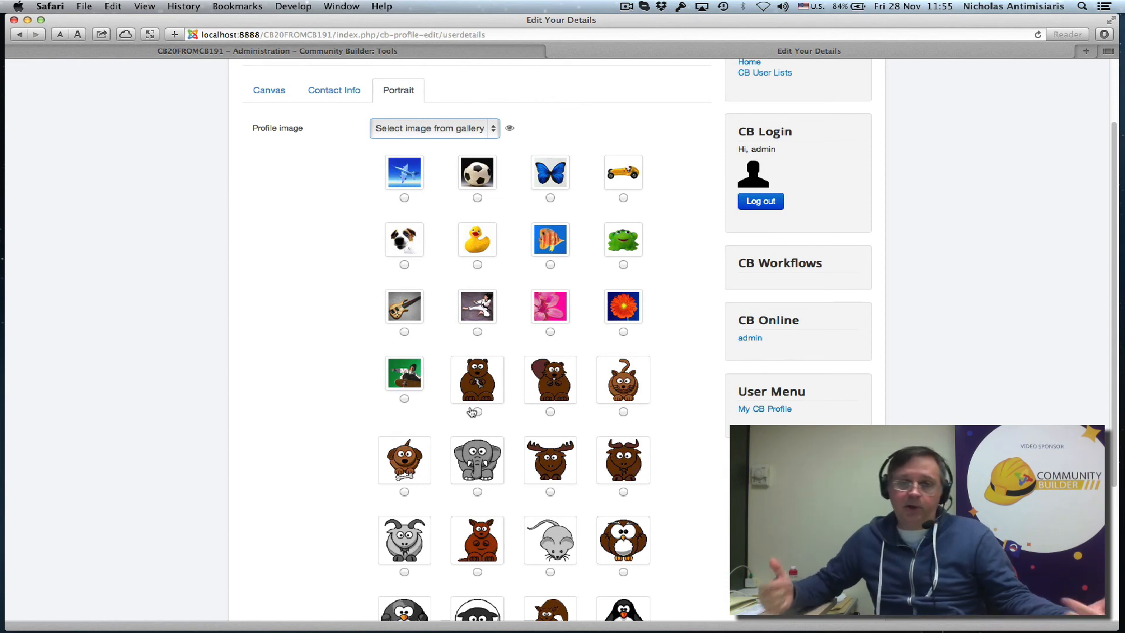
{"action": "scroll", "scroll_direction": "up", "scroll_amount": 3}
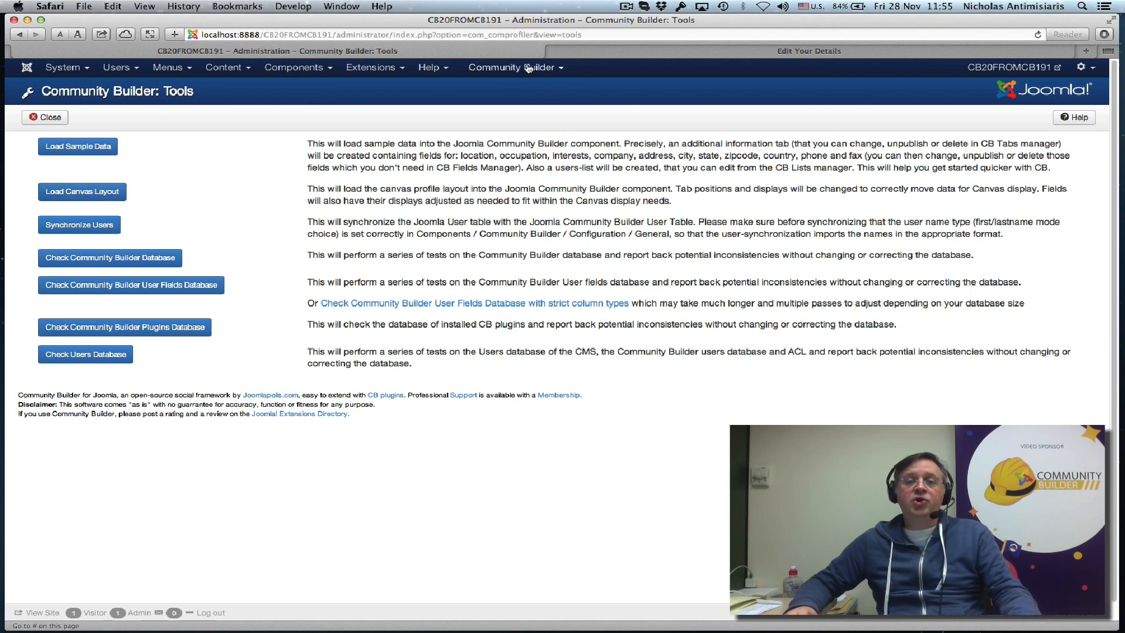
- Open Community Builder Configuration and check the User Profile Template Output is Divs
{"action": "left_click", "coordinate": [511, 67]}
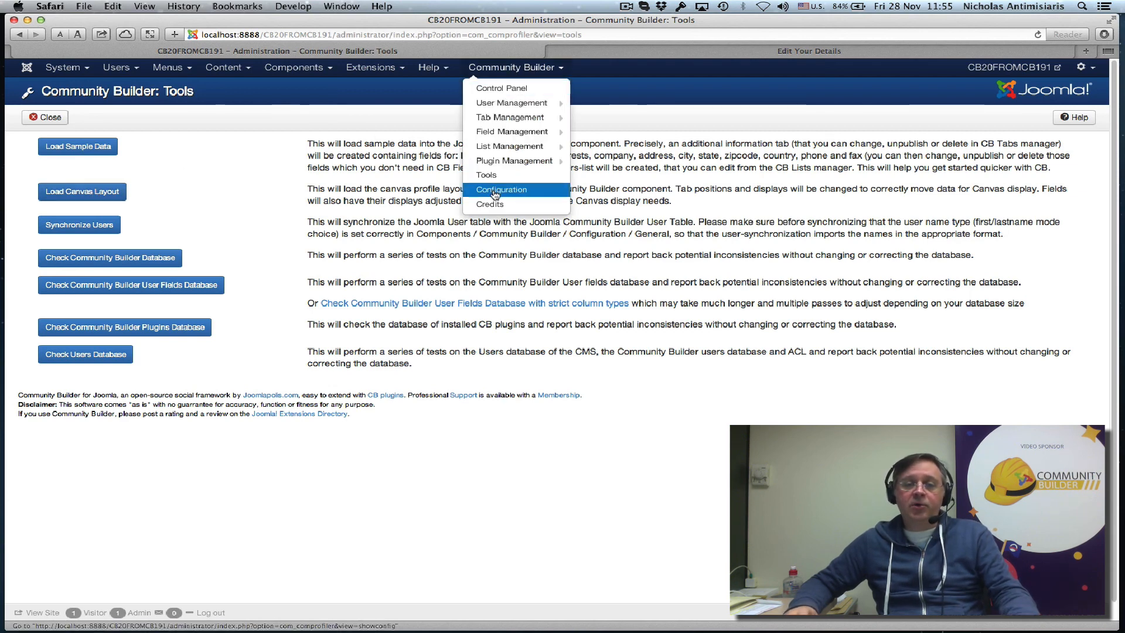
{"action": "left_click", "coordinate": [501, 189]}
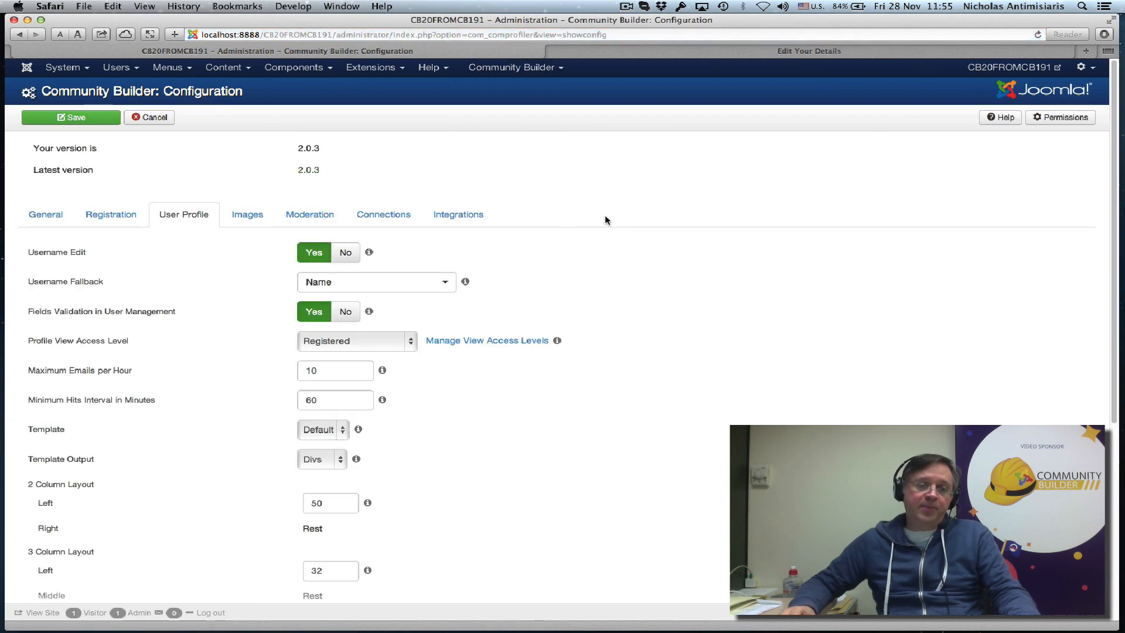
{"action": "mouse_move", "coordinate": [35, 436]}
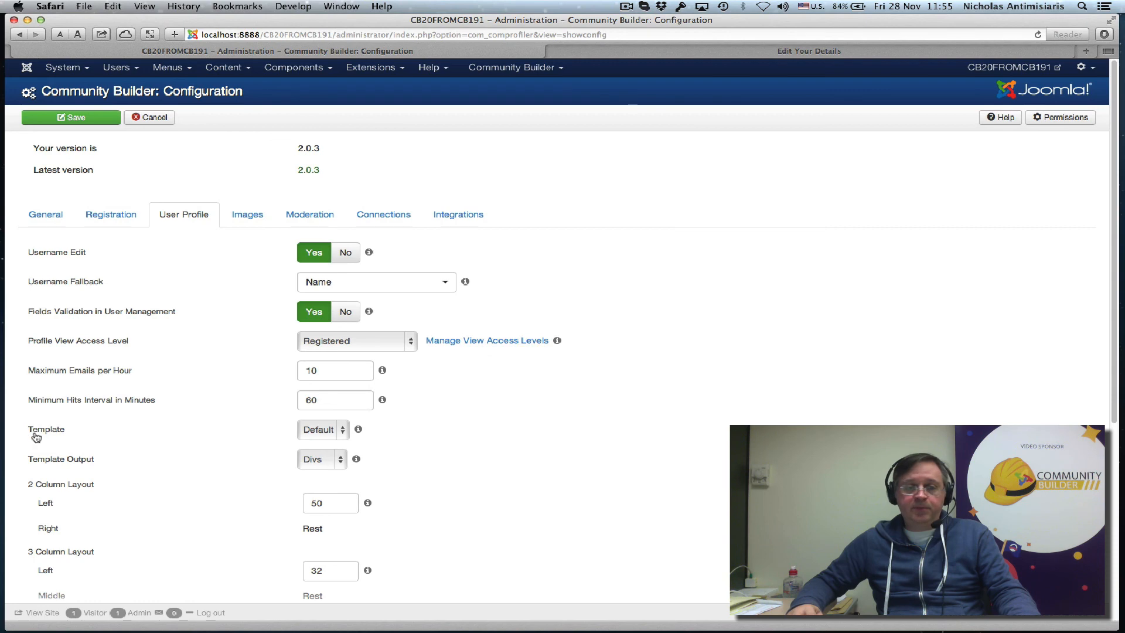
{"action": "left_click", "coordinate": [320, 429]}
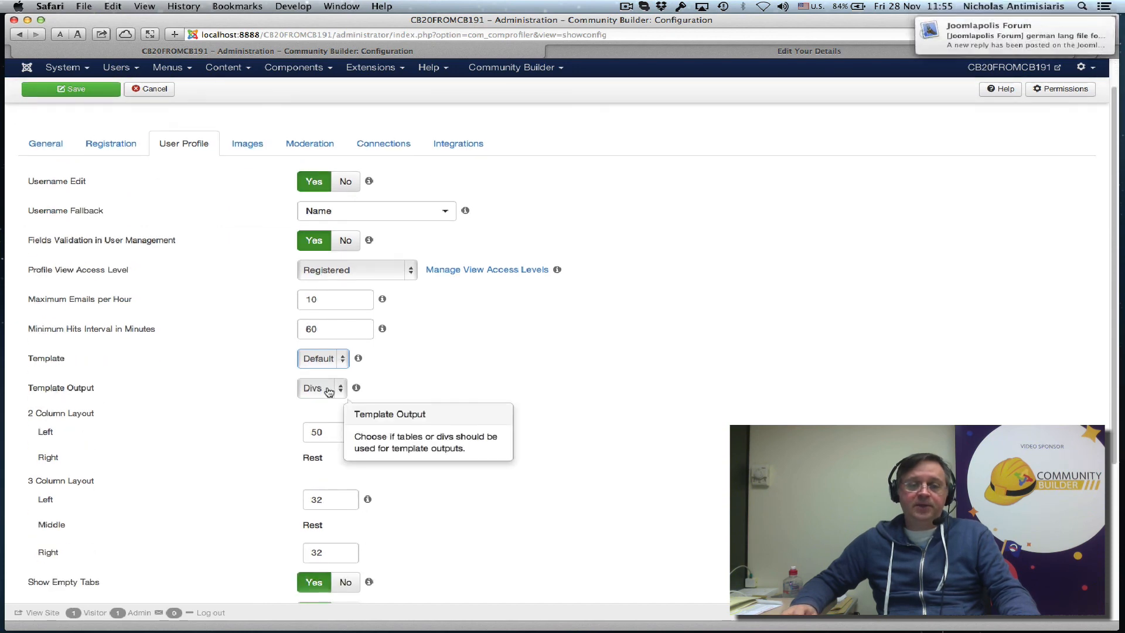
{"action": "mouse_move", "coordinate": [288, 400]}
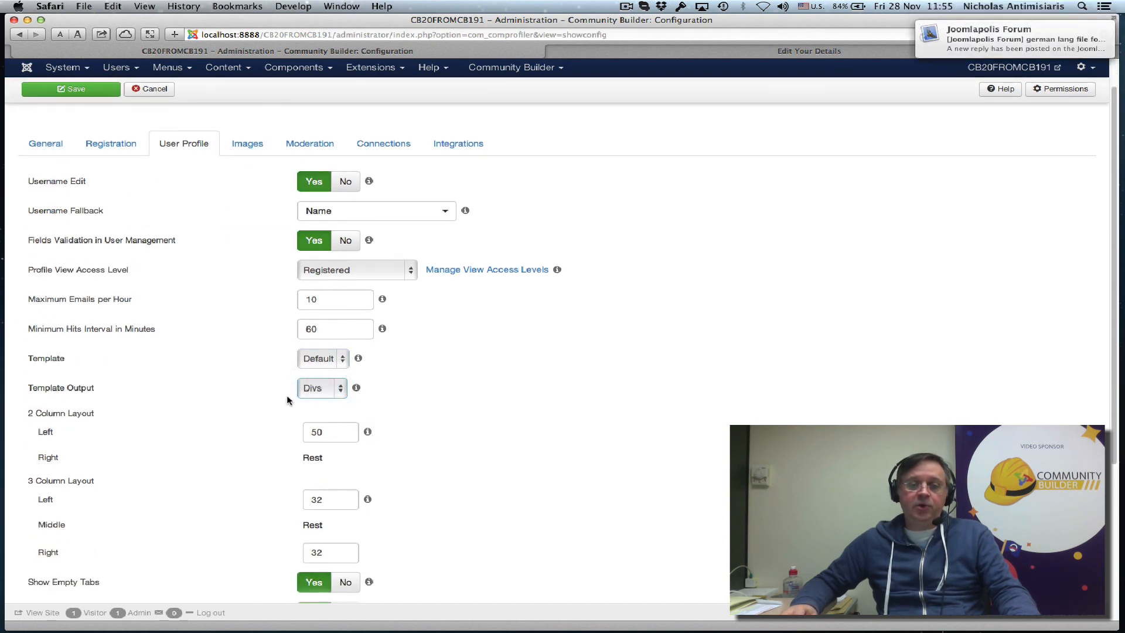
{"action": "mouse_move", "coordinate": [357, 387]}
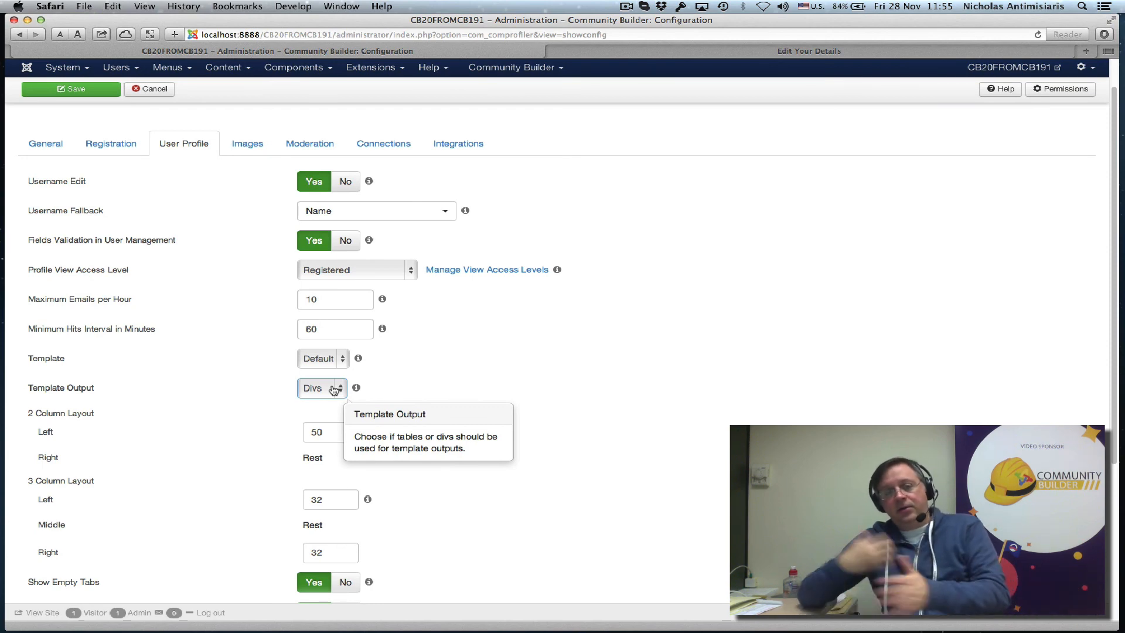
{"action": "mouse_move", "coordinate": [797, 65]}
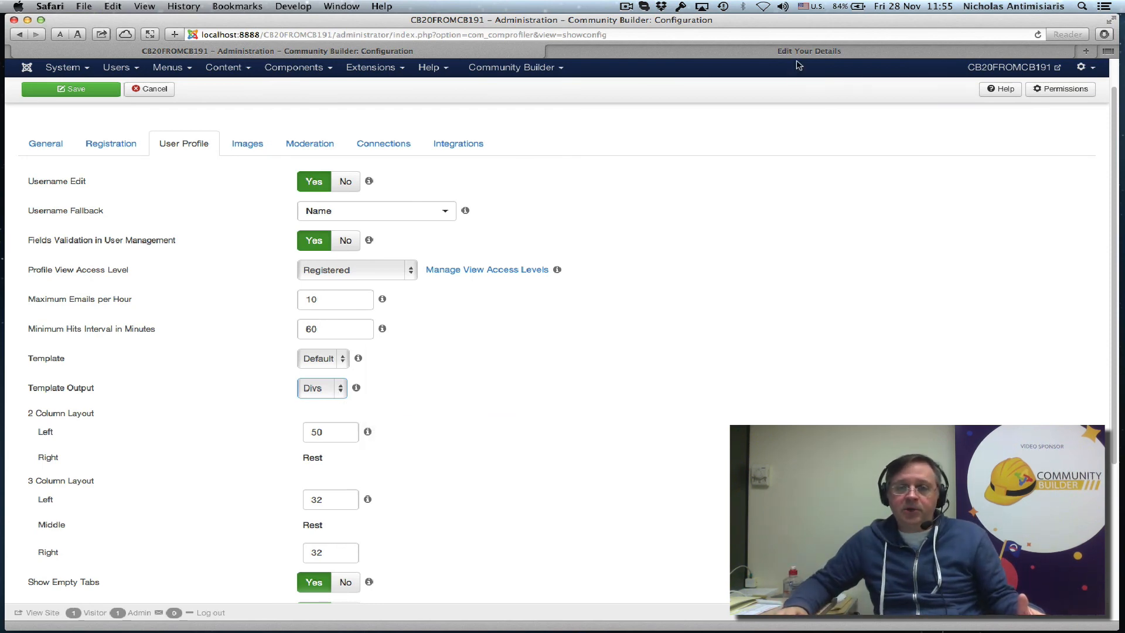
- Open 'CB User Lists' on the front-end to see admin as the only online member
{"action": "left_click", "coordinate": [808, 50]}
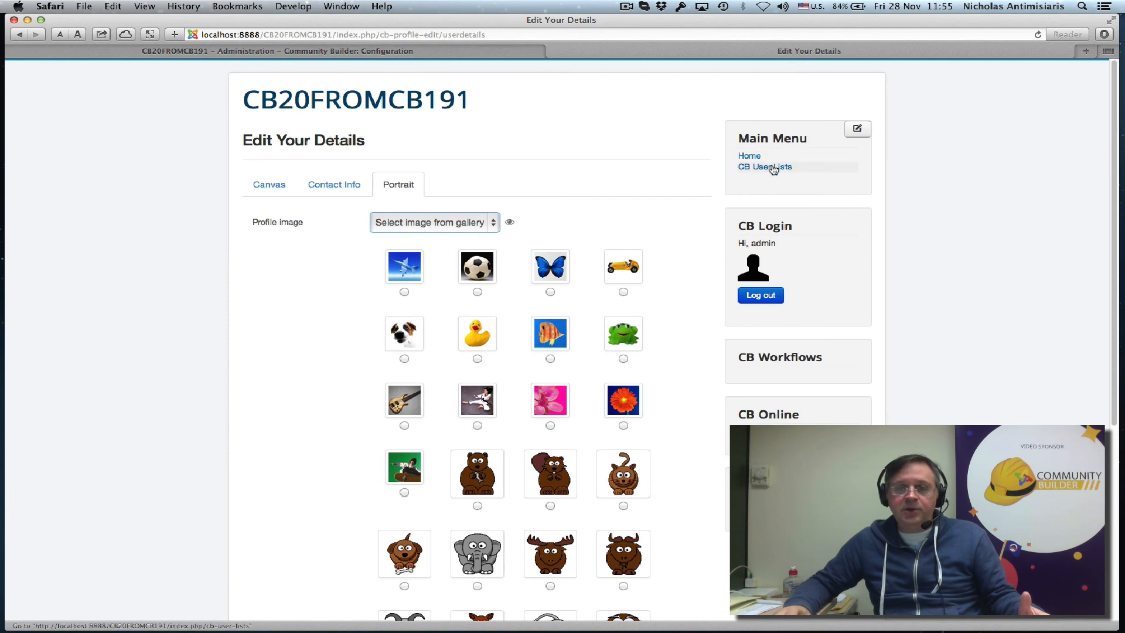
{"action": "left_click", "coordinate": [764, 166]}
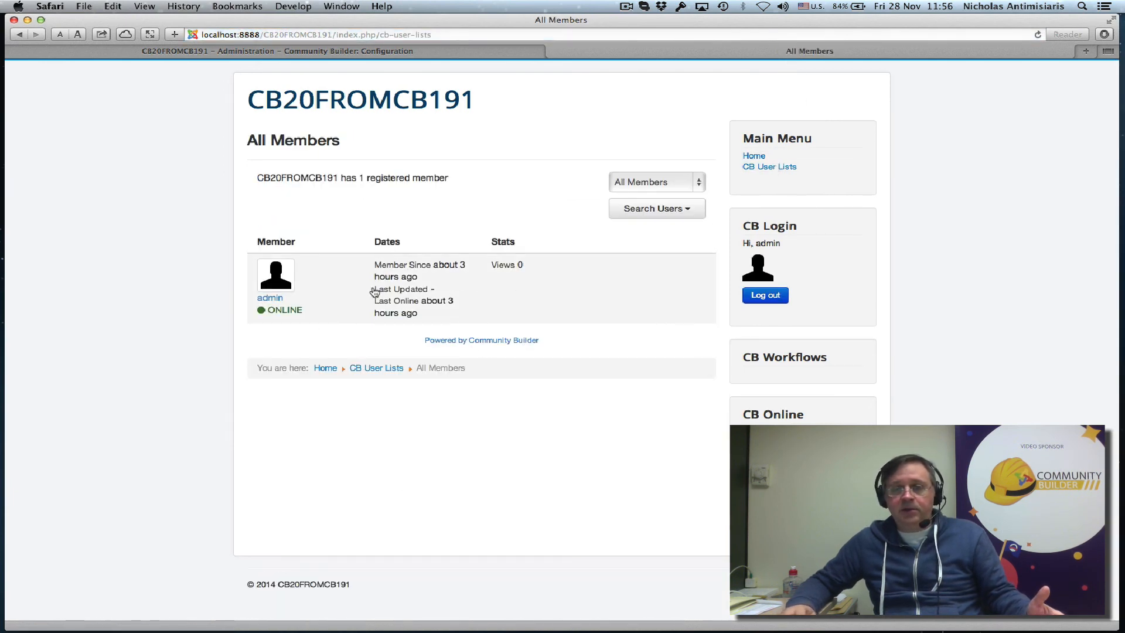
{"action": "mouse_move", "coordinate": [502, 275]}
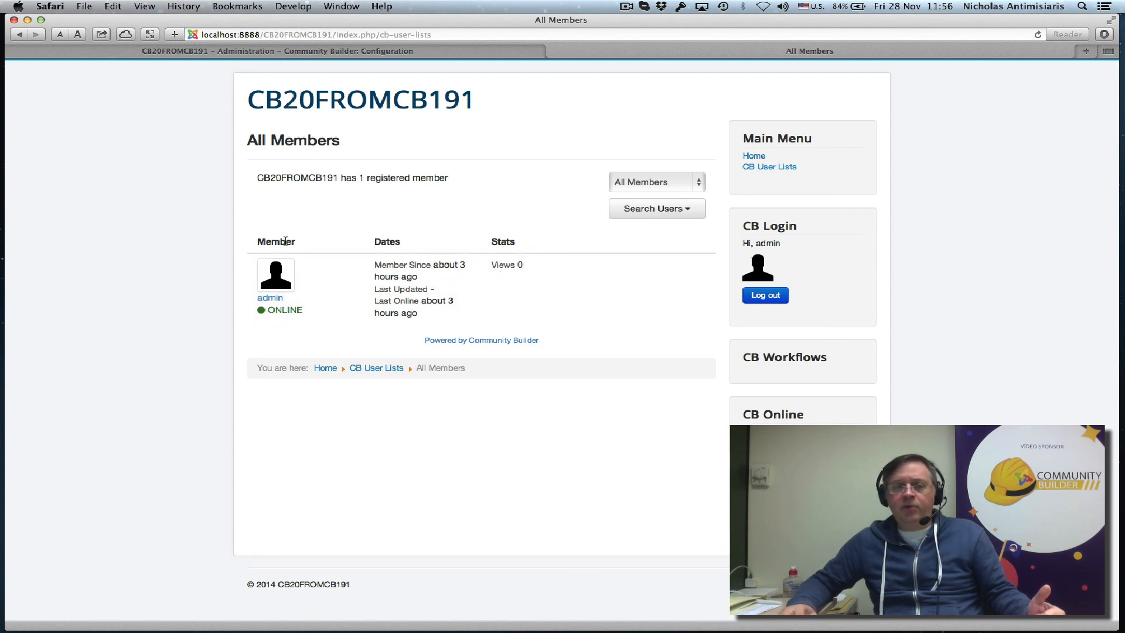
{"action": "mouse_move", "coordinate": [557, 288]}
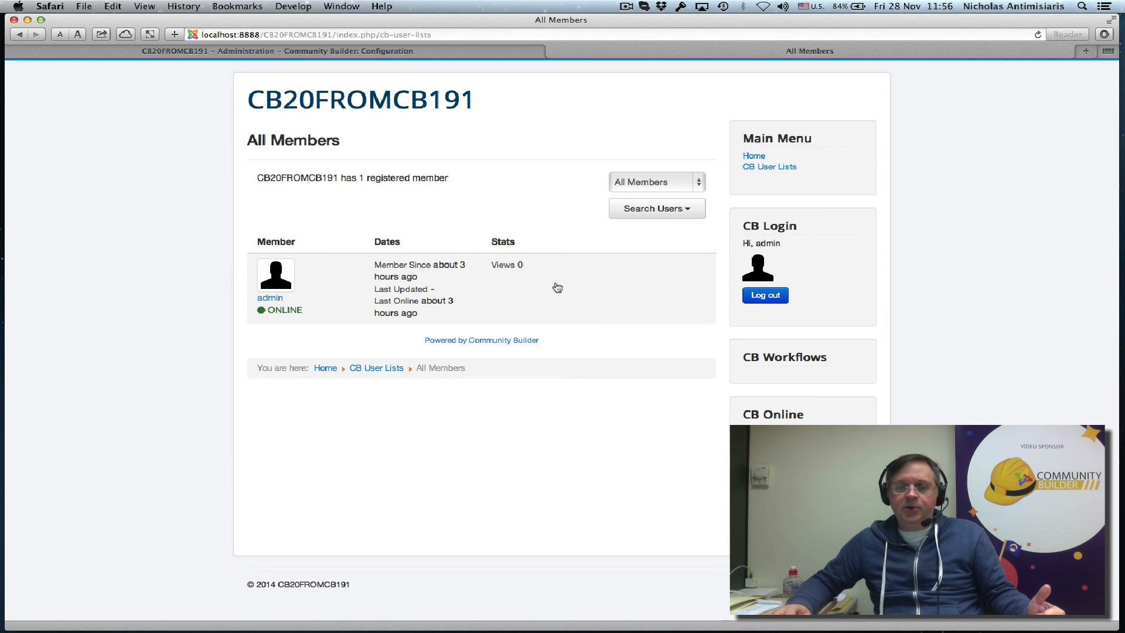
{"action": "mouse_move", "coordinate": [299, 297]}
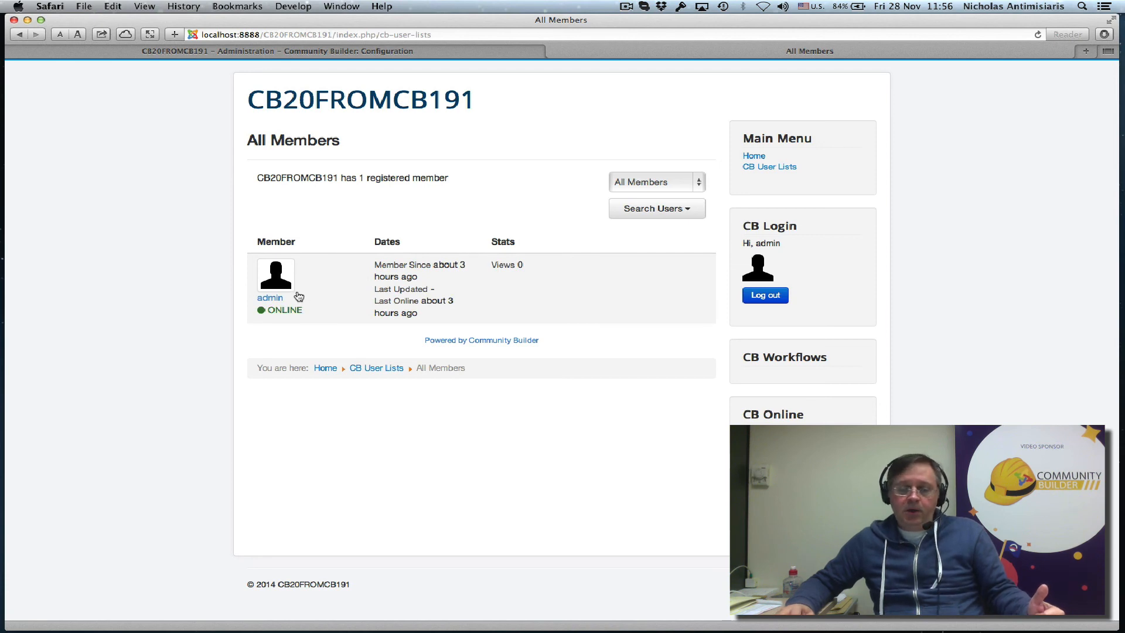